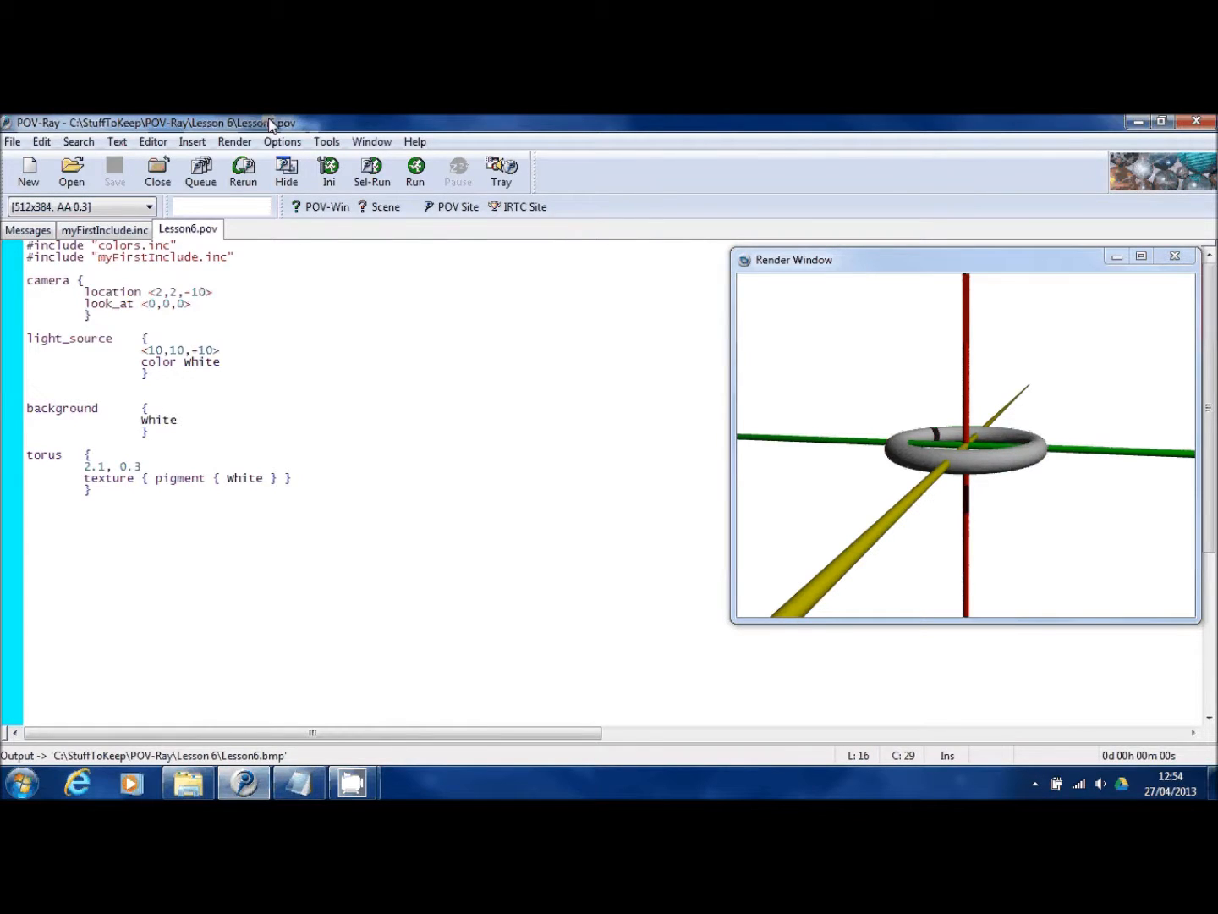
Widen the torus ring radius to 4.1 and render it
click(226, 419)
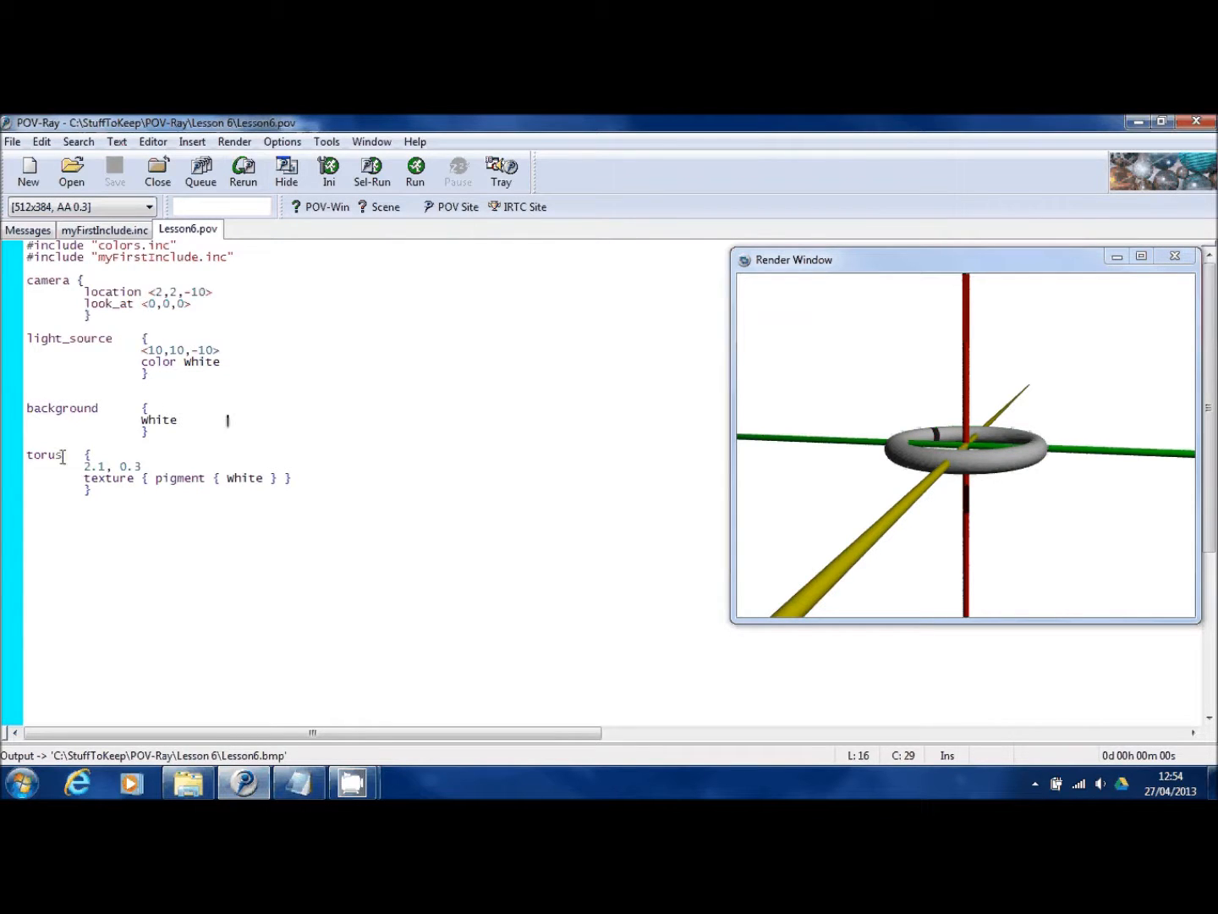
double_click(44, 453)
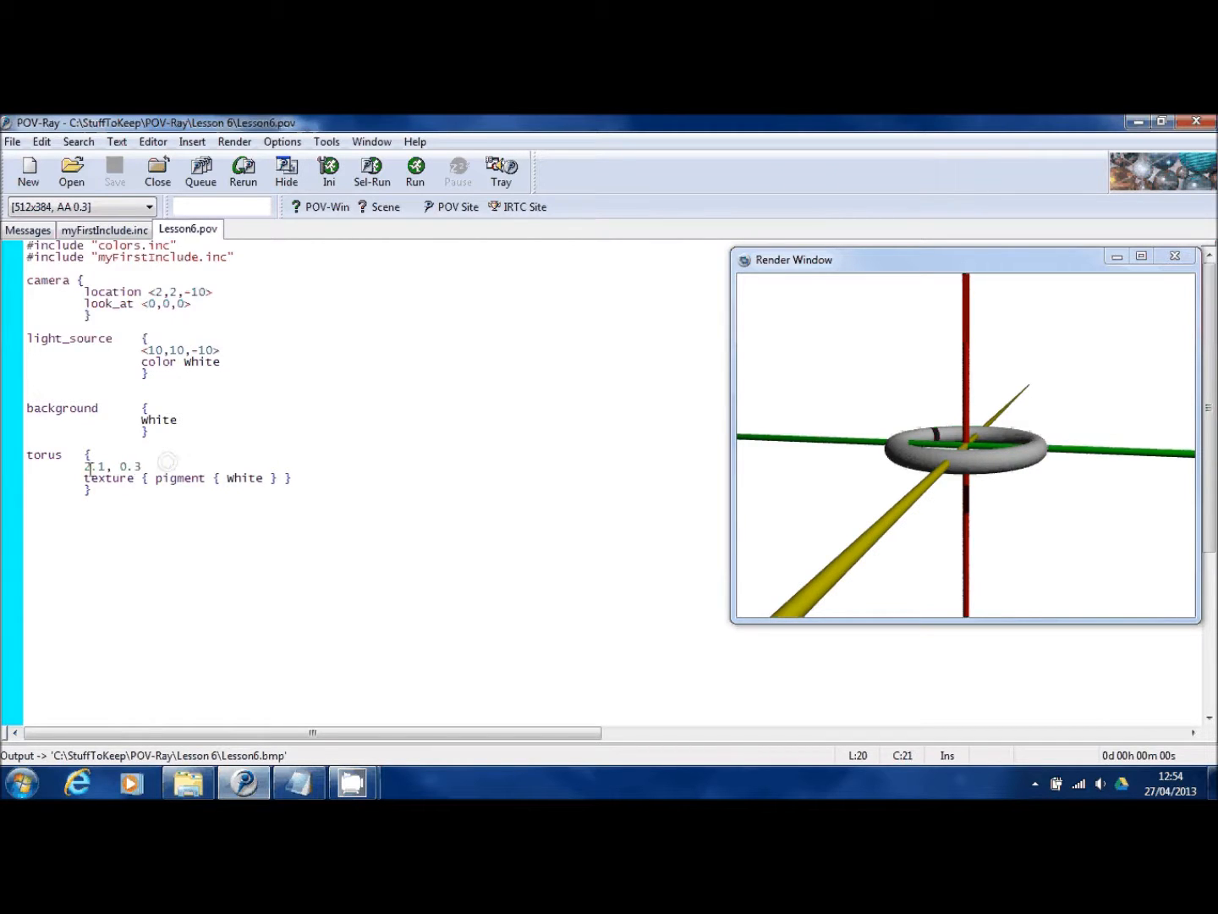
click(86, 467)
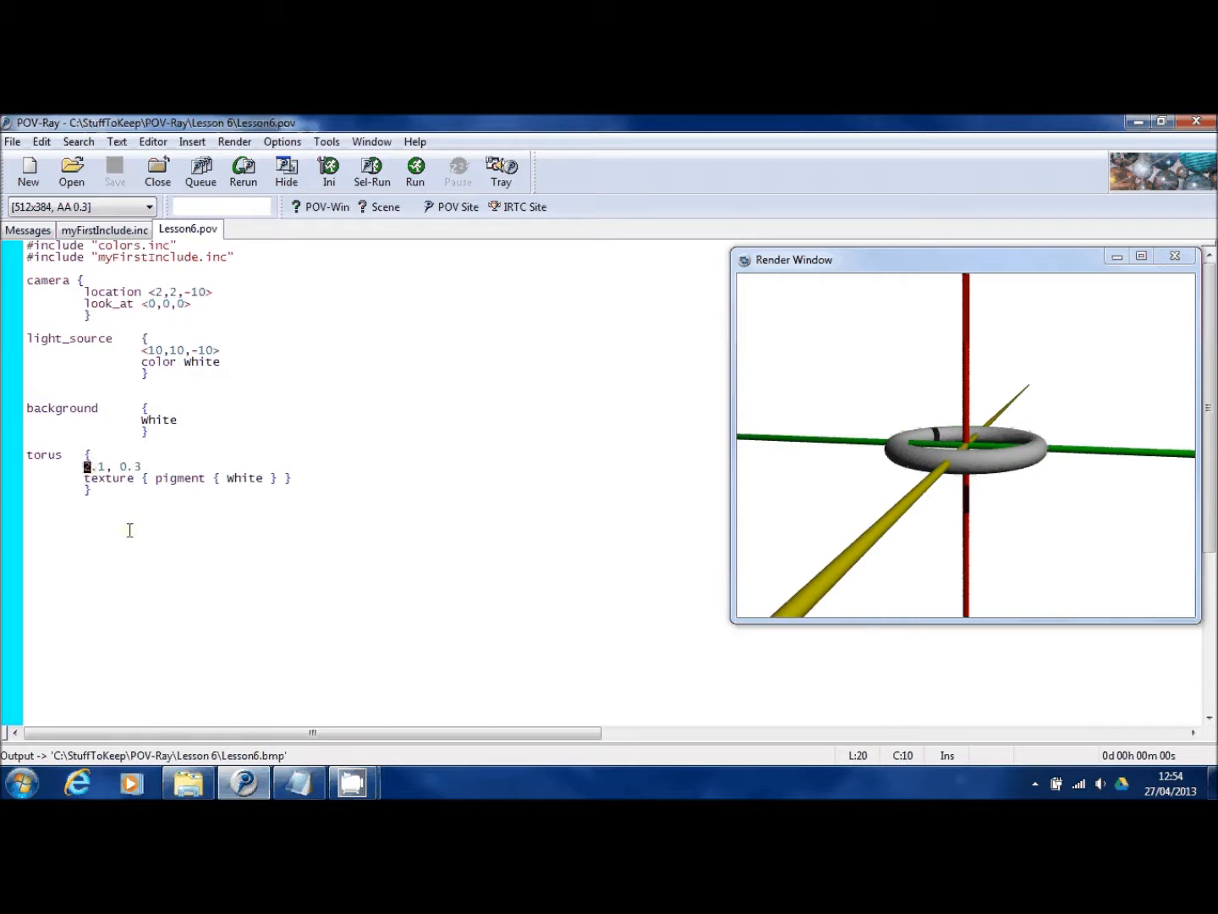
click(416, 173)
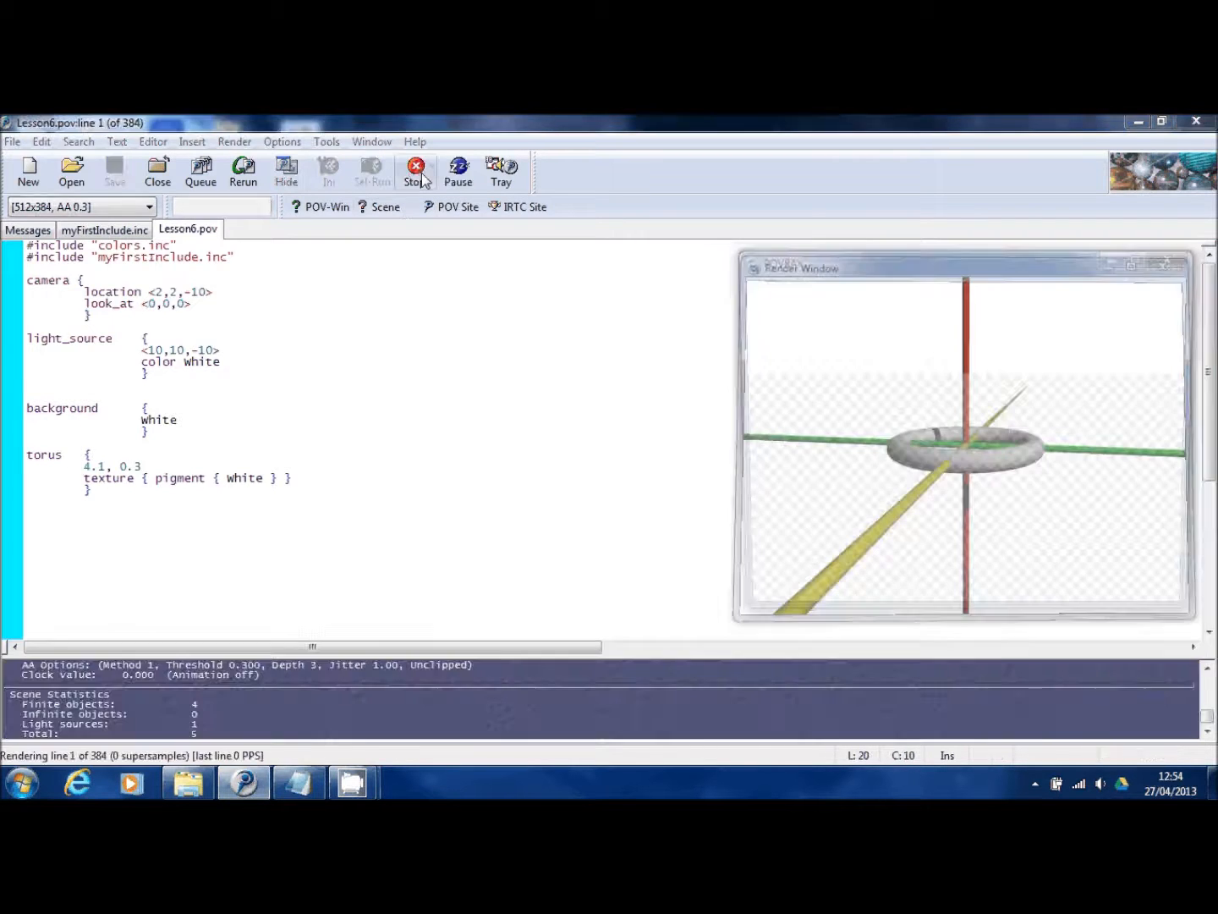
click(416, 169)
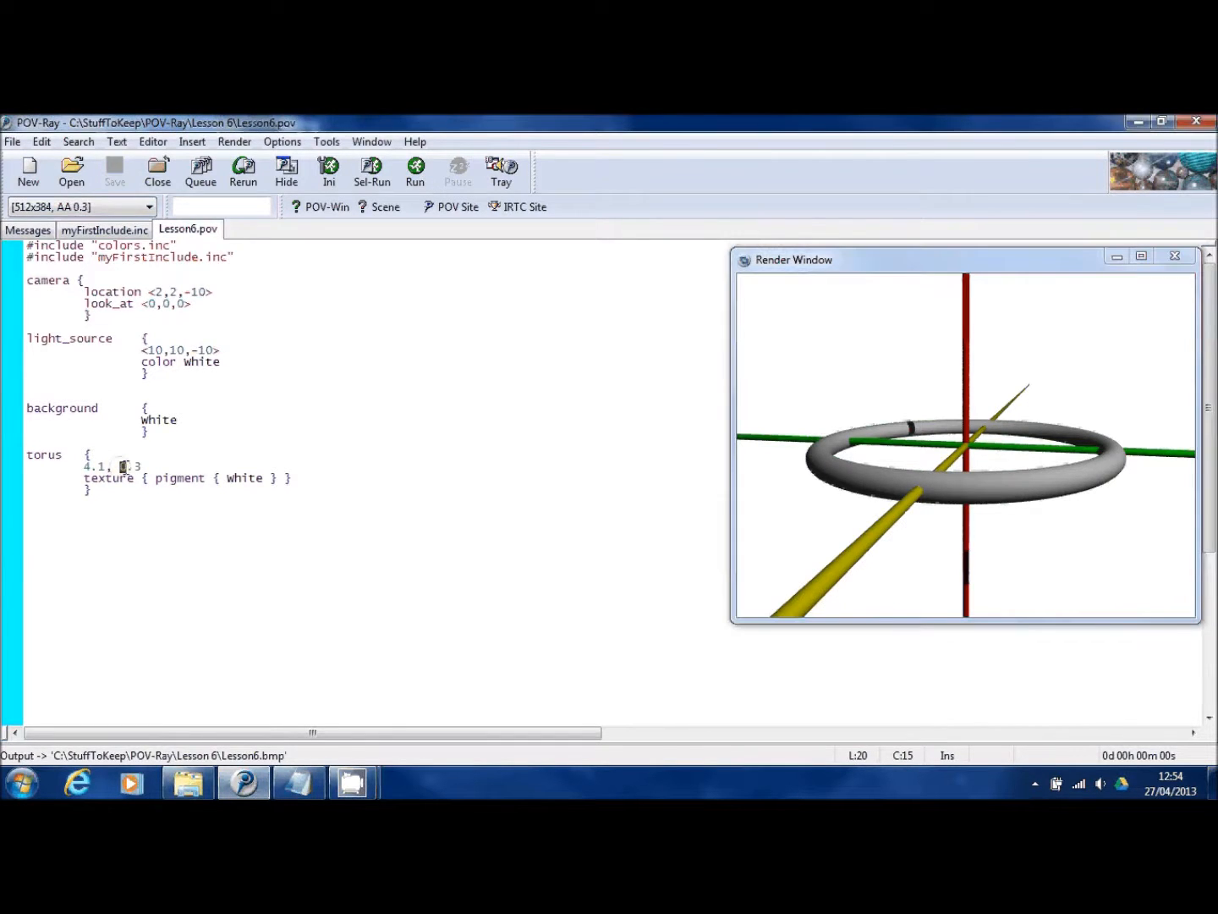
Thicken the torus tube to 1.3 and render, then restore radii 2.1, 0.3 and render again
text(1)
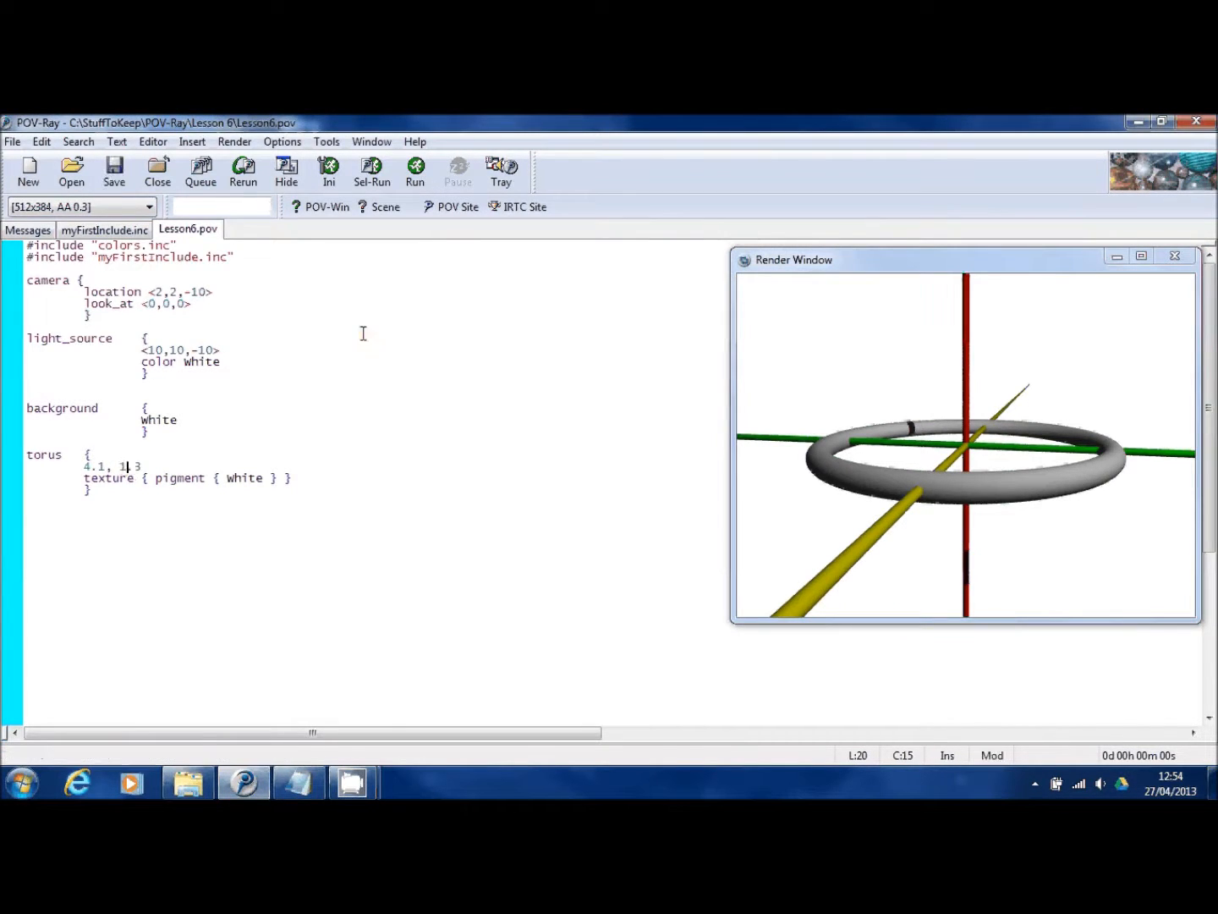
click(416, 172)
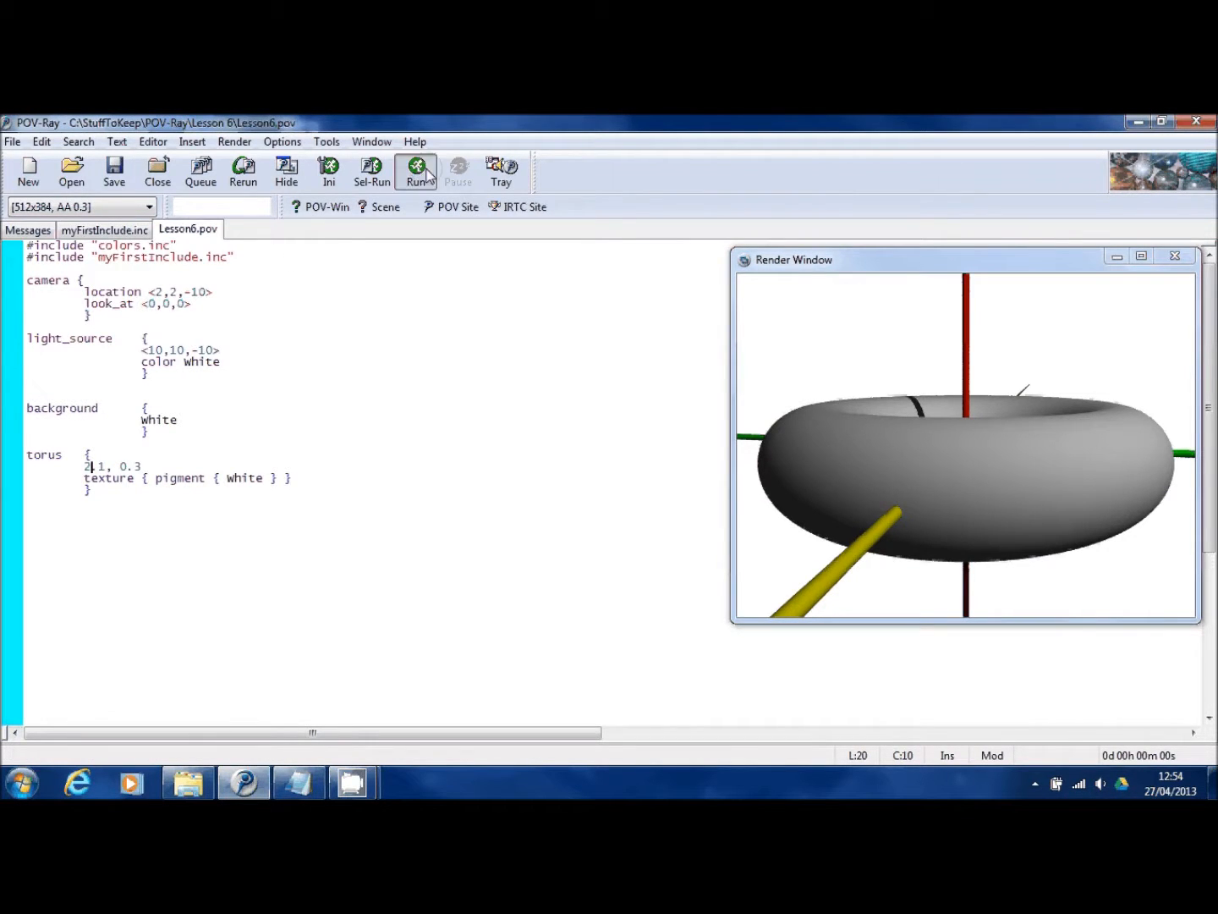
click(417, 171)
text(rota)
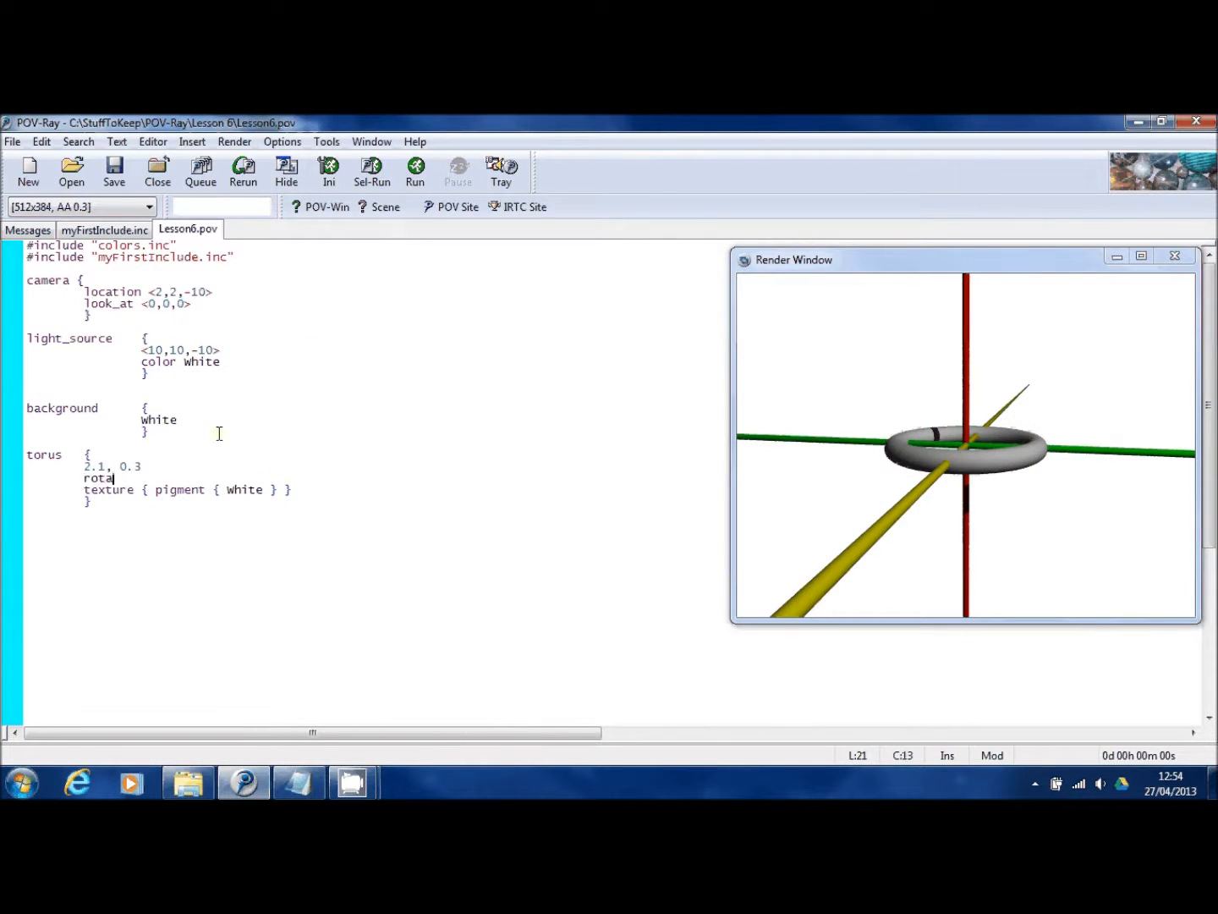
Add rotate <90,0,0> to the torus and render it as an upright ring
text(te)
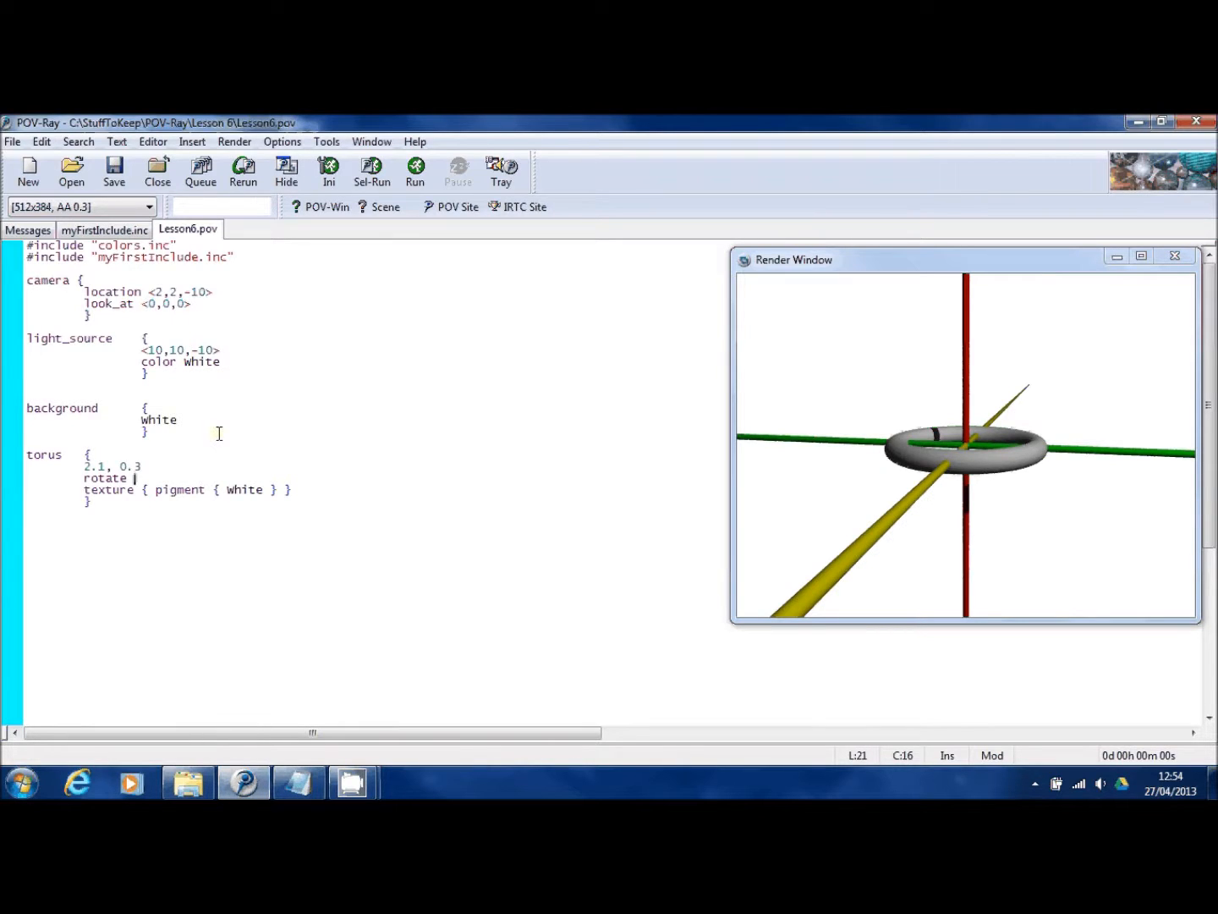
text(<0,0,0>)
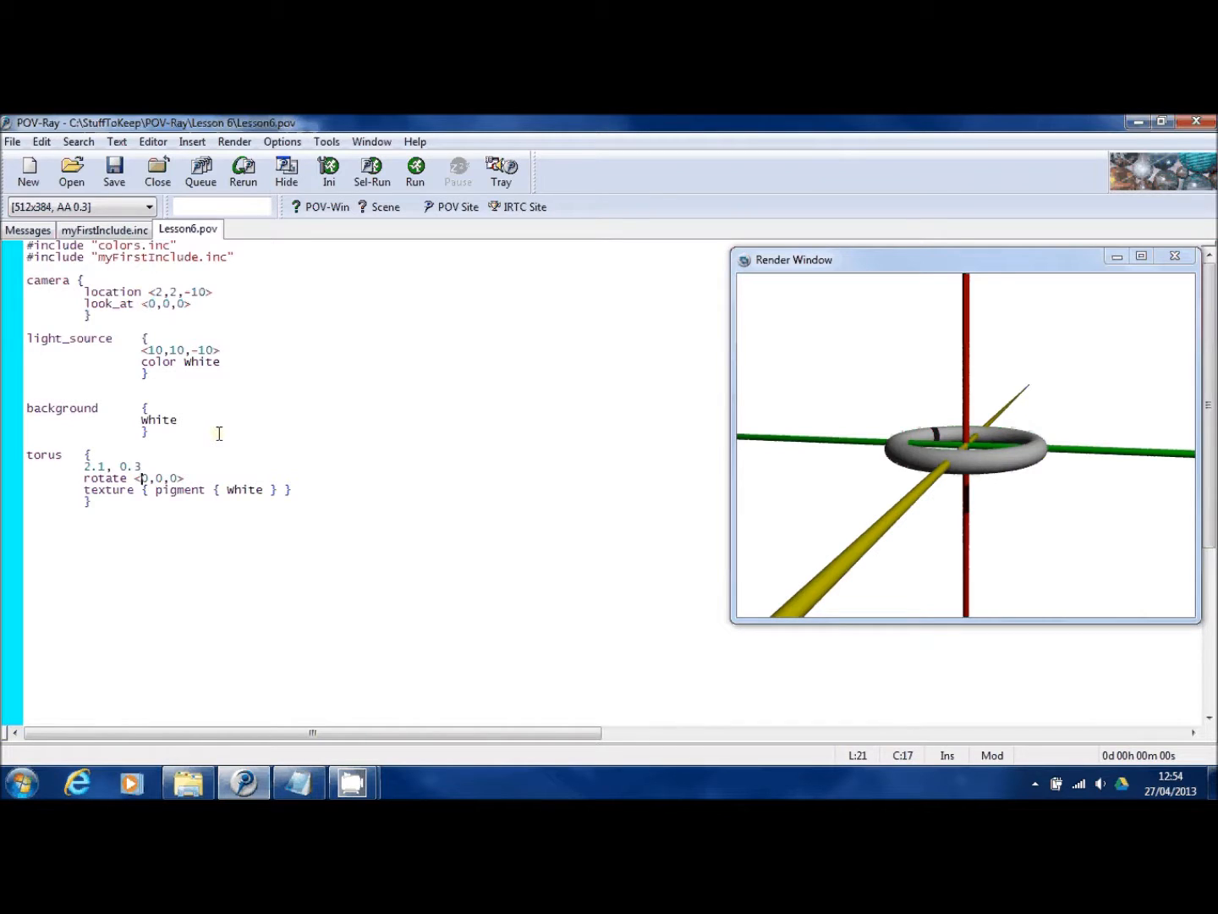
text(9)
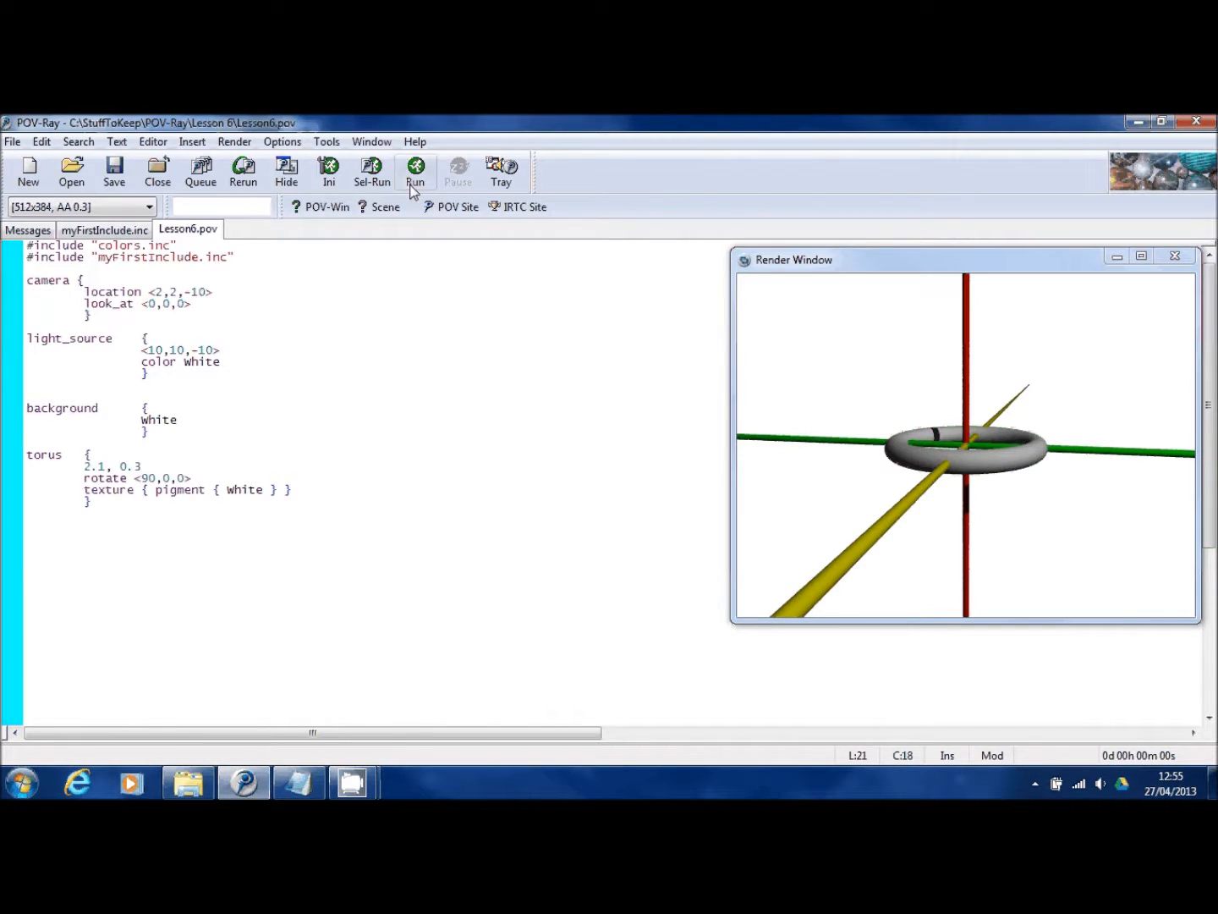
click(414, 173)
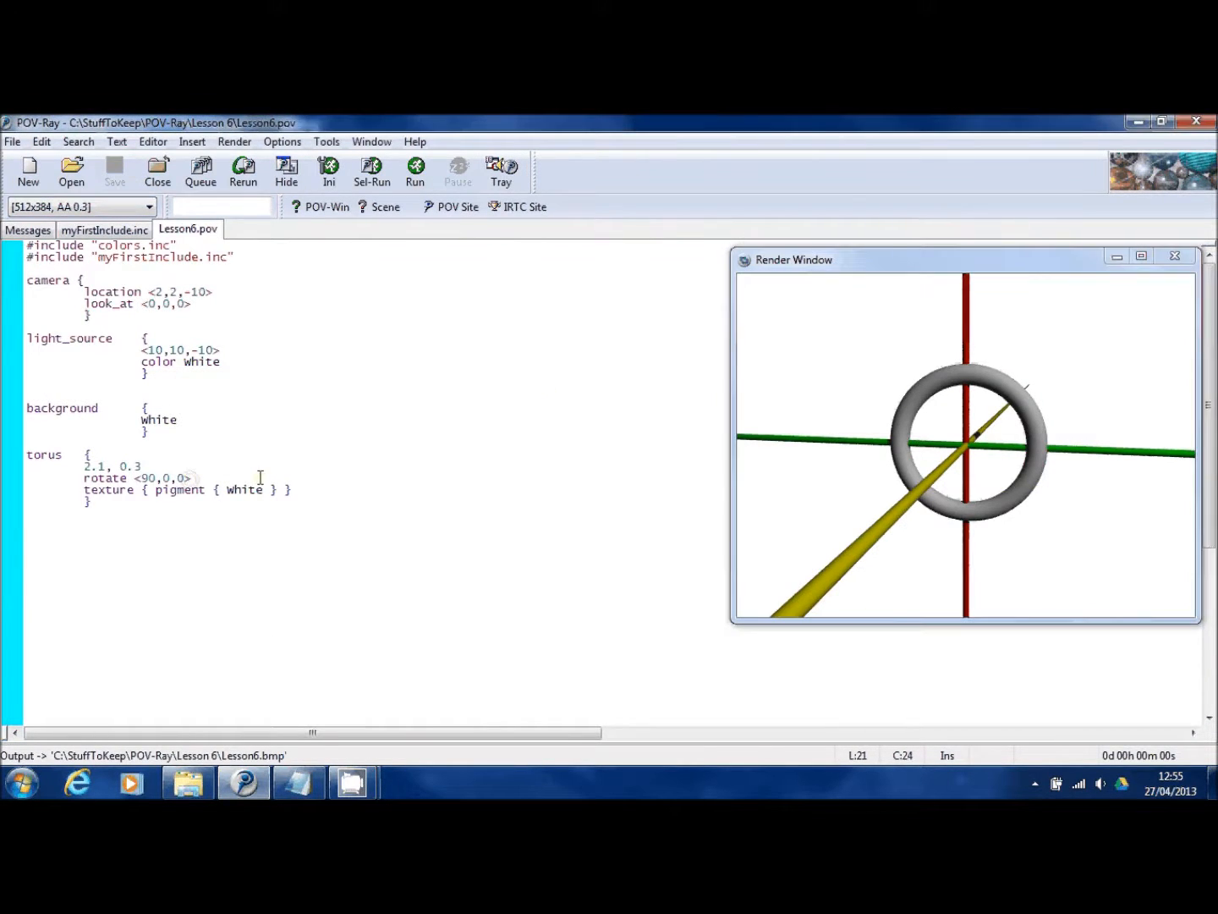
text(scale)
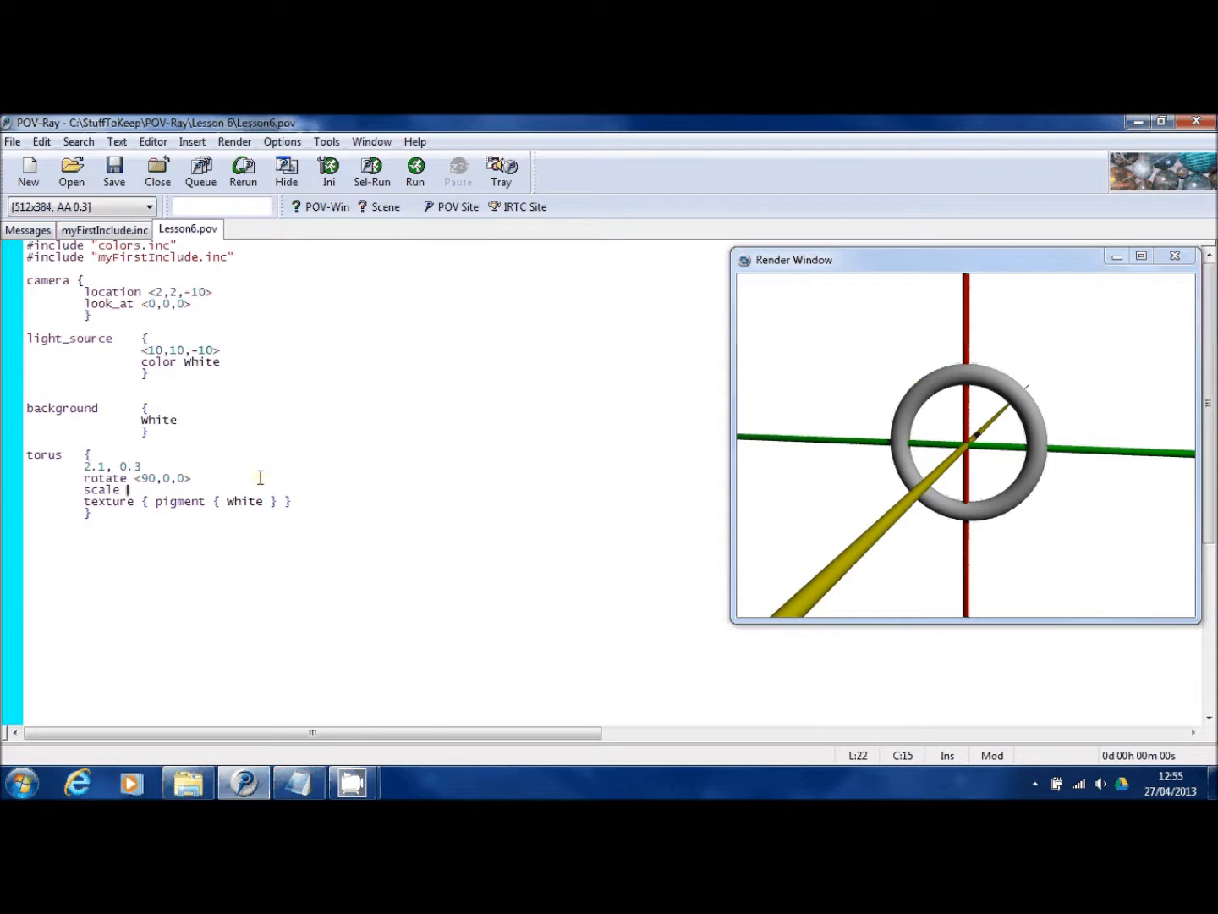
Add scale 2 to the torus and render it at double size
text(1)
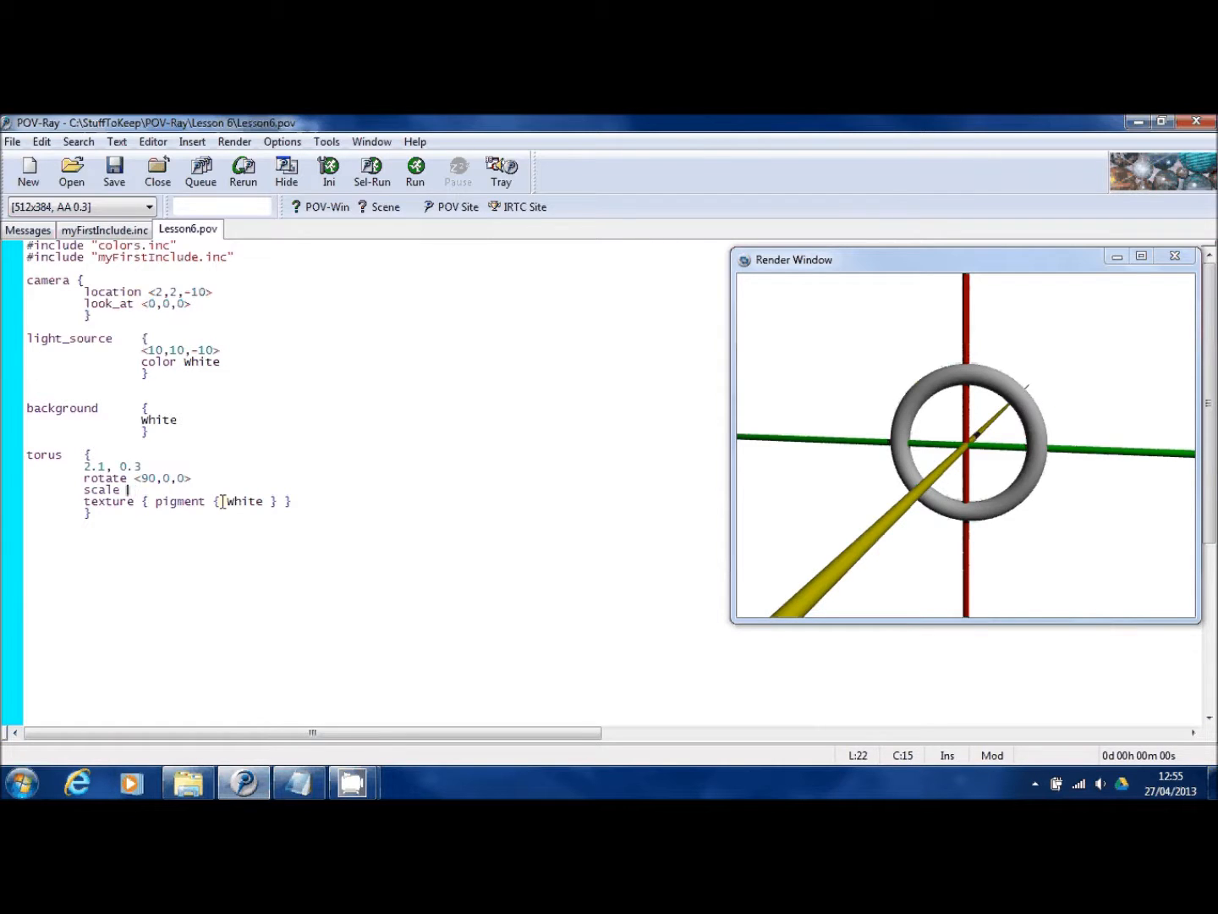
text(2)
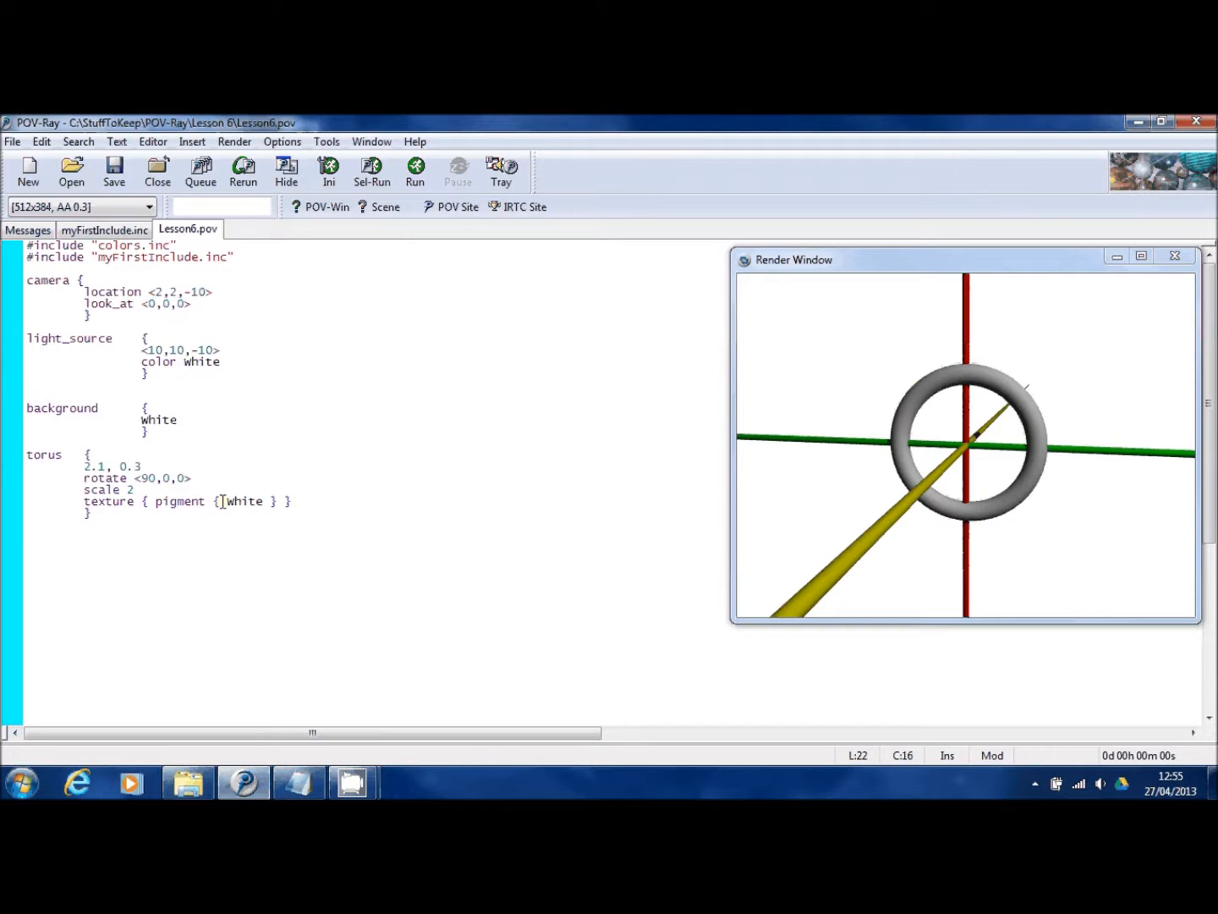
click(416, 171)
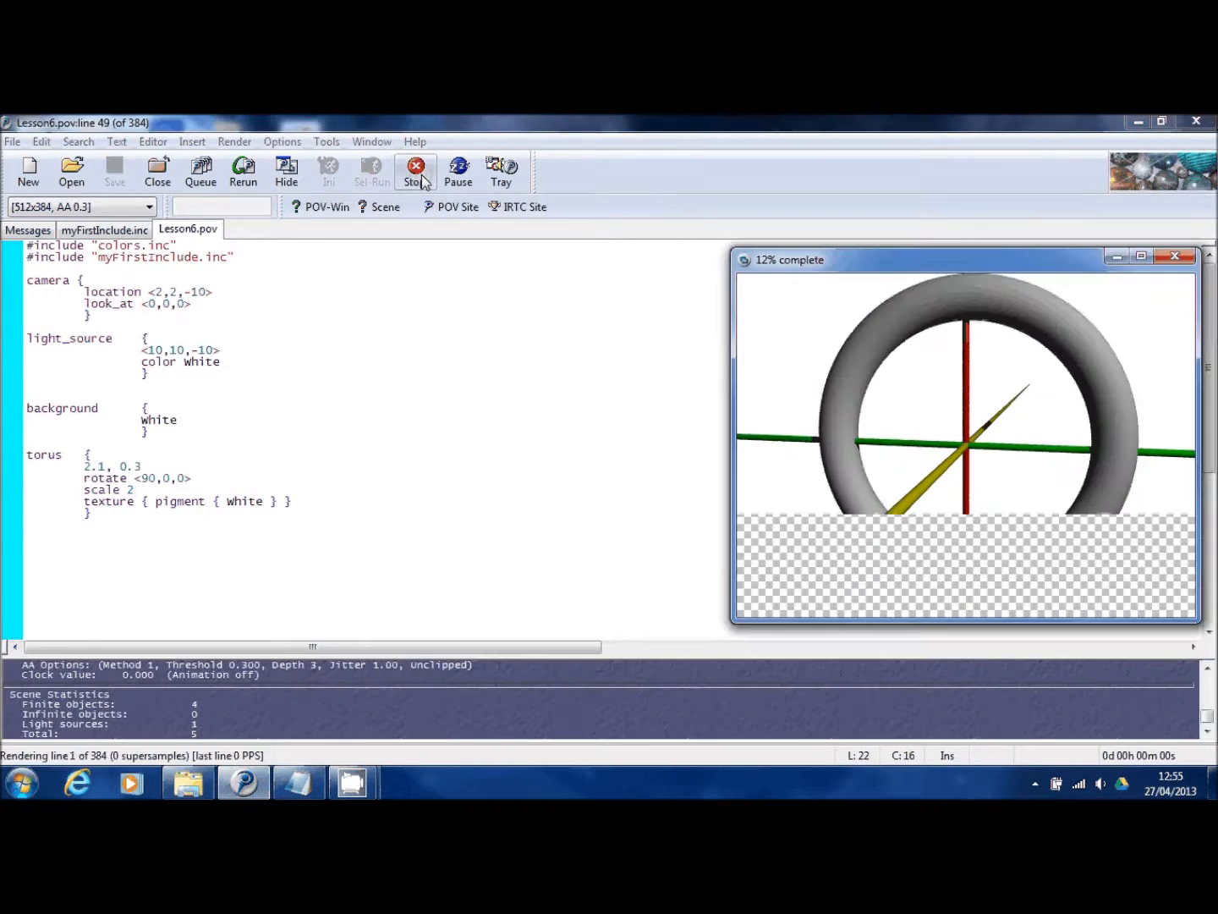
click(416, 173)
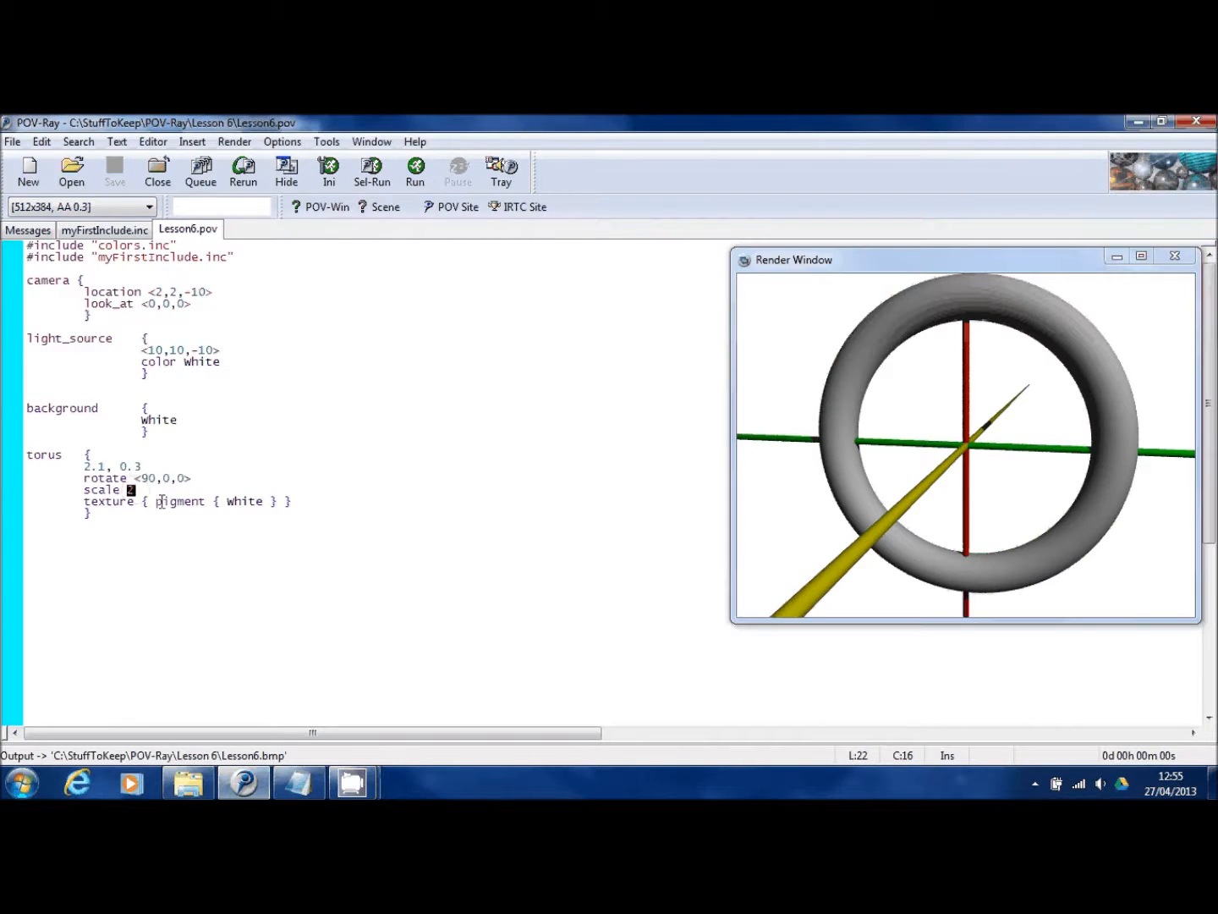
Change the torus scale to .5 and render it at half size
text(5)
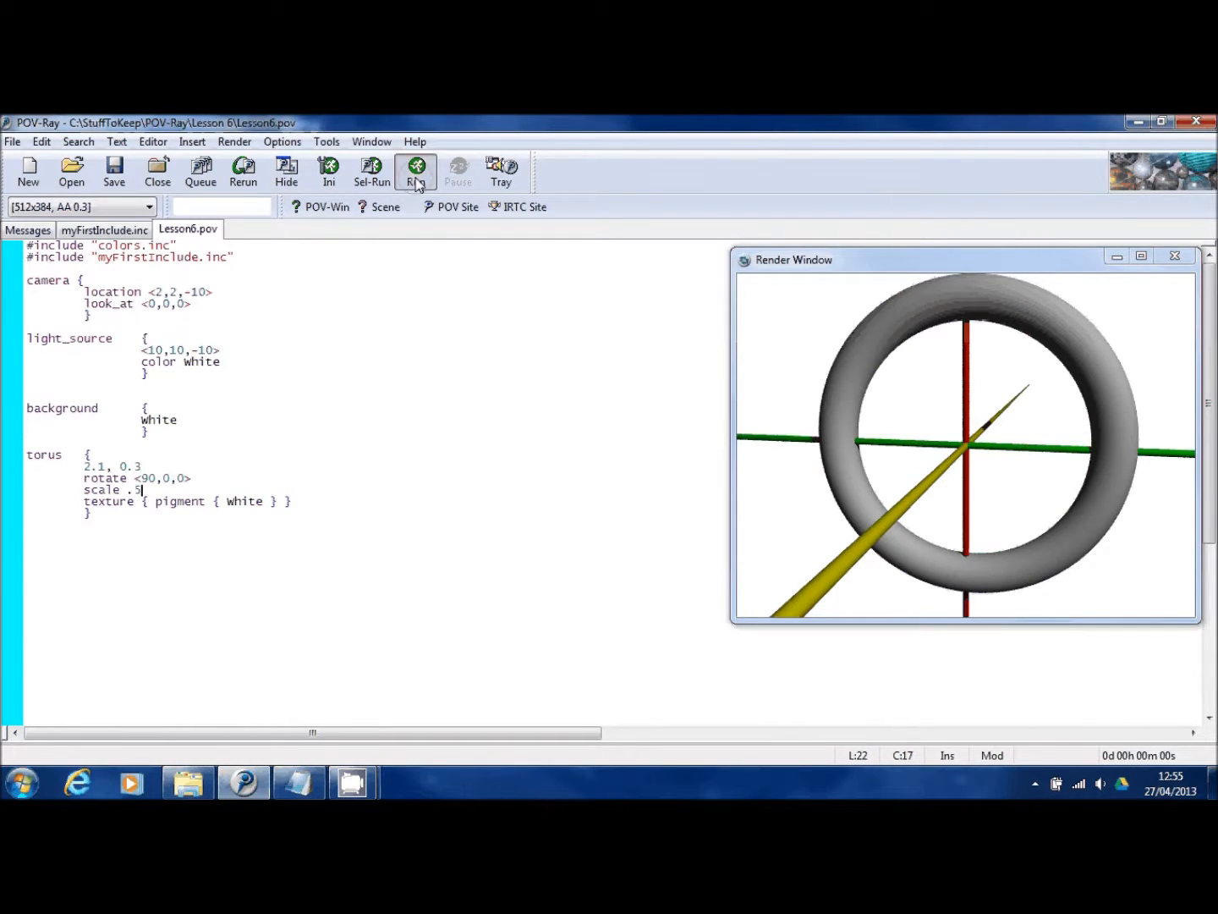
click(416, 173)
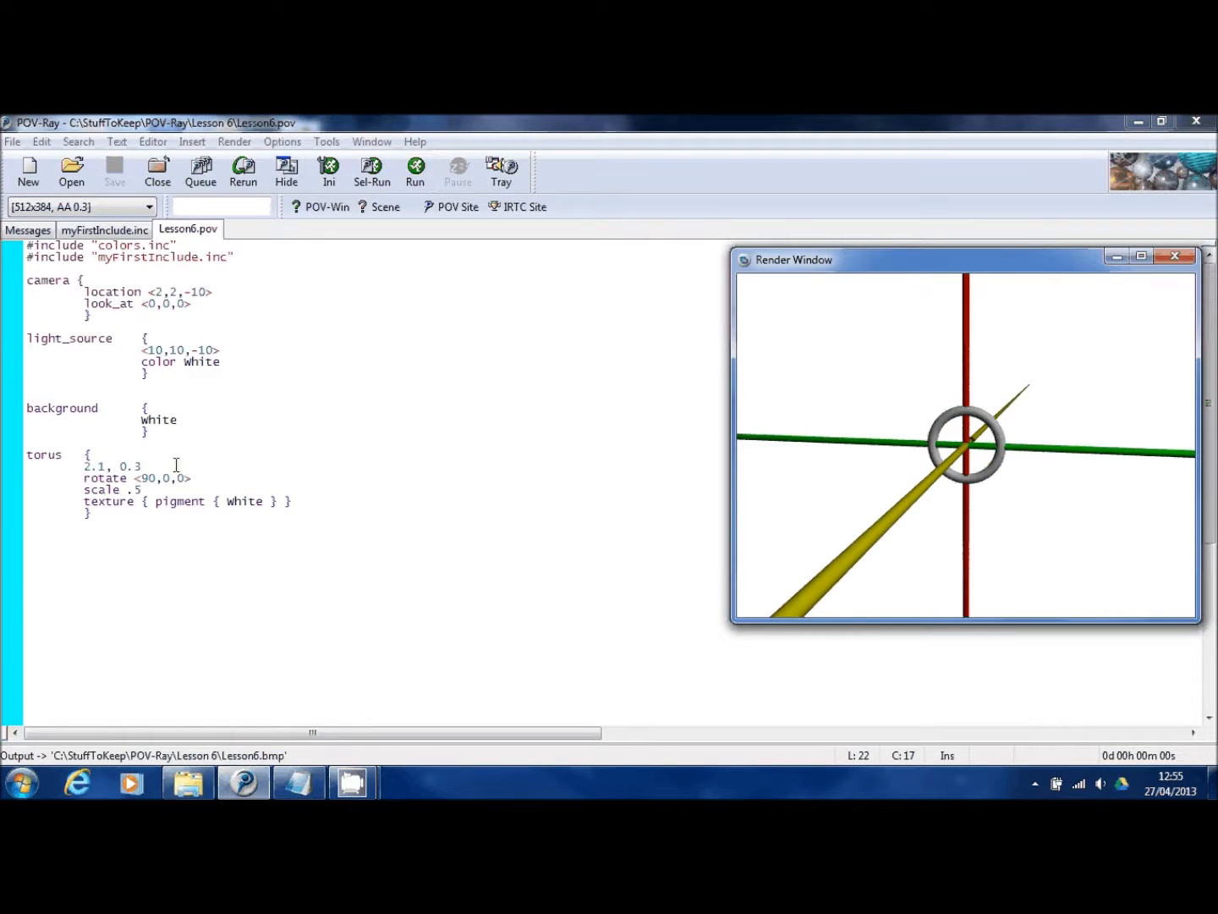
double_click(135, 489)
text(<)
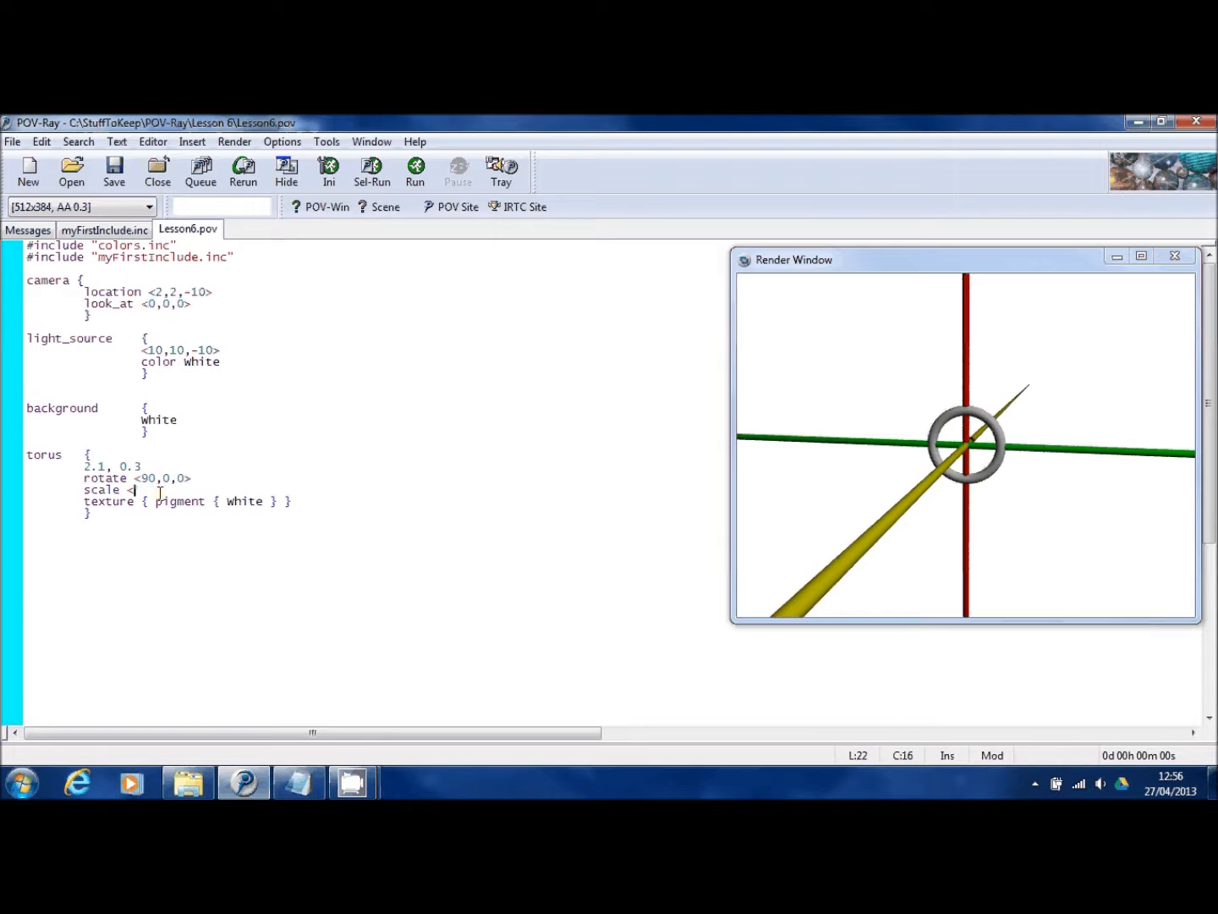
Scale the torus <1,2,1> and render it as a tall ring
text(1m)
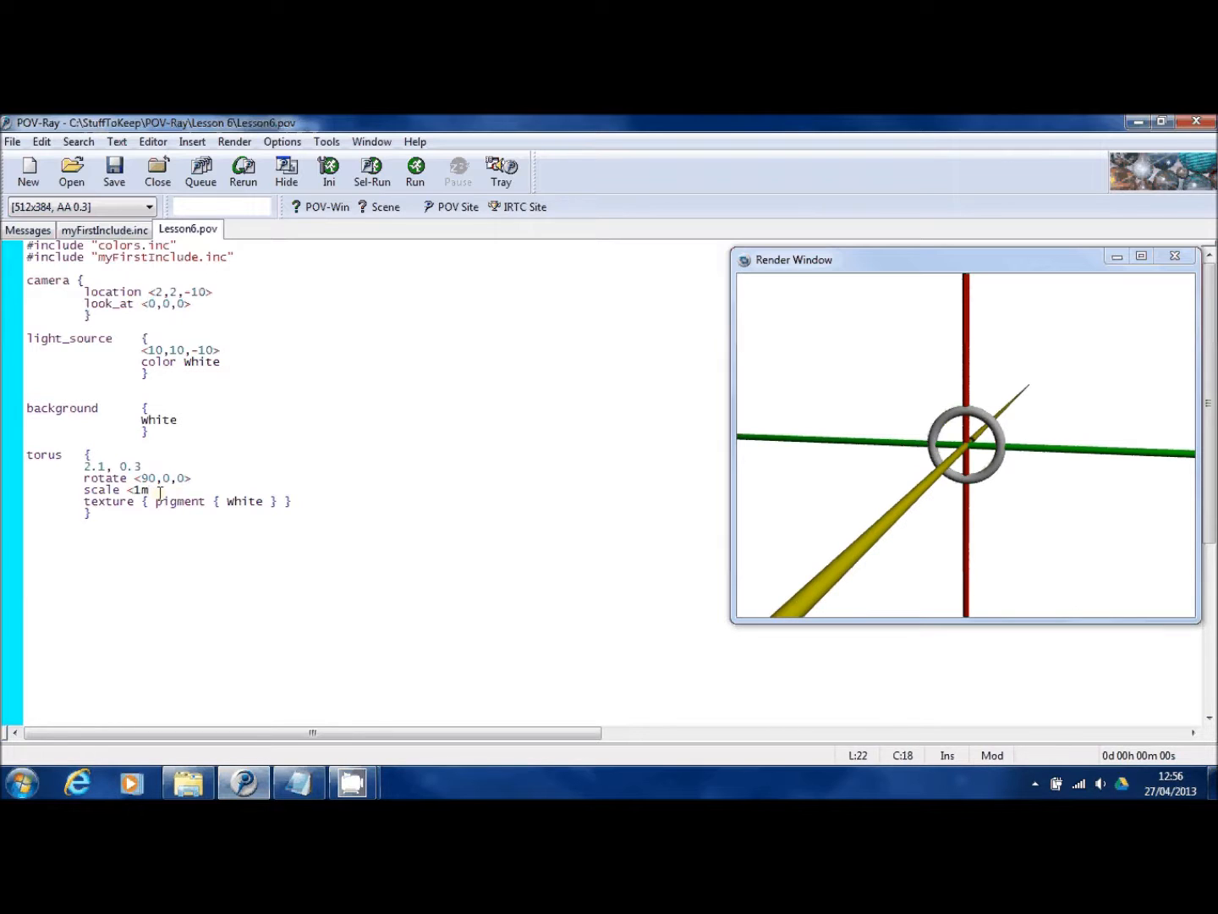
text(1)
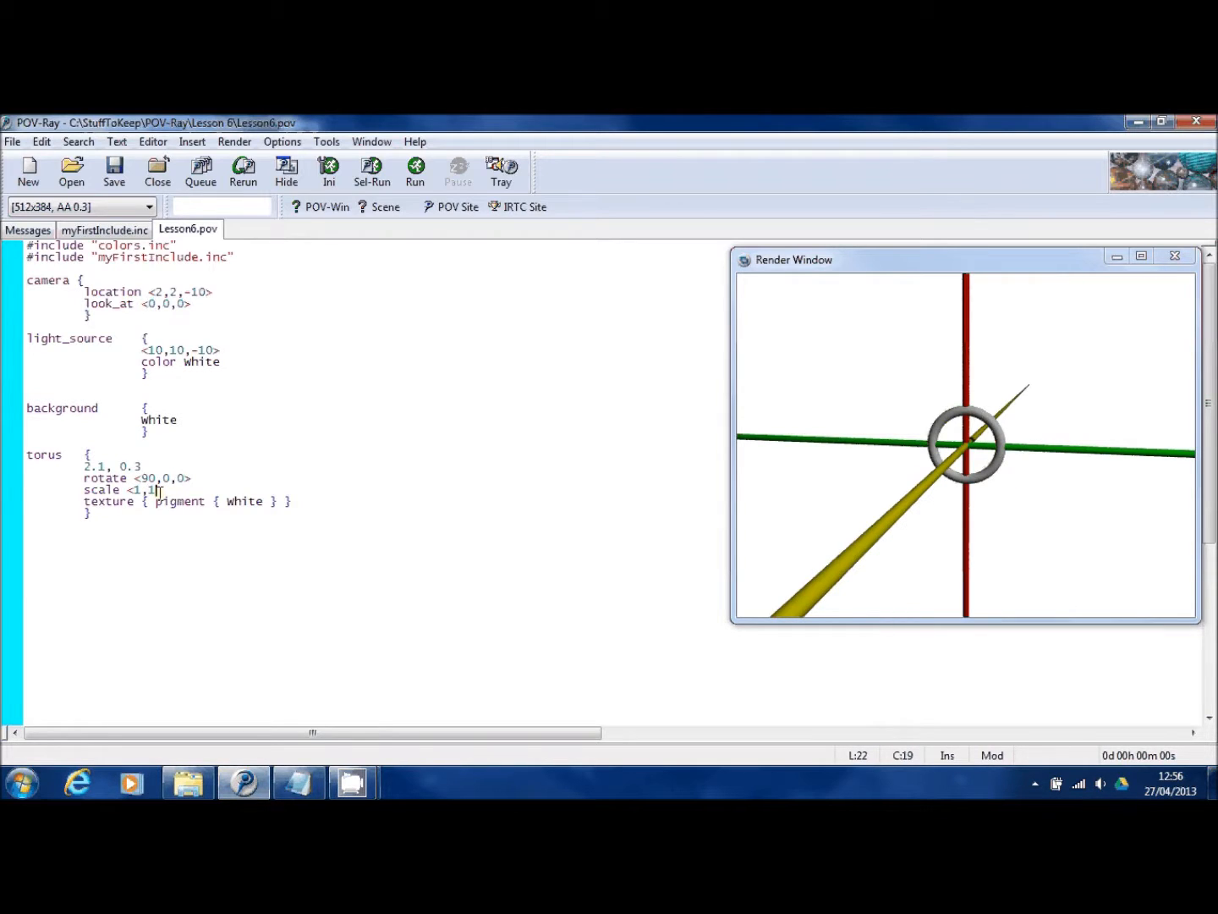
text(1>)
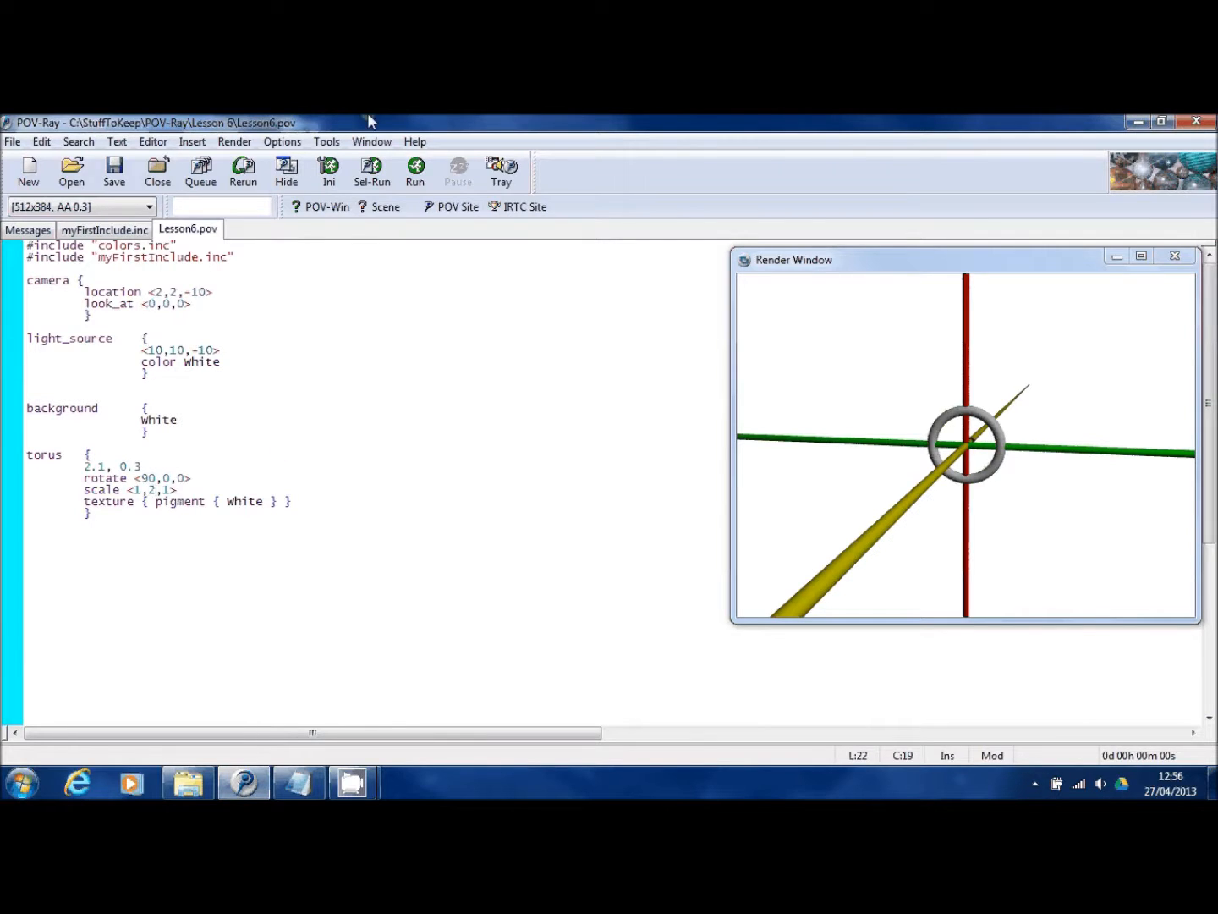
click(416, 172)
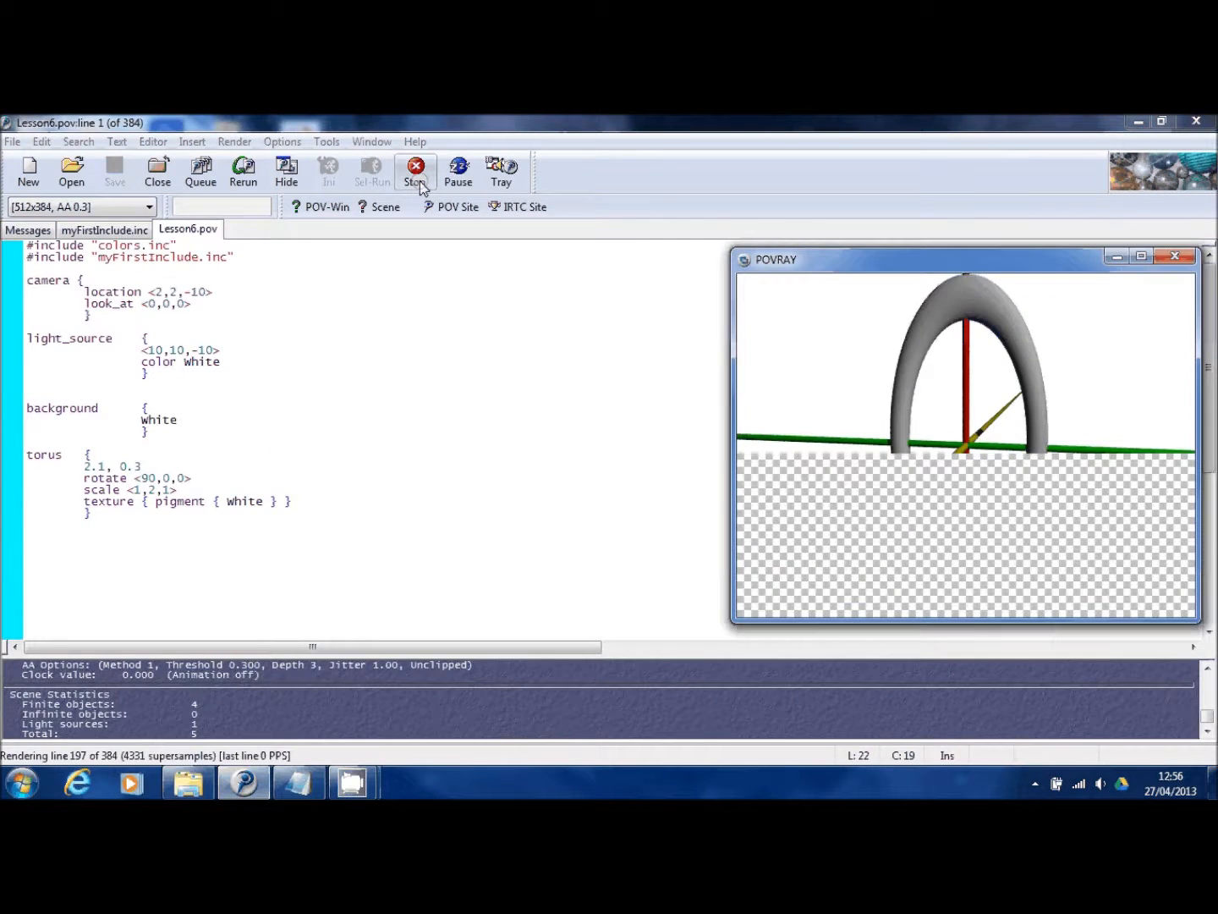
click(416, 169)
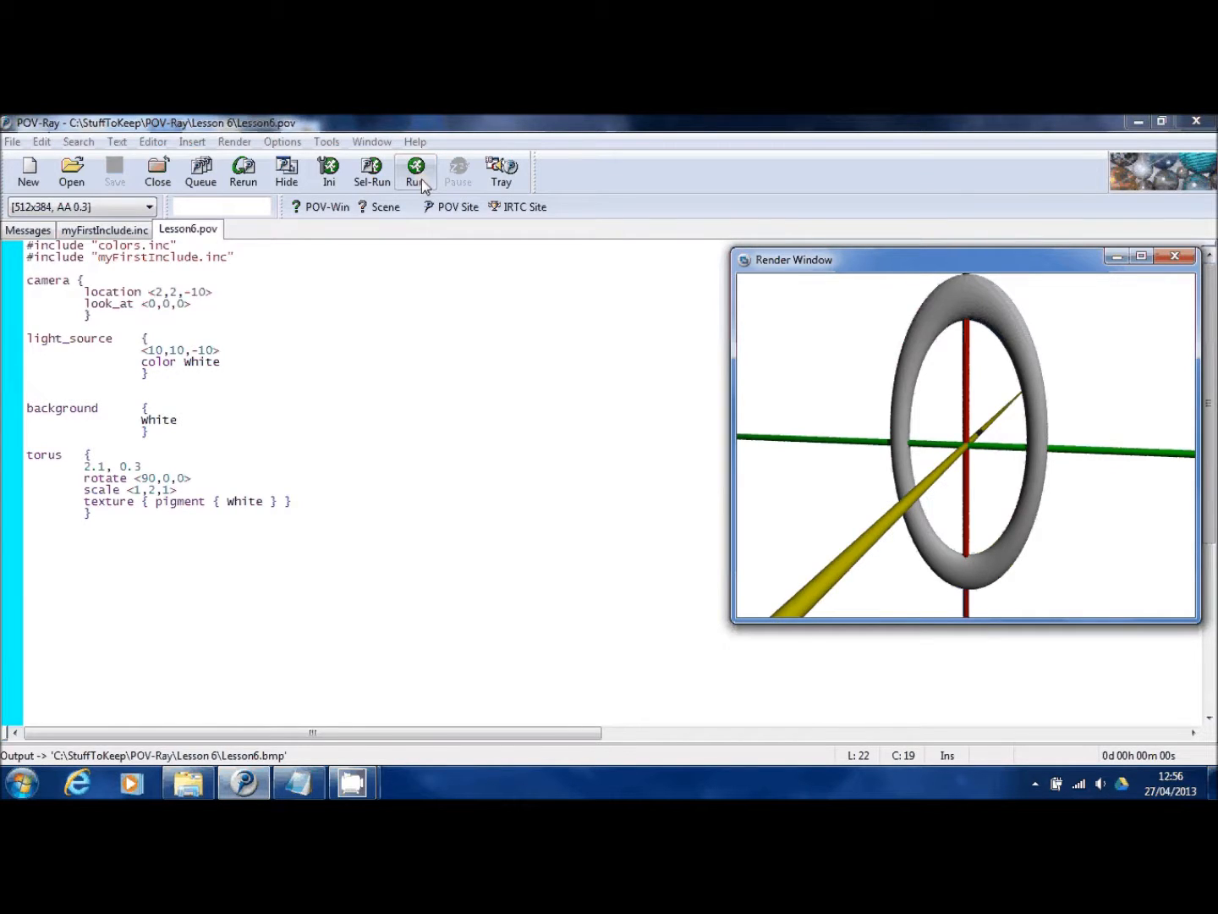
mouse_move(398, 182)
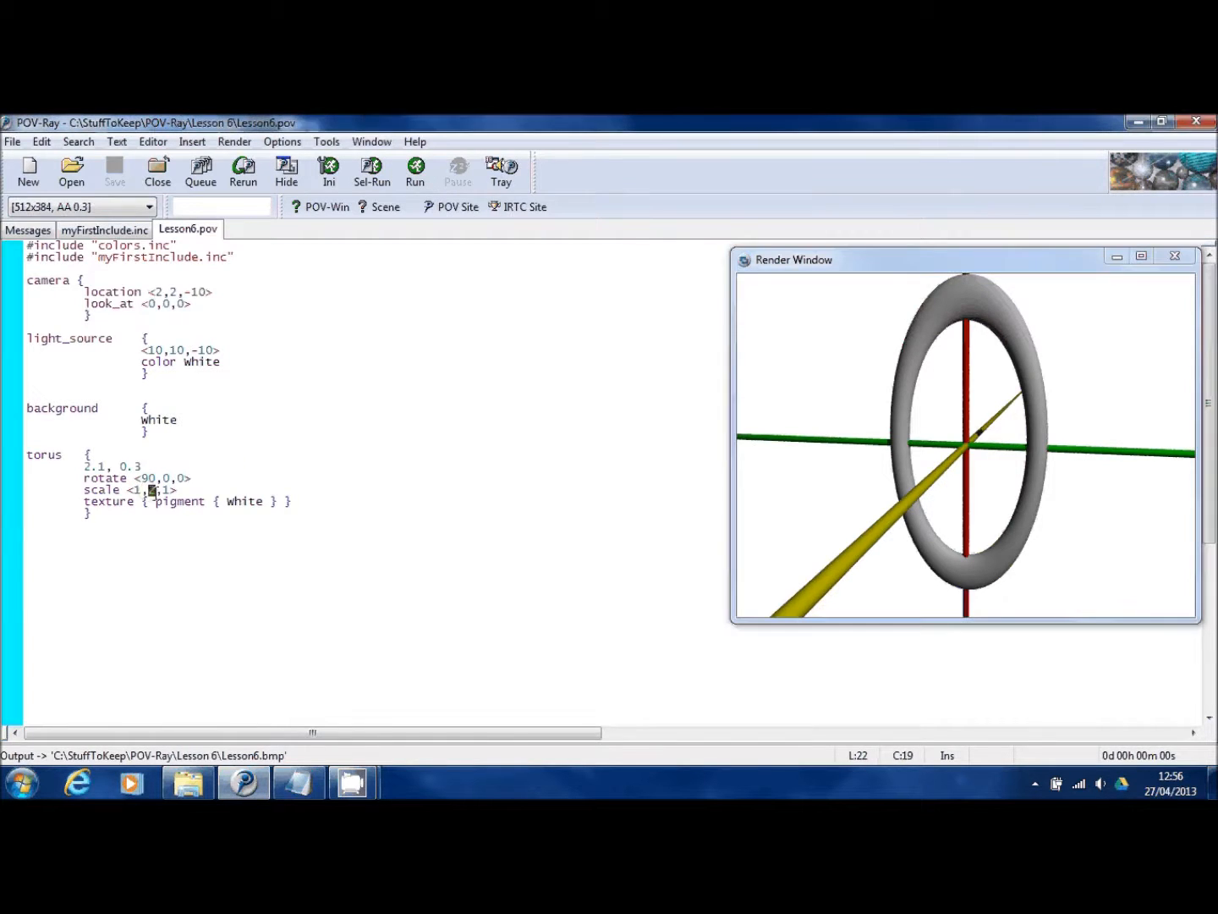
Scale the torus <1,.5,1> and render it squashed to half height
text(.)
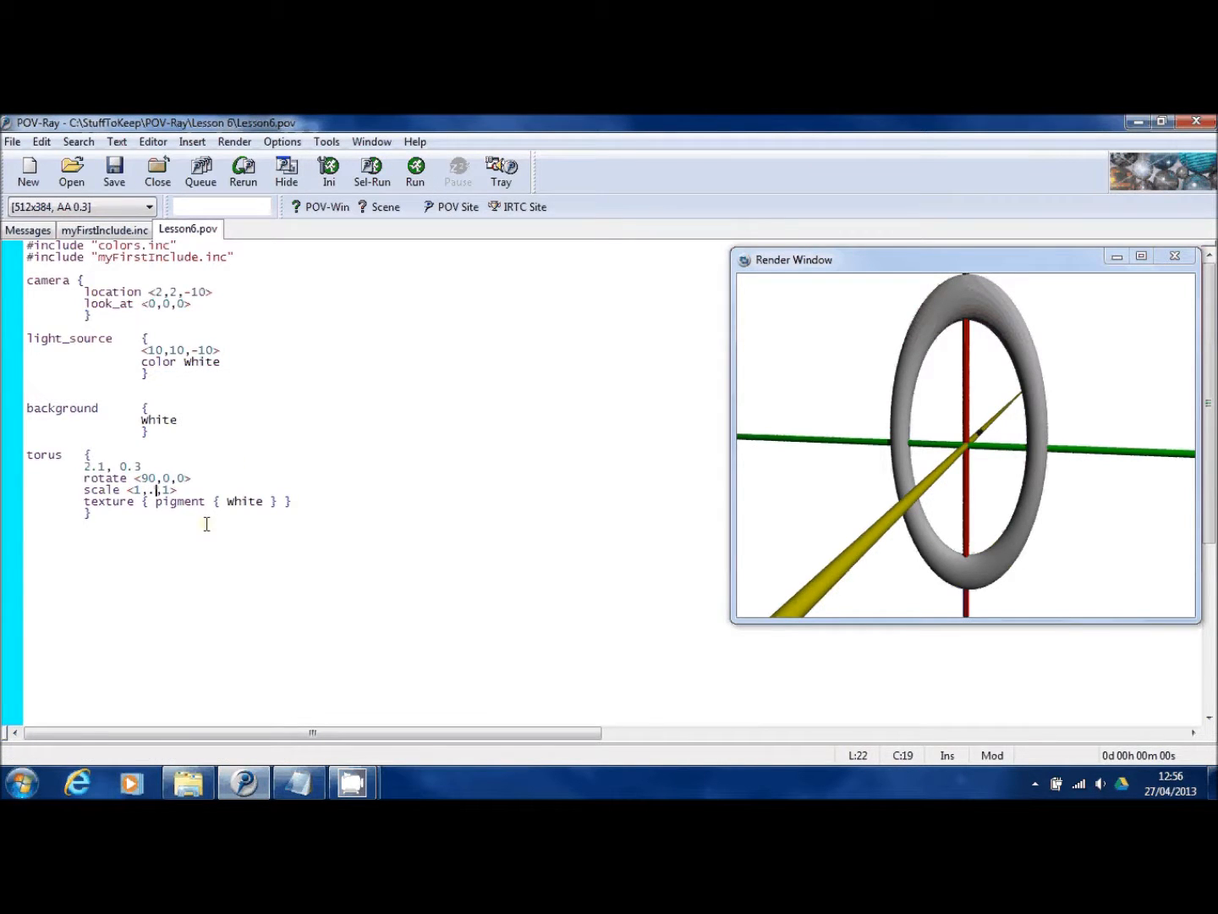
text(5)
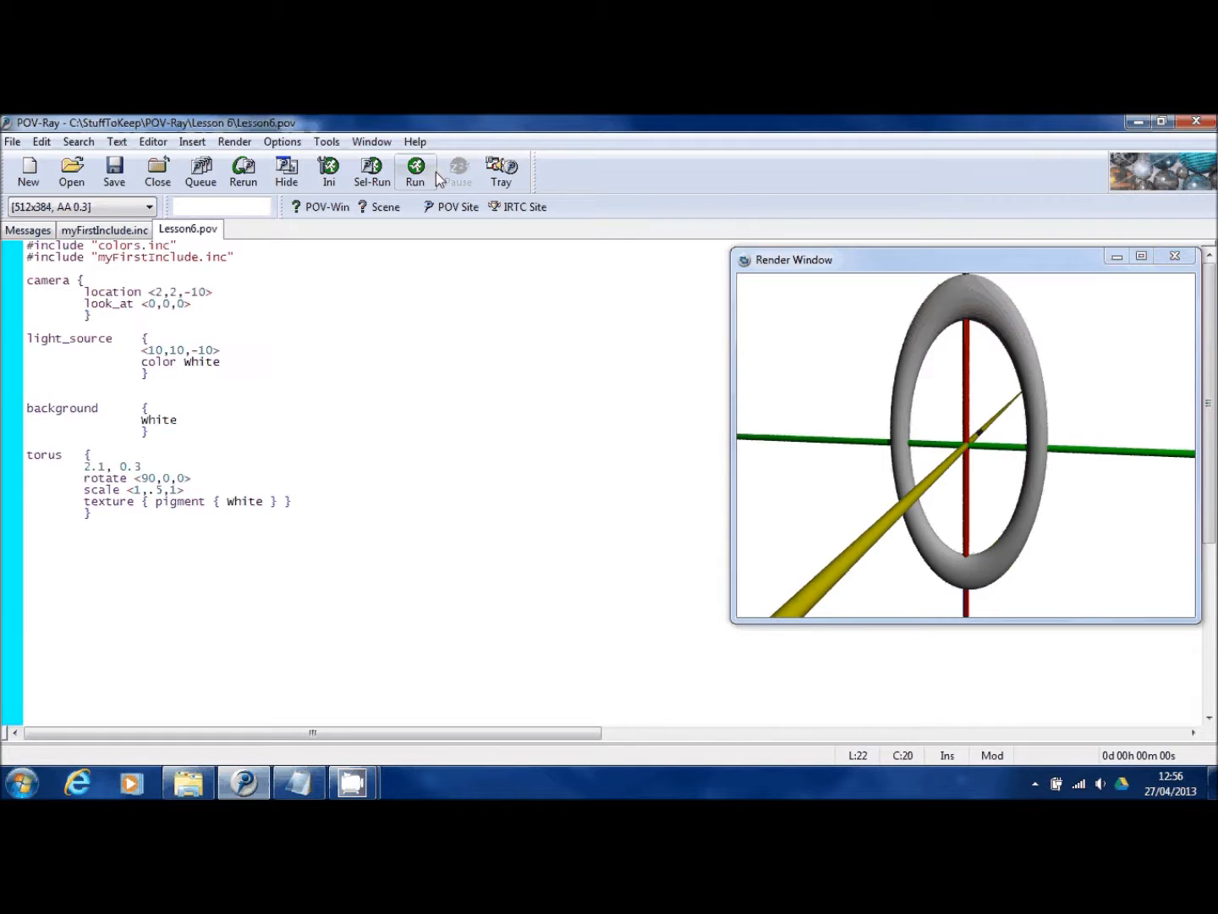
click(414, 169)
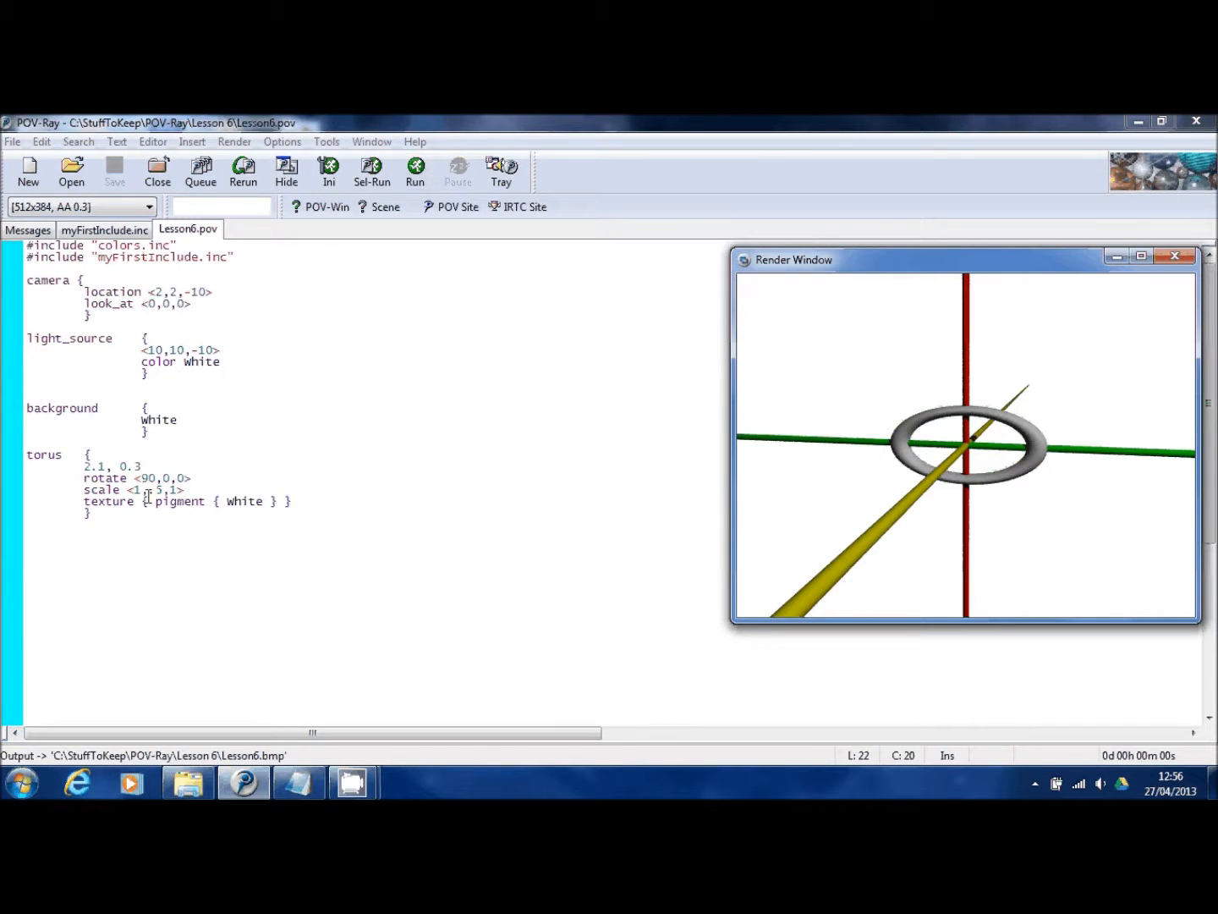
double_click(158, 489)
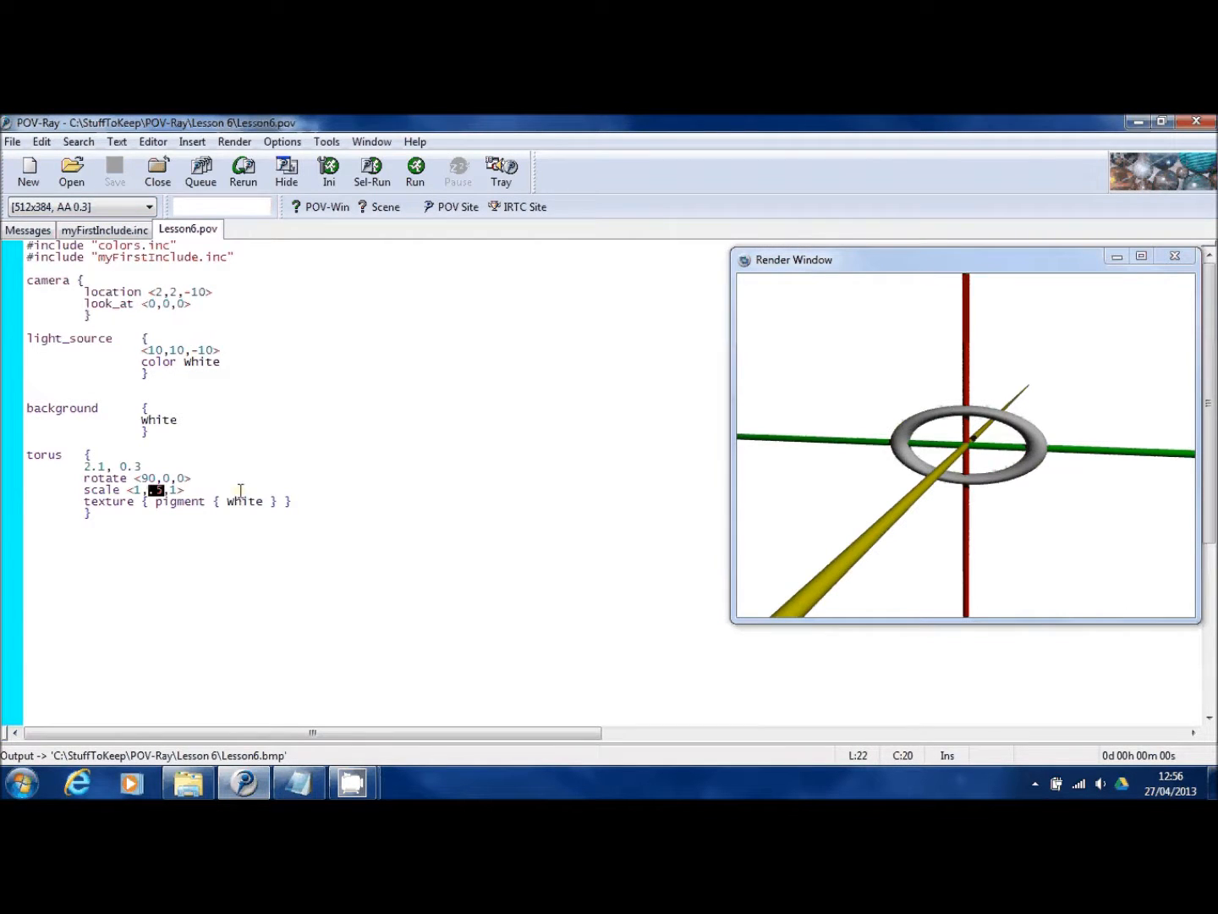
Scale the torus <1,1,2> and render the deeper ring
text(2)
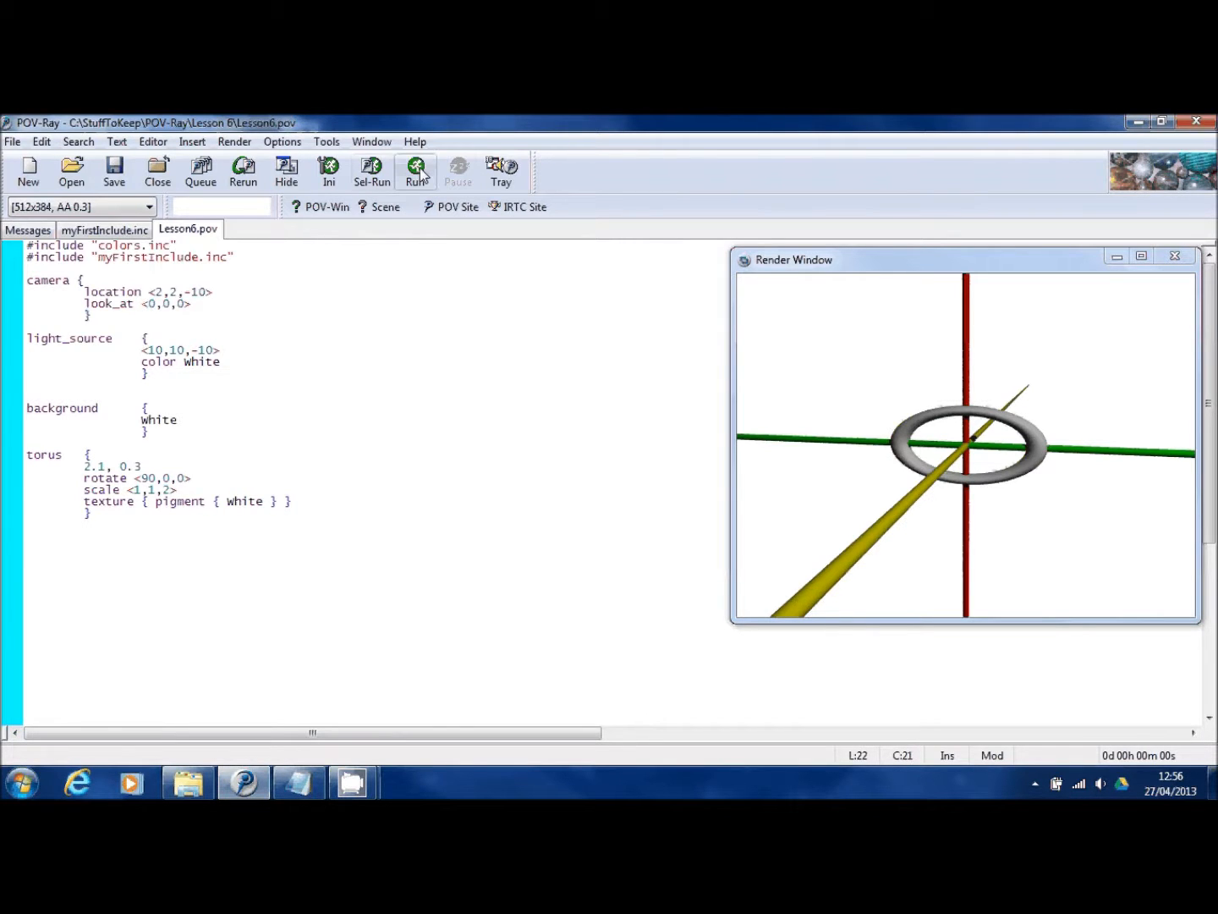
click(416, 171)
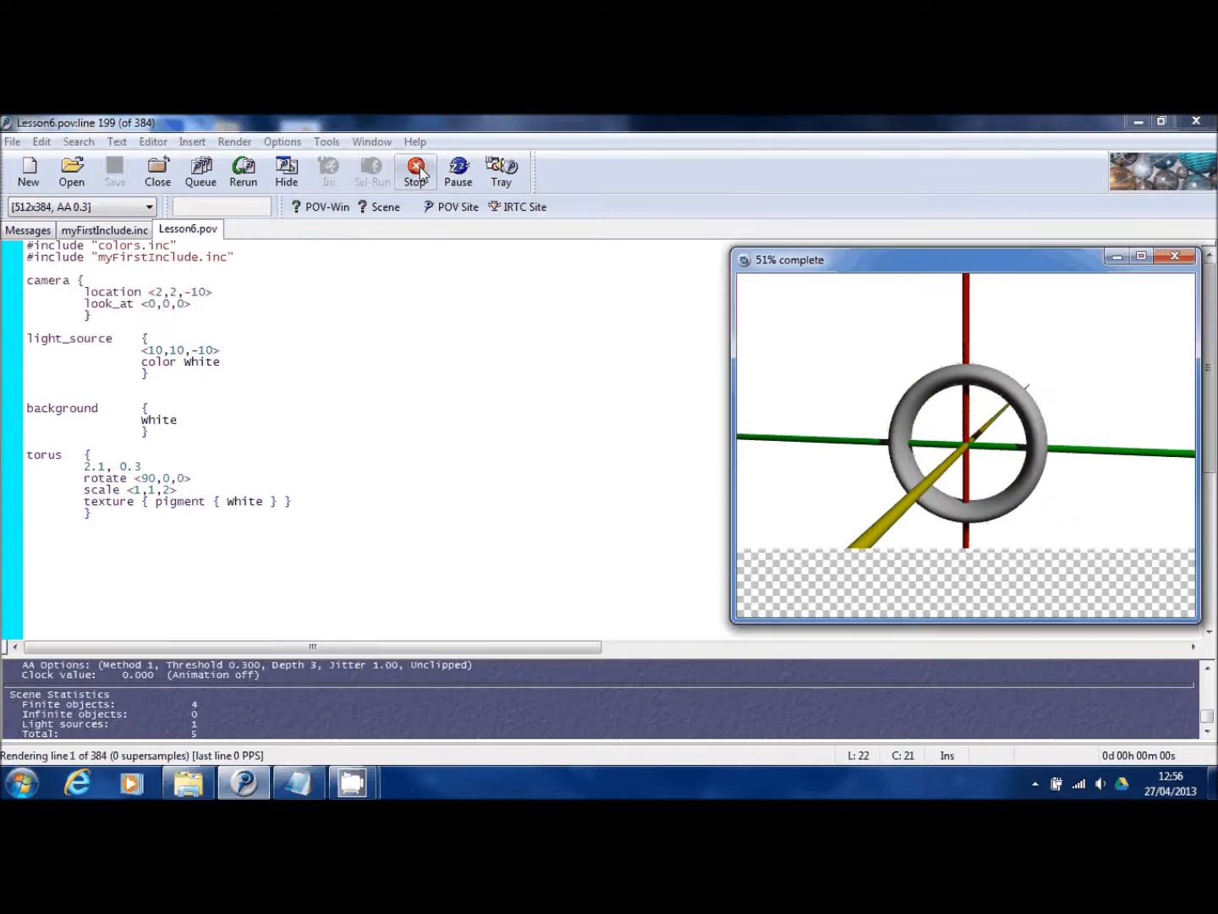
click(416, 171)
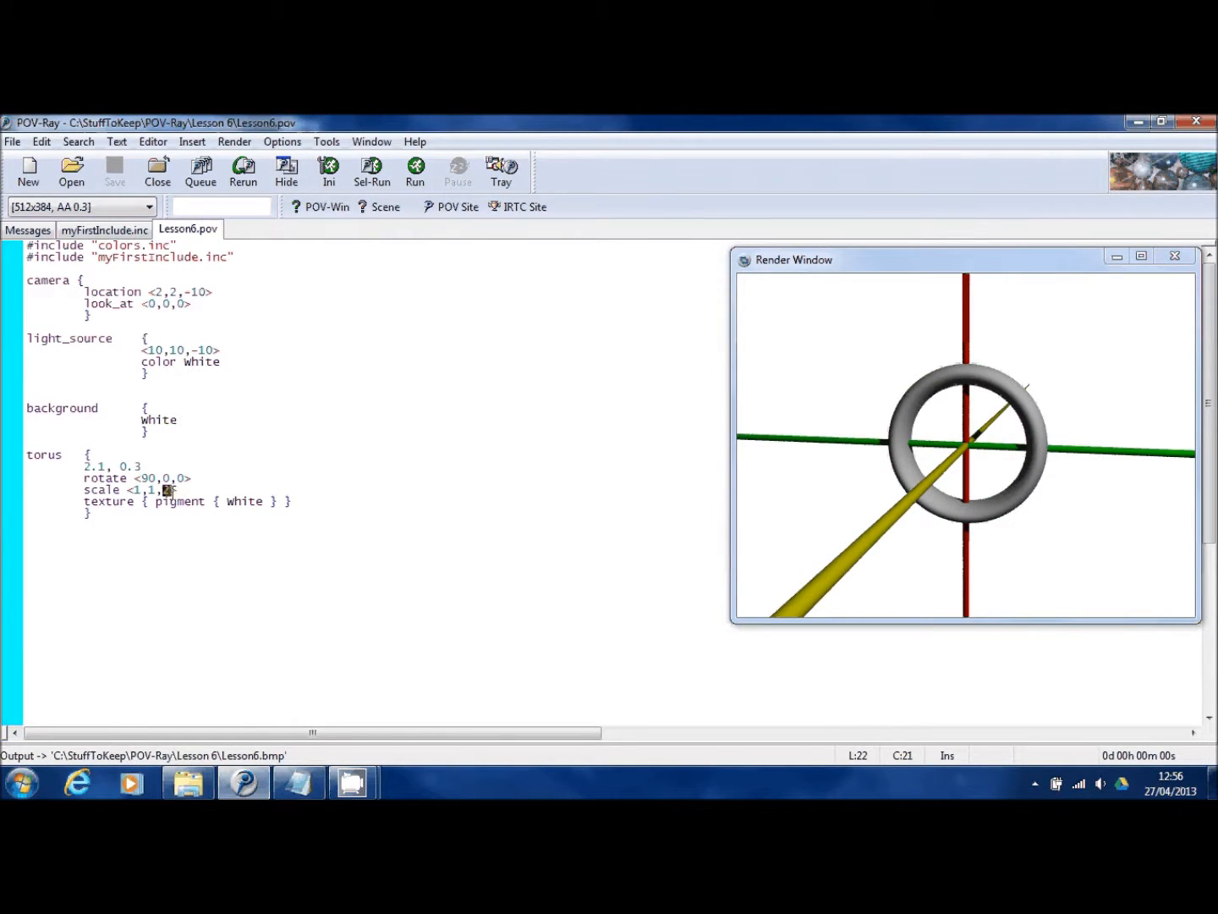
Scale the torus <1,1,10> and render it as a long tube-like shell
text(10)
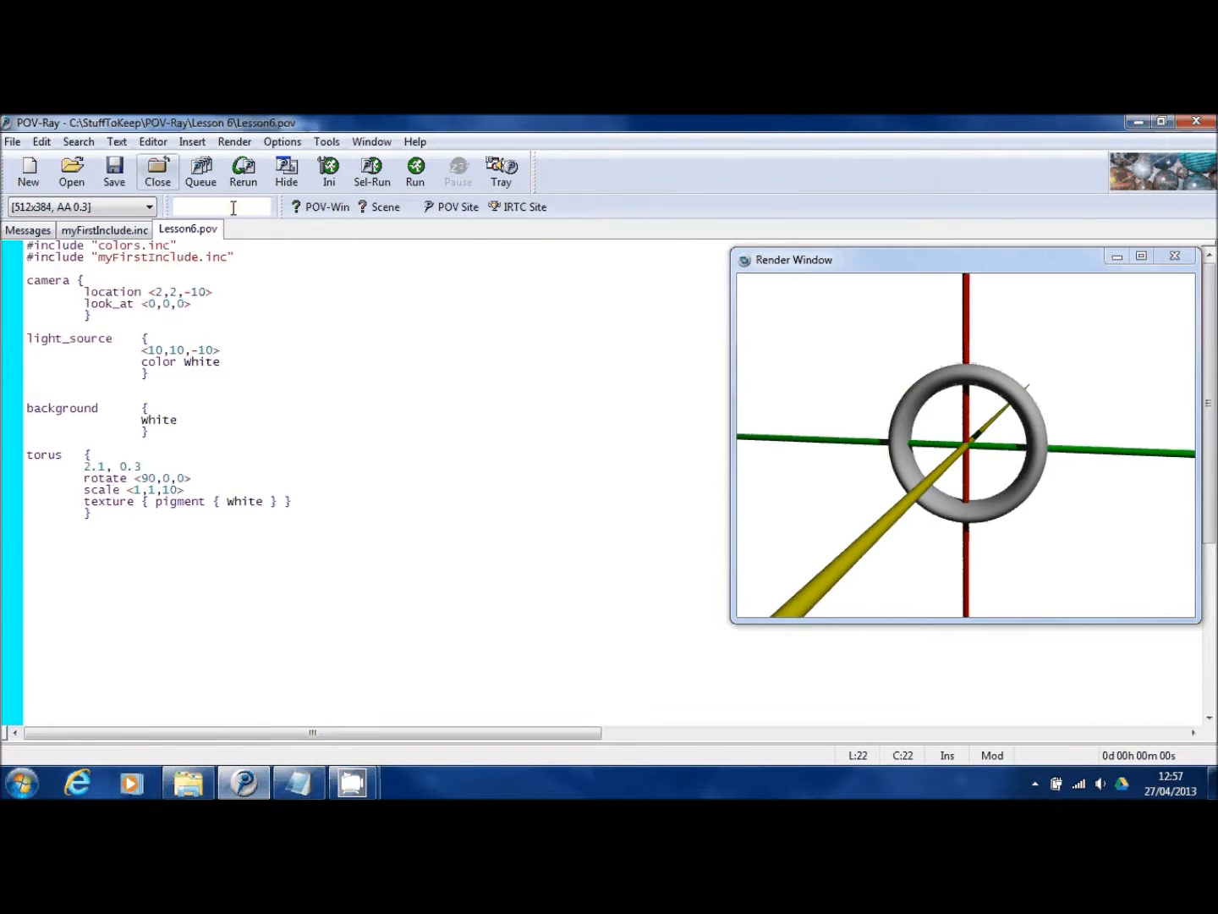
click(416, 172)
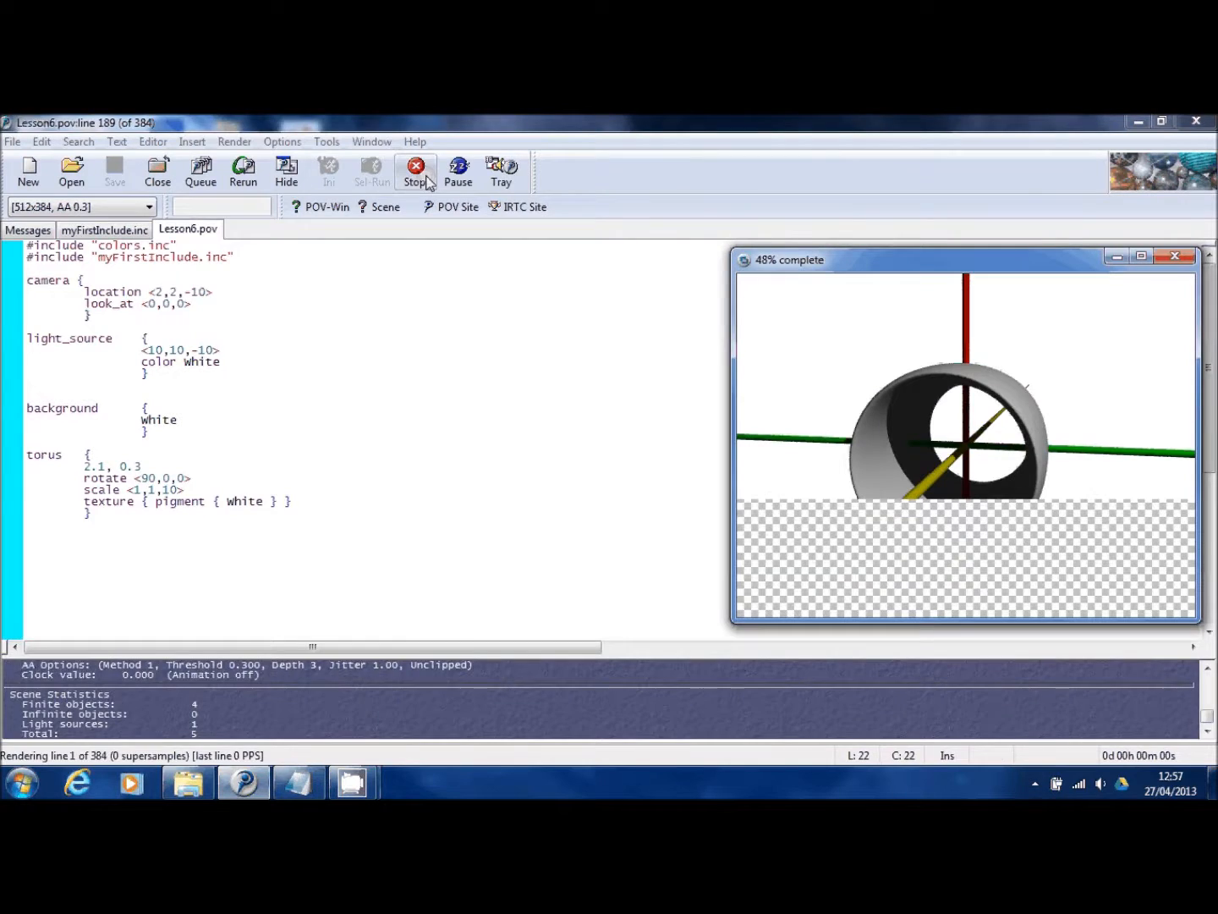
click(416, 171)
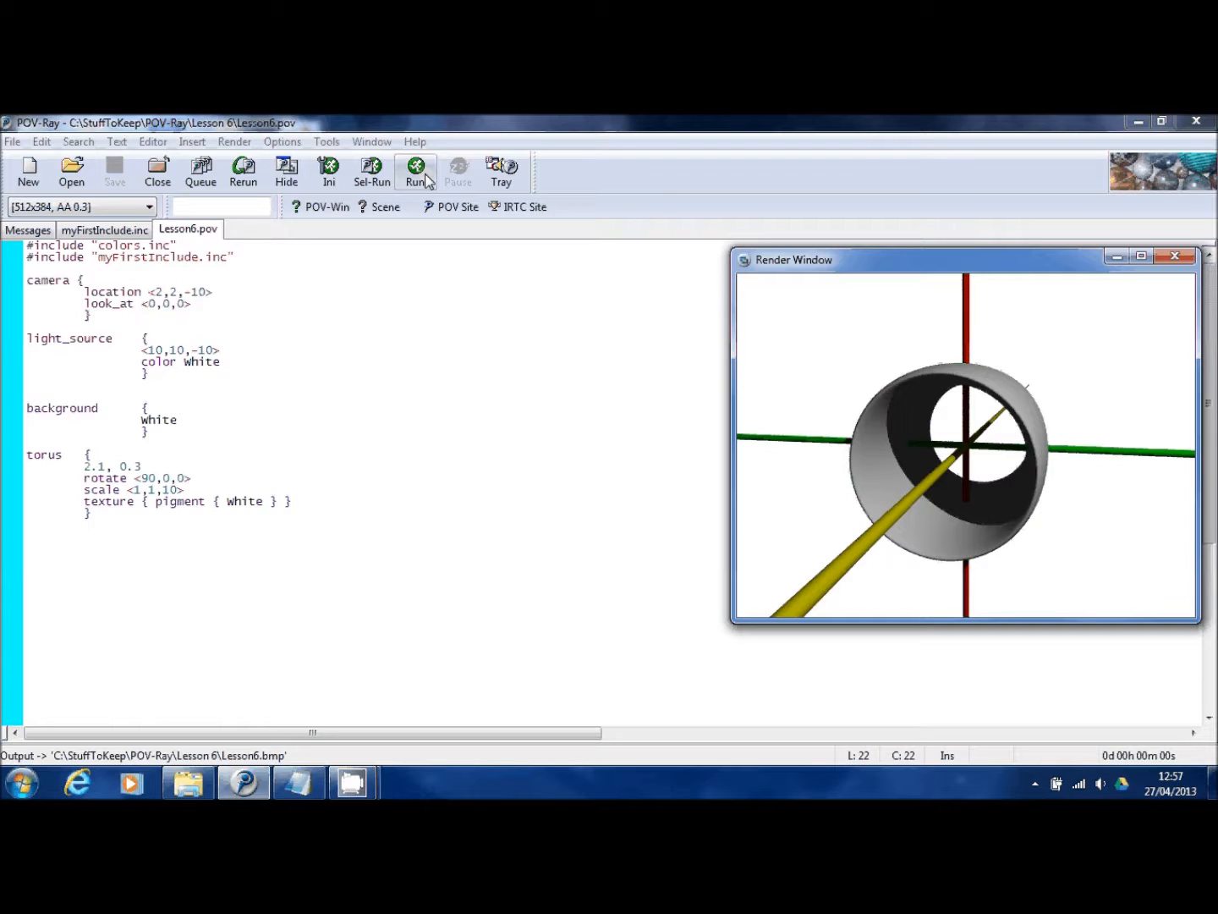
mouse_move(347, 166)
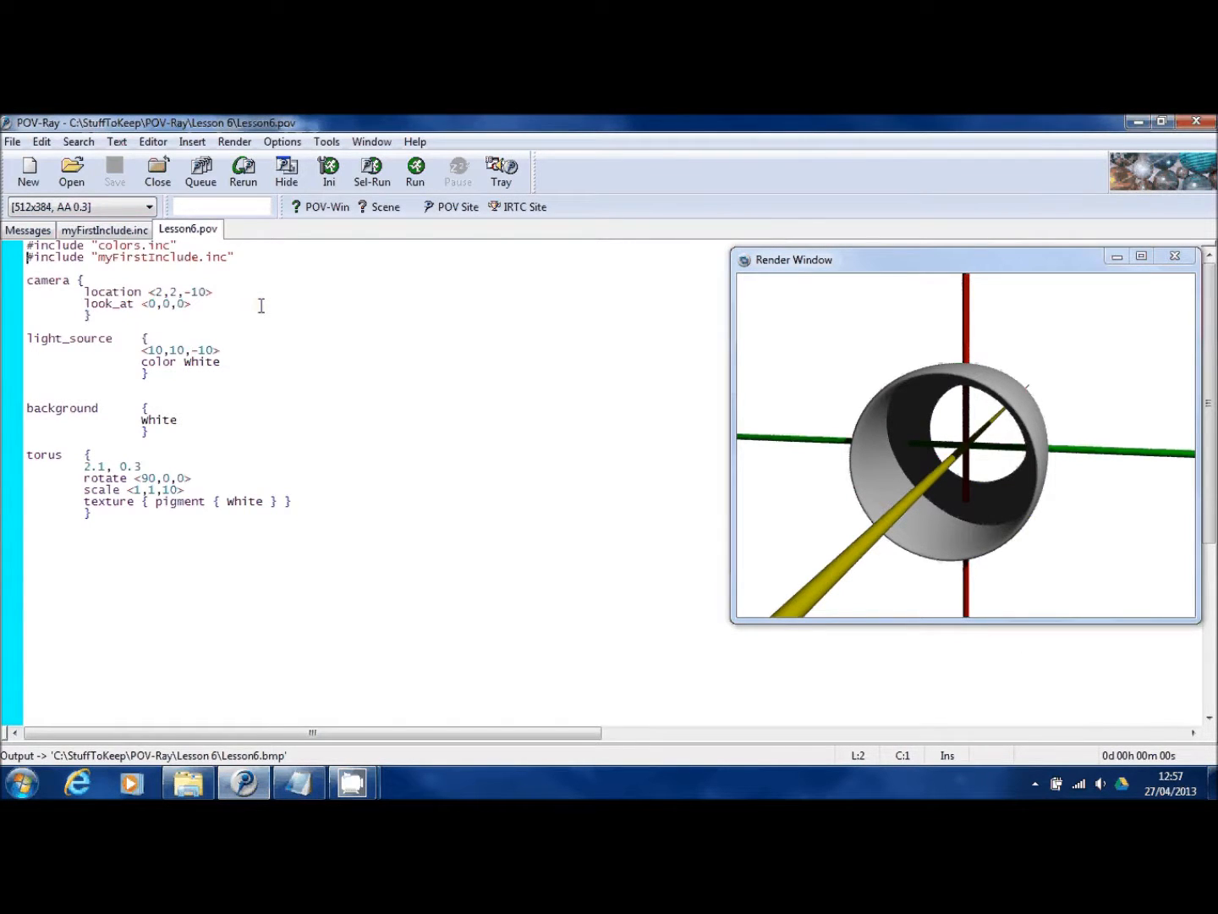
Comment out the #include "myFirstInclude.inc" line and render without the axes
text(//)
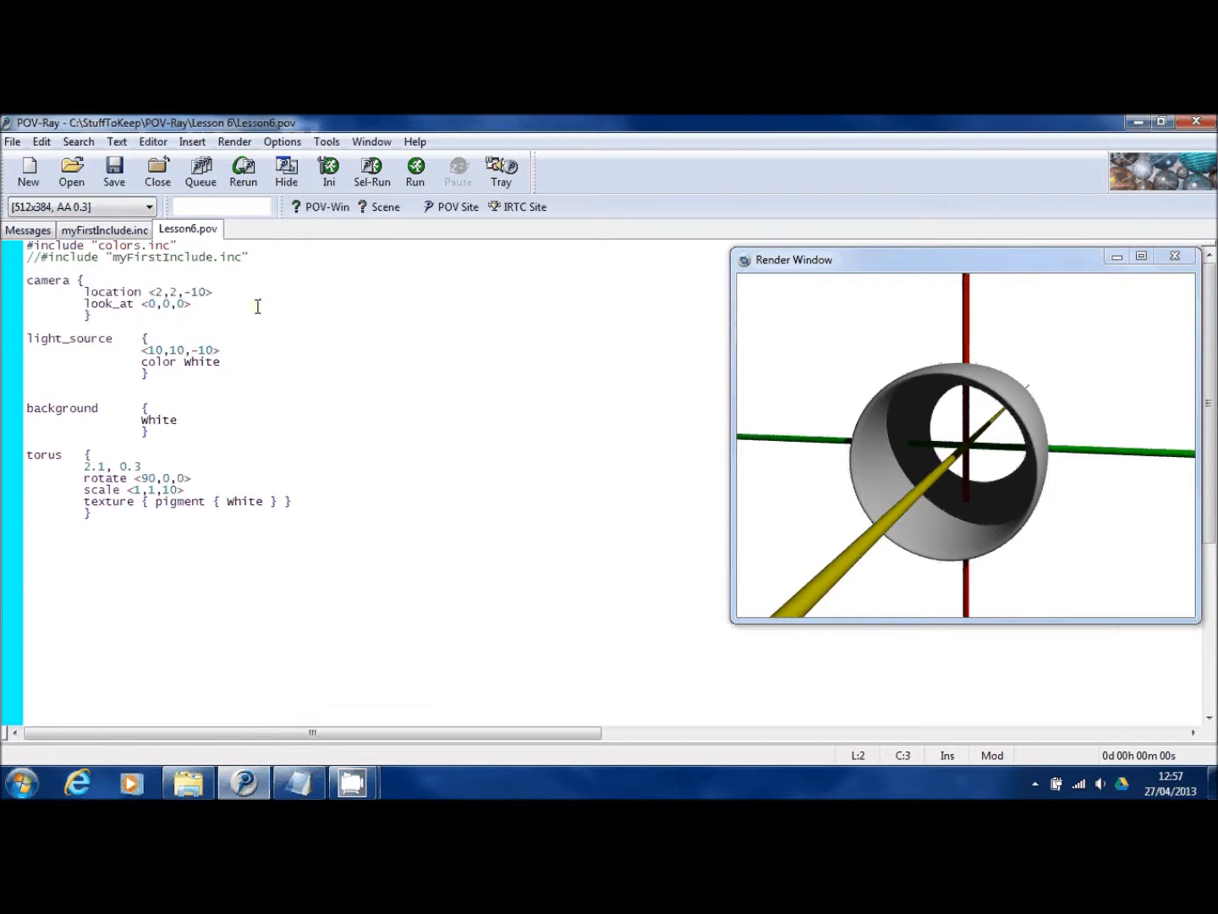
click(415, 173)
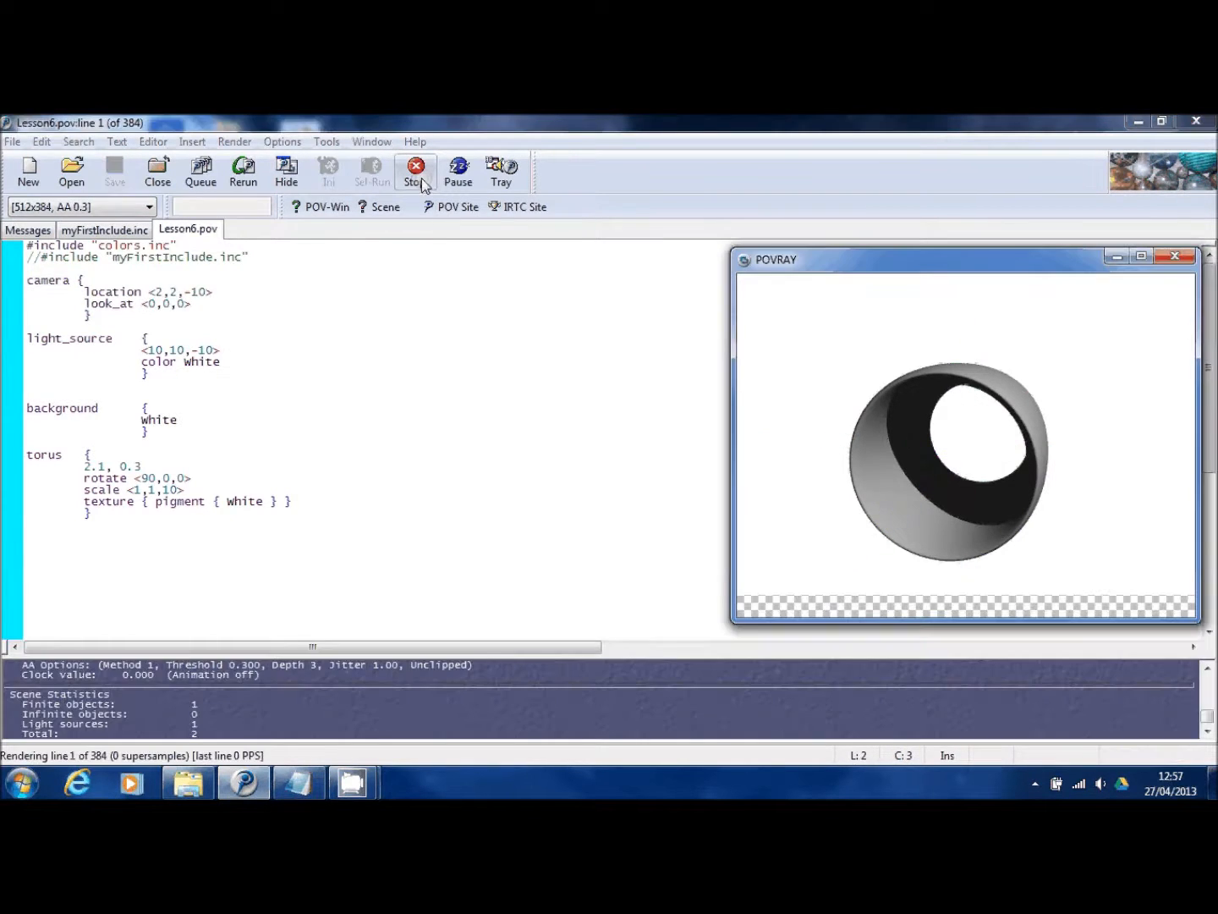
click(417, 172)
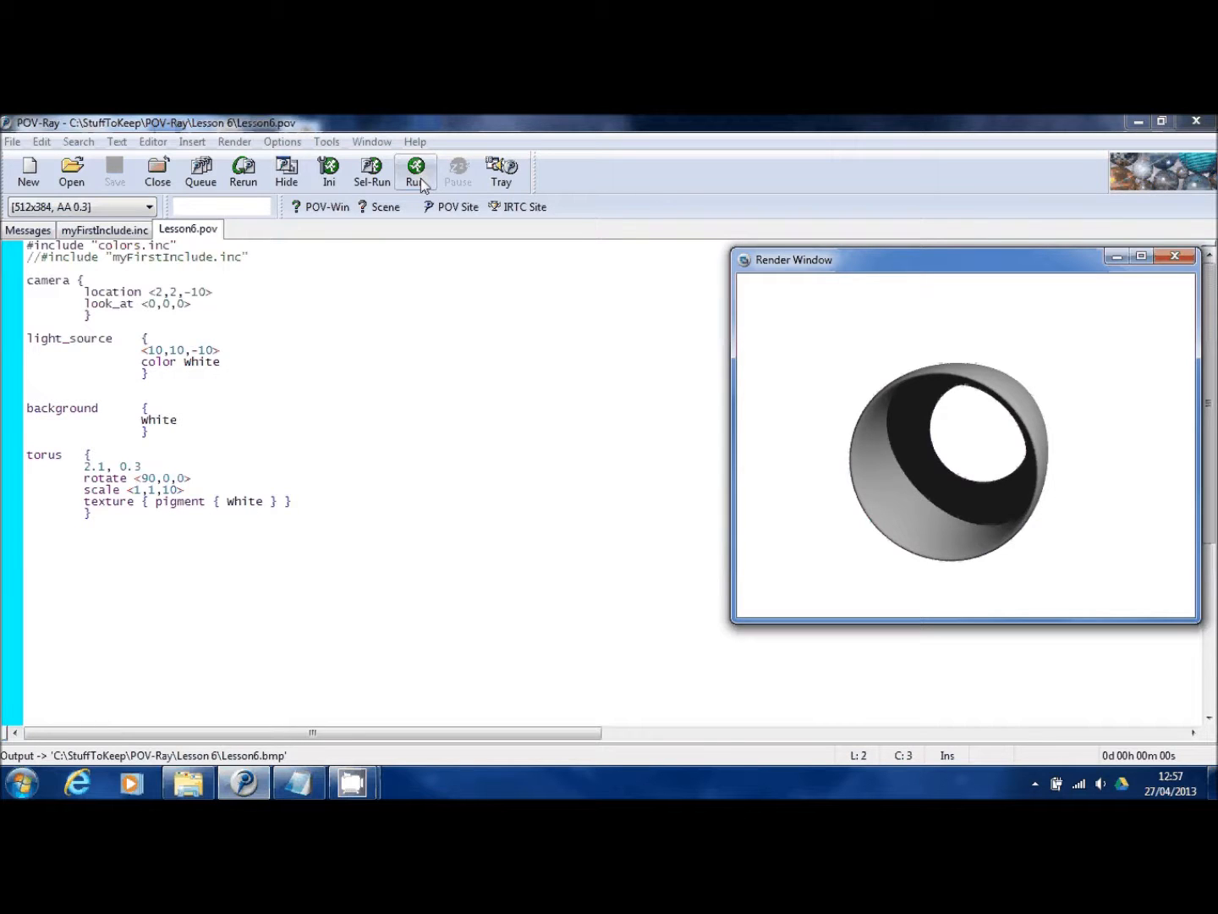
mouse_move(125, 229)
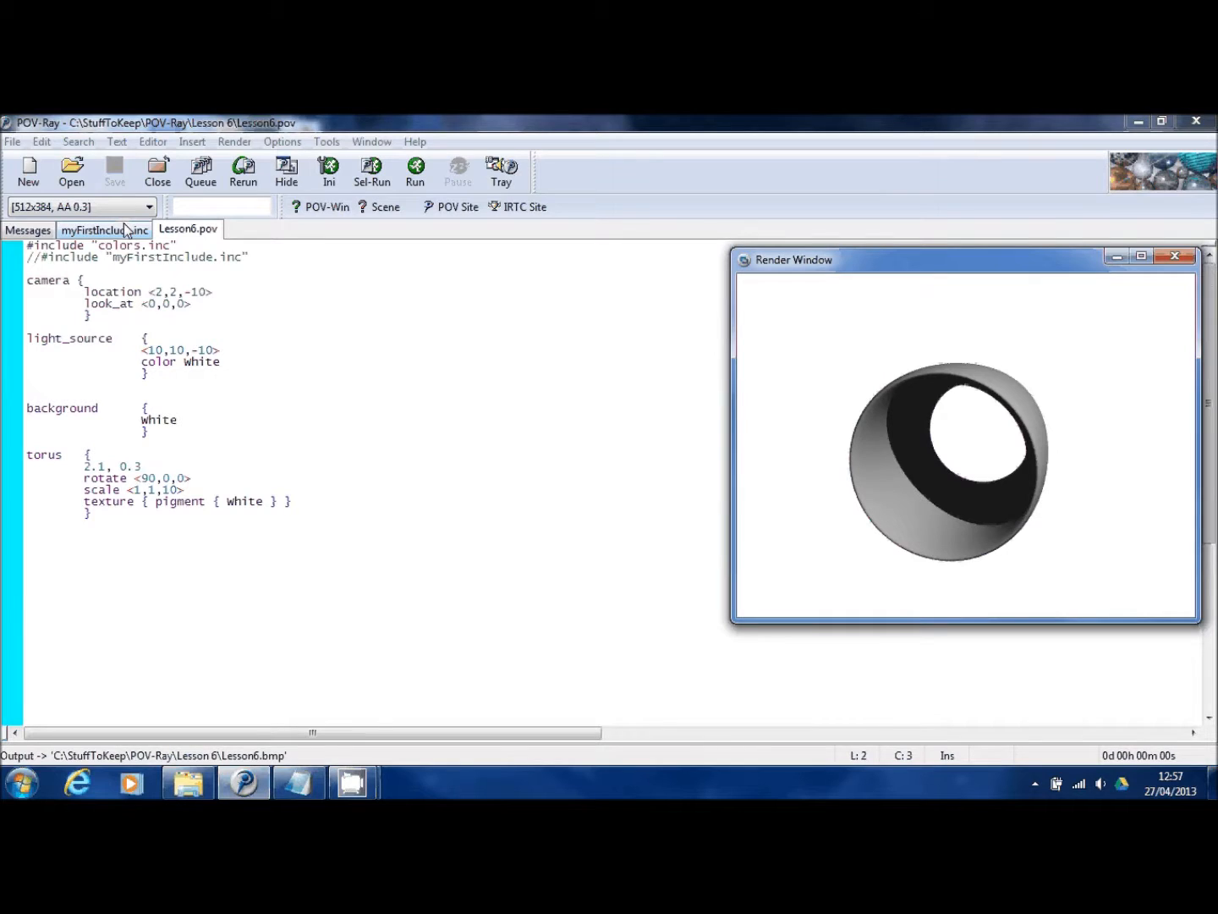
Wrap the whole torus block in a /* */ block comment
click(27, 453)
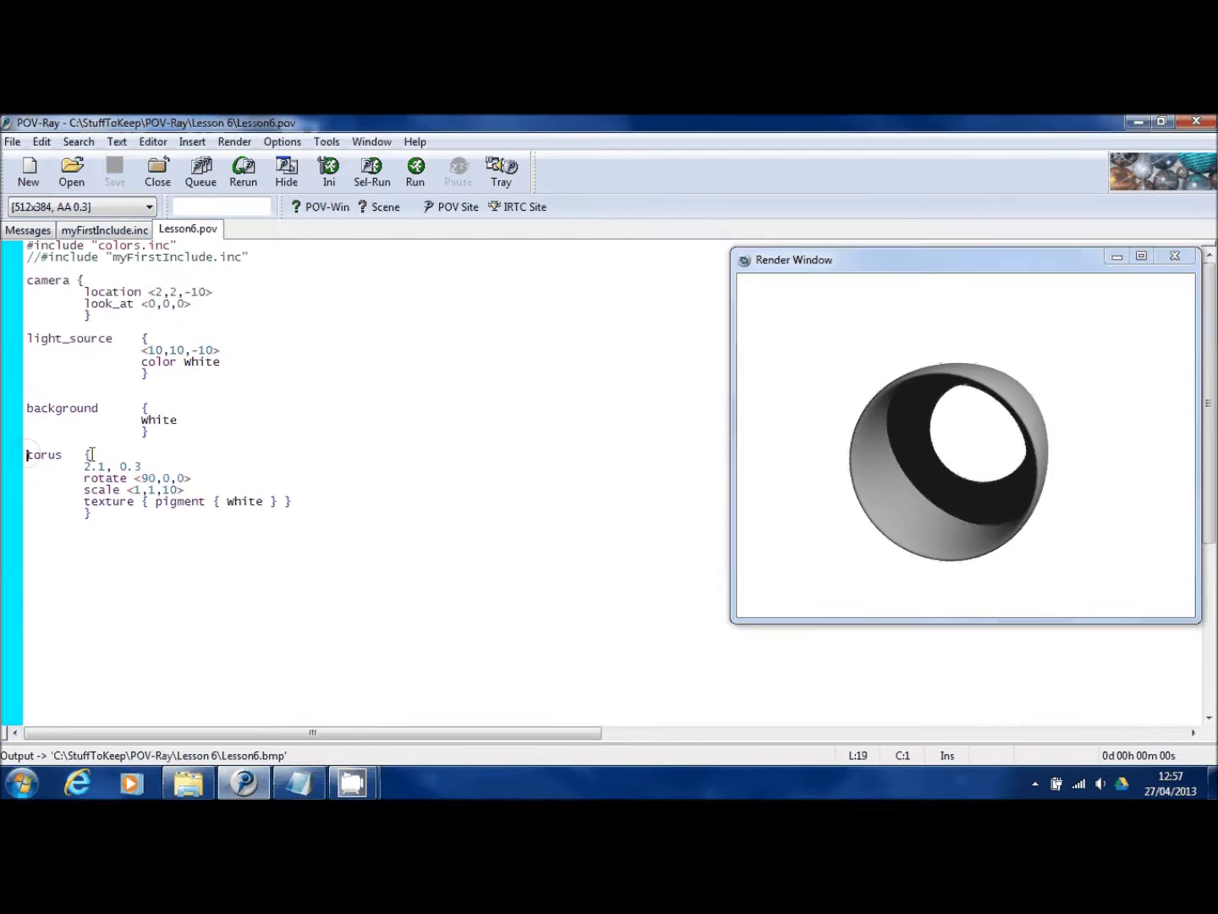
text(/)
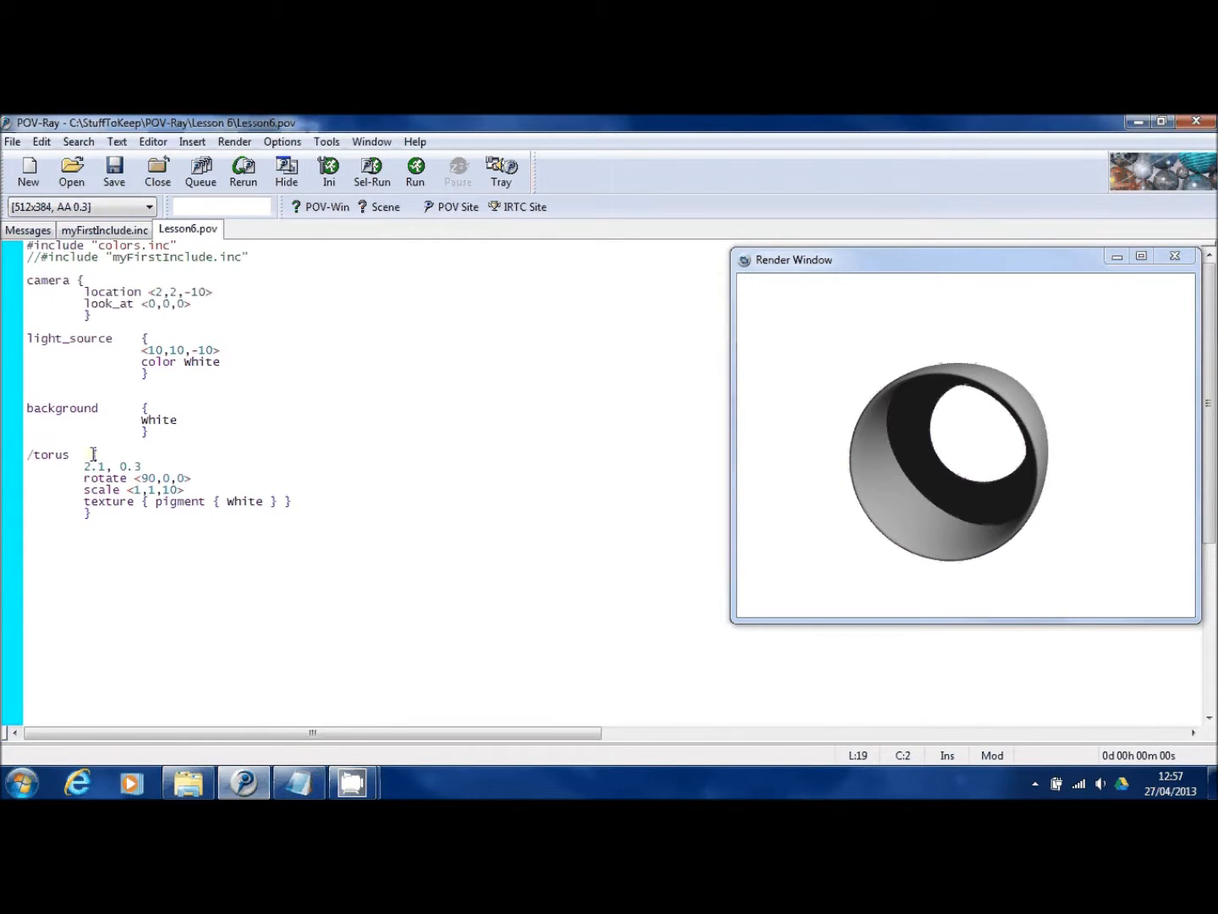
text(*)
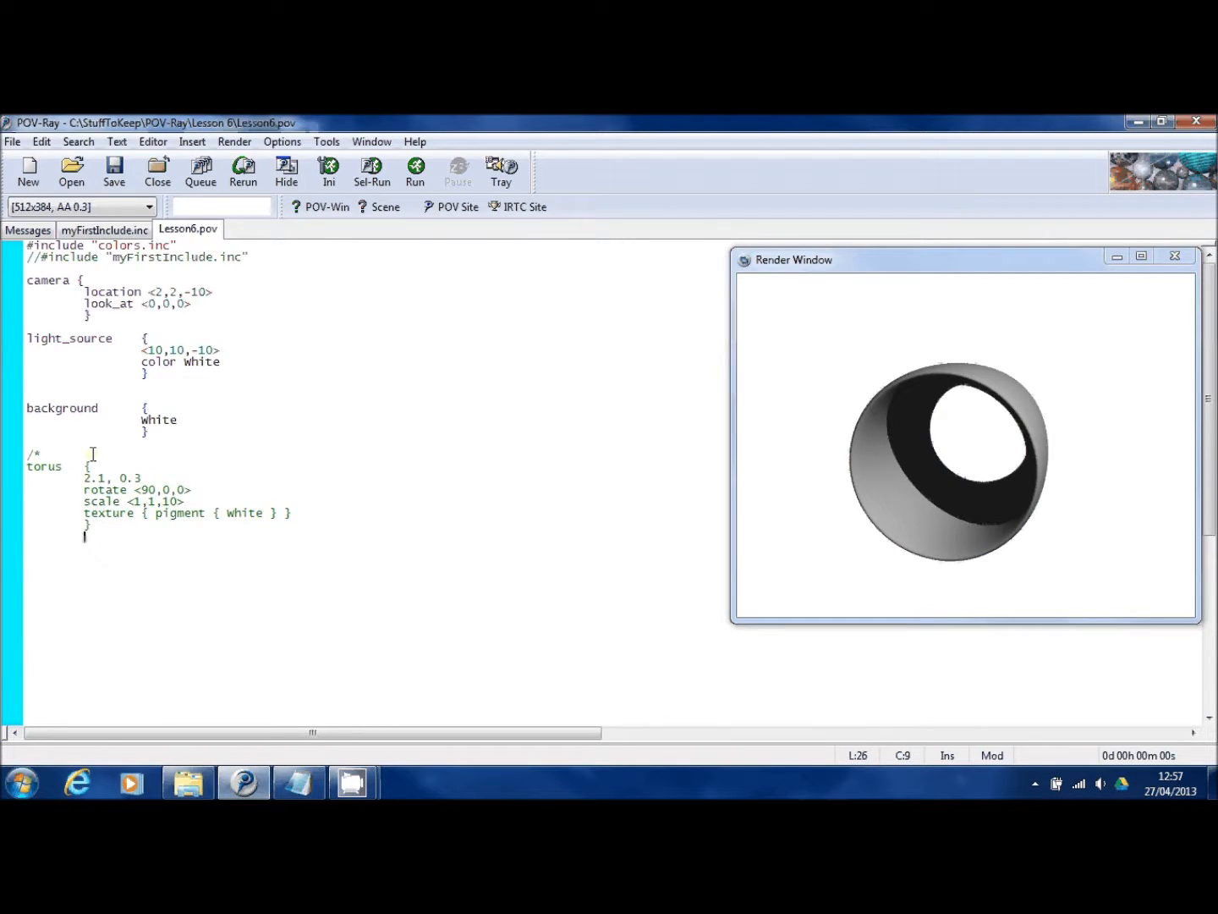
text(*/)
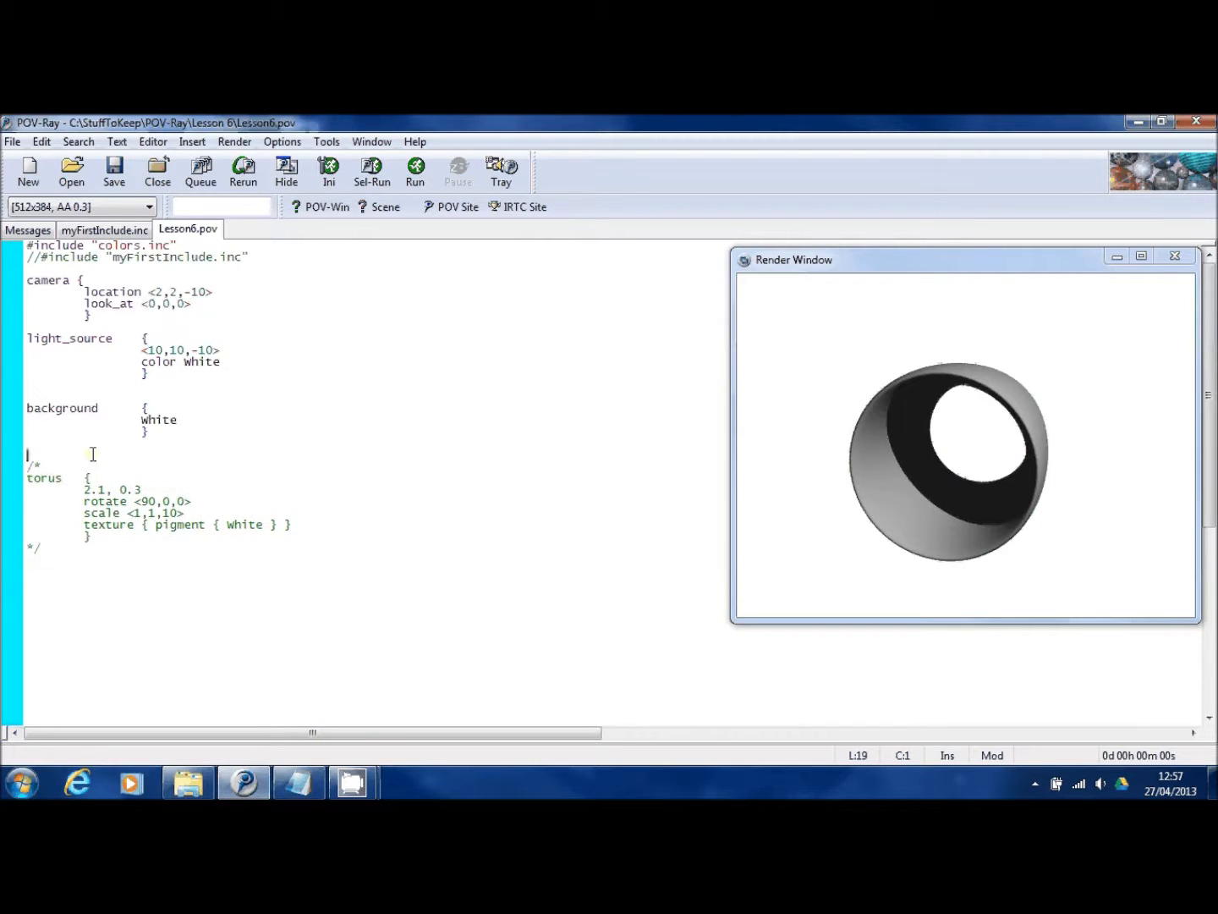
text(tr)
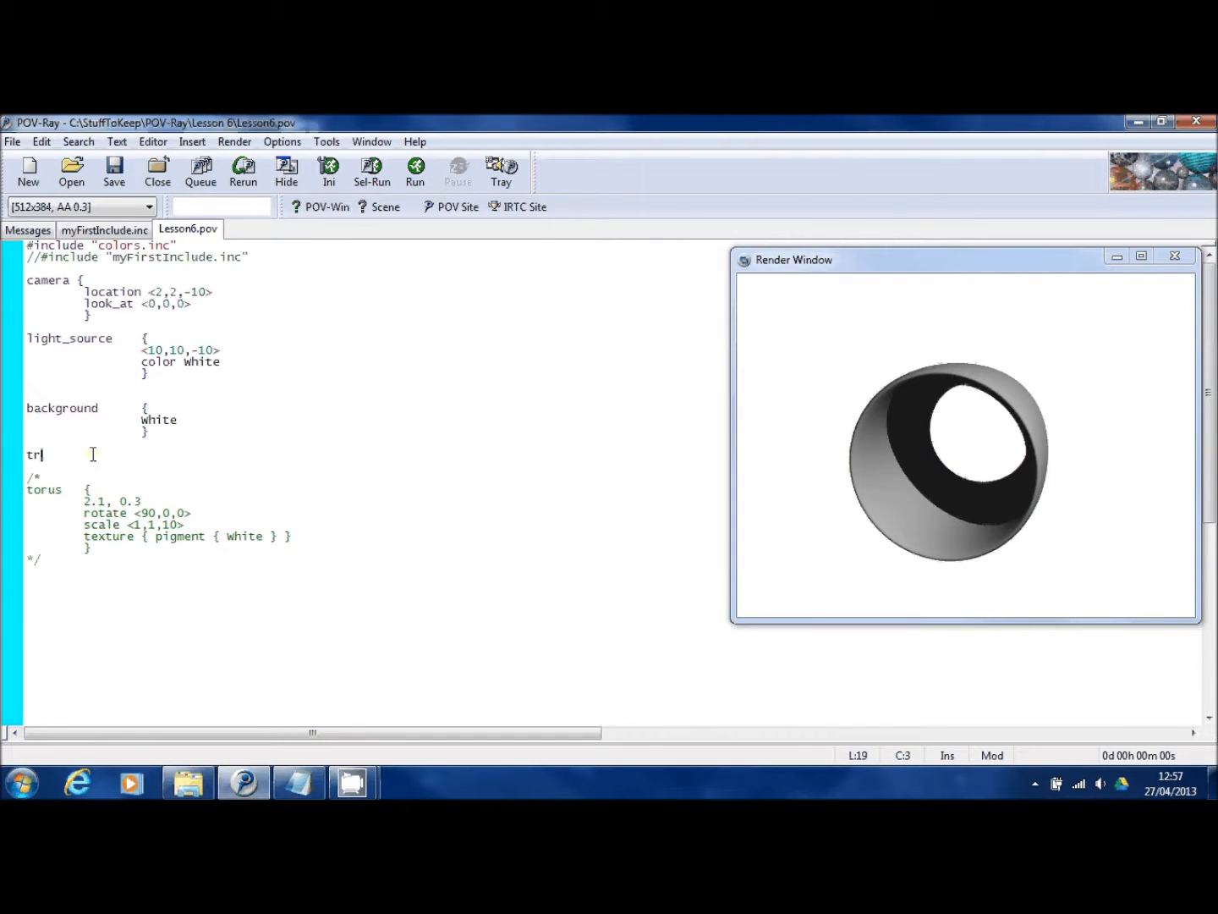
Add a white triangle with vertices <0,0,0>, <0,2,0>, <1,2,0>, save and render it
text(iangle        {)
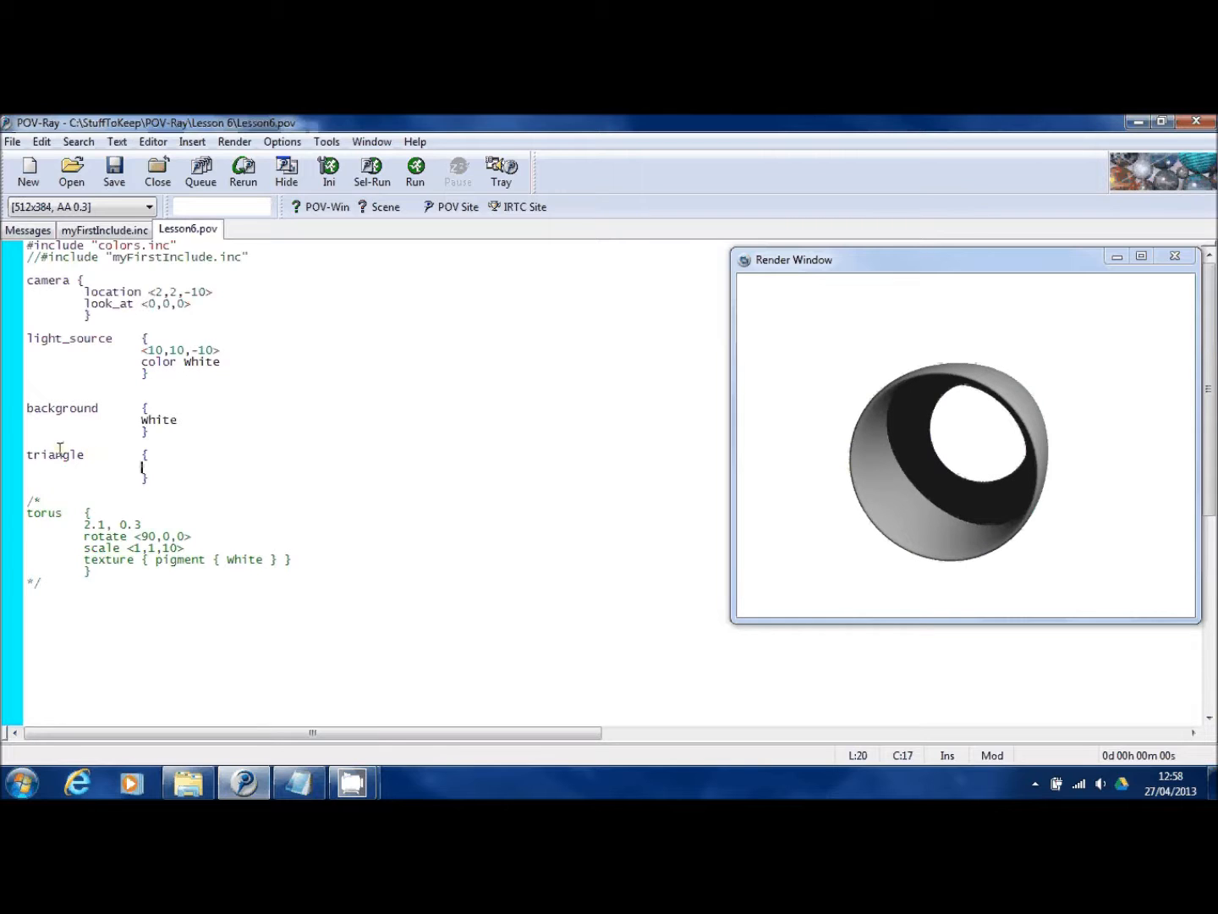
click(115, 172)
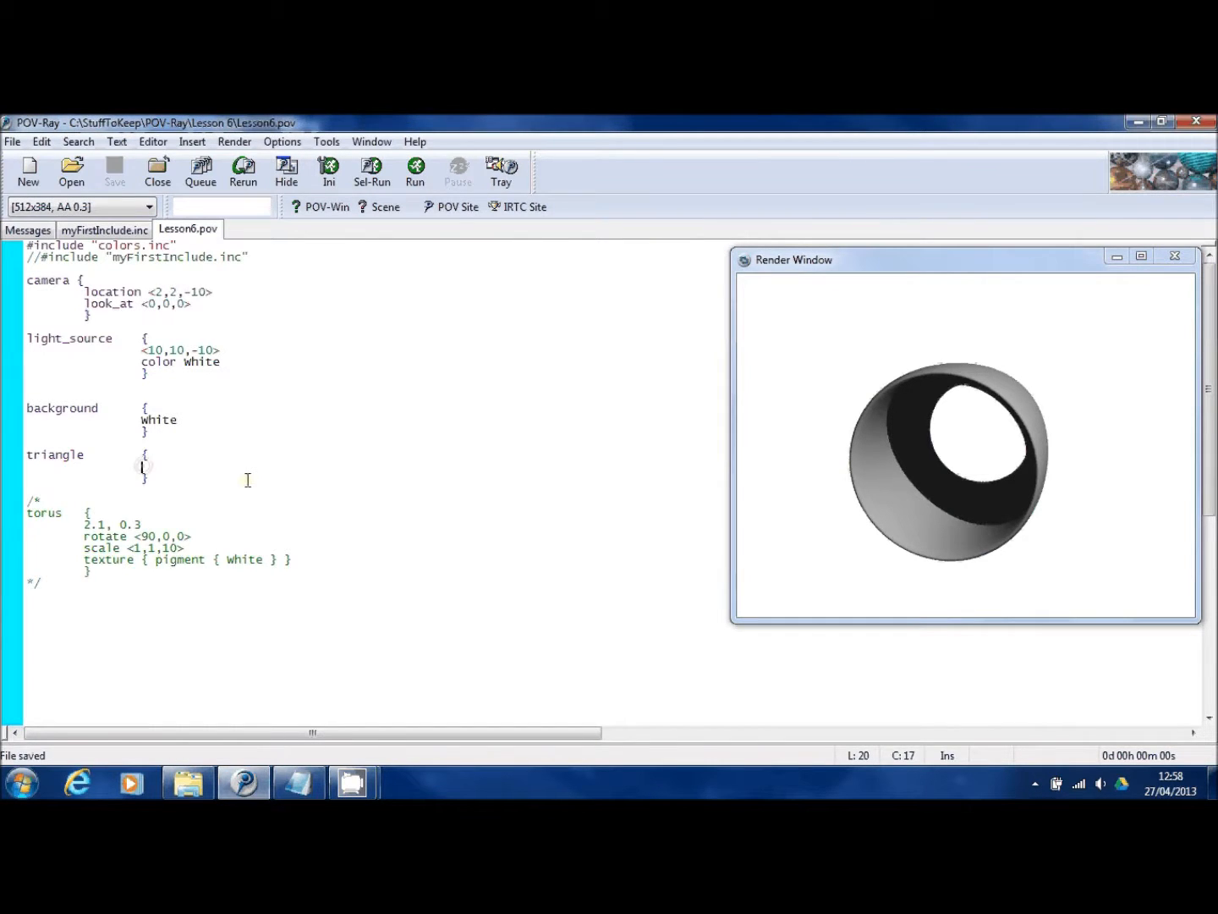
text(<0,0,0>, <0,2,0>, <1,2,0>)
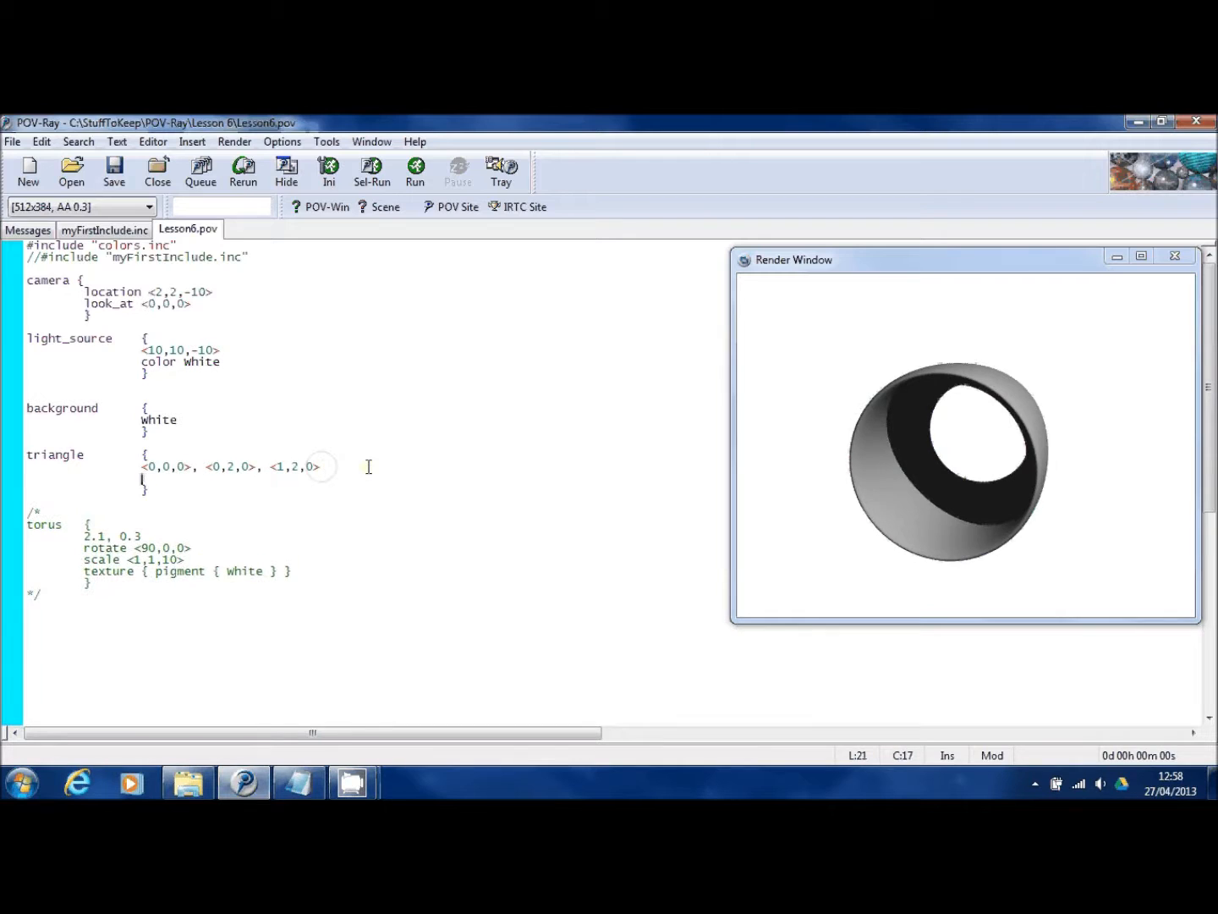
text(texture { pigment { white } })
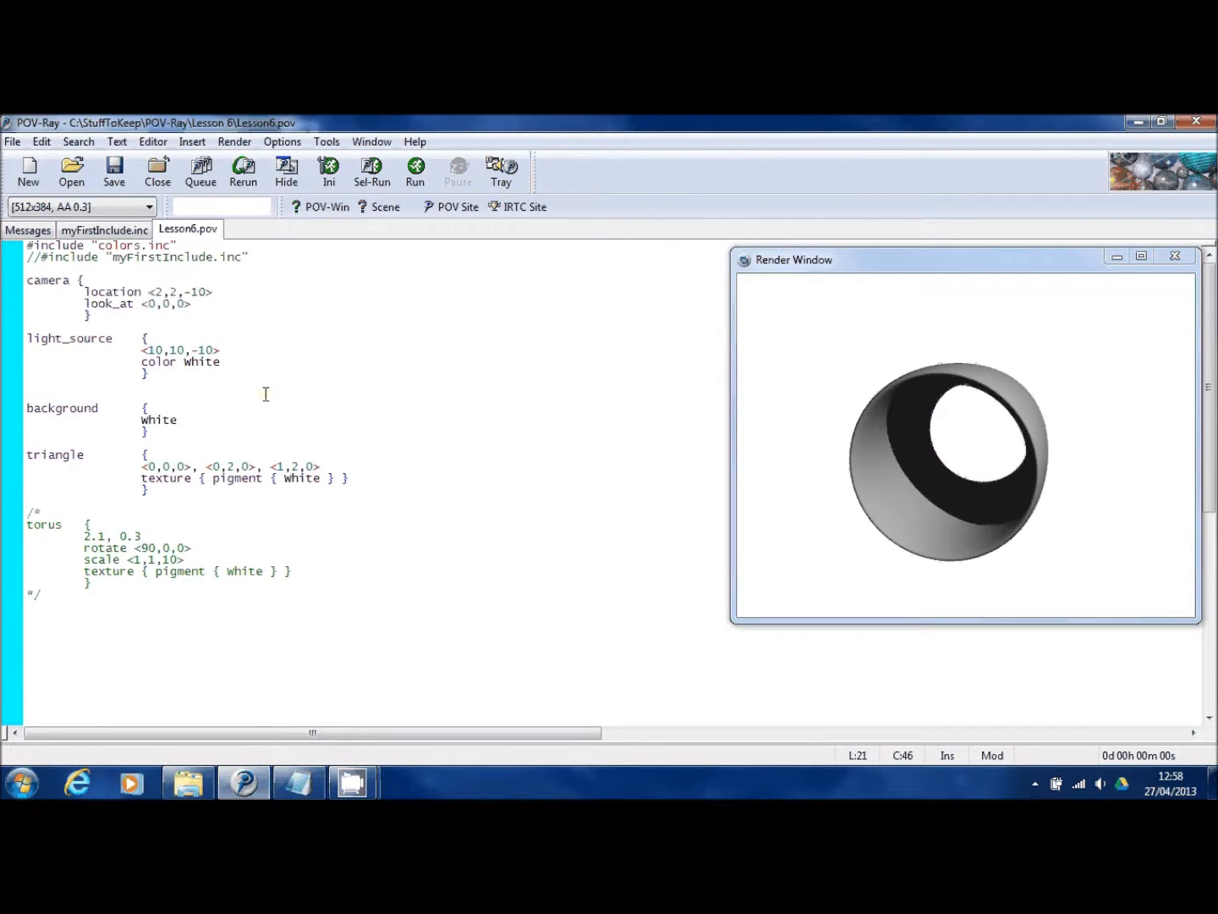
click(414, 173)
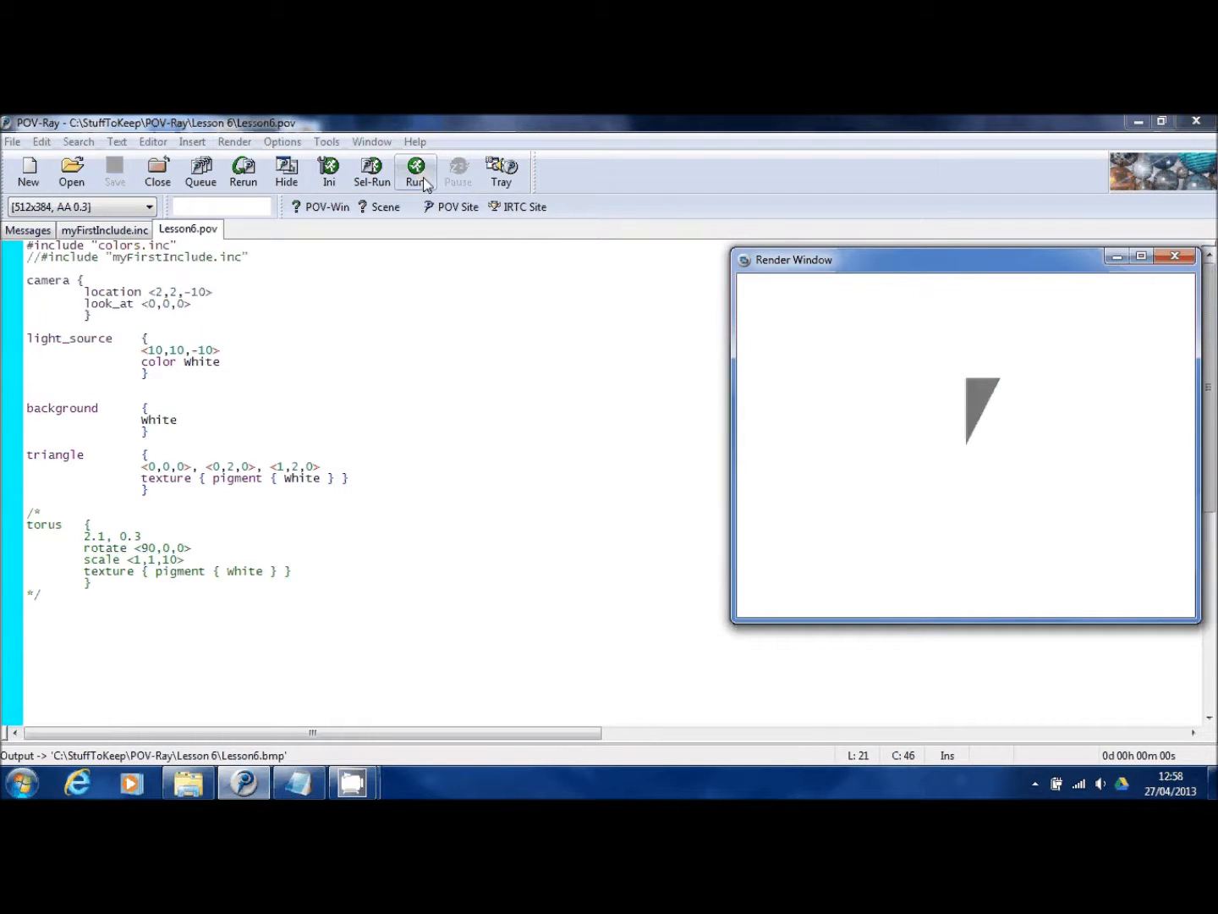
mouse_move(149, 447)
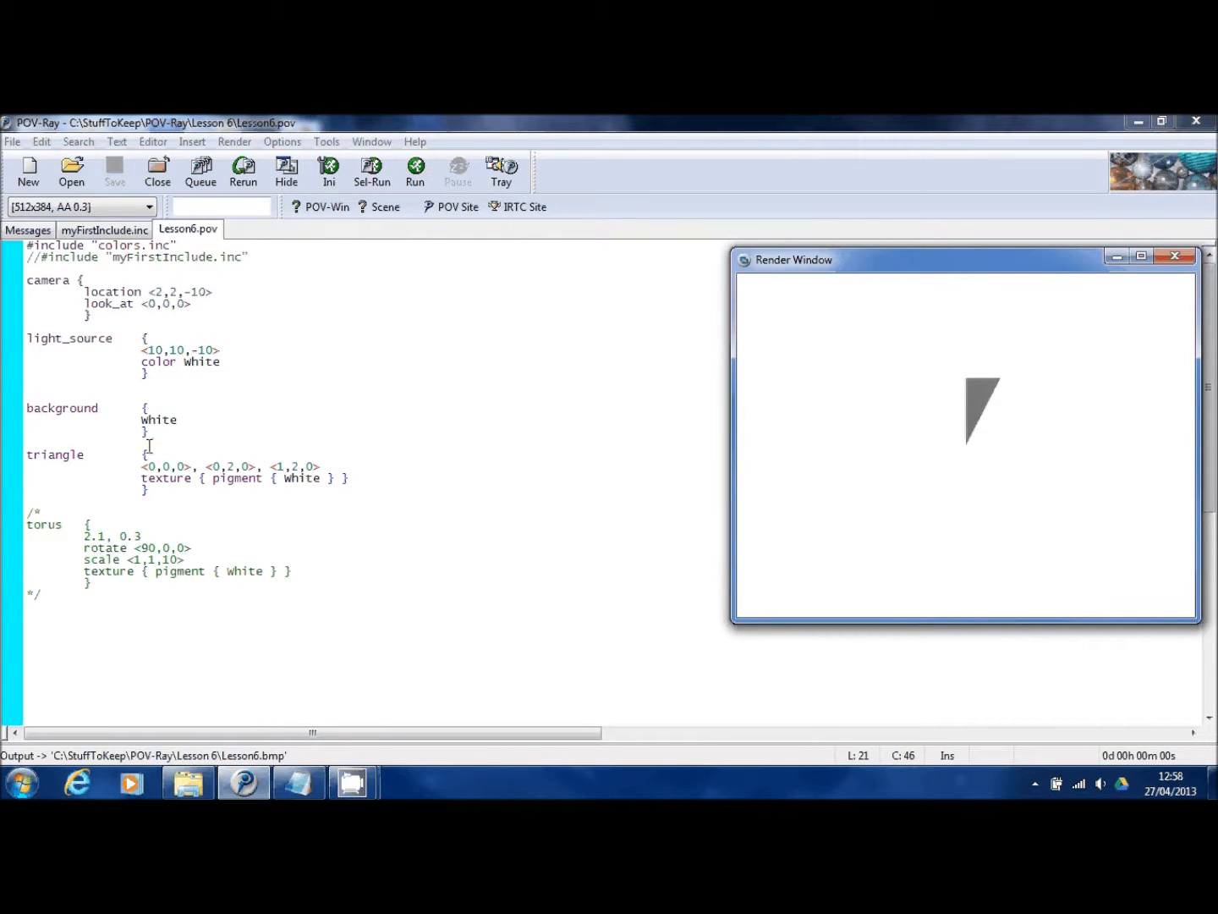
double_click(168, 467)
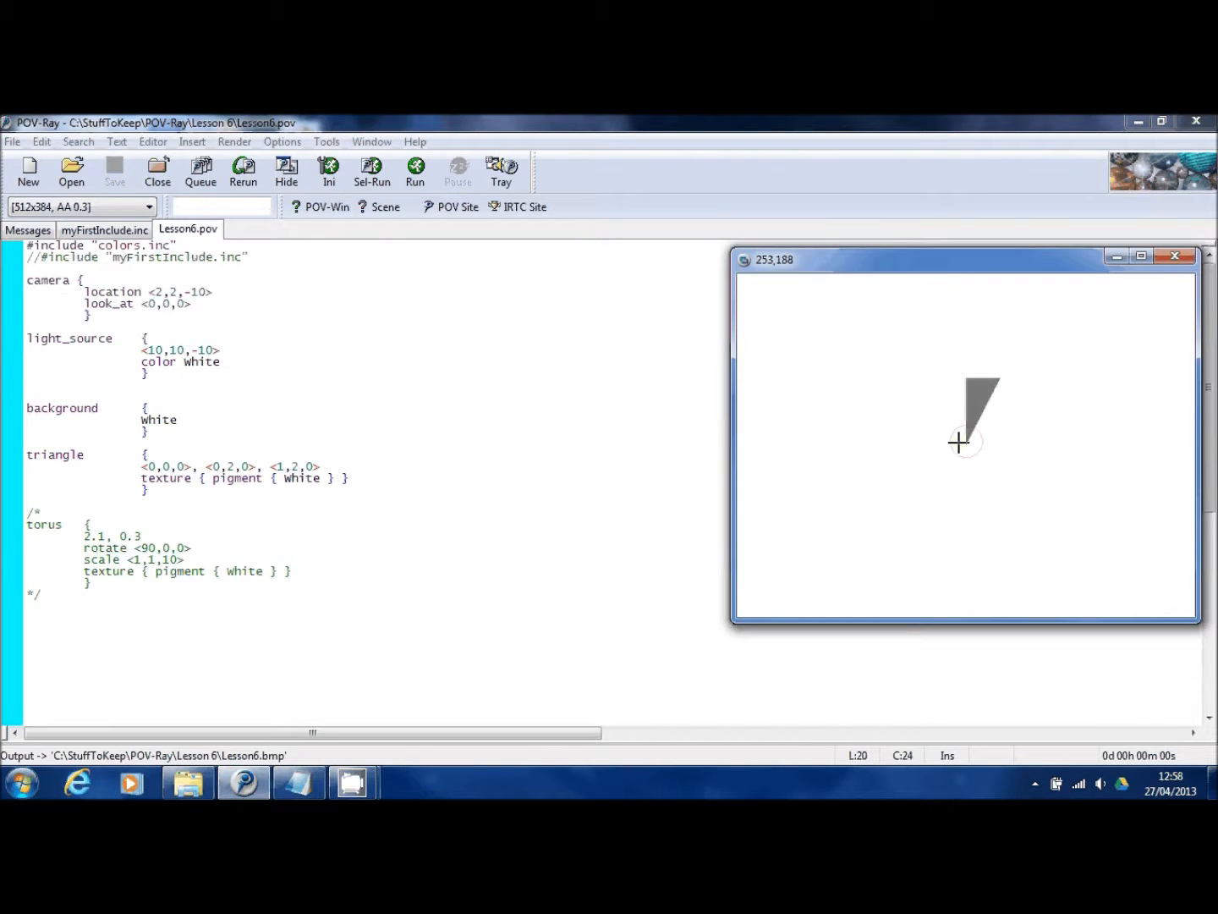
mouse_move(207, 464)
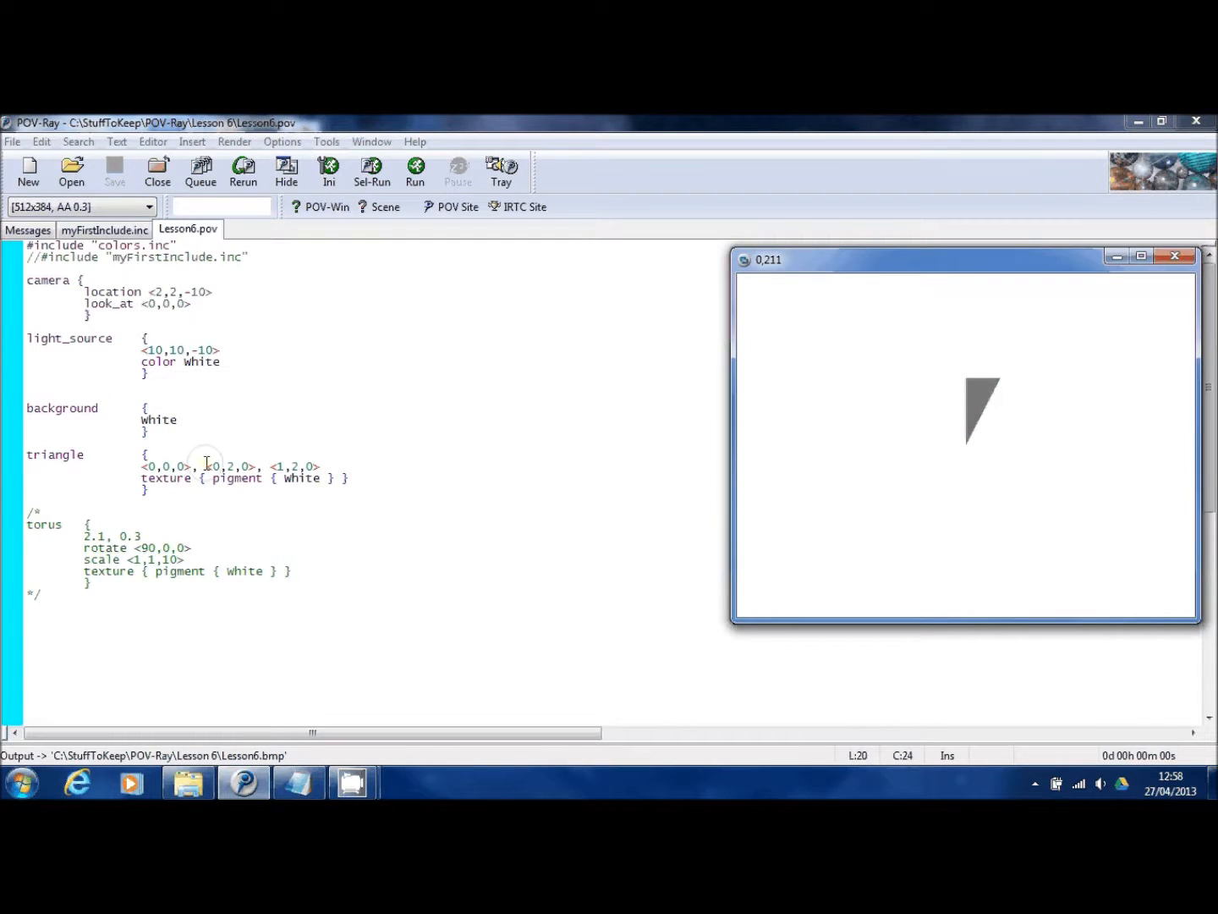
double_click(230, 468)
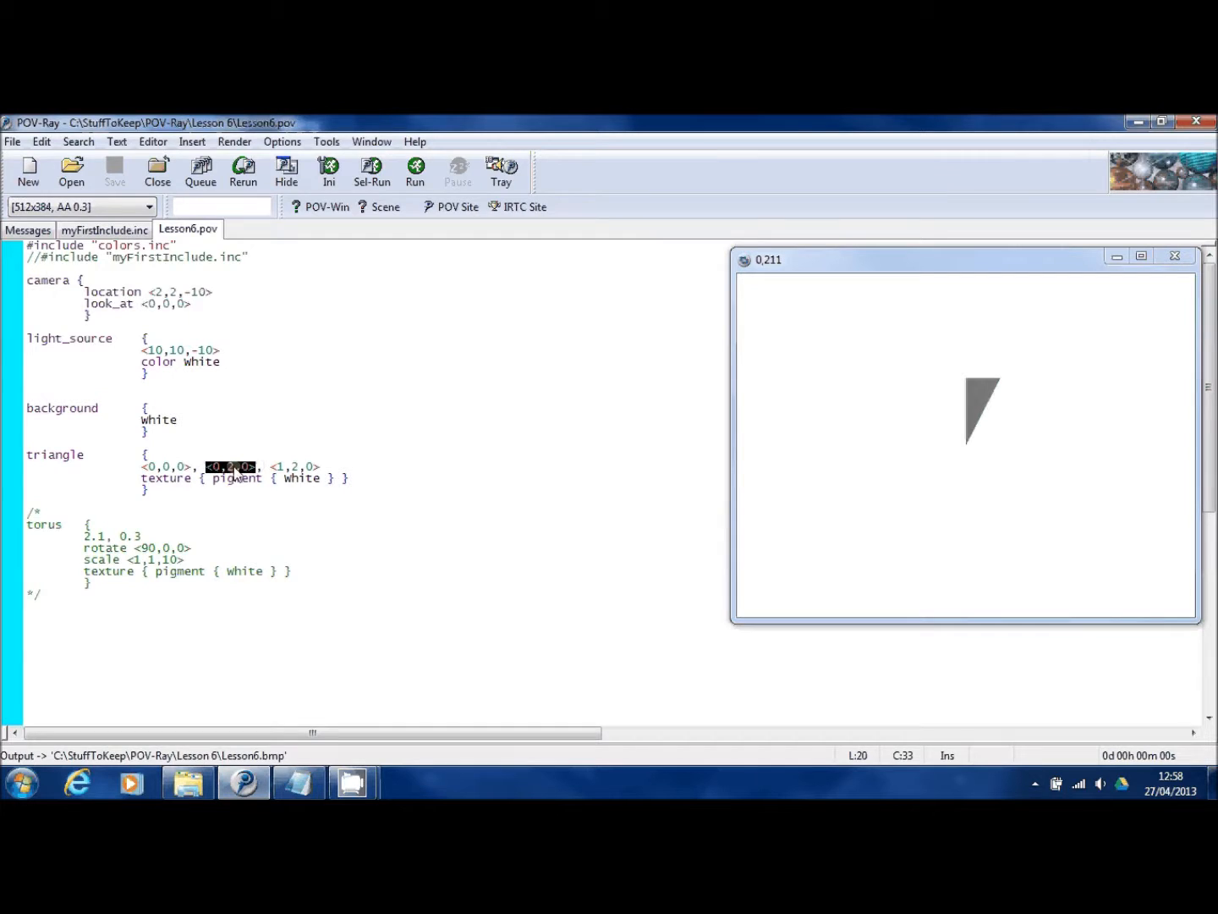
mouse_move(235, 479)
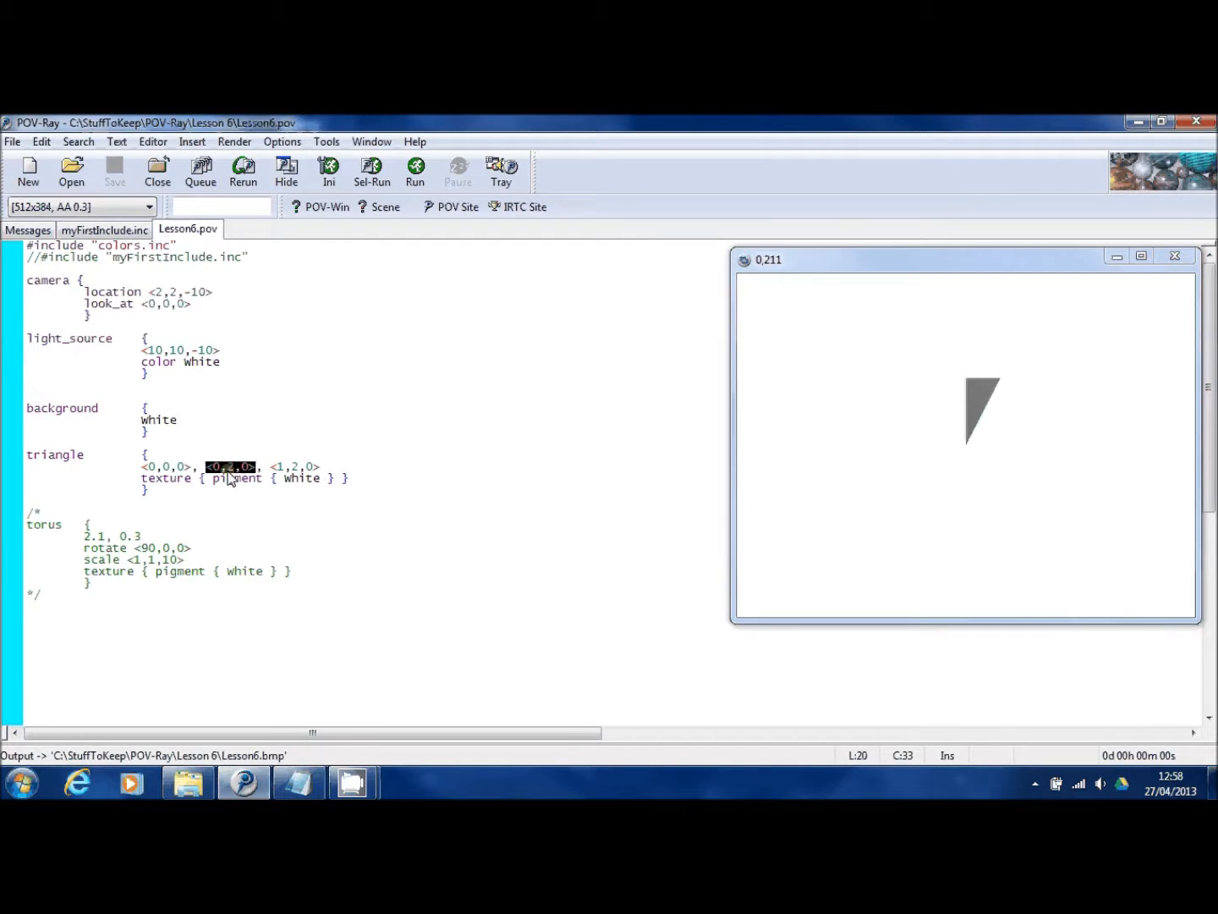
mouse_move(961, 373)
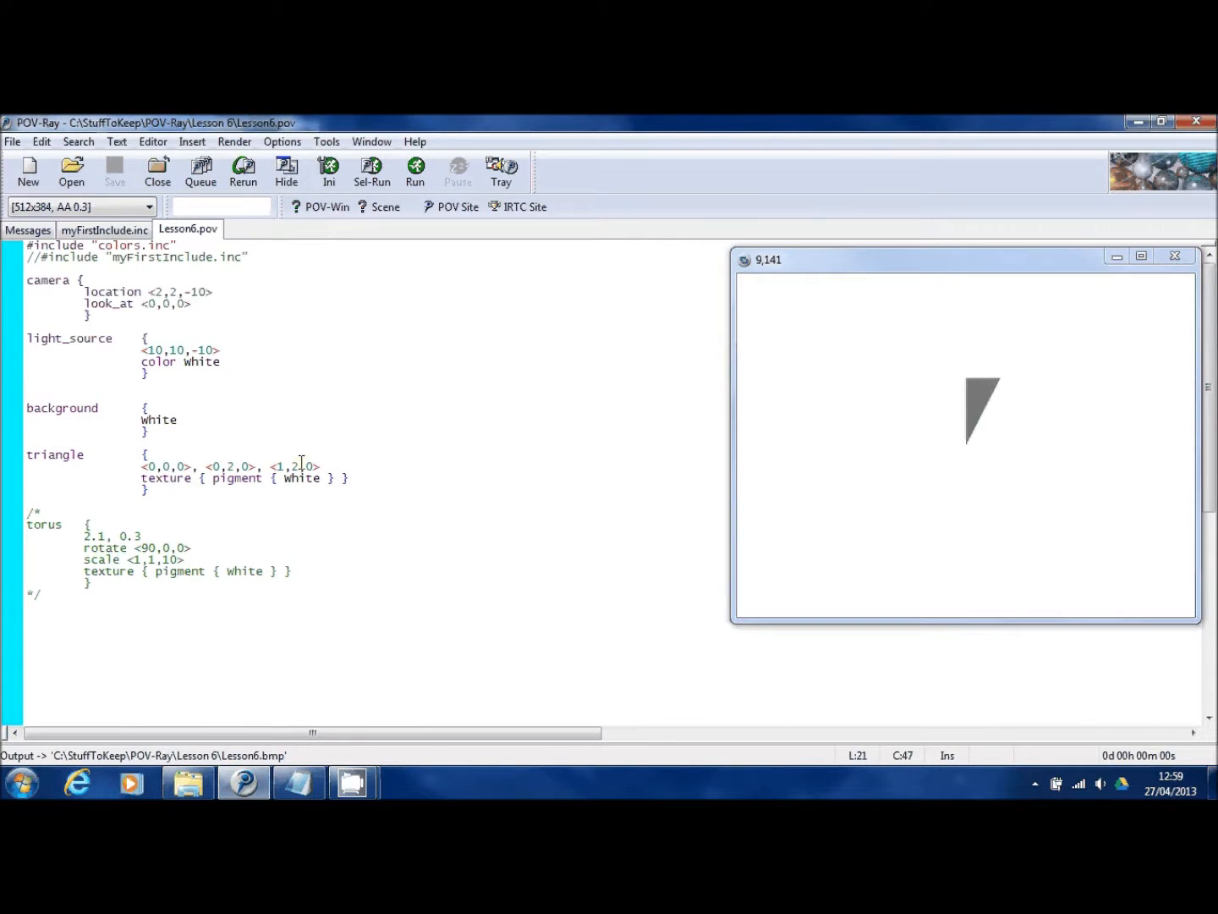
Add rotate <0,90,0> to the triangle and render it edge-on
key(Return)
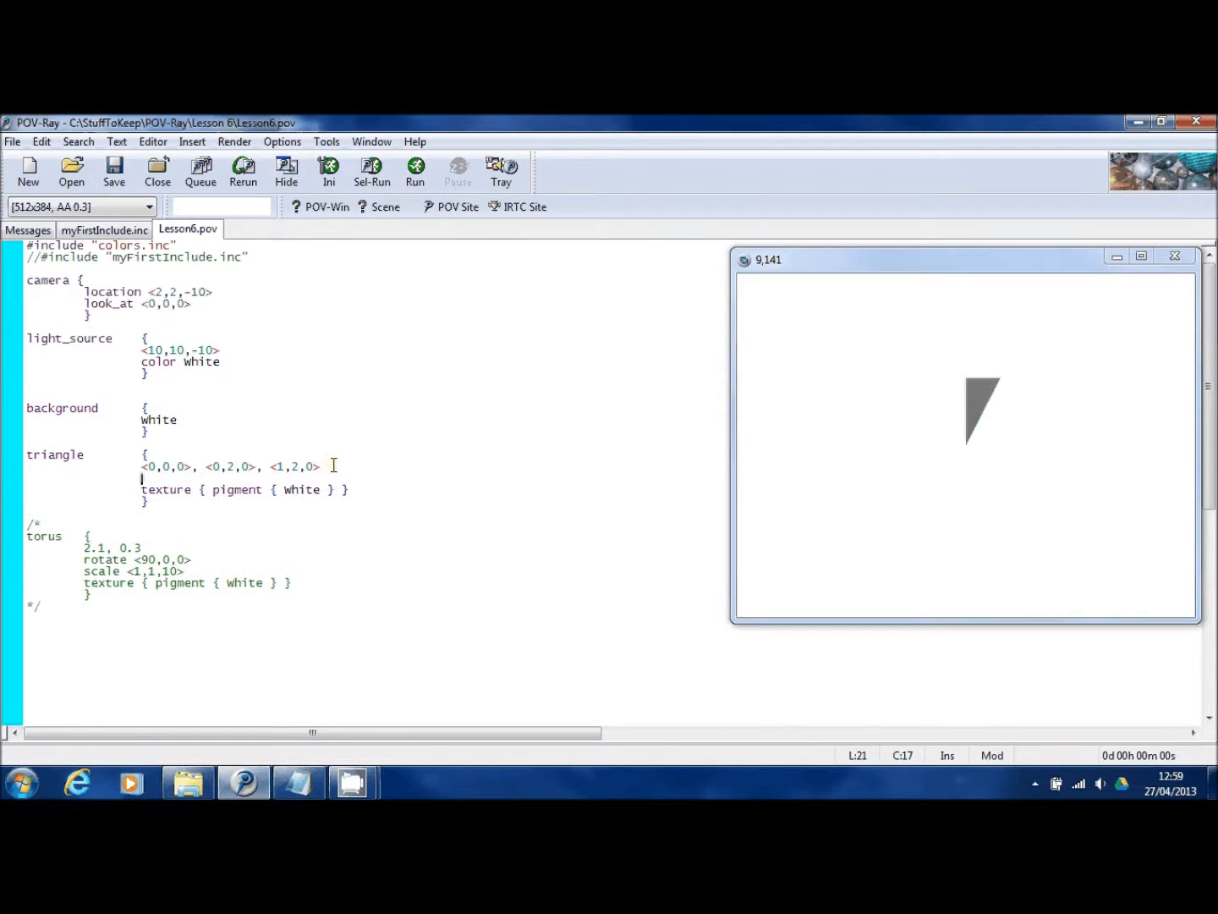
text(rotate)
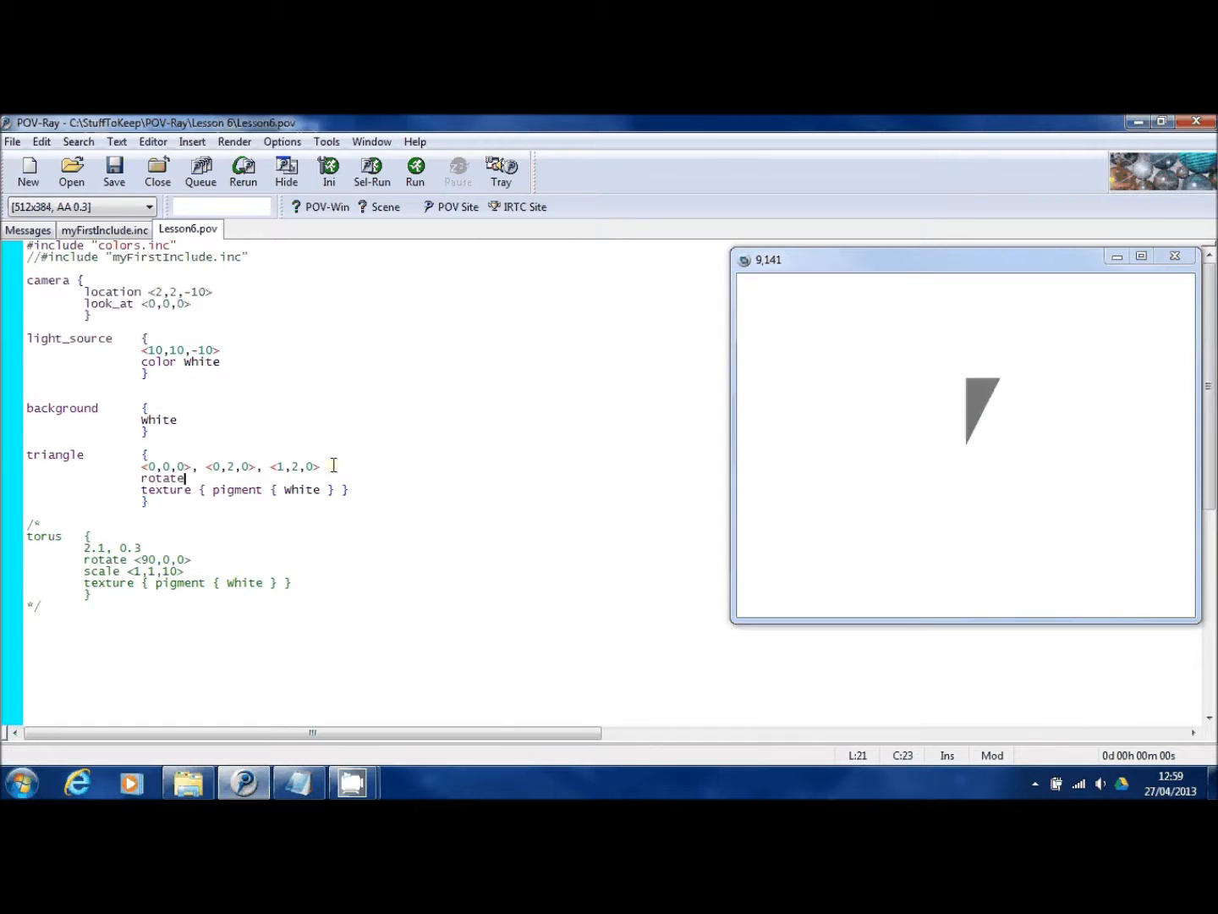
text(<0,0)
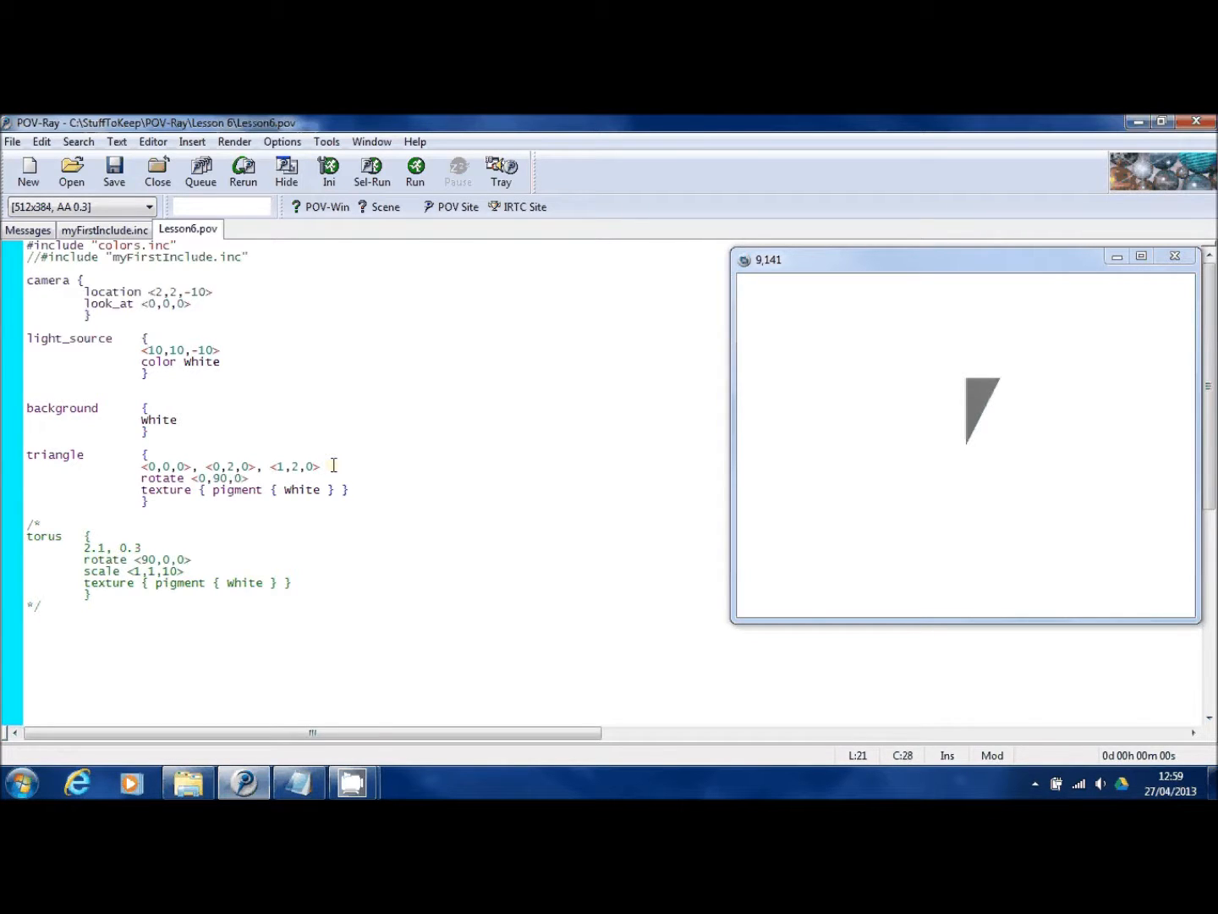
click(416, 171)
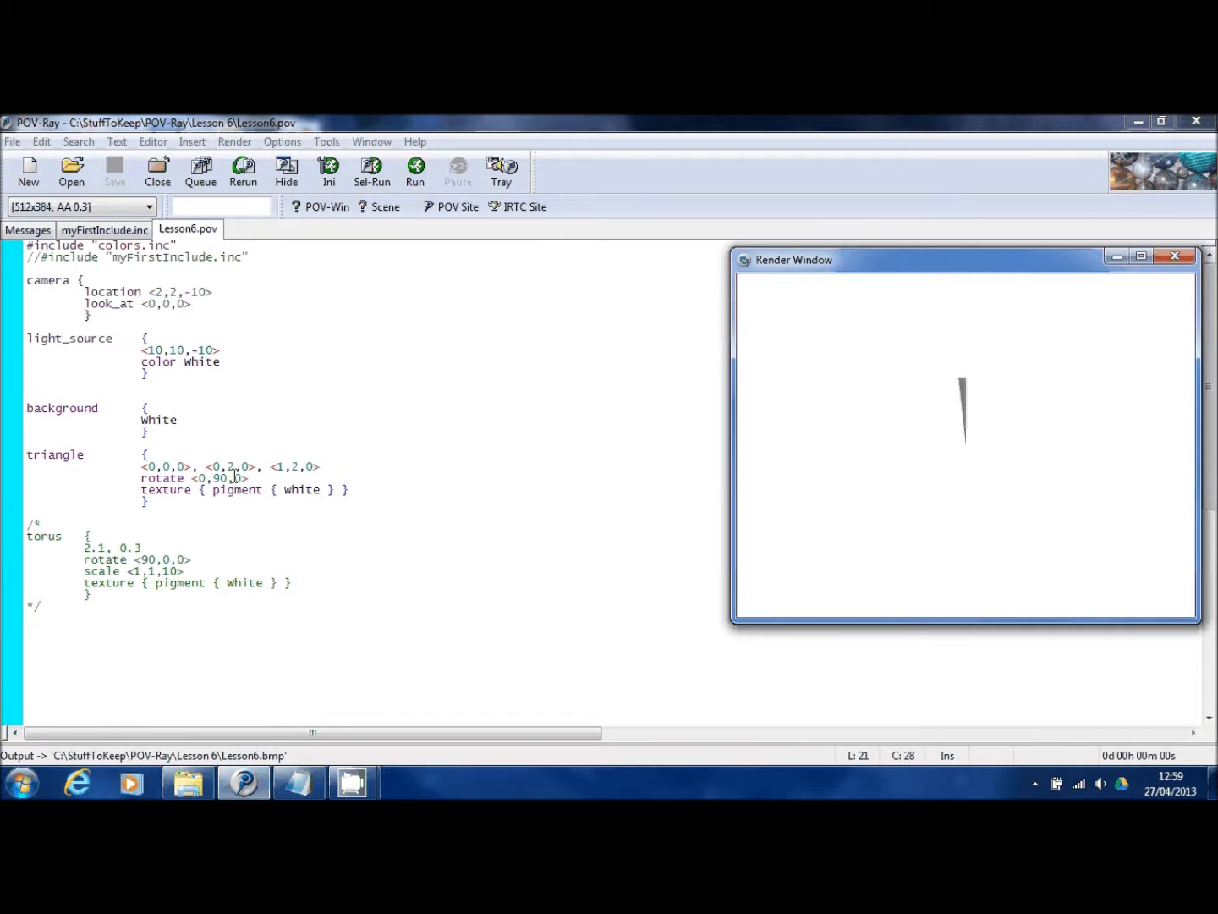
mouse_move(406, 383)
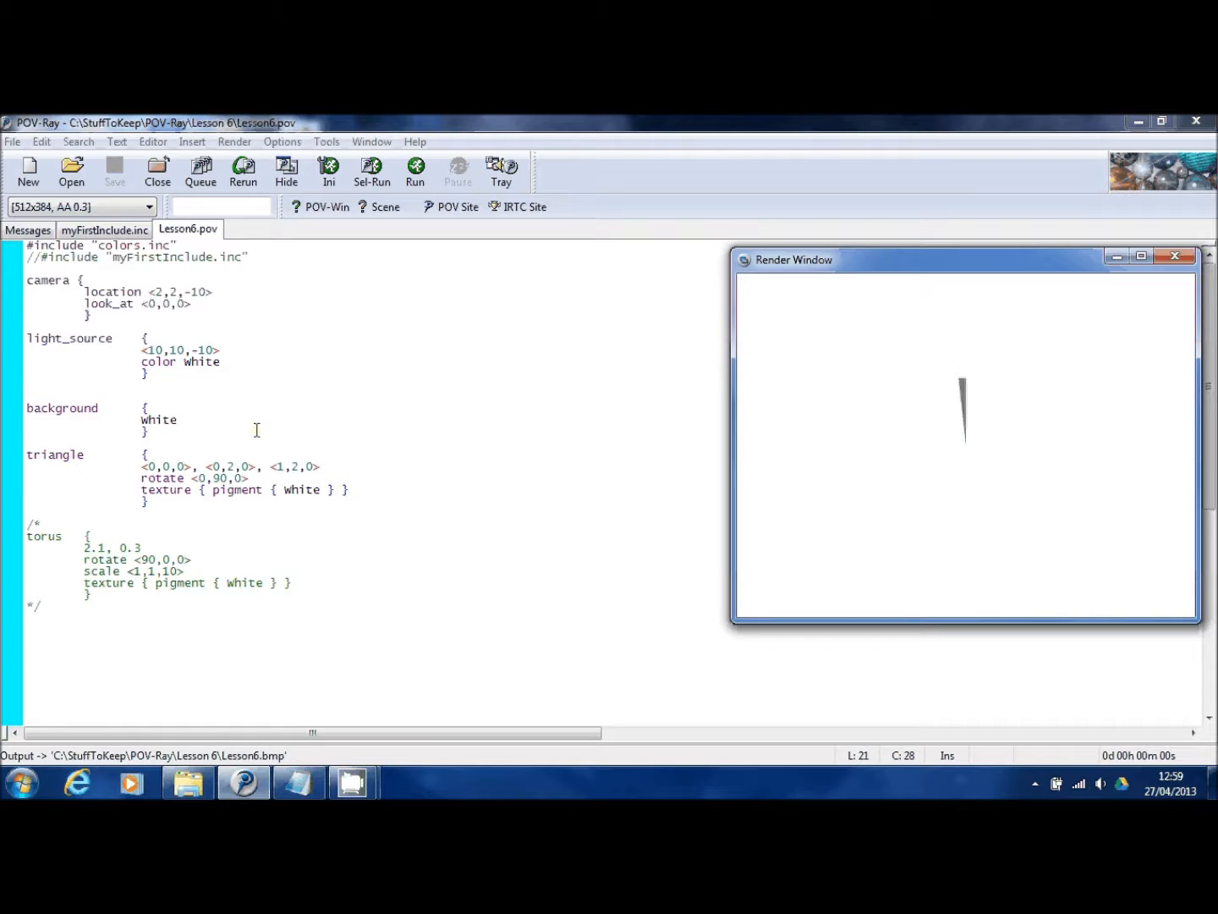
click(157, 291)
text(0)
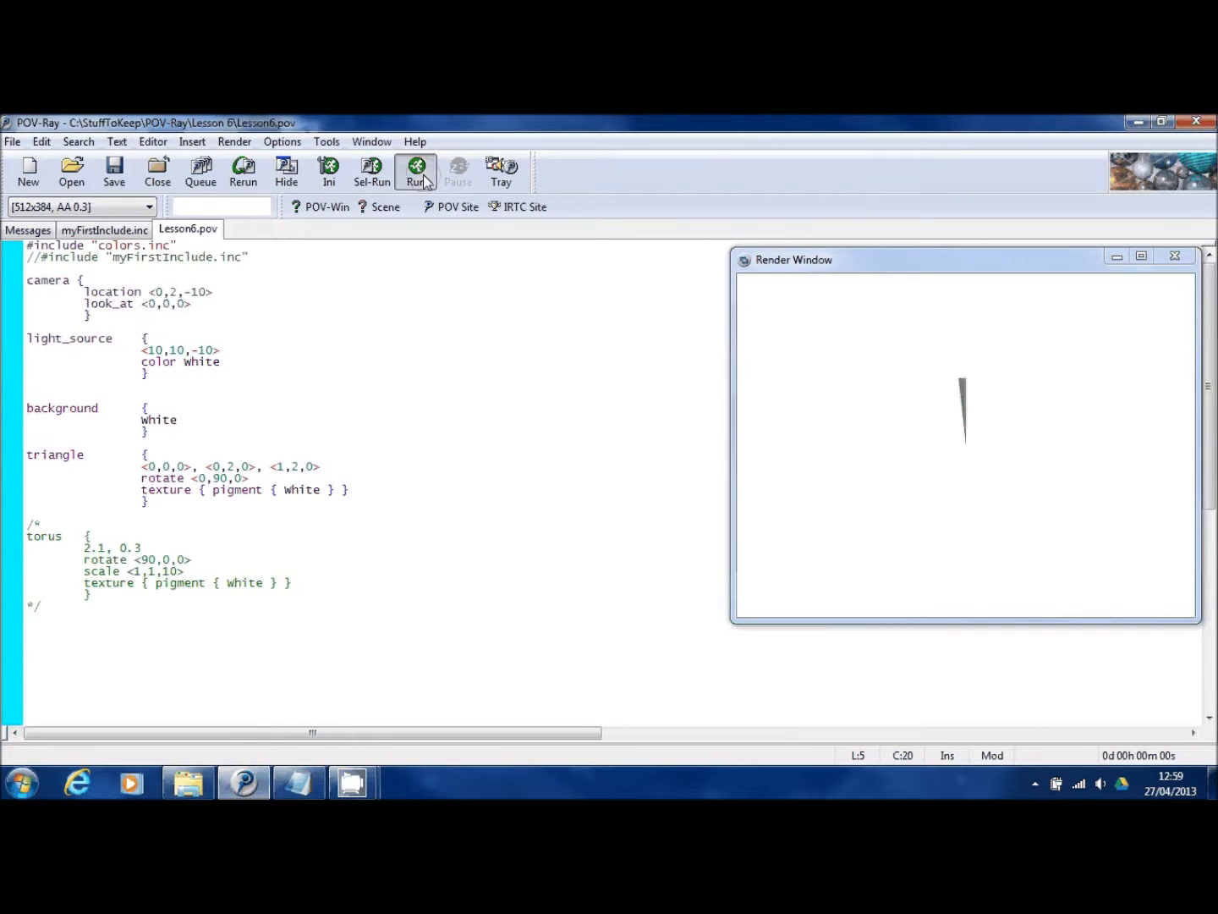
Reset the triangle's rotate to <0,0,0> and render it flat again
click(416, 172)
text(2)
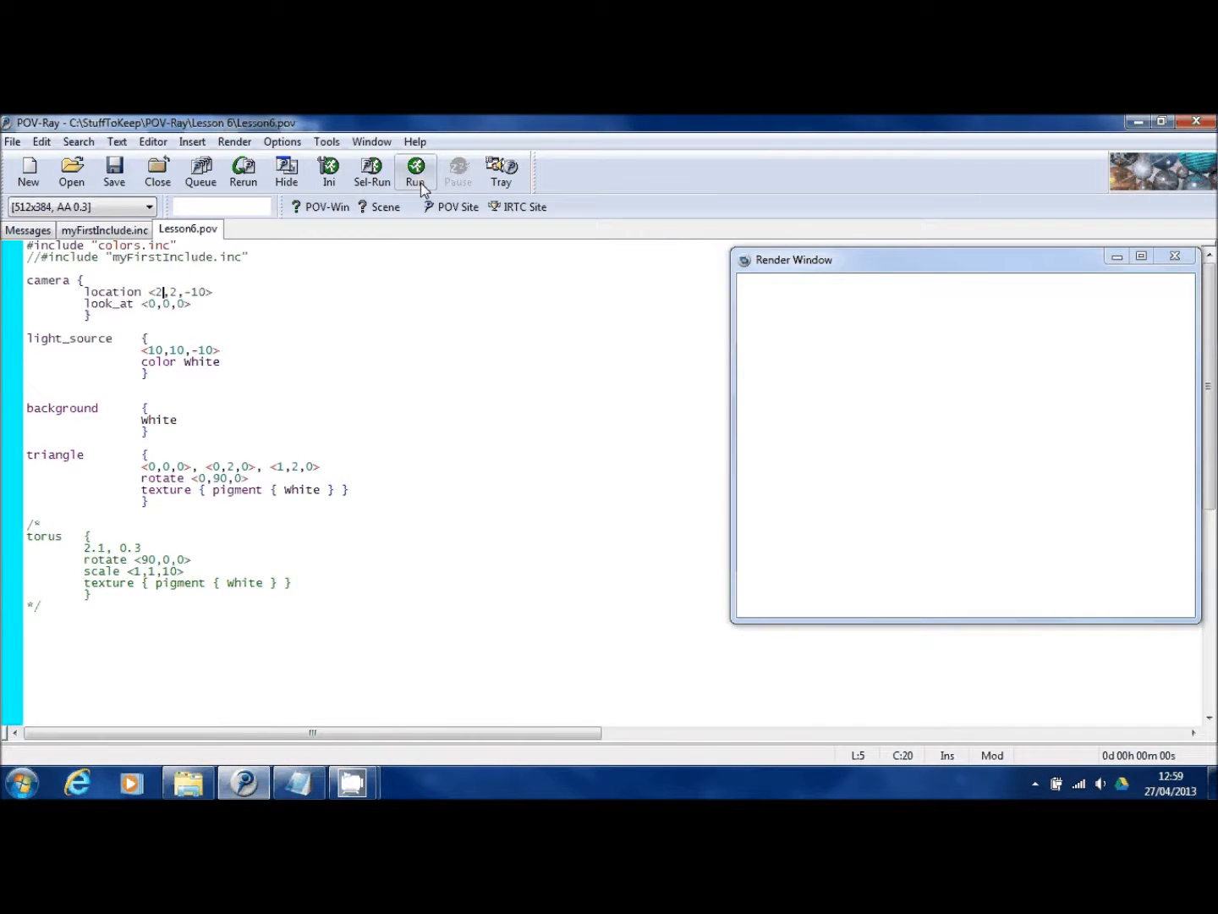
click(416, 171)
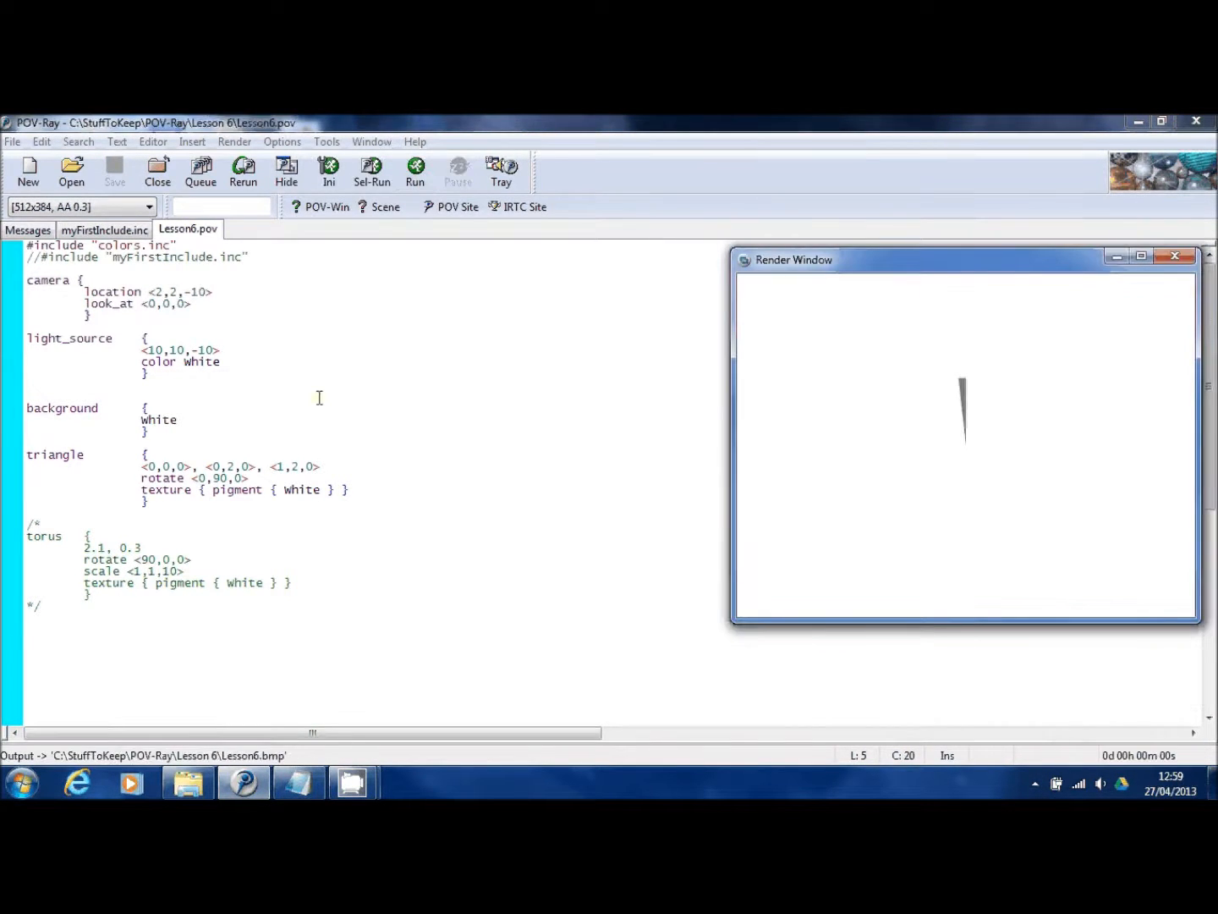
click(218, 477)
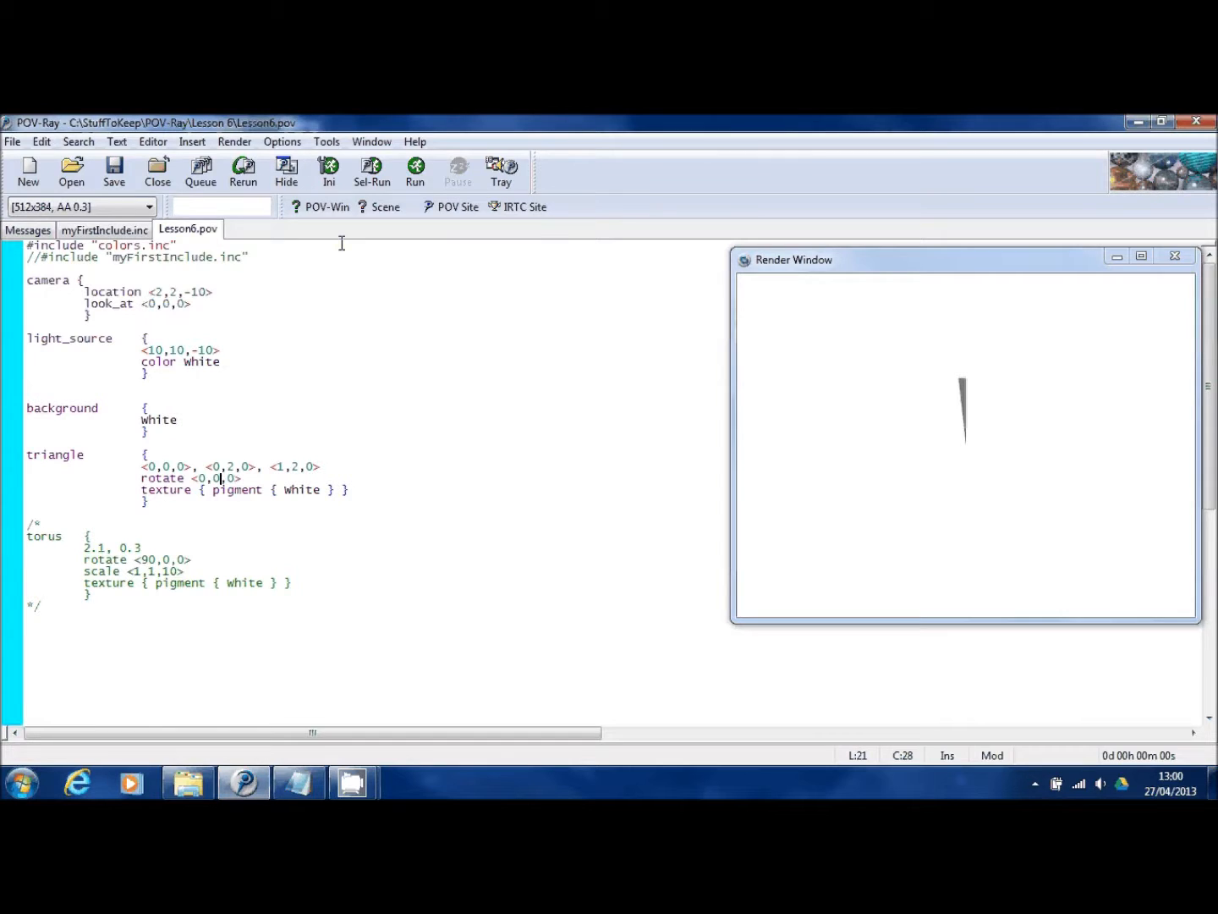
click(417, 171)
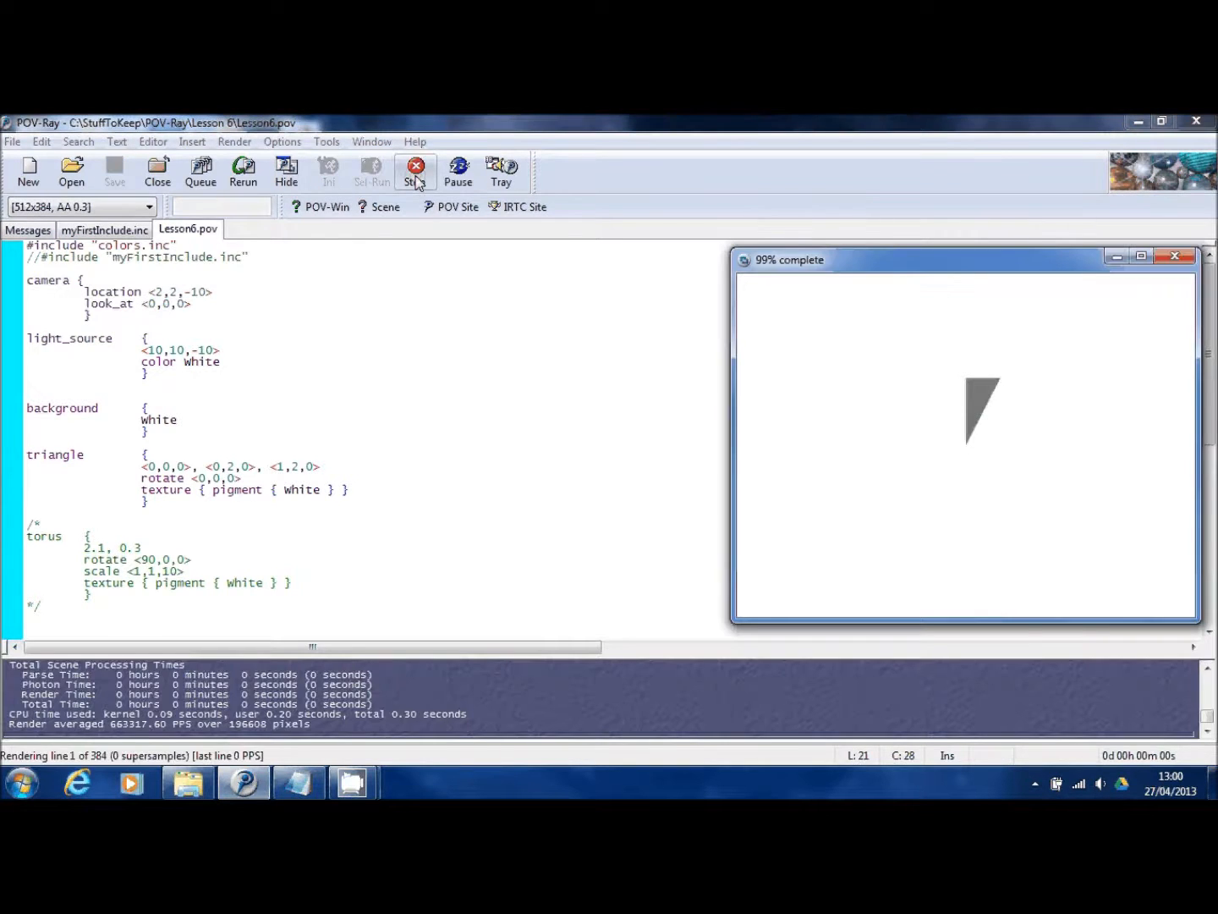
click(416, 169)
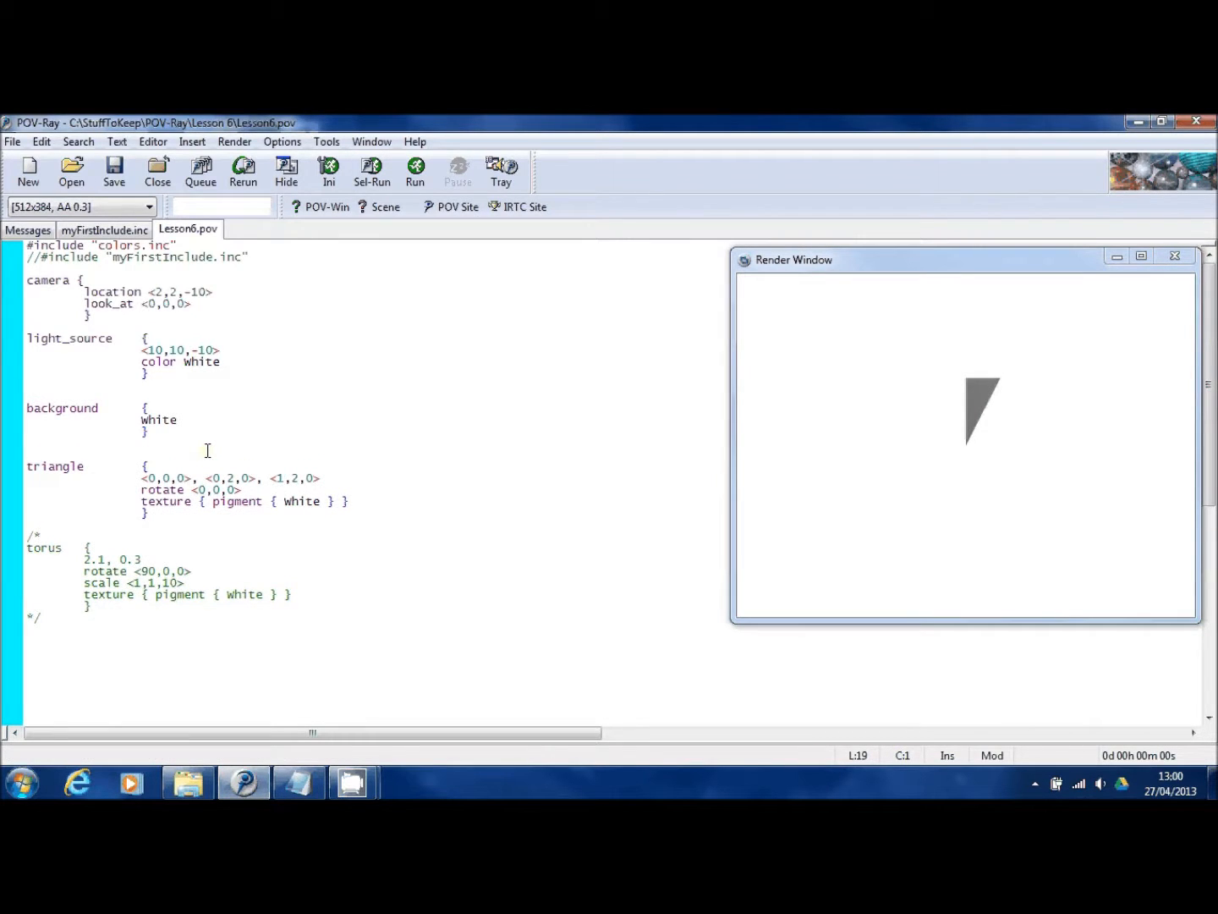
Insert a blank line between the background block and the triangle definition
click(27, 455)
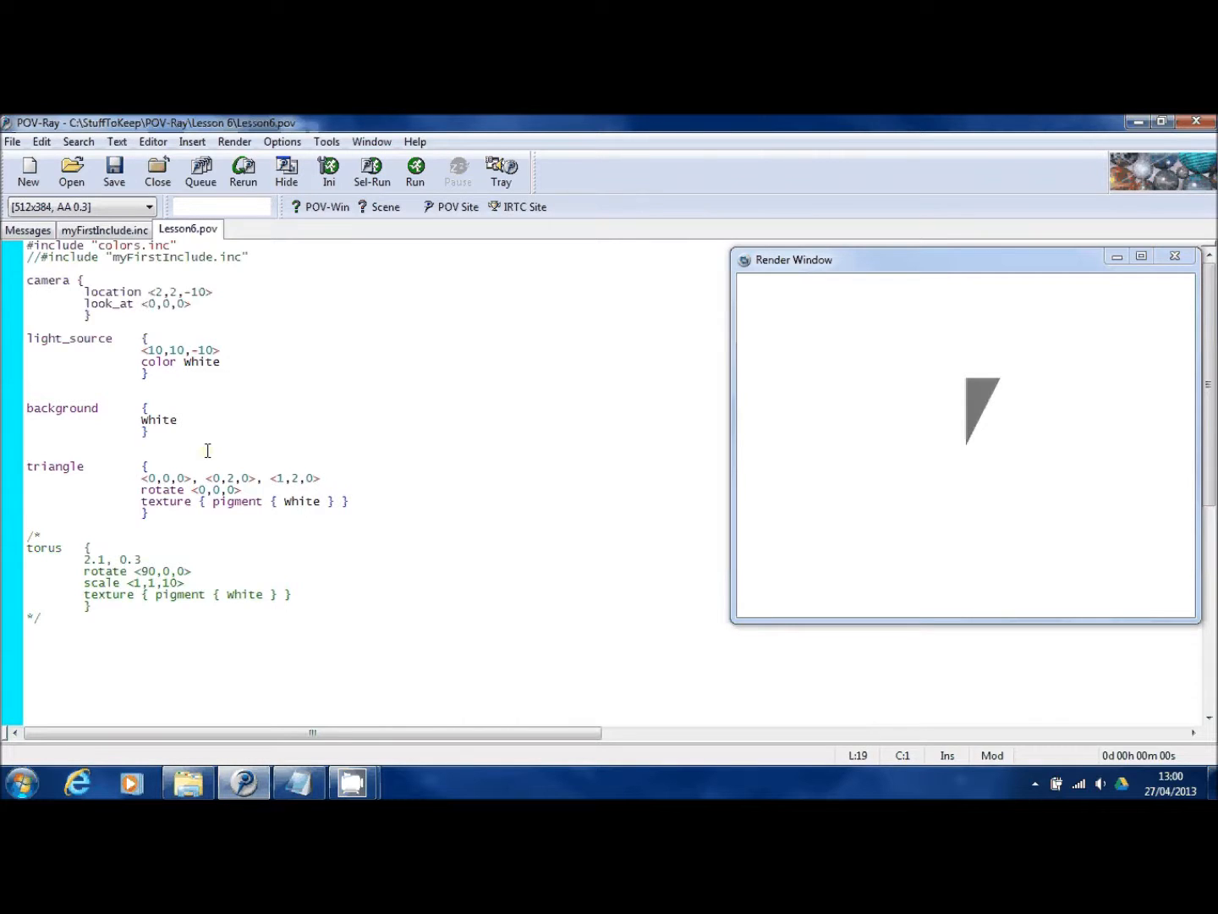
click(27, 453)
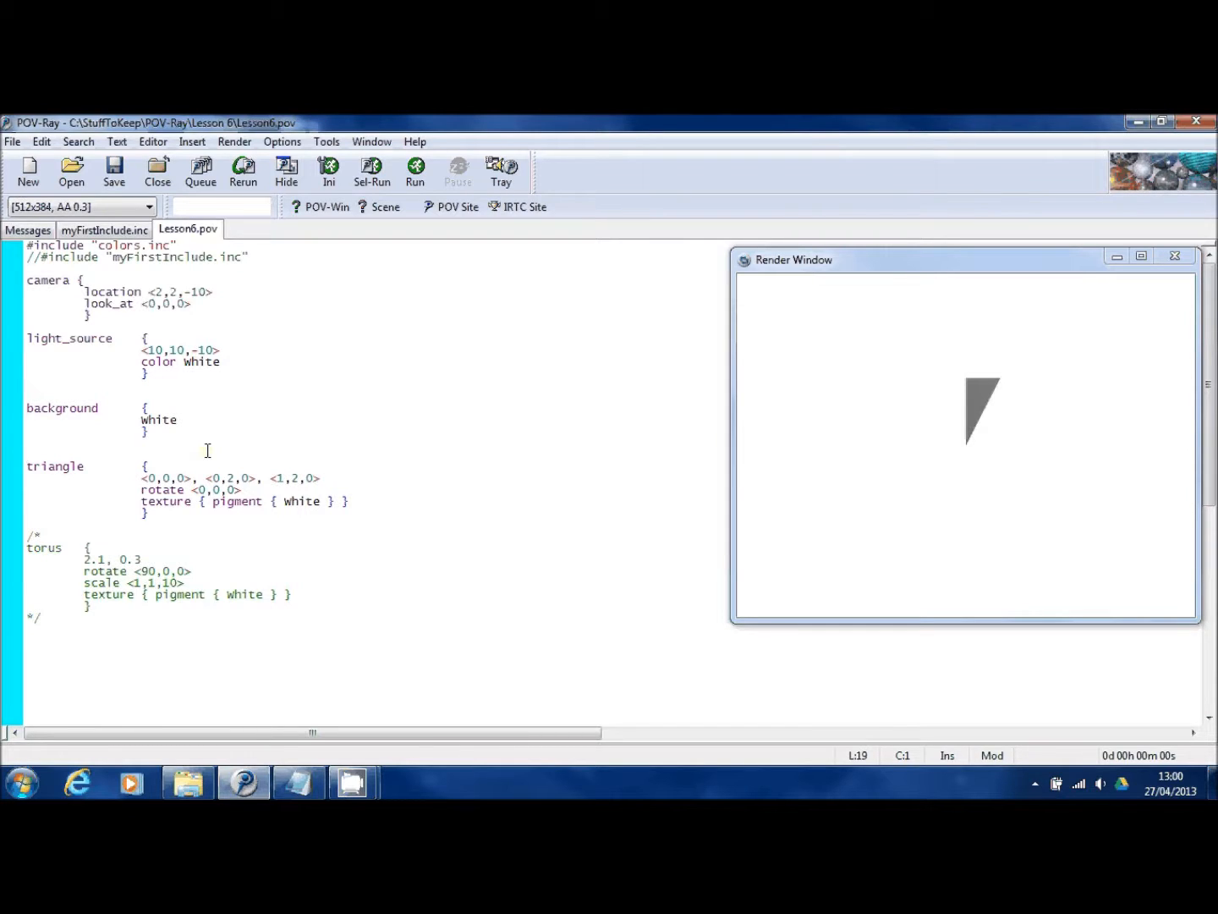
text(#)
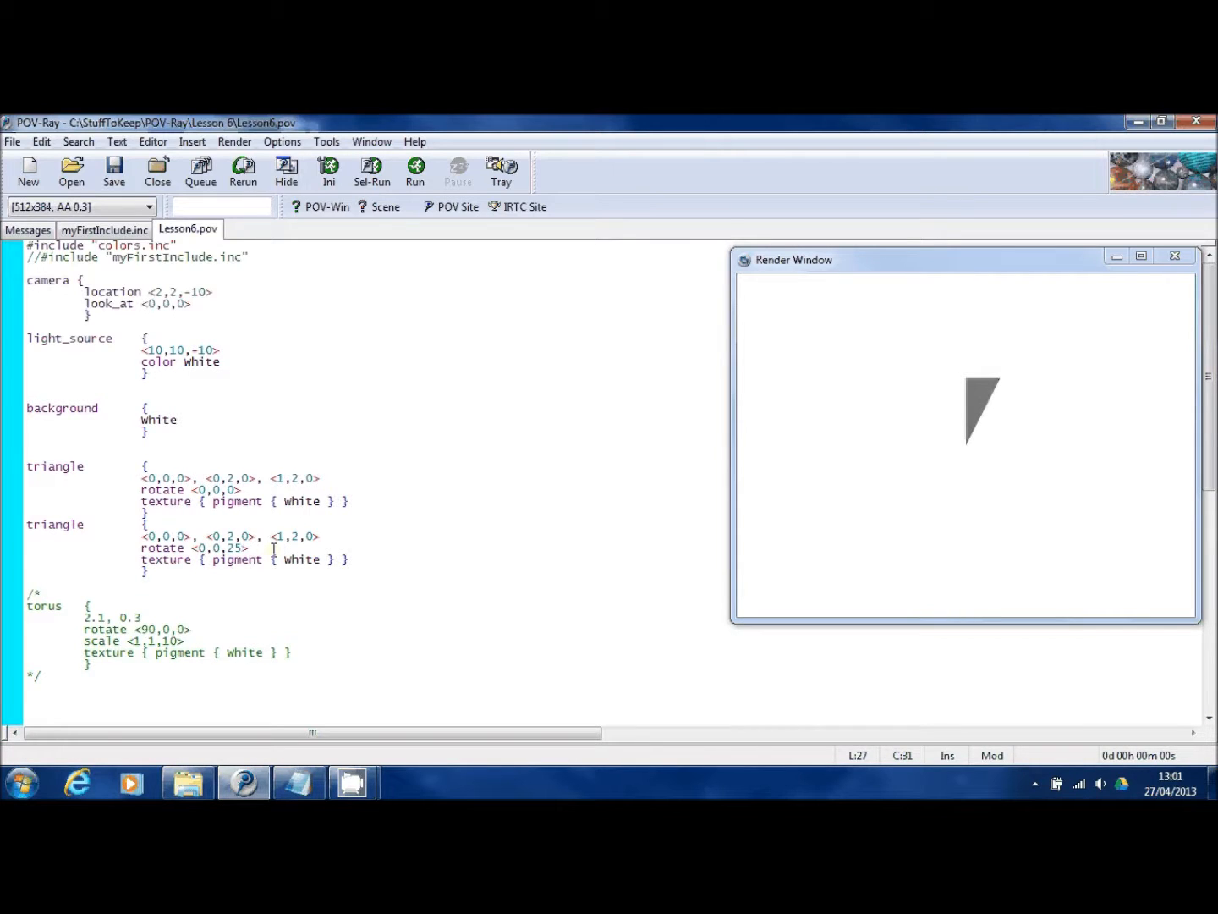
Add triangle copies rotated <0,0,25> and <0,0,50> and render the three-blade fan
click(415, 169)
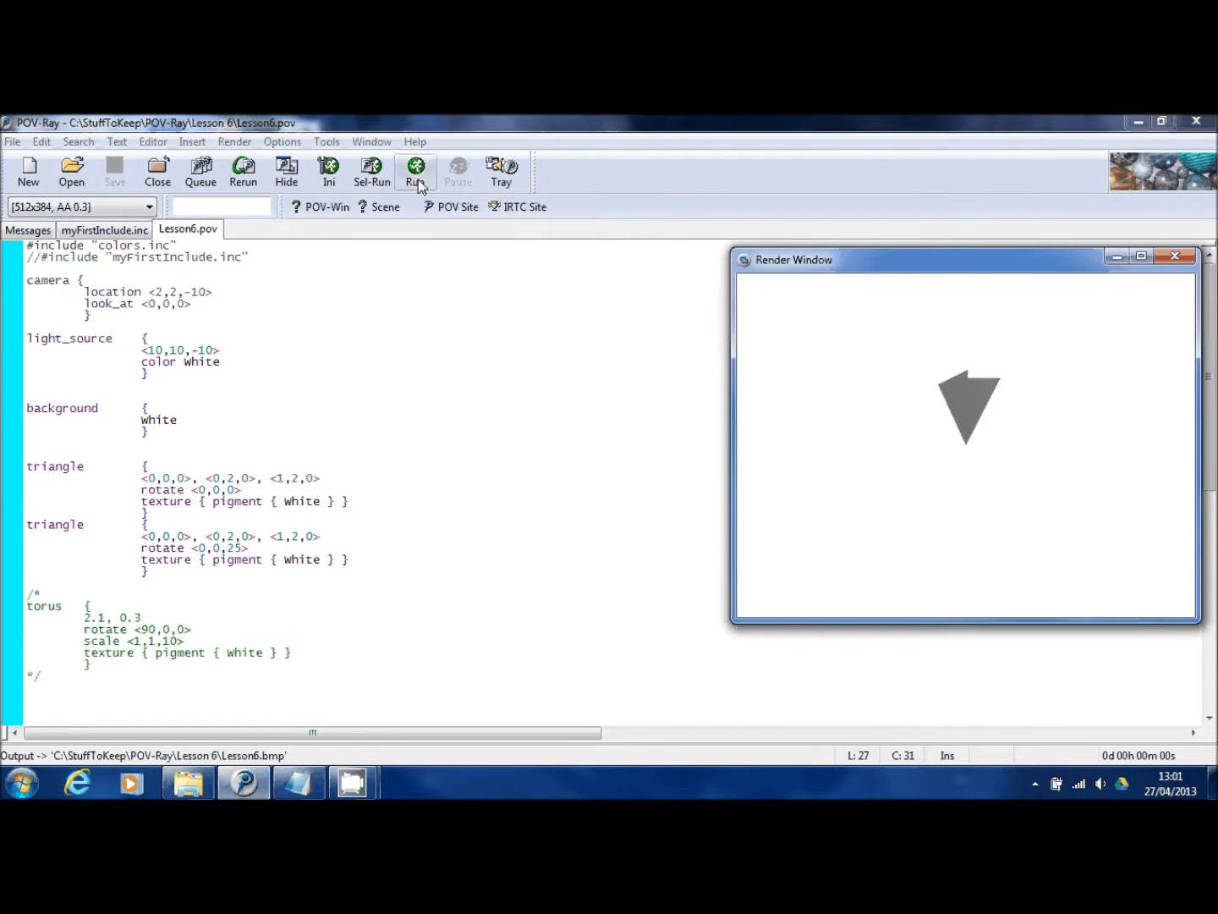
click(166, 524)
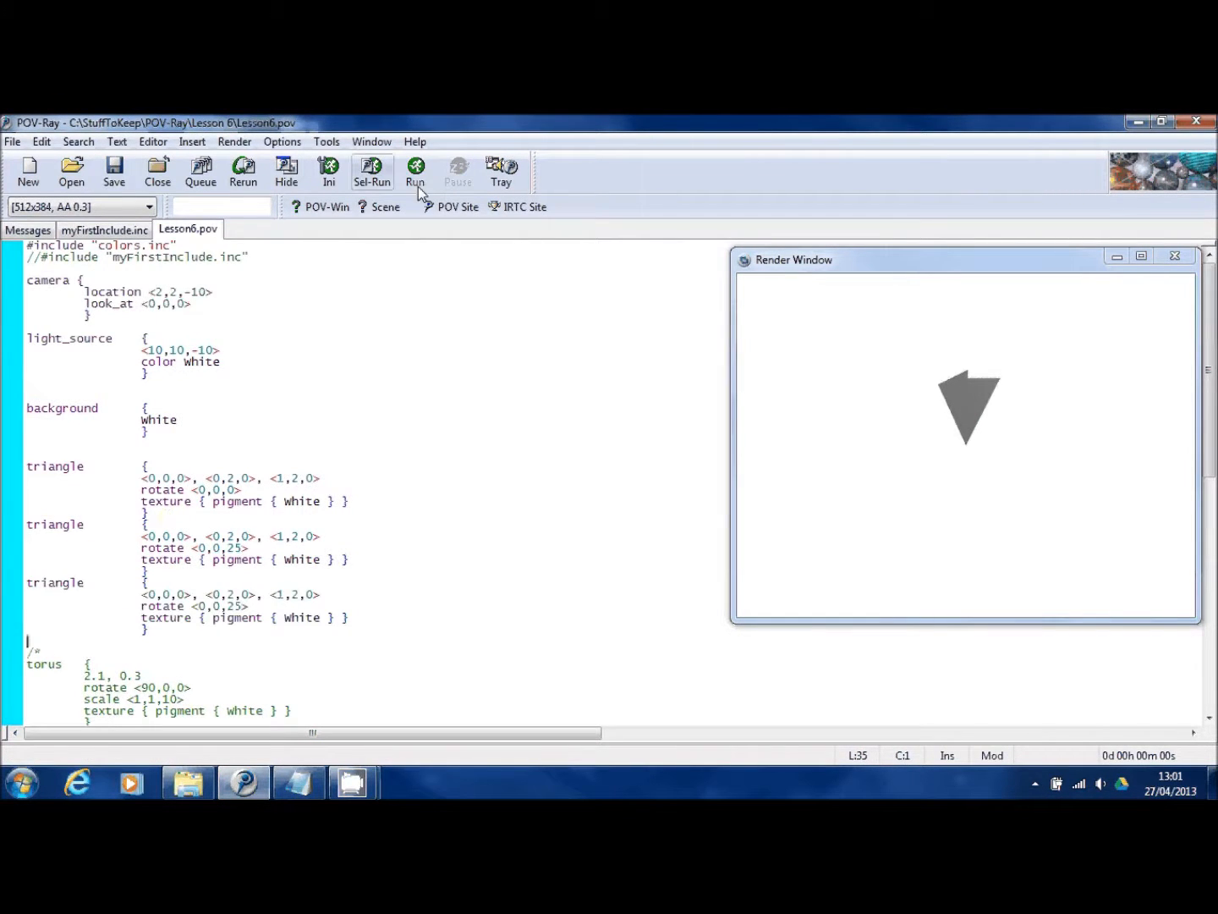
click(417, 171)
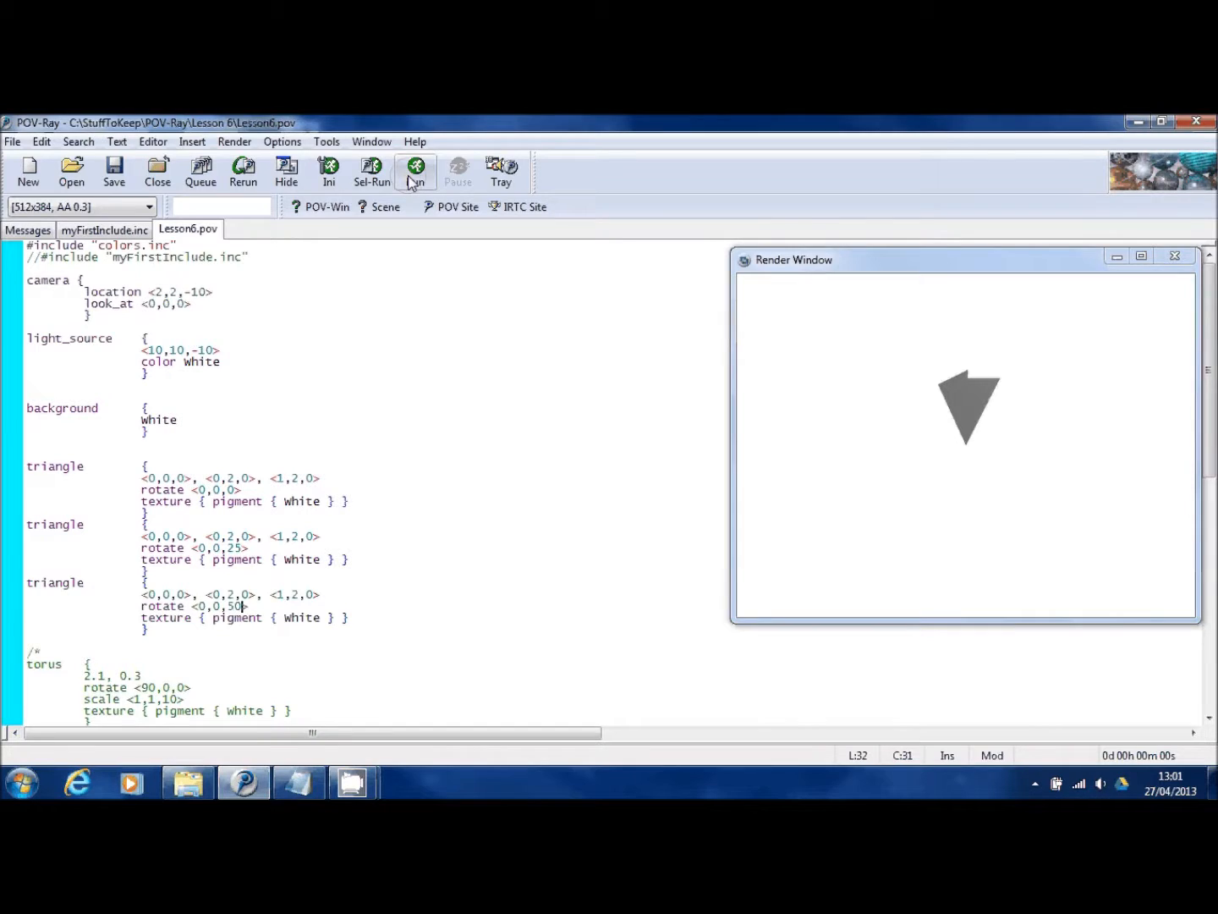
click(417, 171)
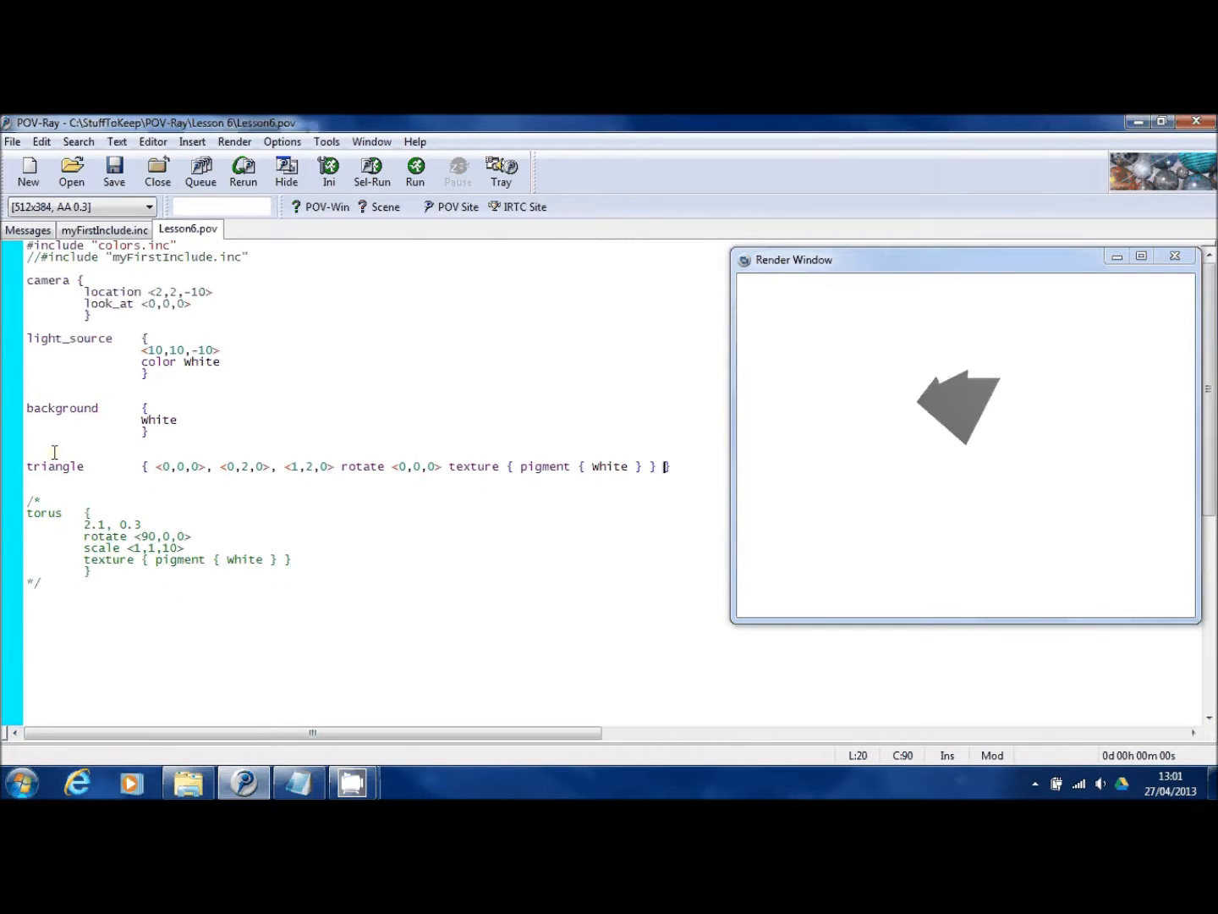
Start a new line above the single-line triangle definition
click(29, 453)
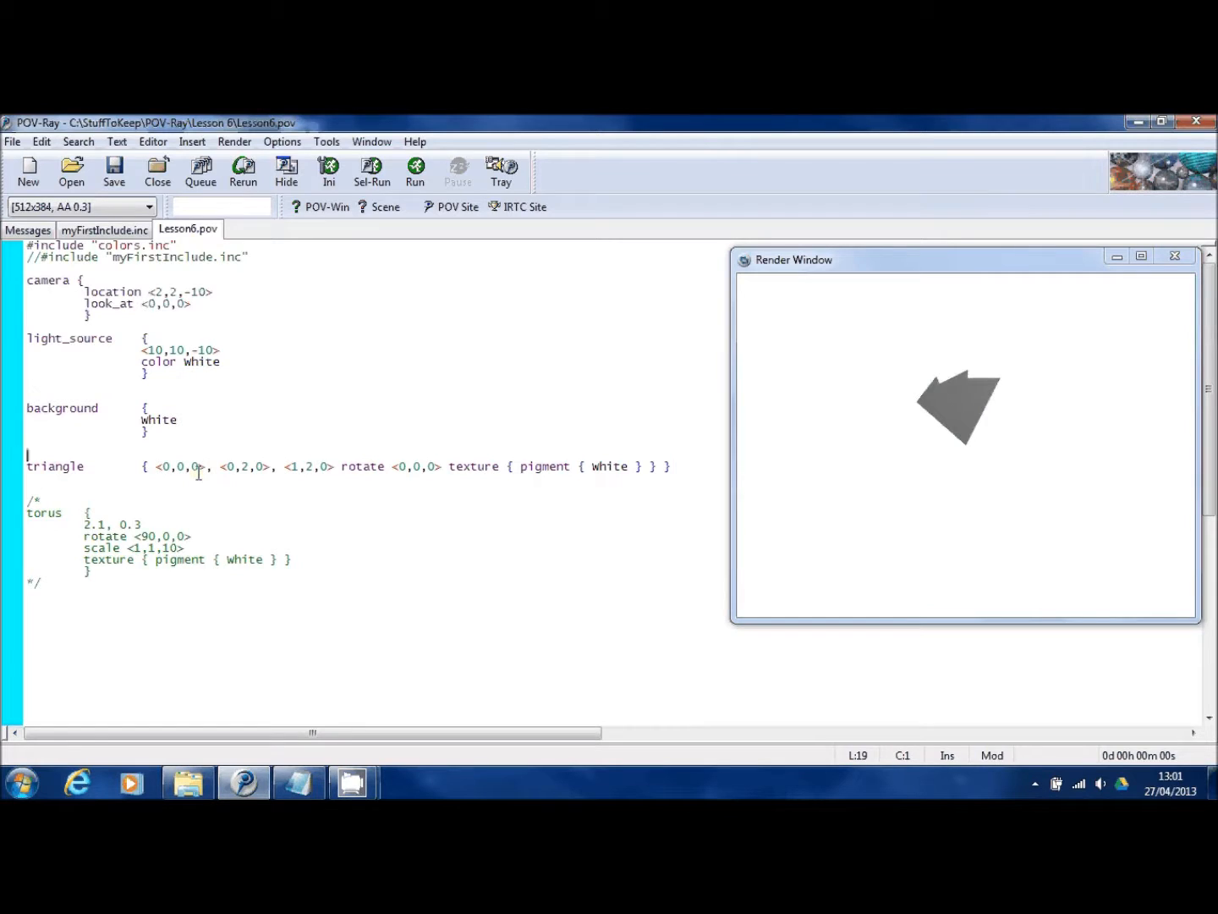
Write '#declare i = 0;' above the triangle and begin the #while line
text(#declare)
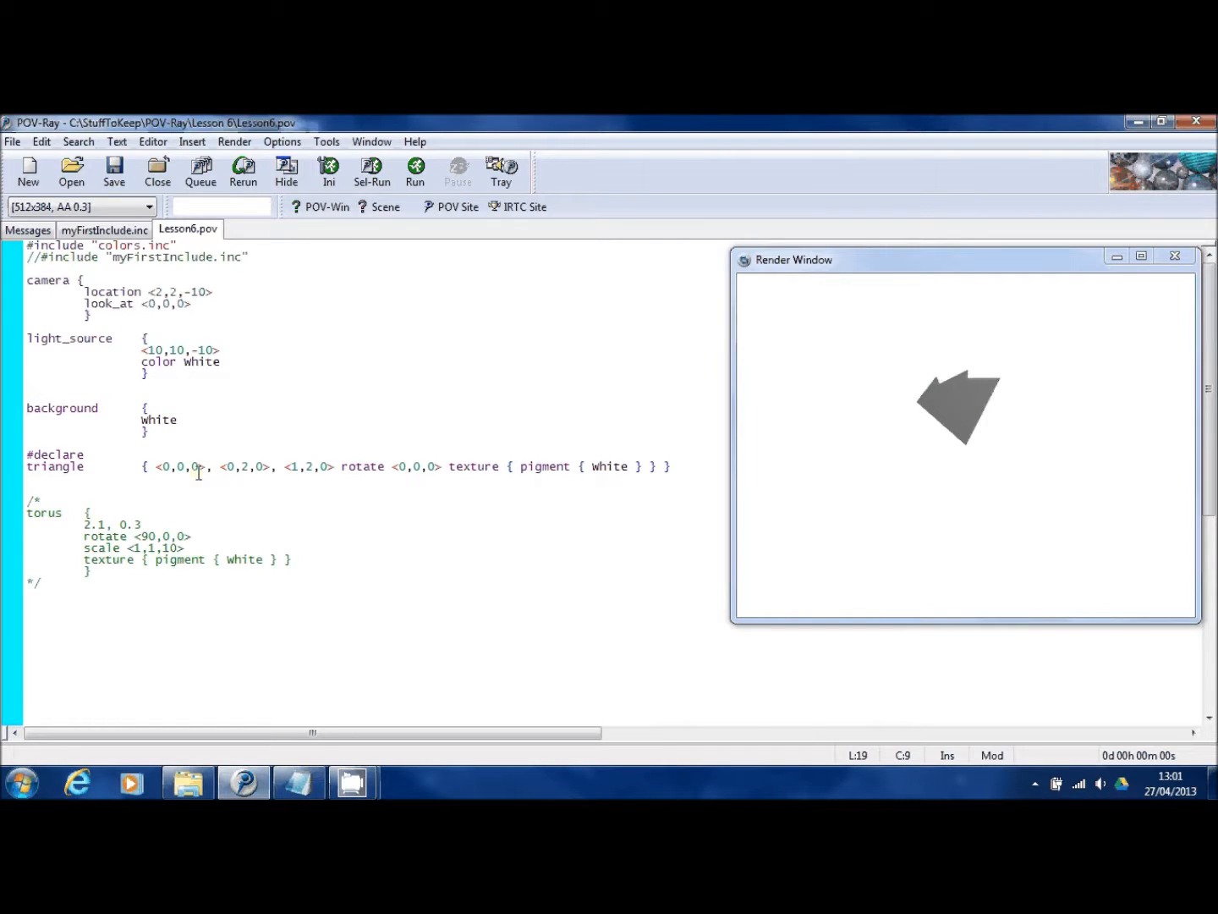
text(i = 0)
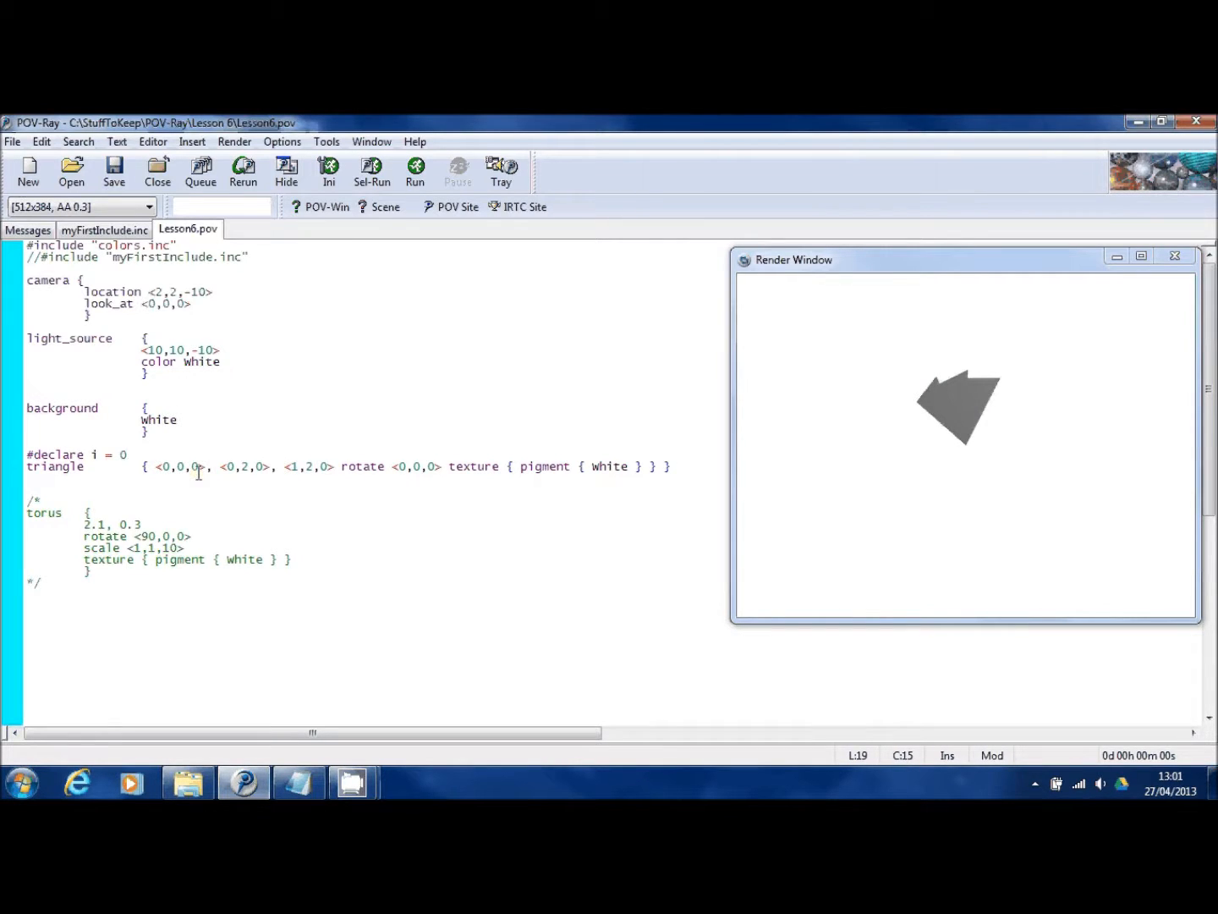
text(;)
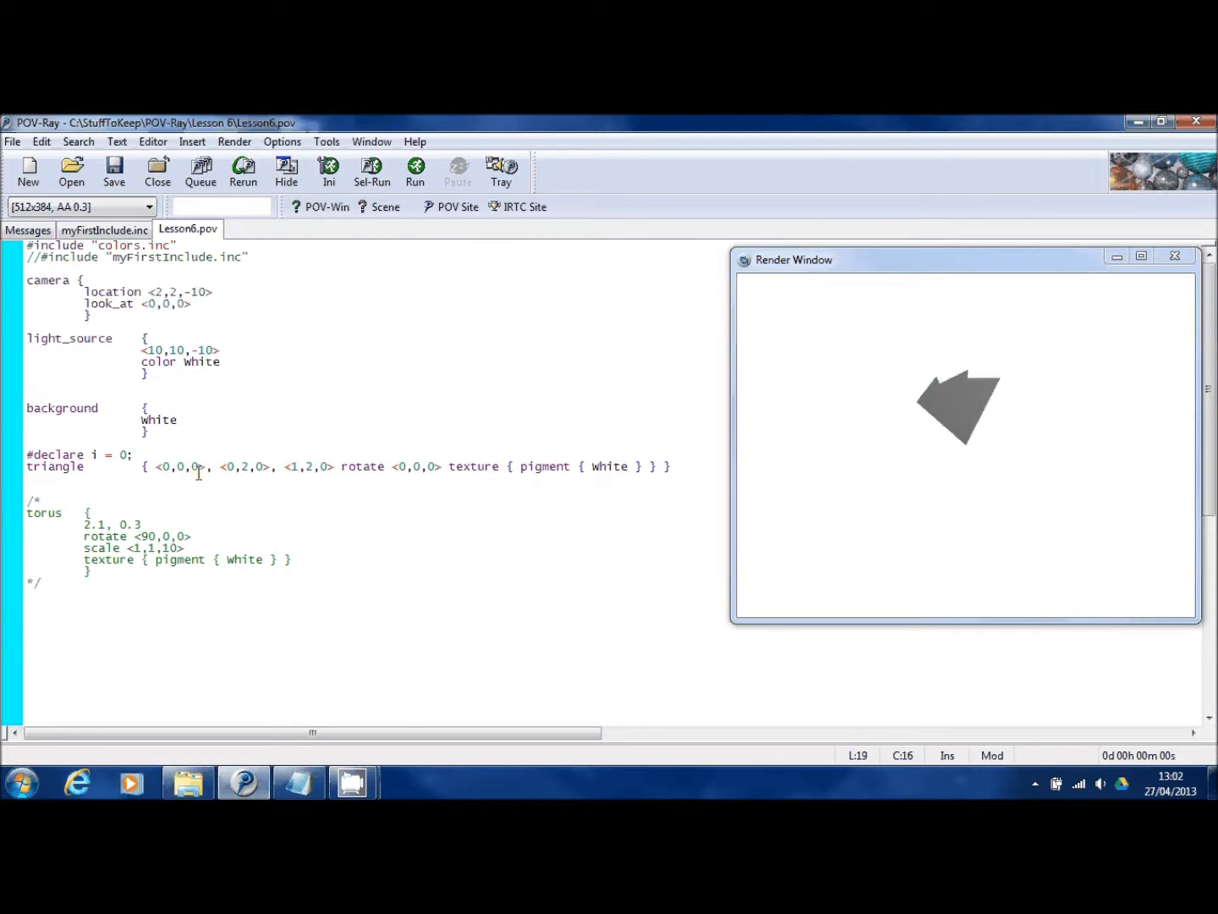
click(132, 454)
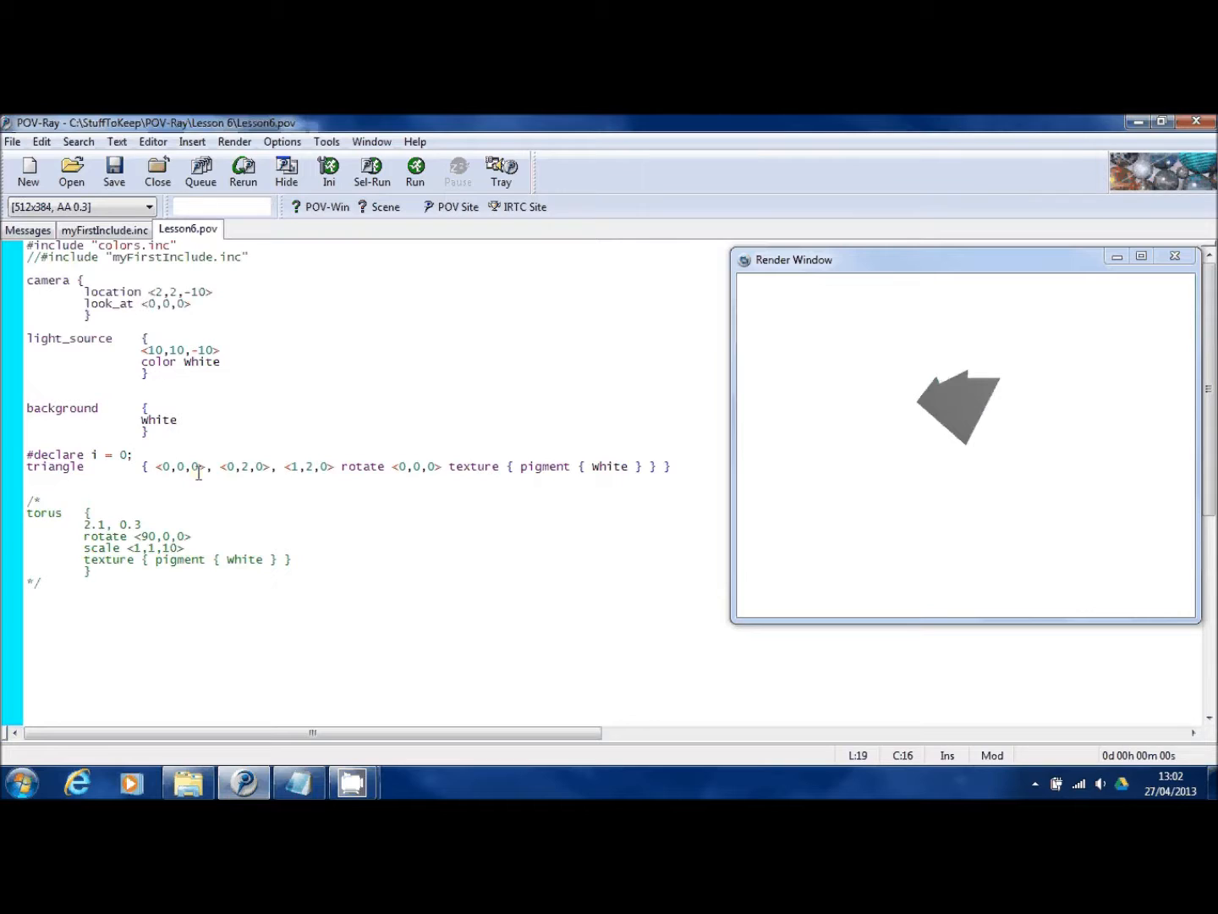
click(132, 454)
text(#whil)
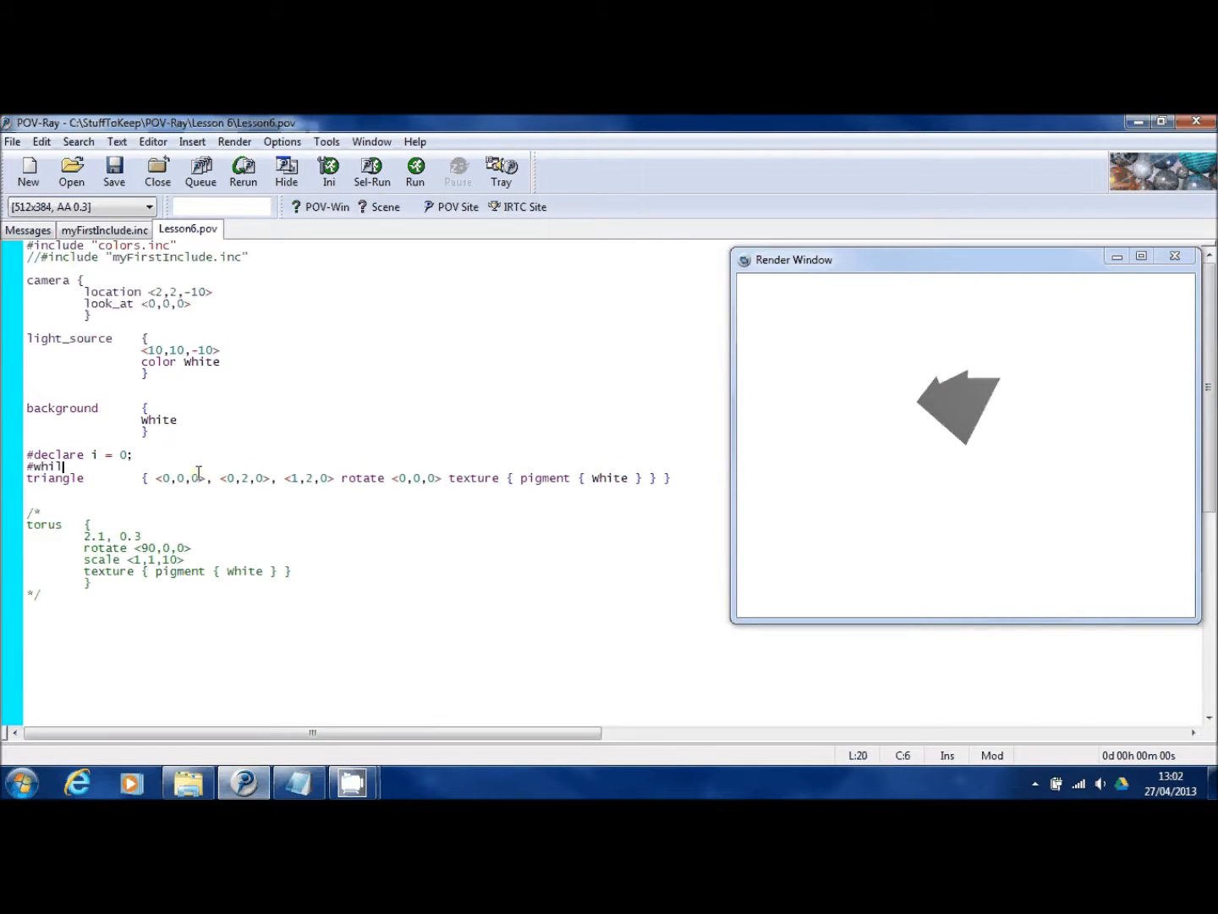
Wrap the triangle in a #while(i < 360) loop closed with #end
text(e)
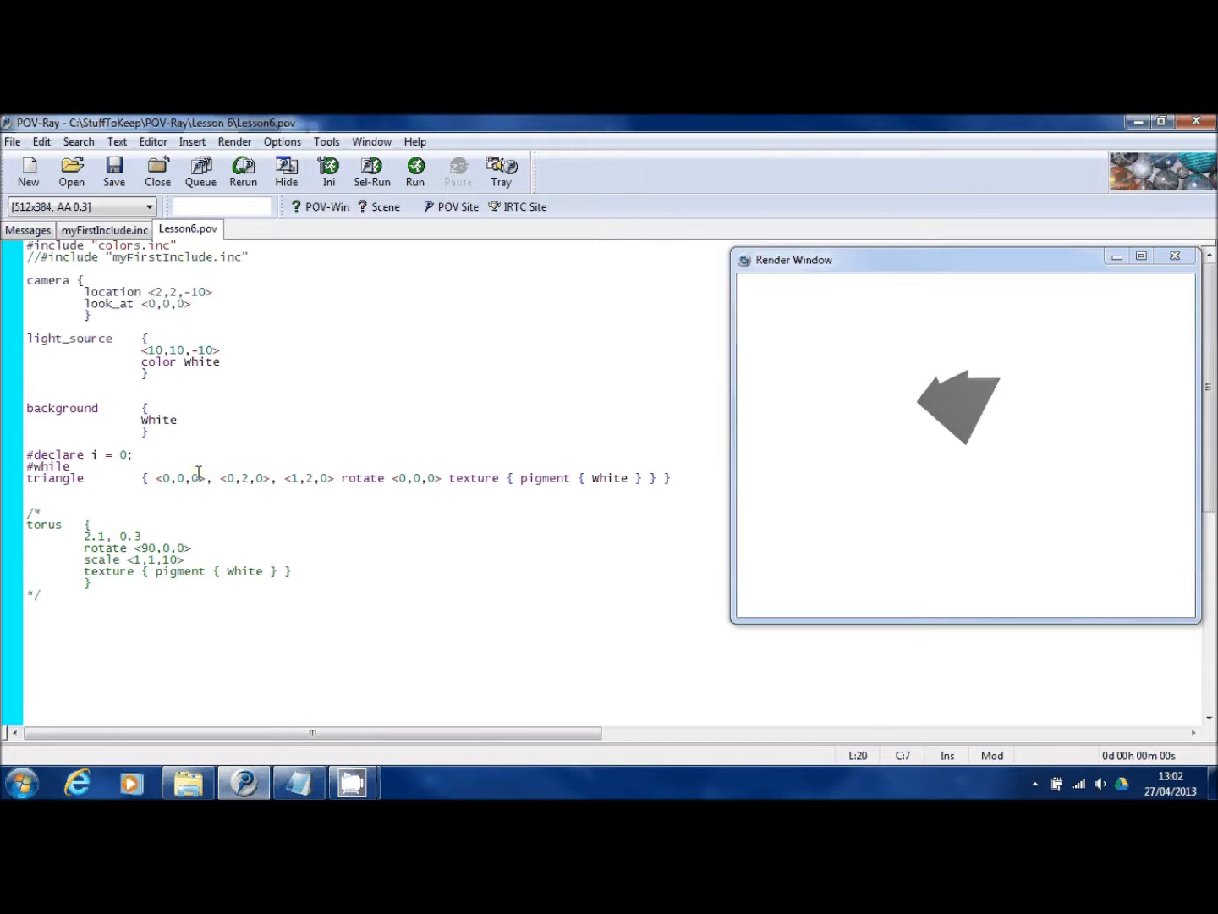
text(())
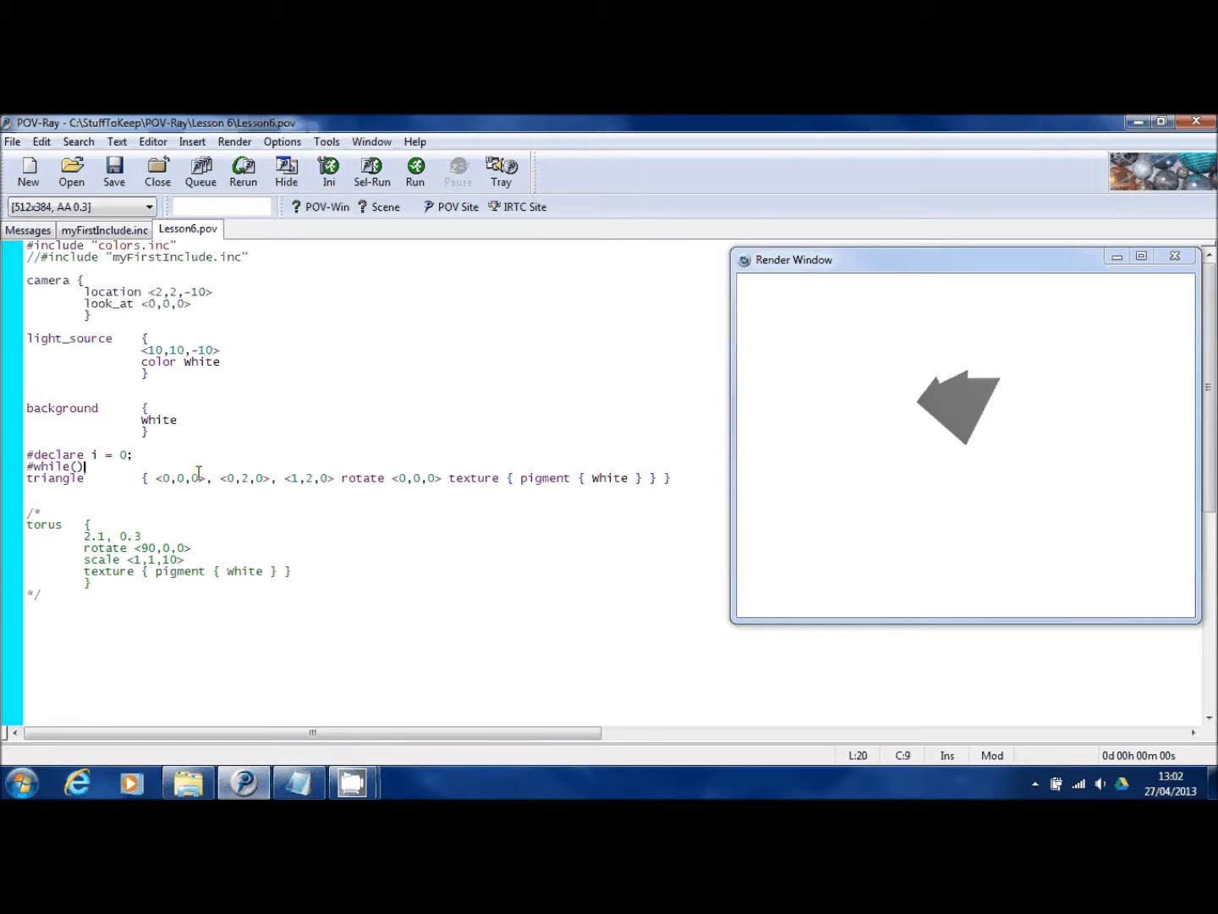
text(i)
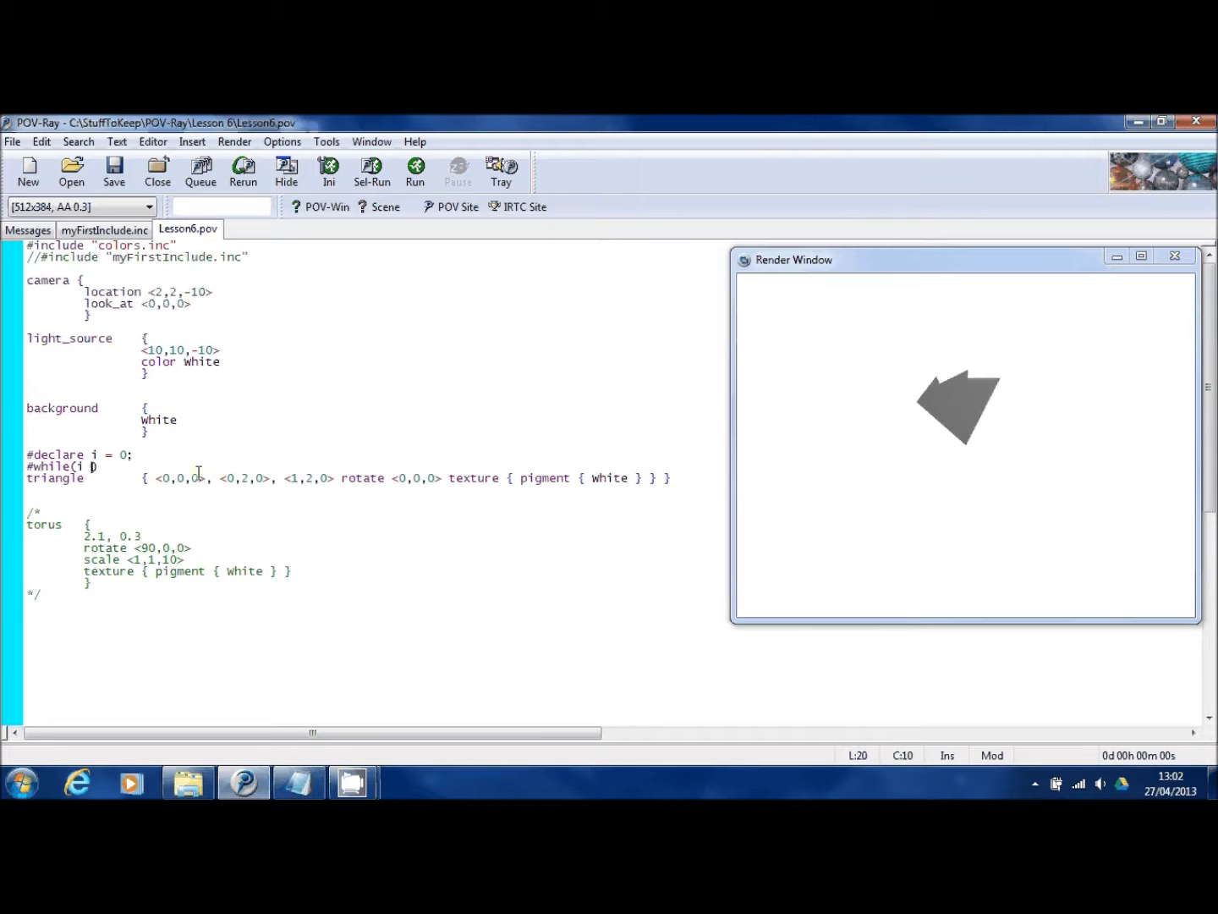
text(< 3)
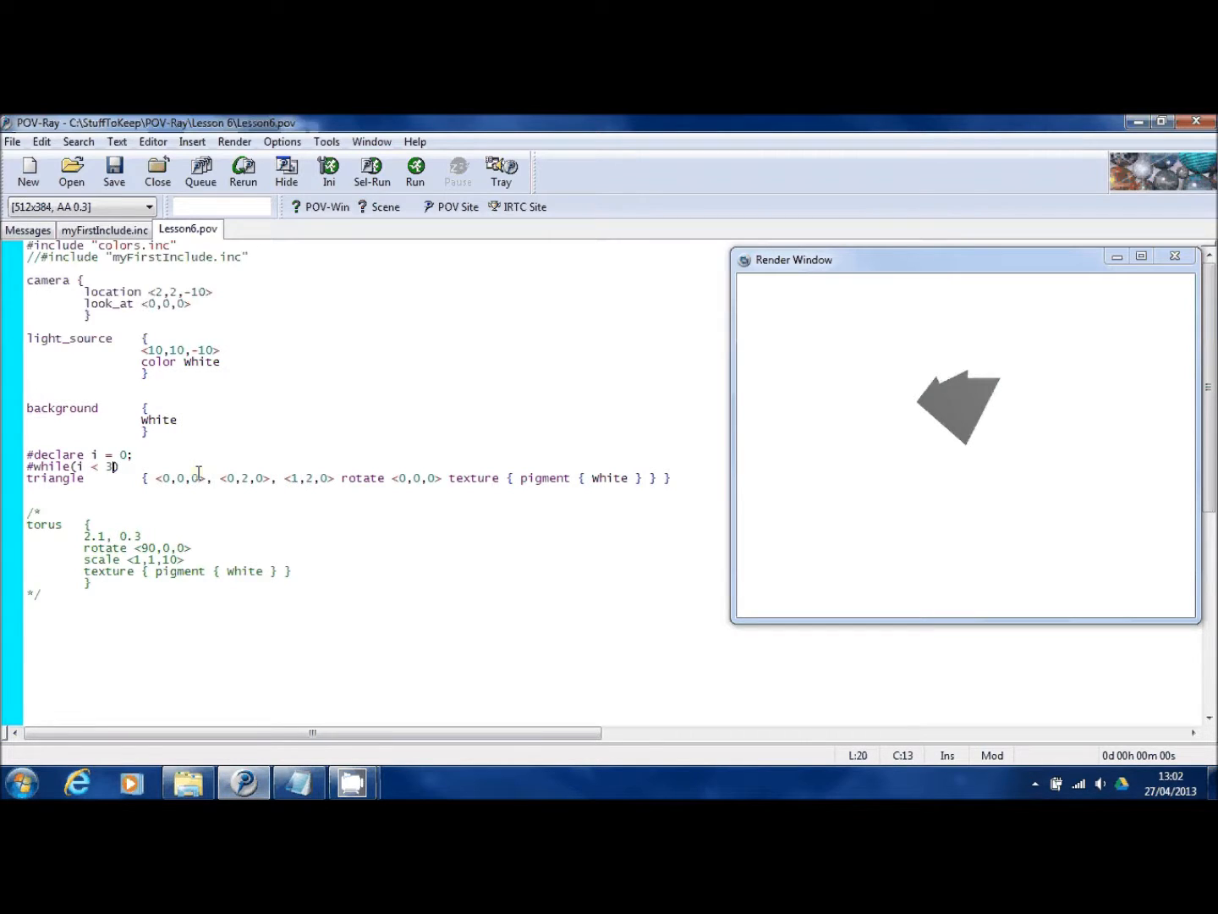
text(60))
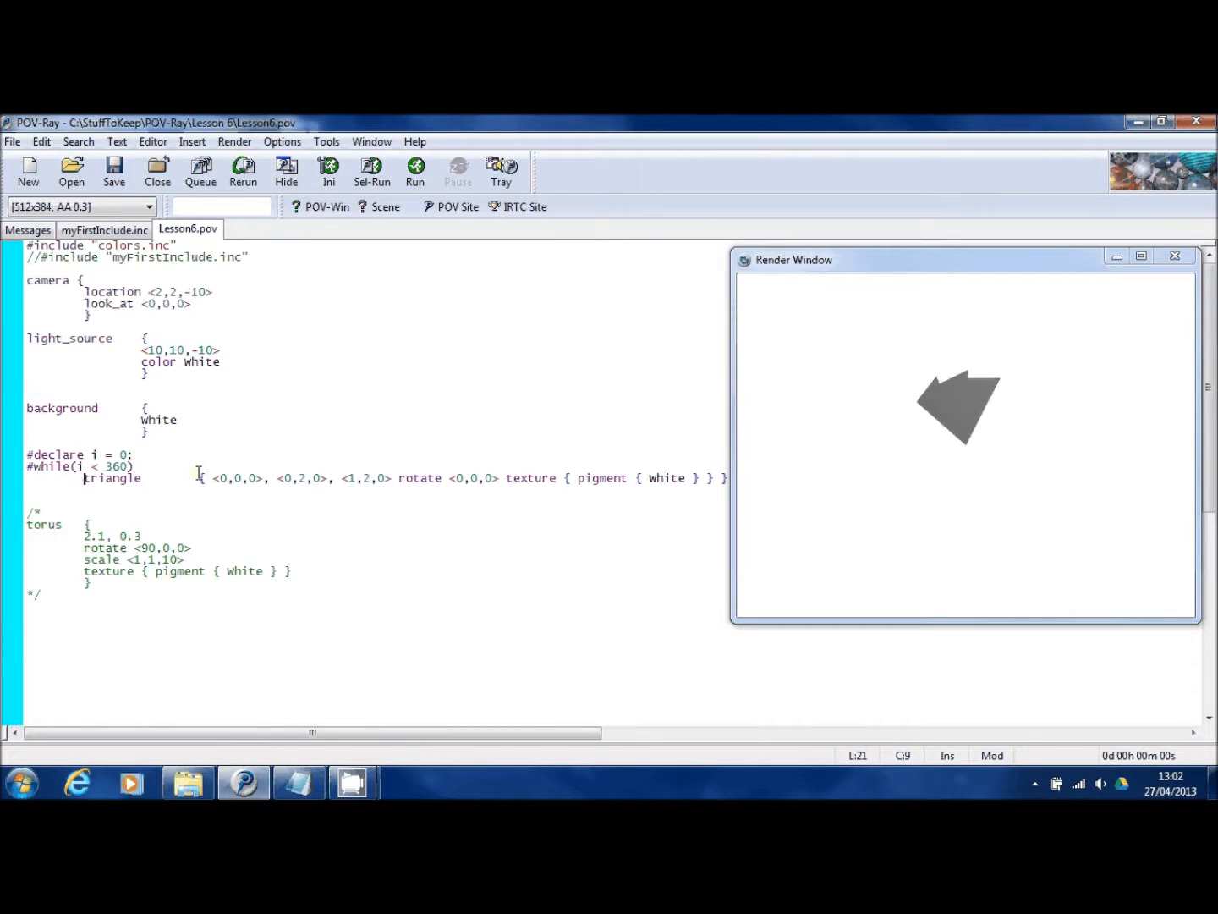
text(#end)
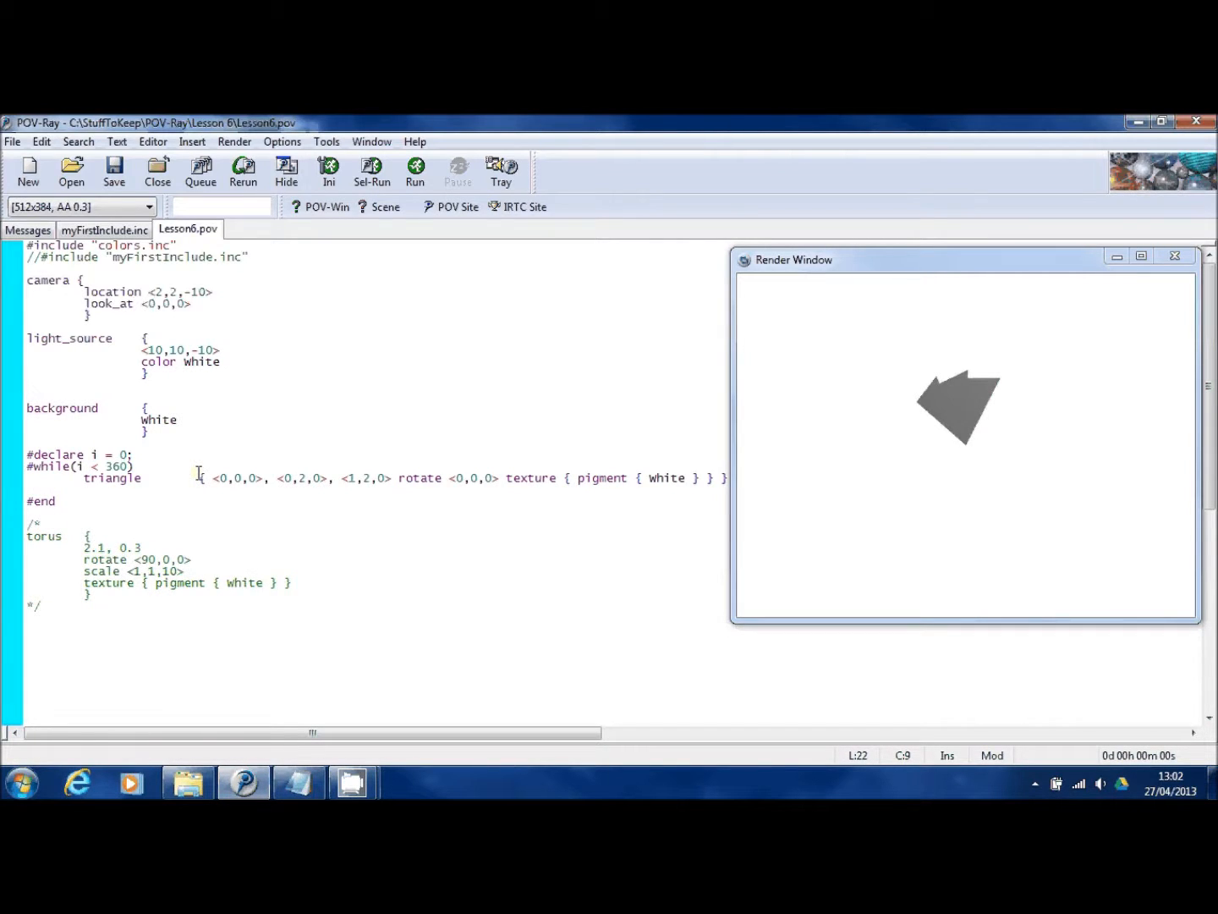
Add the increment '#declare i = i + 25;' inside the loop
text(#declare)
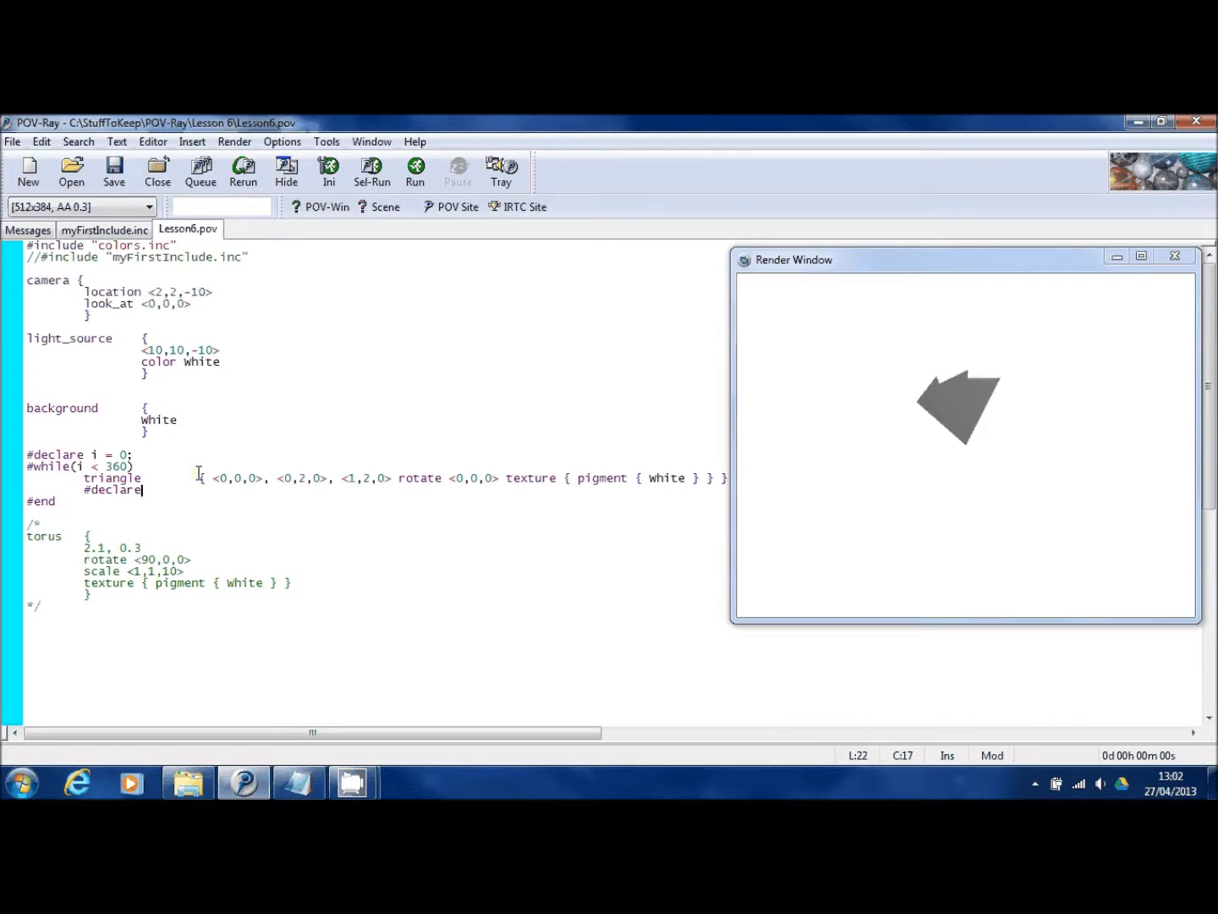
text(i =)
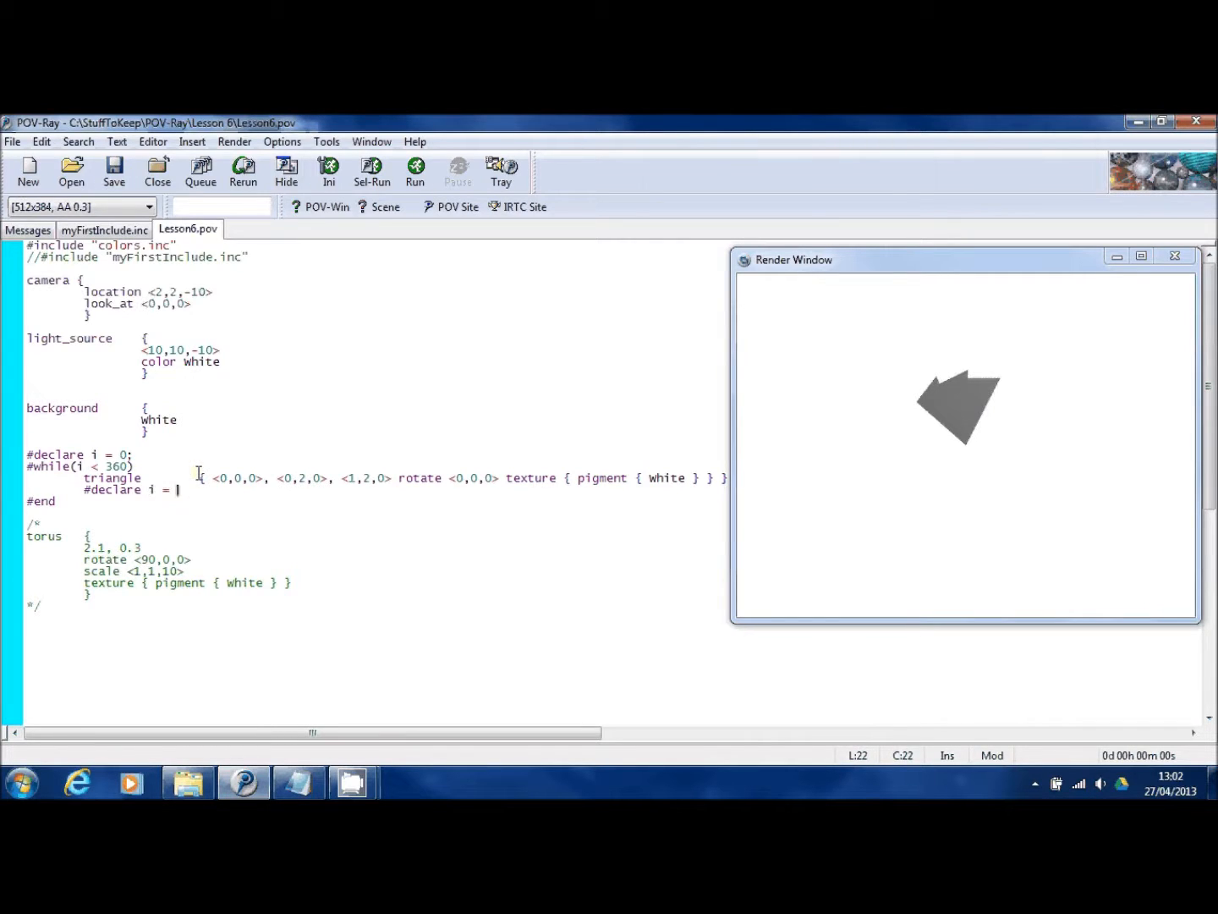
text(i + 25)
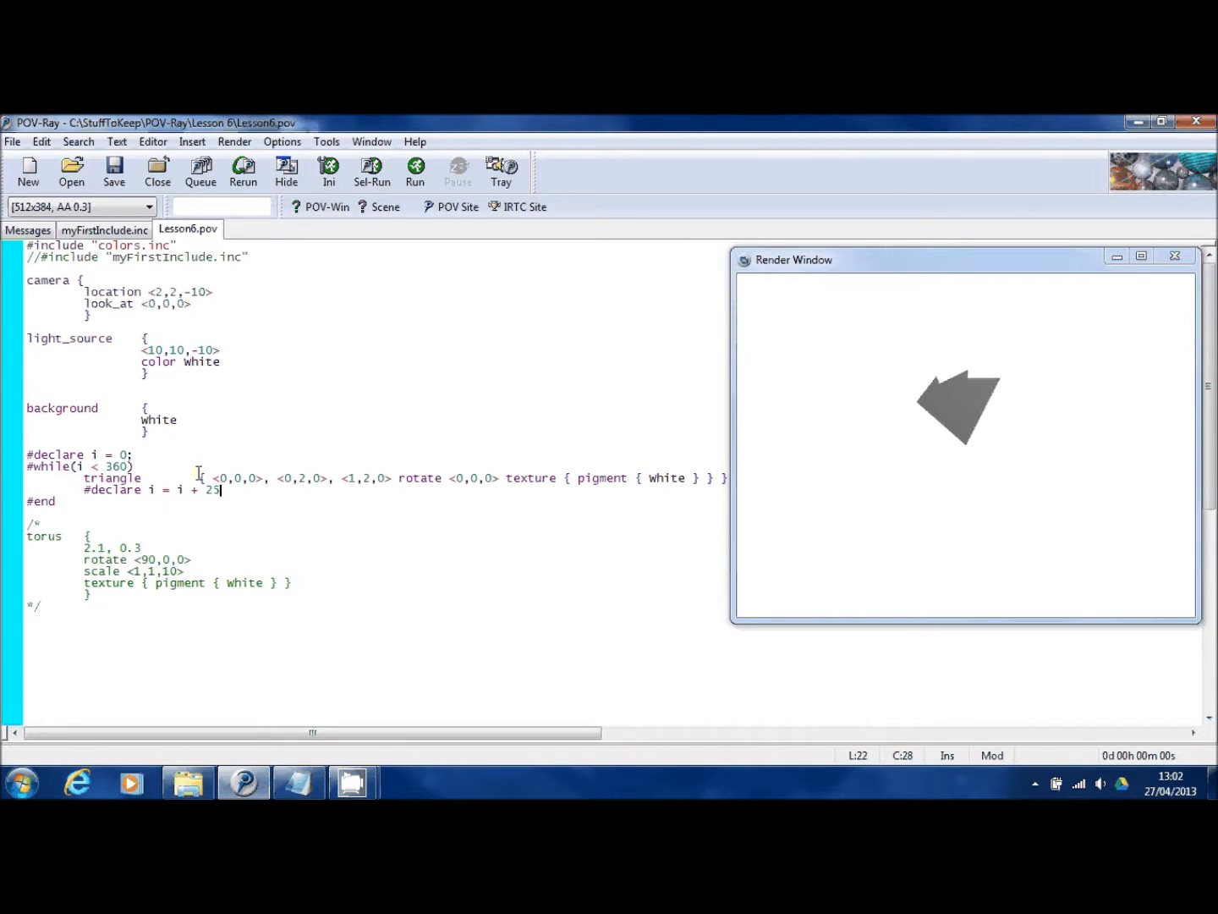
text(;)
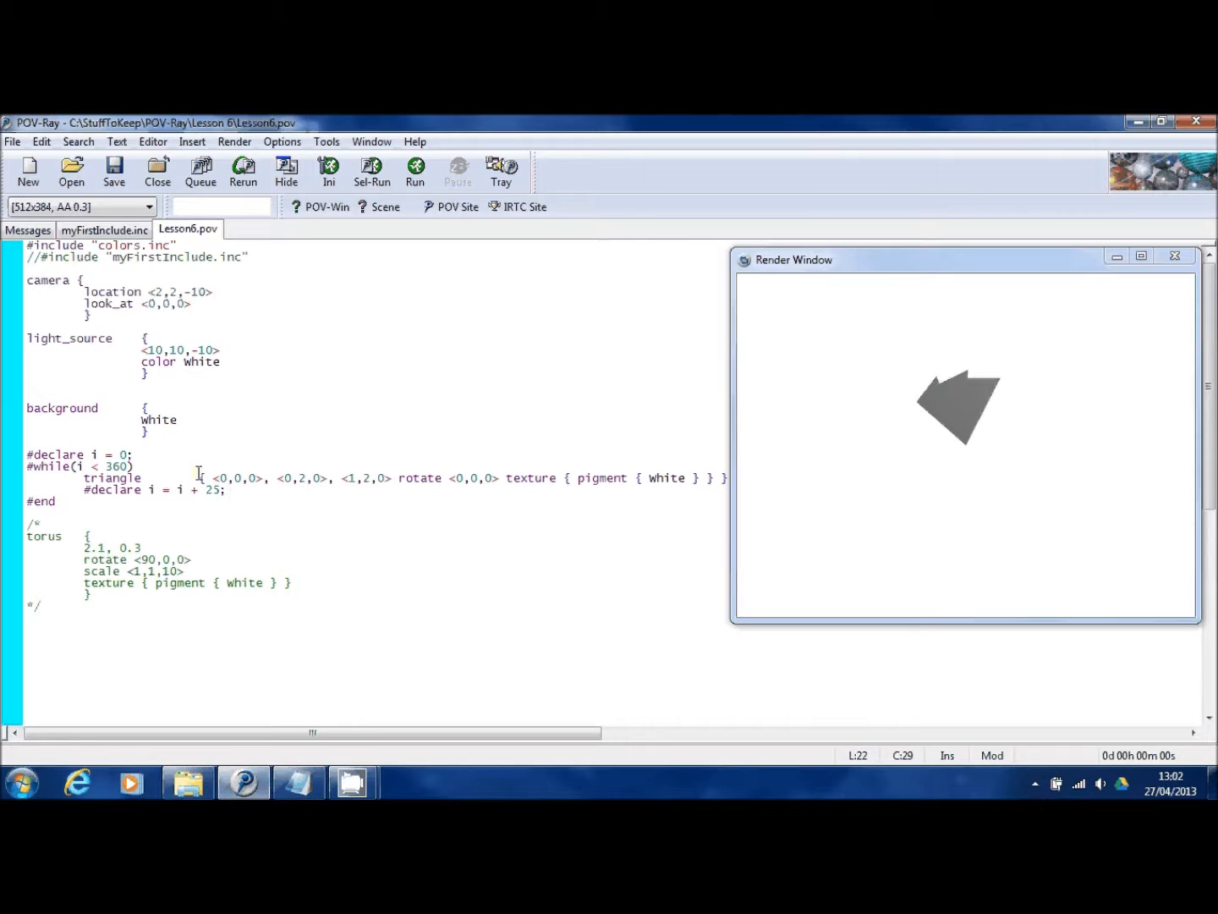
double_click(82, 454)
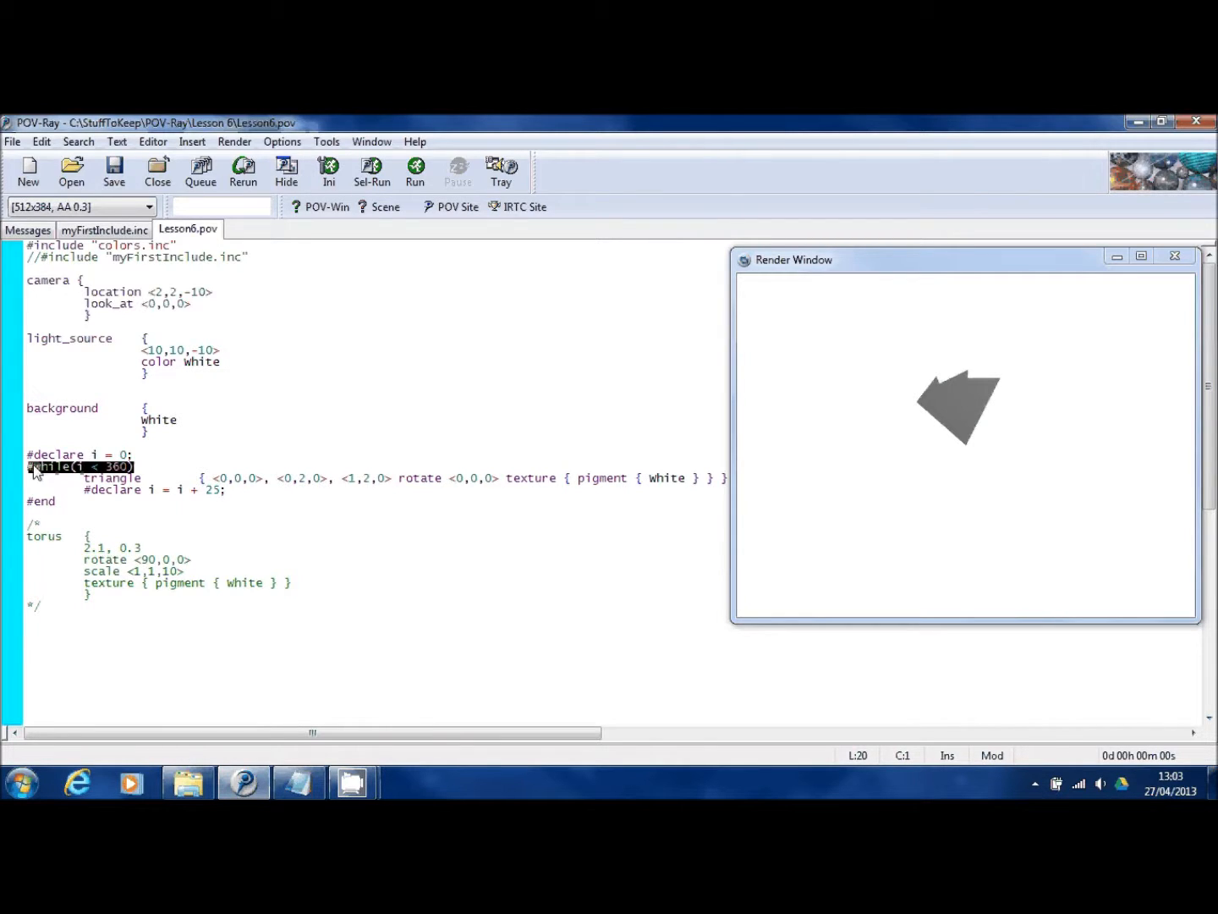
mouse_move(44, 477)
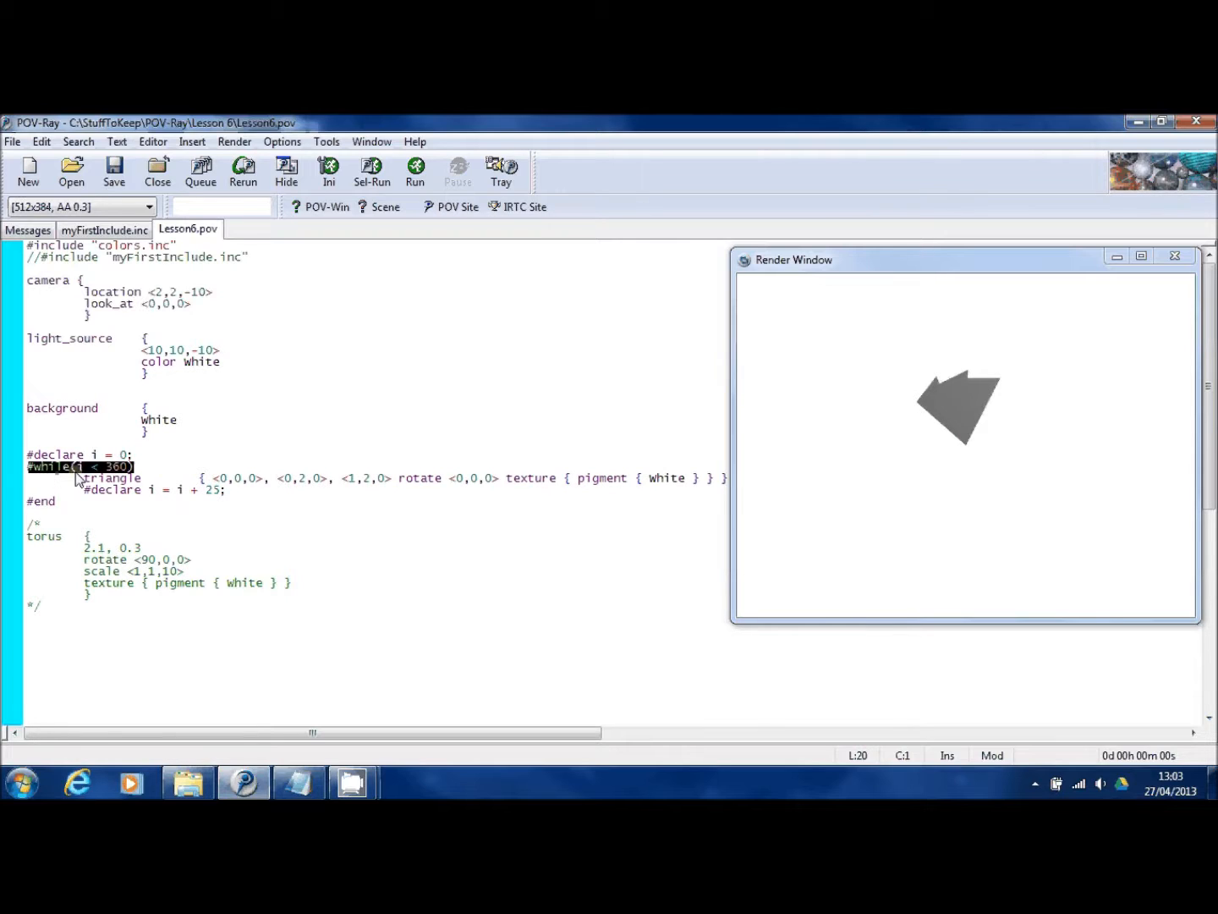
mouse_move(126, 477)
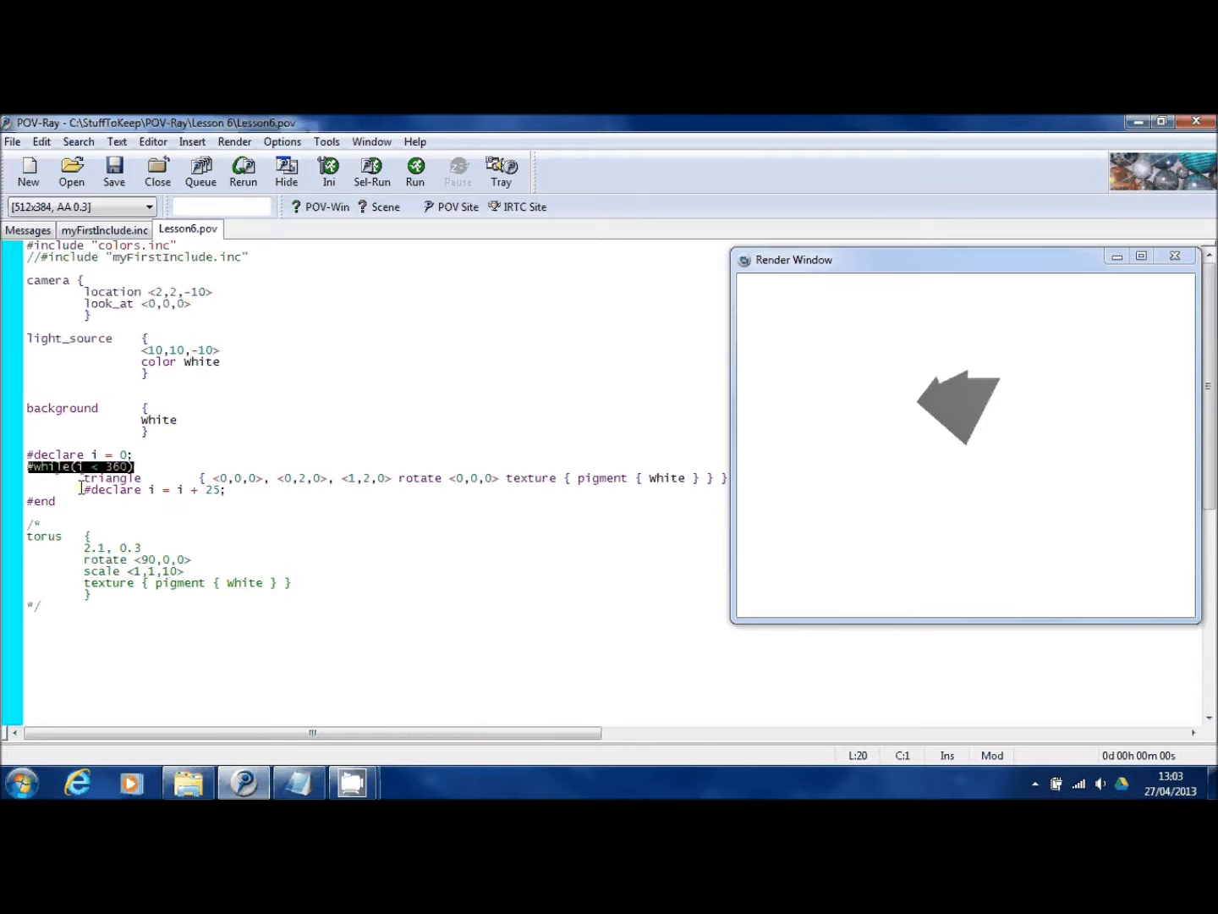
Remove the extra spacing so '{' follows the triangle keyword inside the loop
click(57, 501)
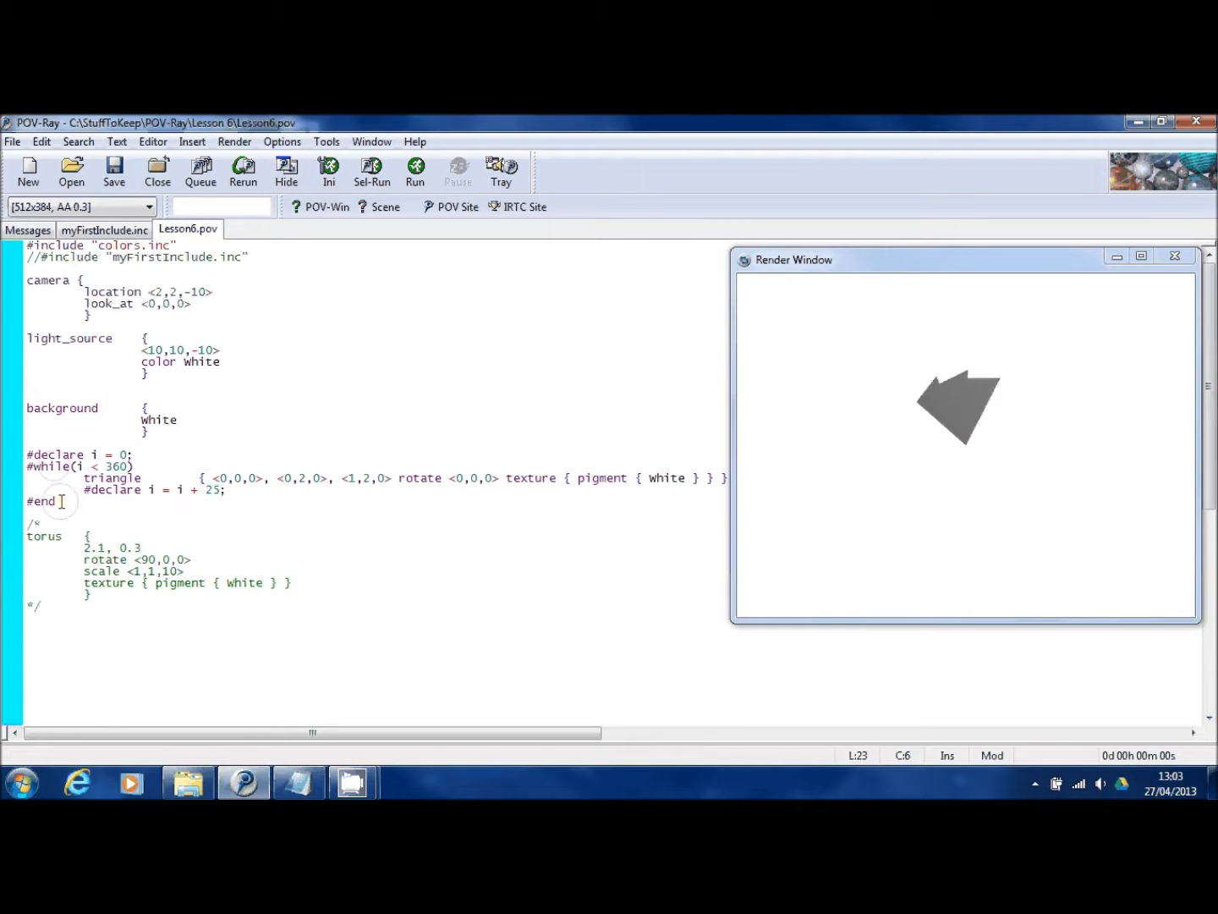
double_click(41, 501)
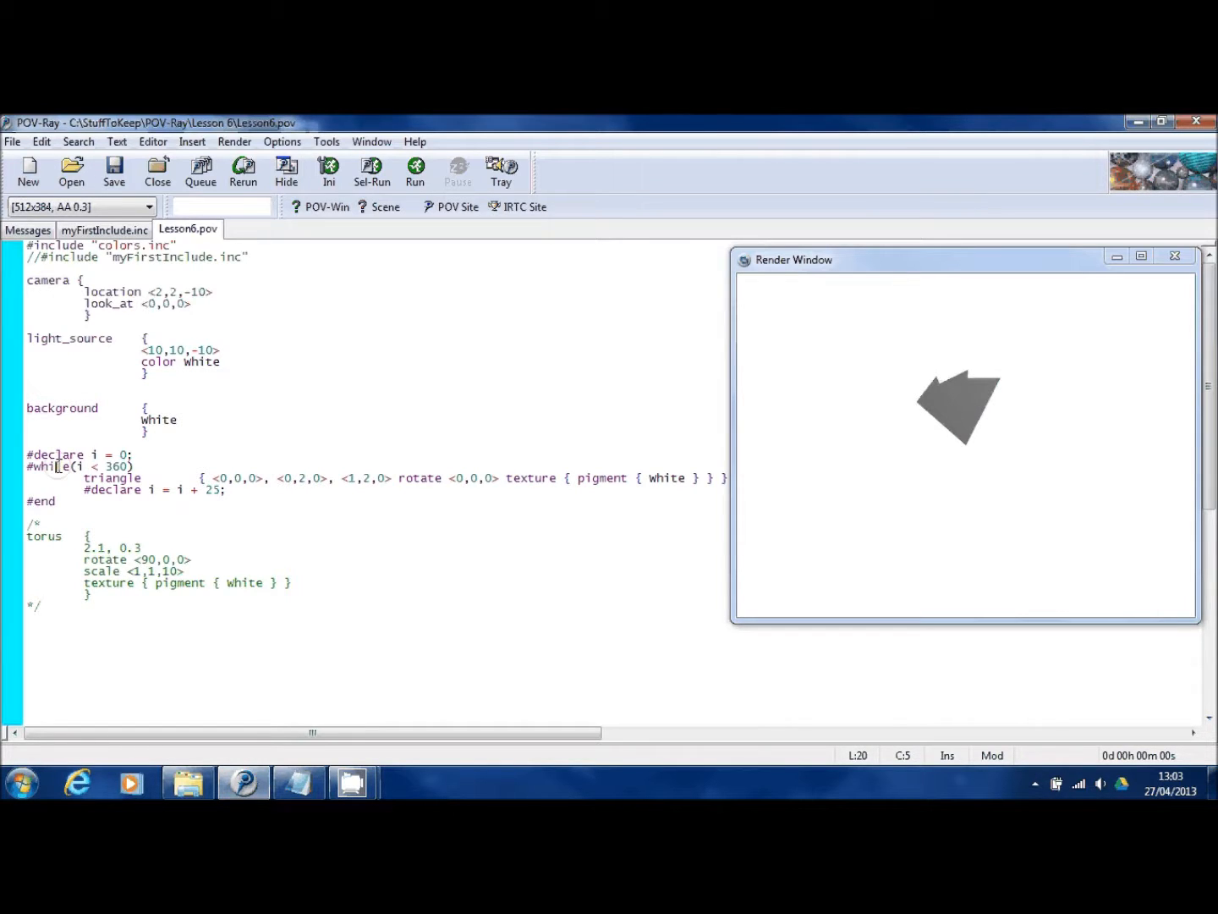
double_click(112, 477)
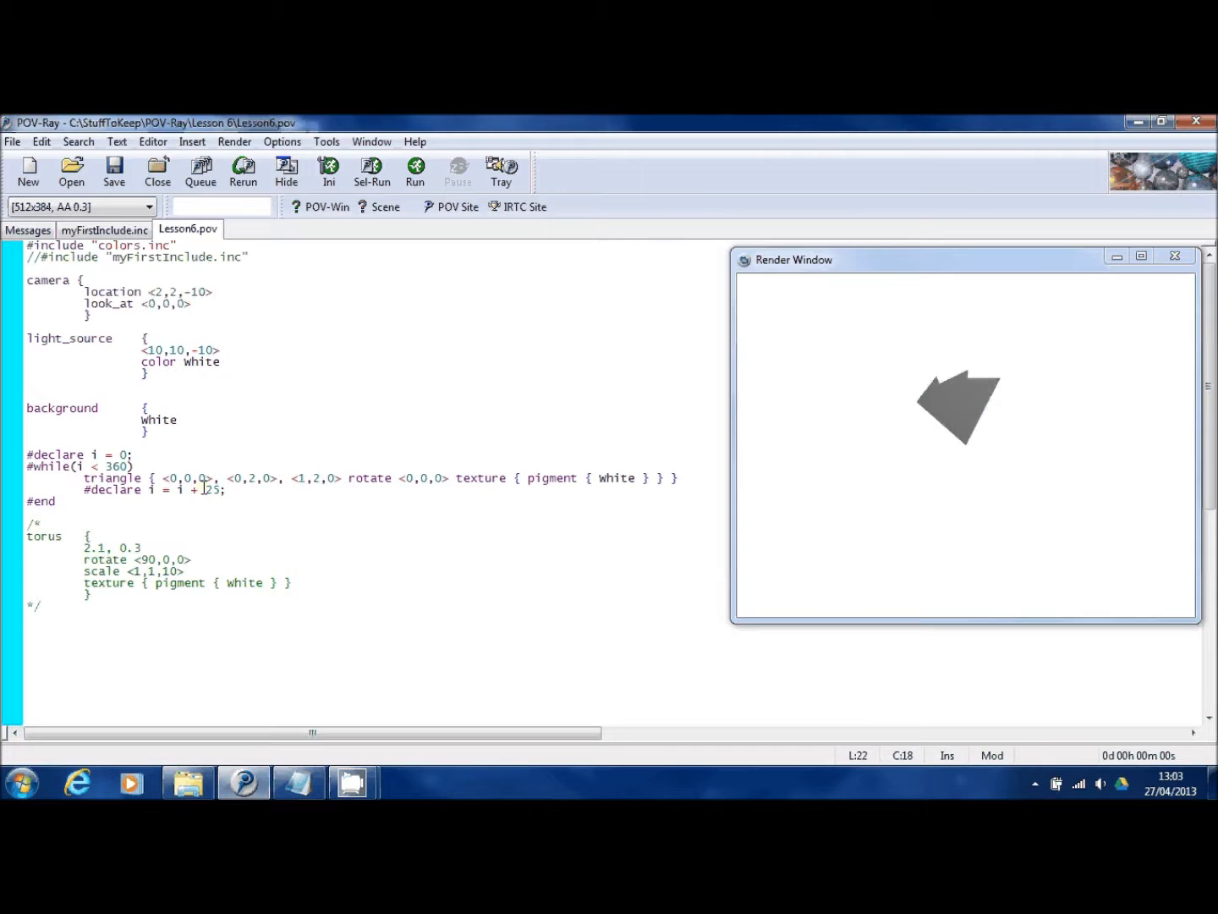
double_click(101, 491)
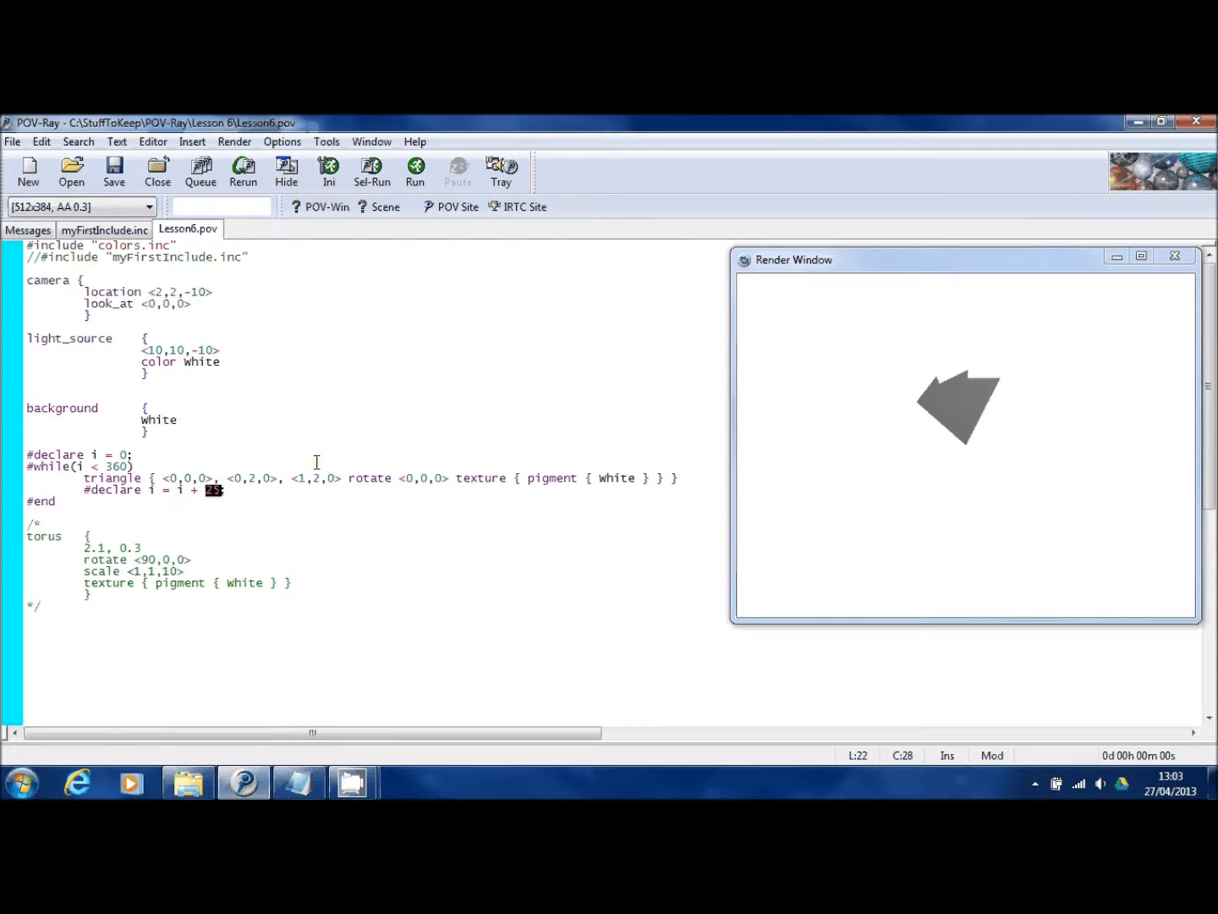
mouse_move(369, 467)
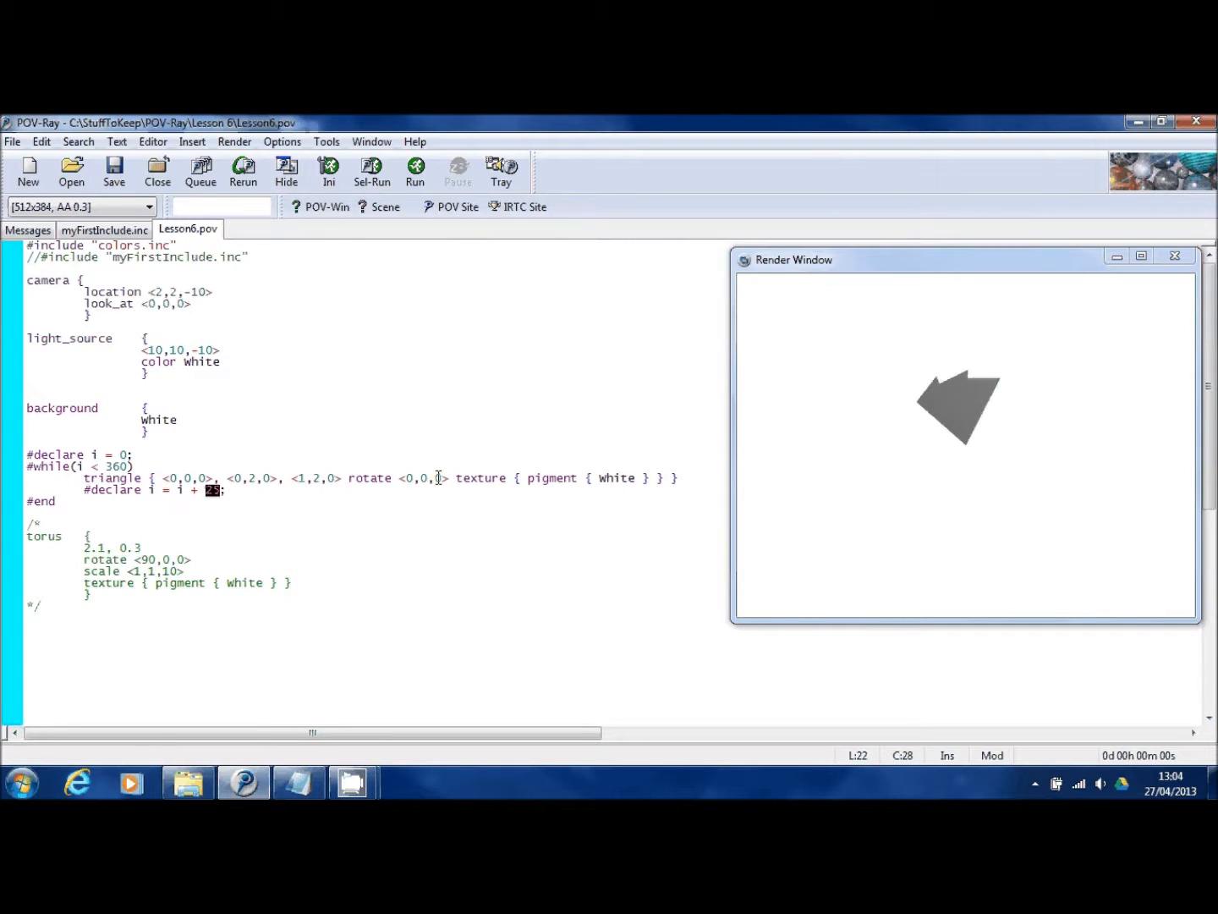
Change the triangle's rotate to <0,0,i> and render the spiky disc of triangles
click(437, 477)
text(i)
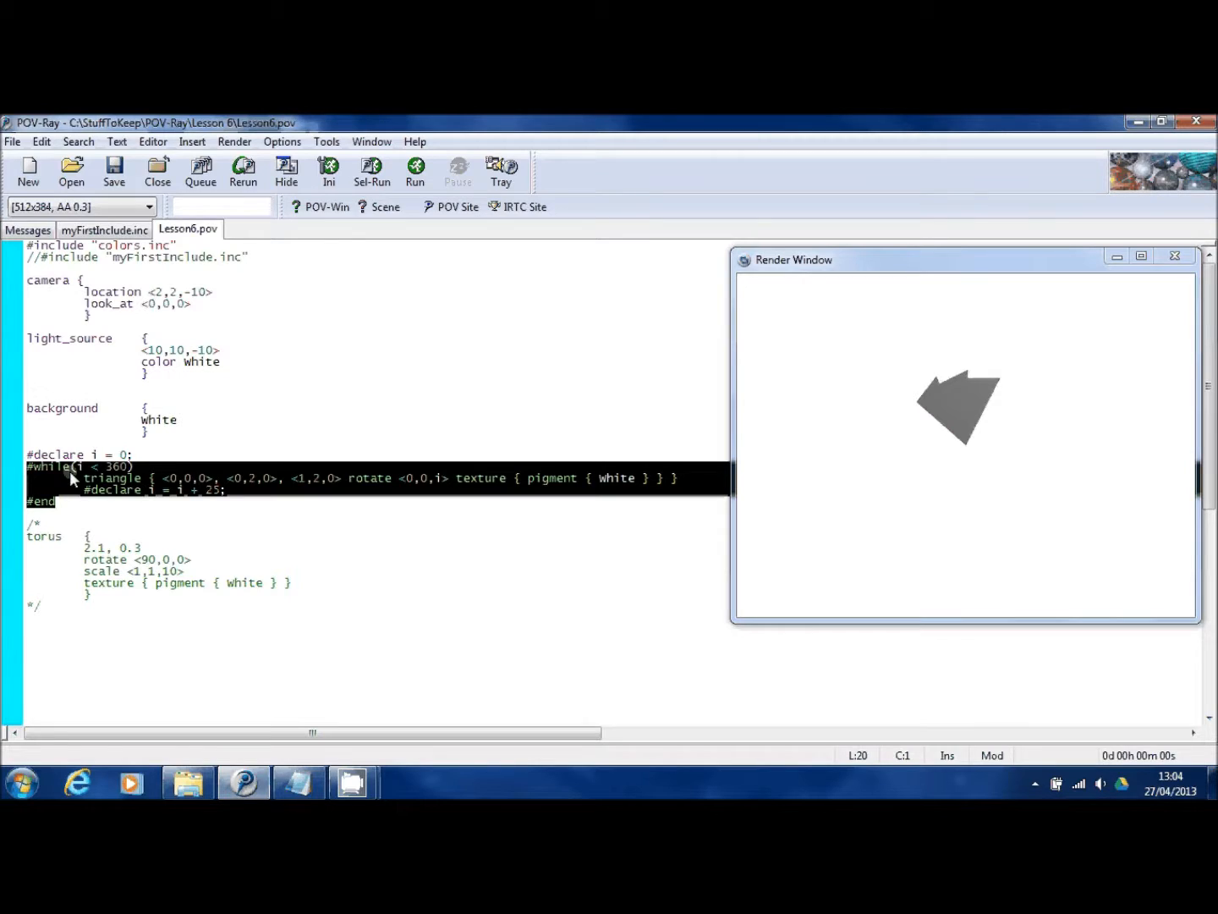
mouse_move(154, 483)
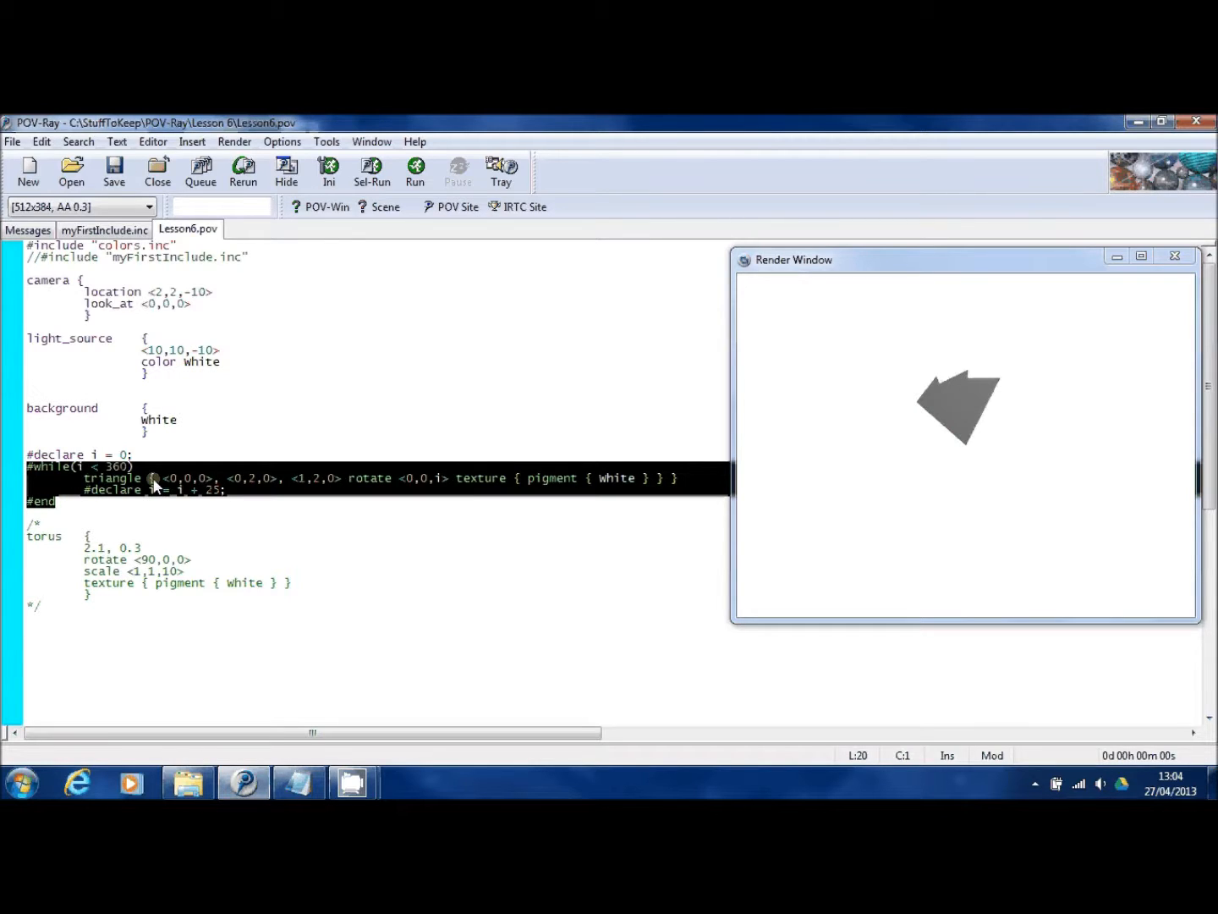
mouse_move(438, 491)
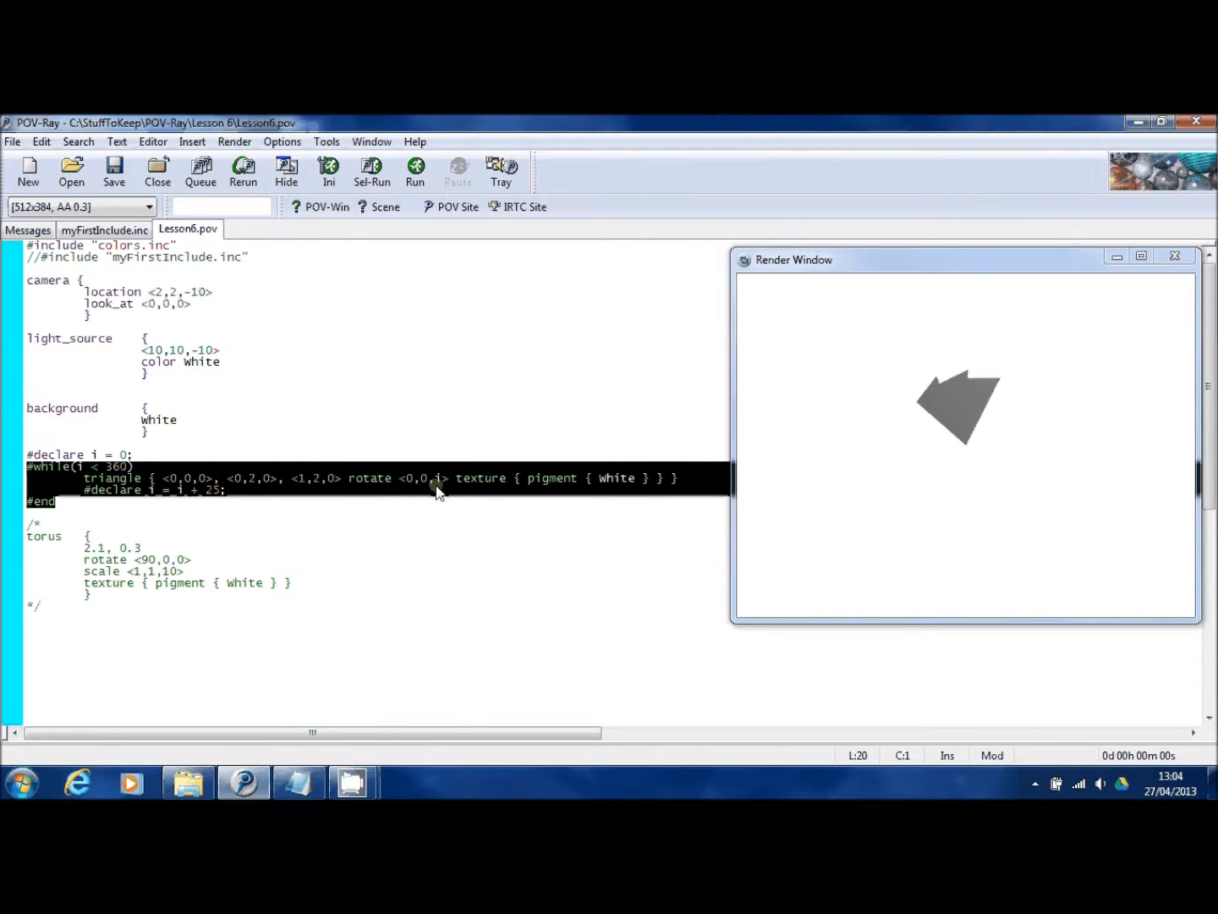
click(64, 501)
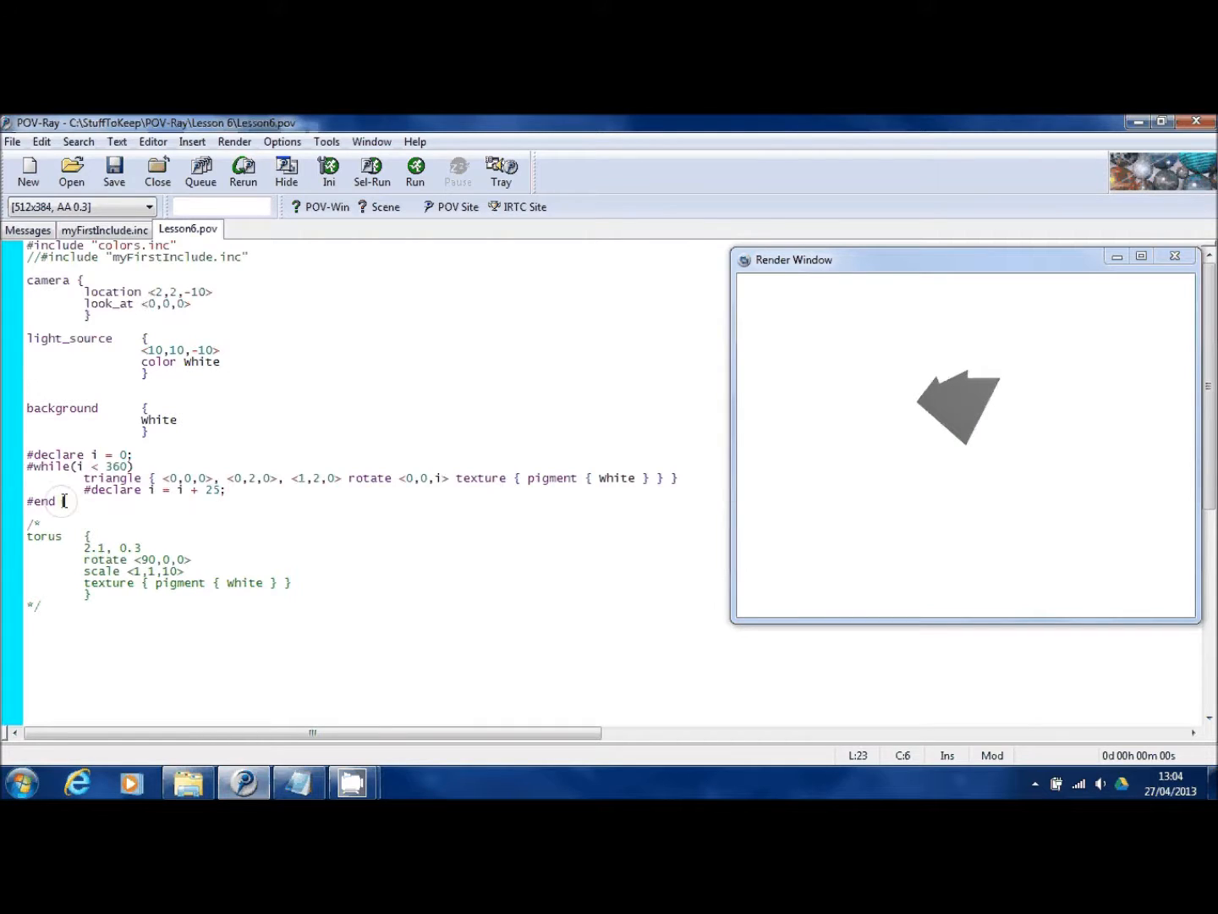
mouse_move(416, 169)
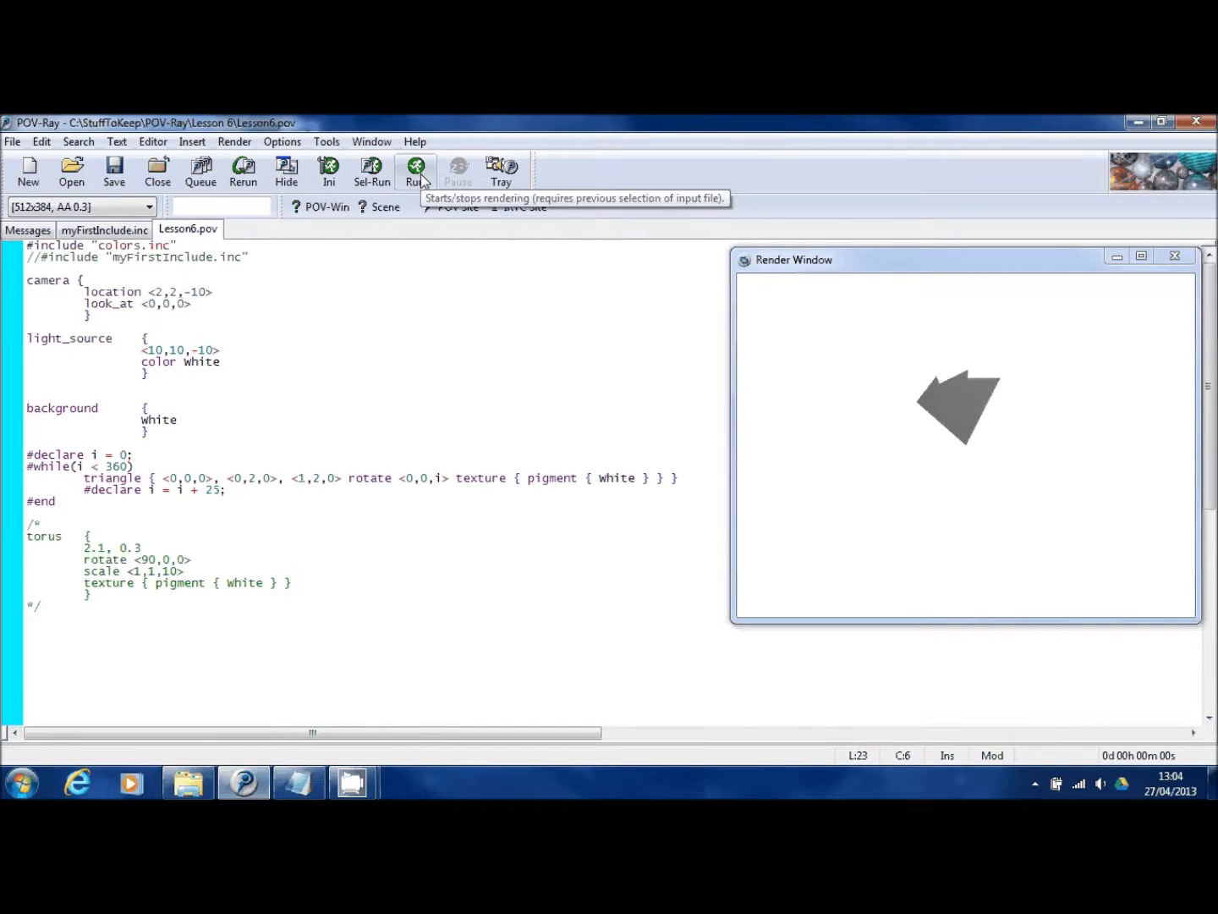
click(417, 169)
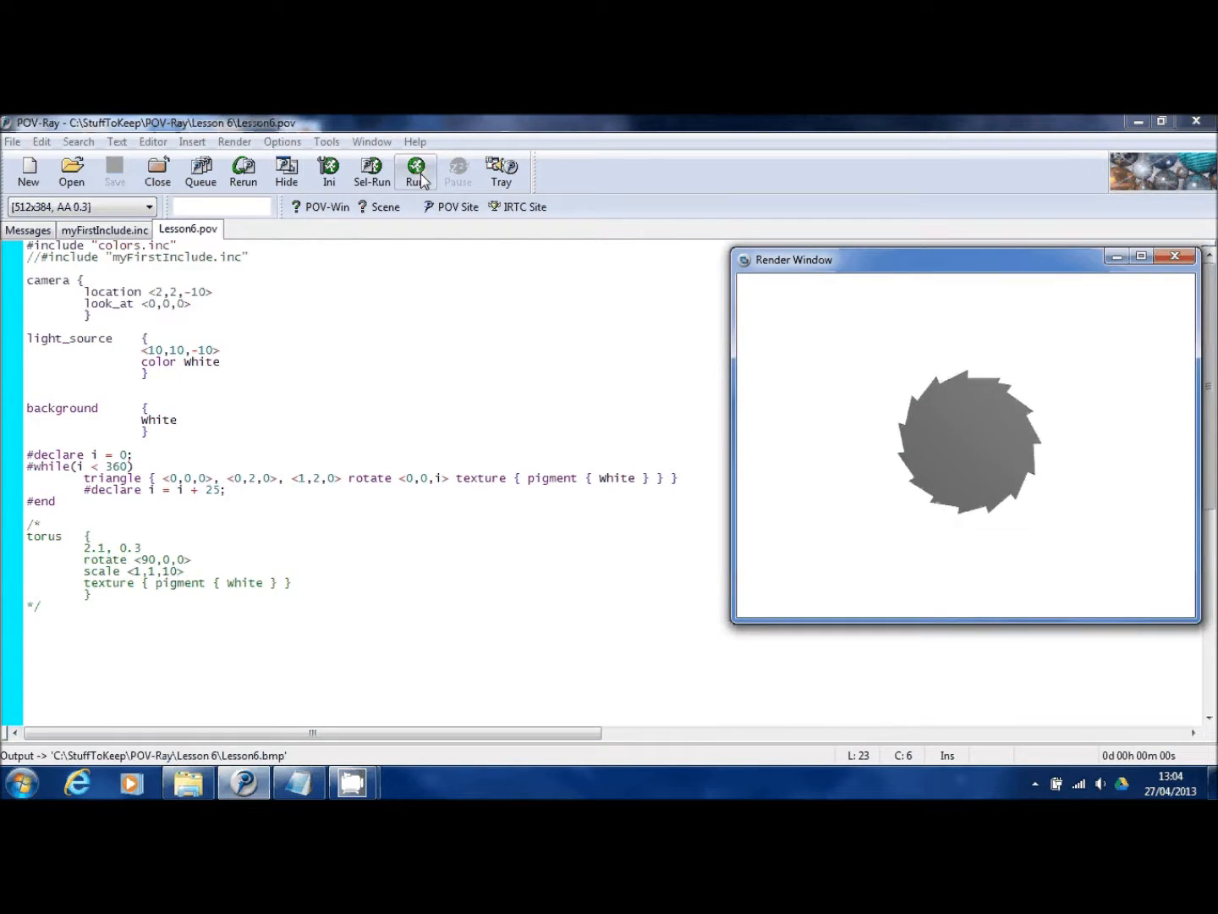
mouse_move(437, 196)
text(20,0> rotate <0,)
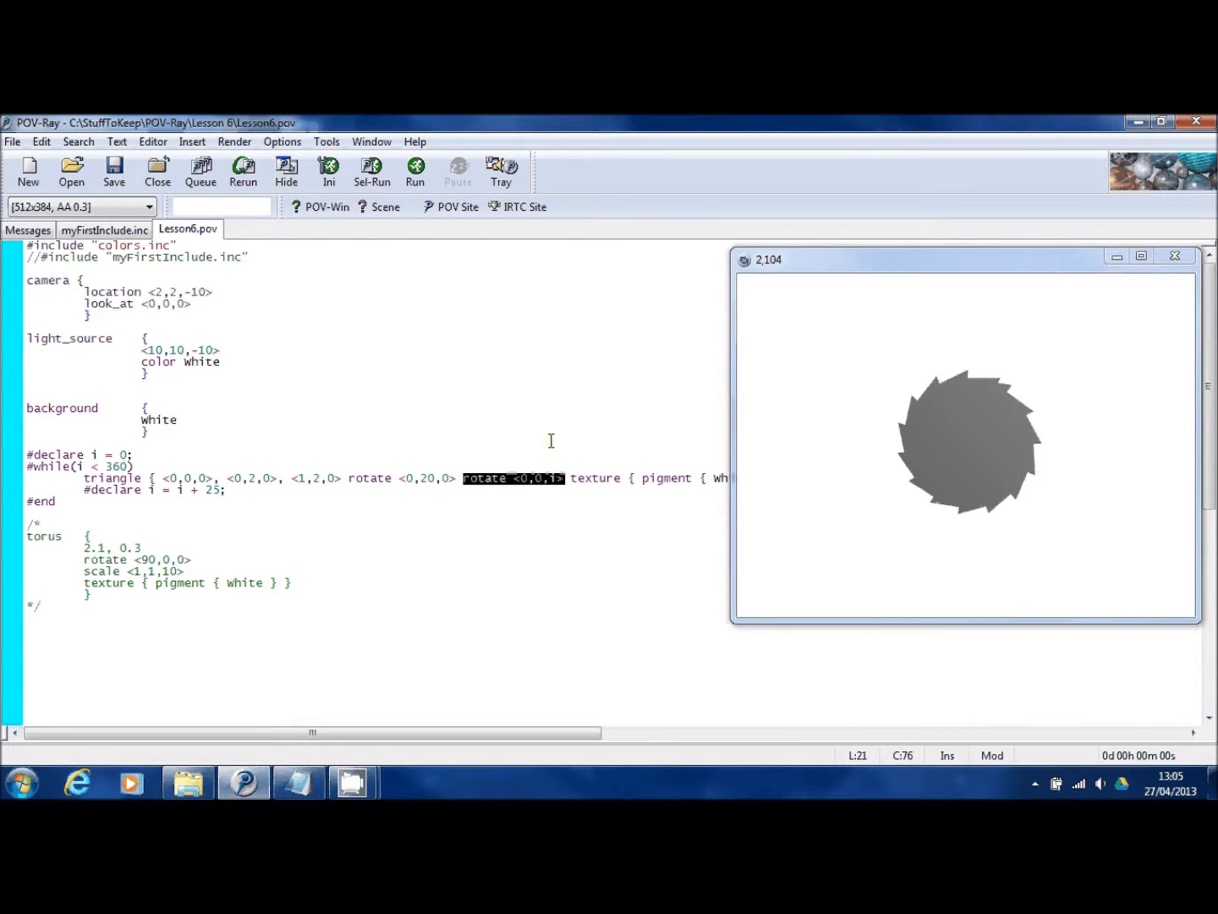
Render the triangles with rotate <0,20,0> added before rotate <0,0,i>
click(415, 172)
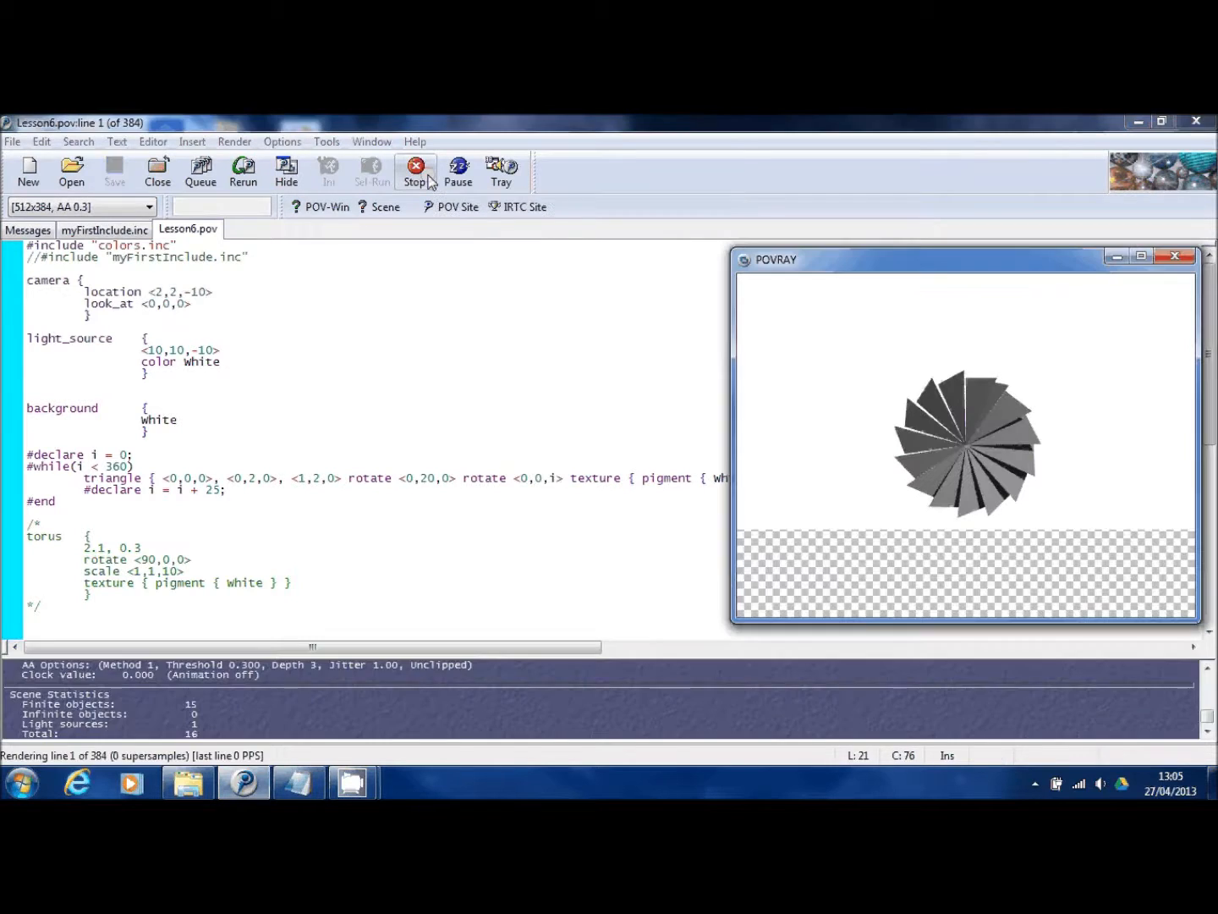
click(416, 170)
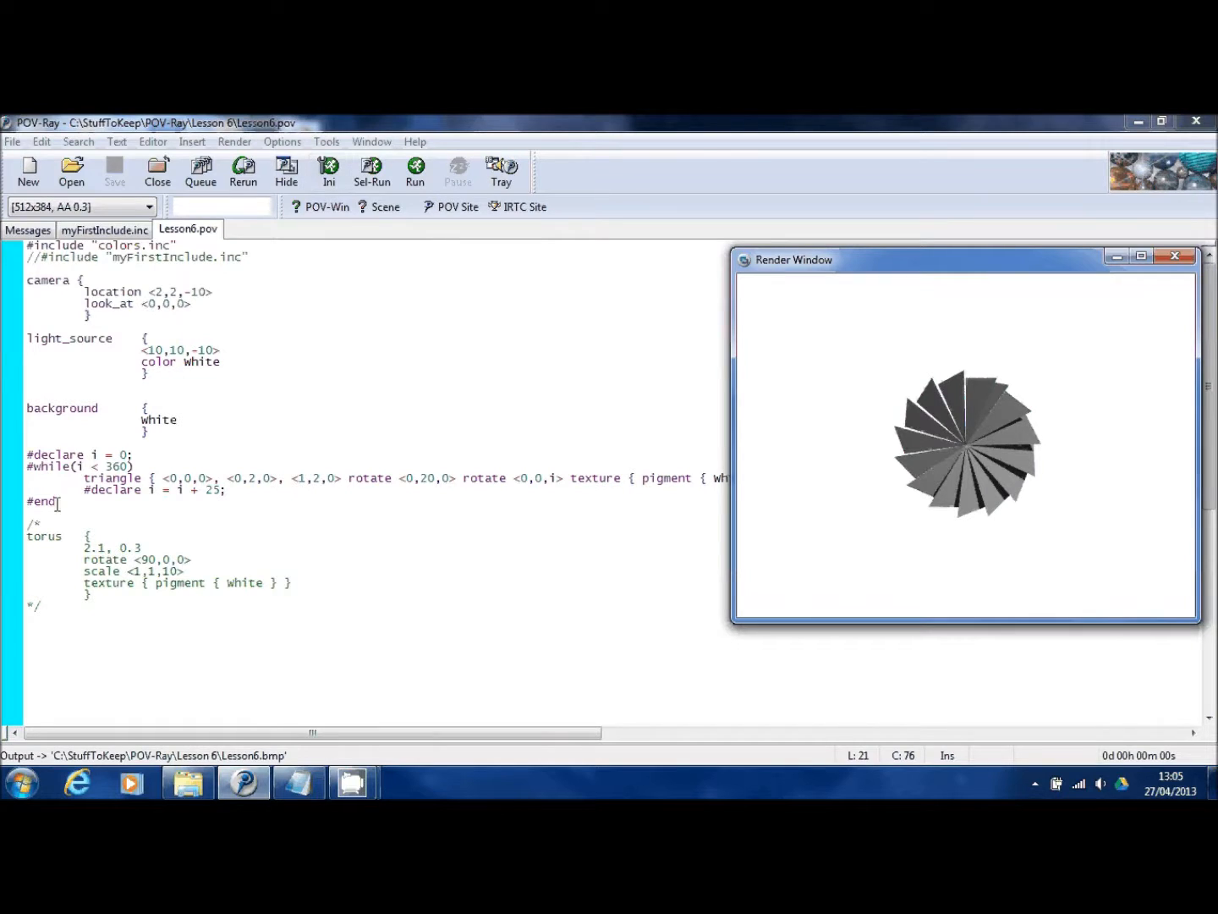
Comment out the loop, add a white sphere at <0,0,0> radius 1, and render it
key(enter)
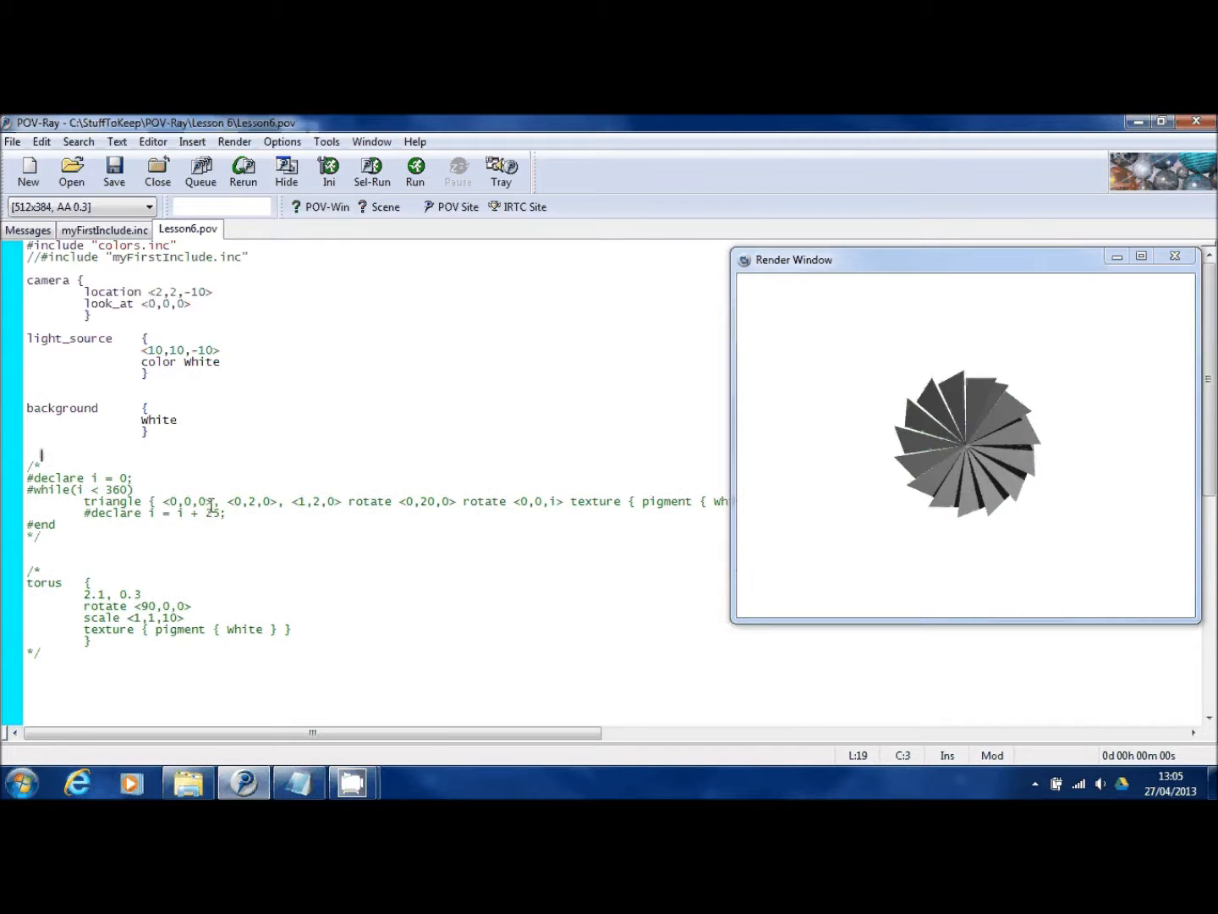
text(sphere  {)
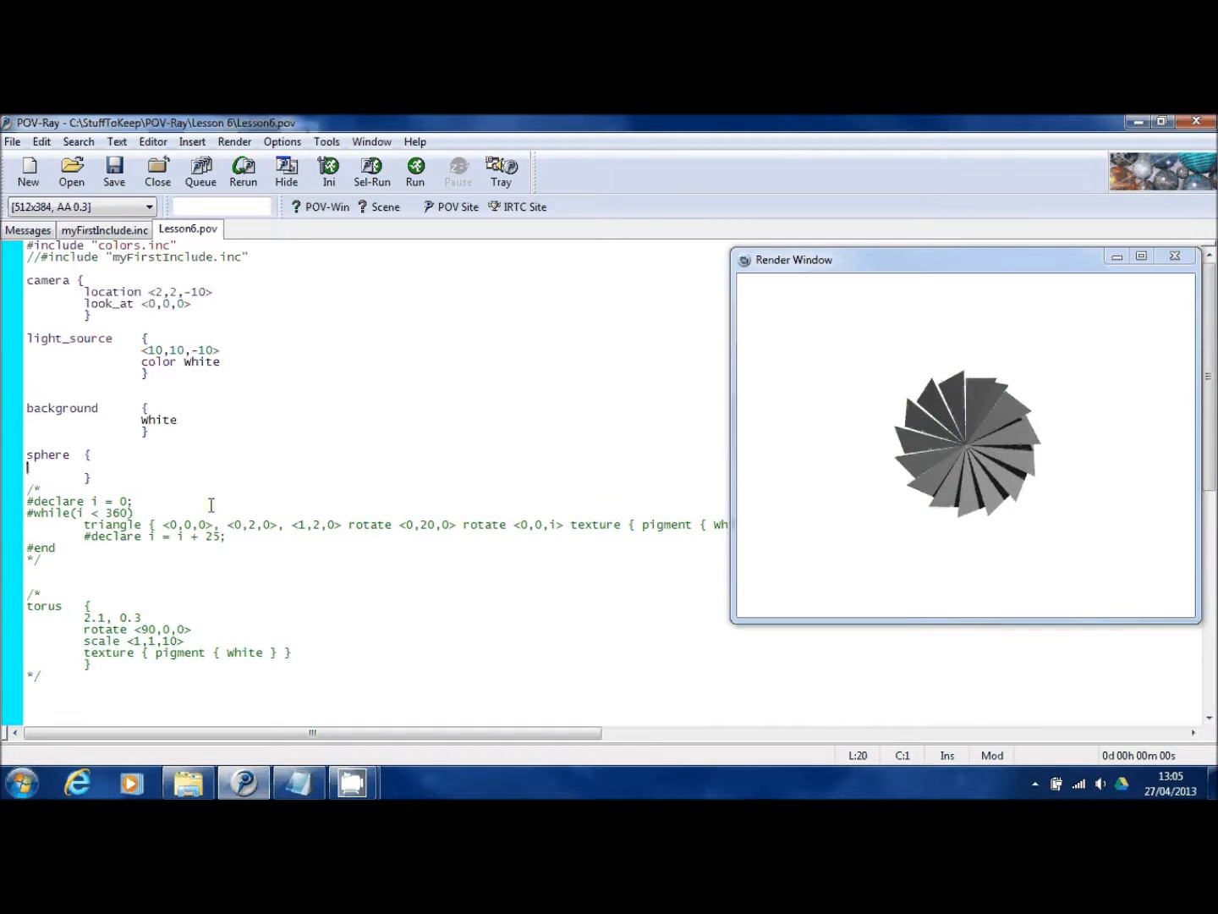
text(<0,0,0>)
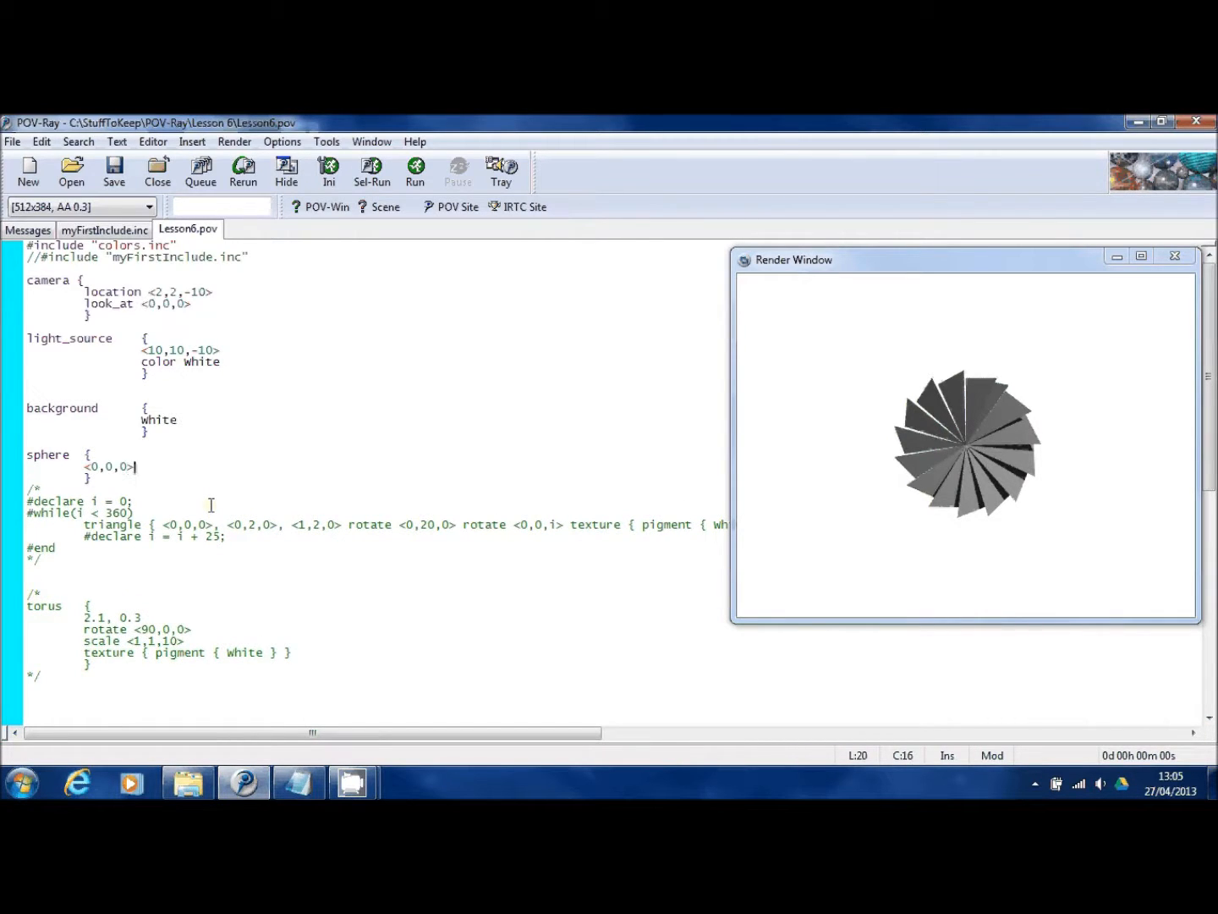
key(Return)
text(te)
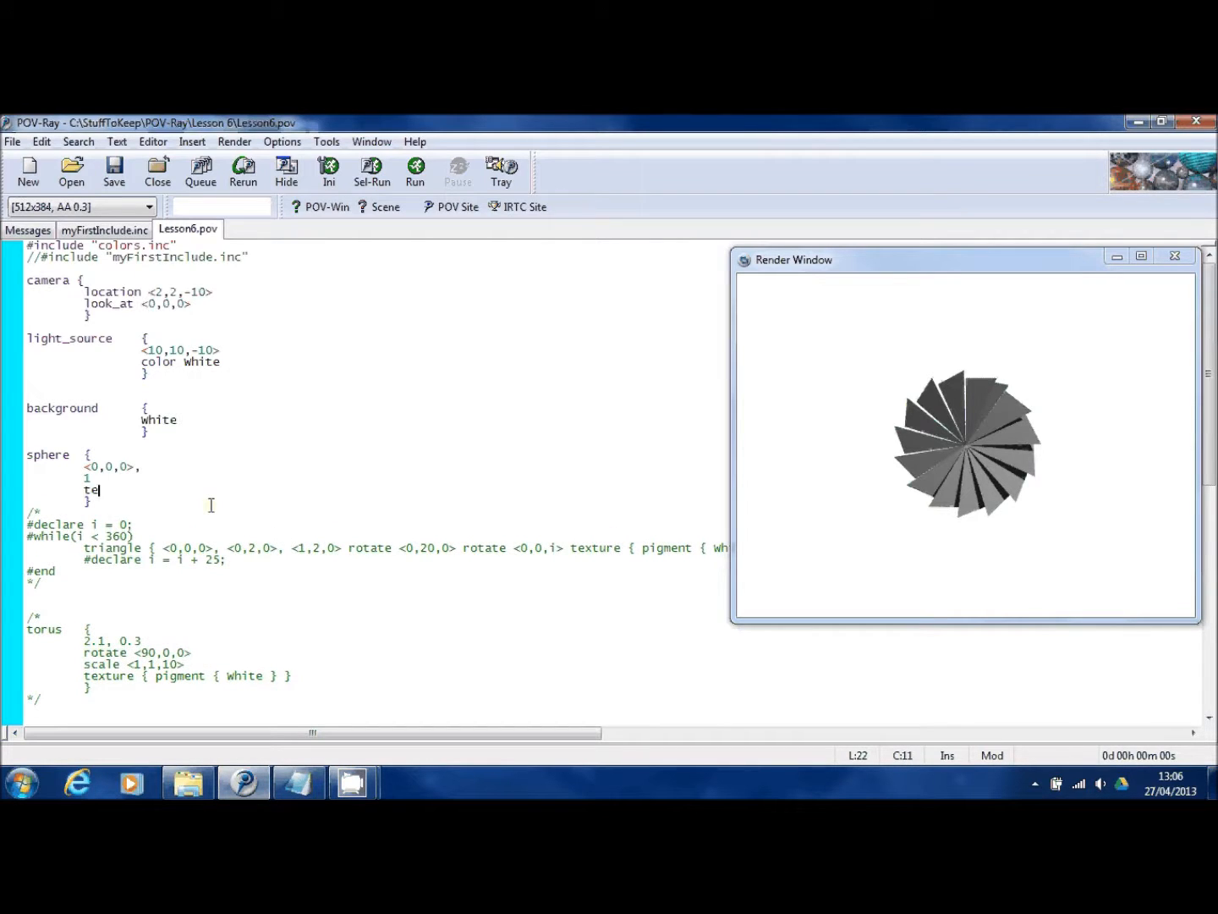
text(xture { pigment {)
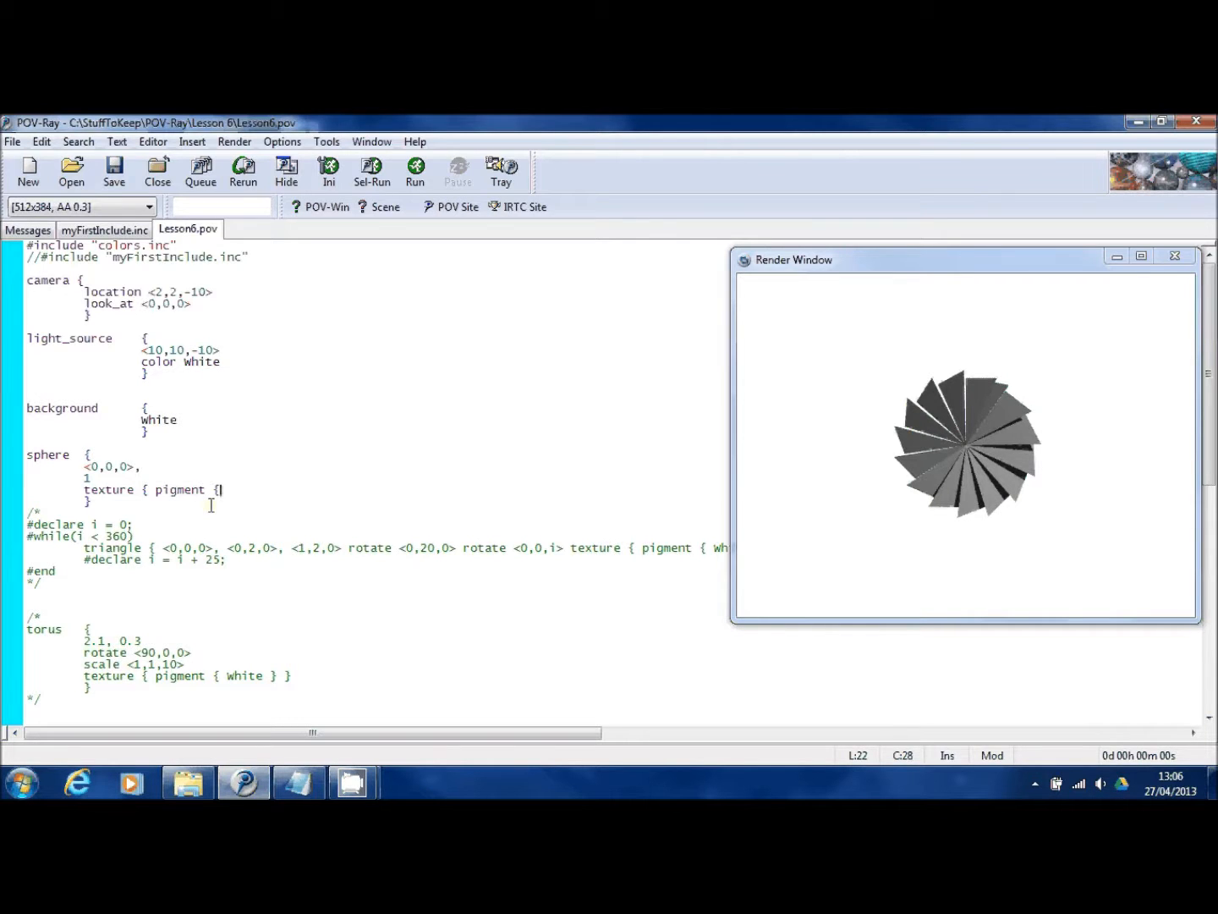
text(White } })
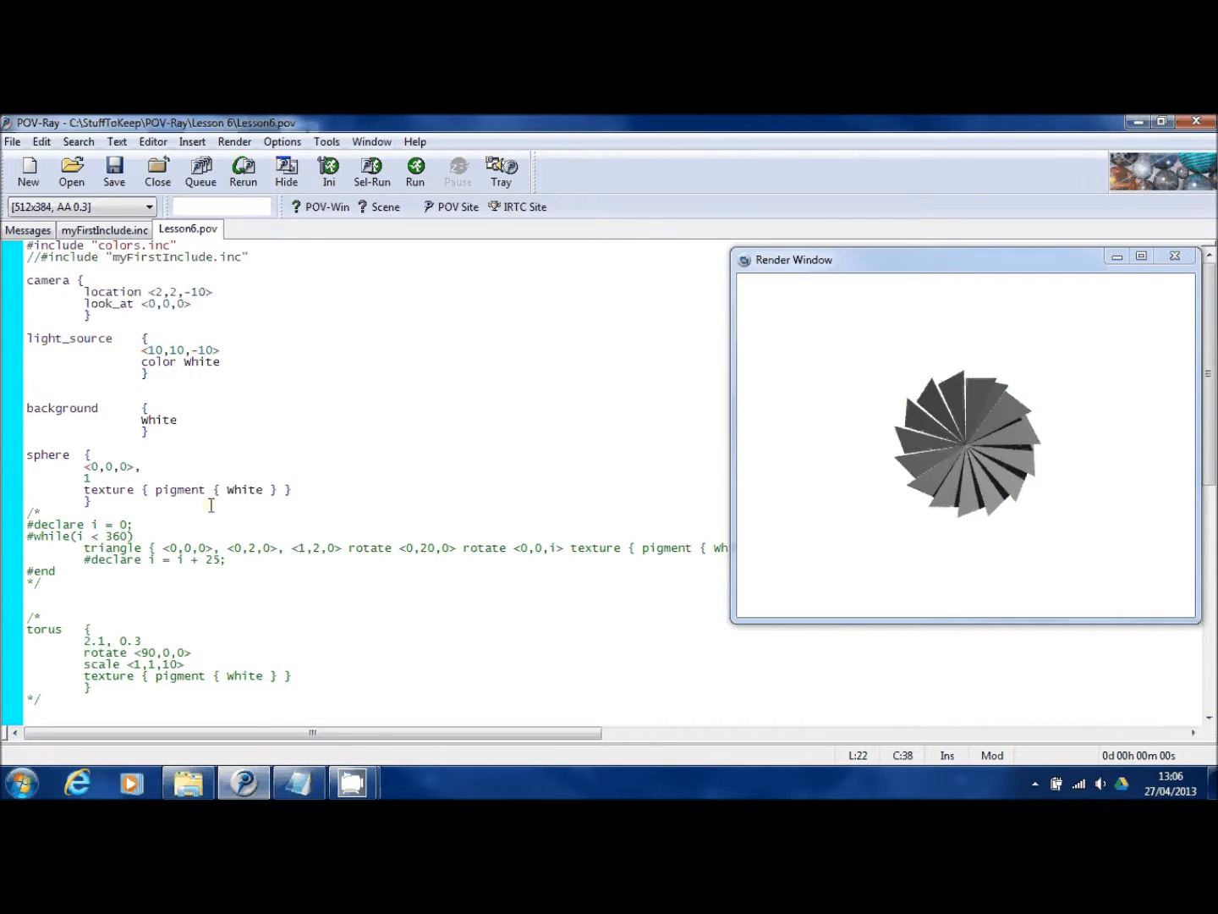
click(417, 173)
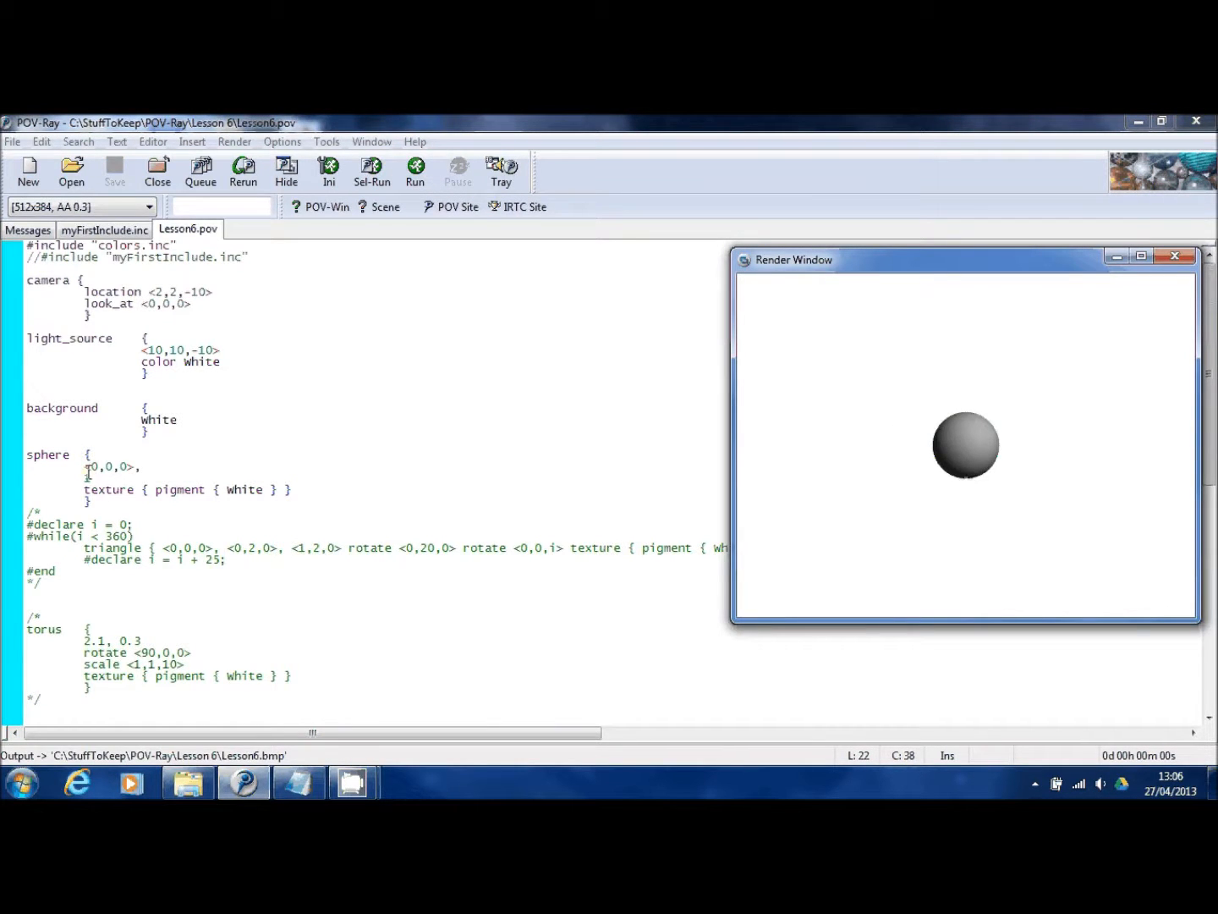
Reduce the sphere's radius to .5 and re-render the smaller ball
click(88, 479)
text(.1)
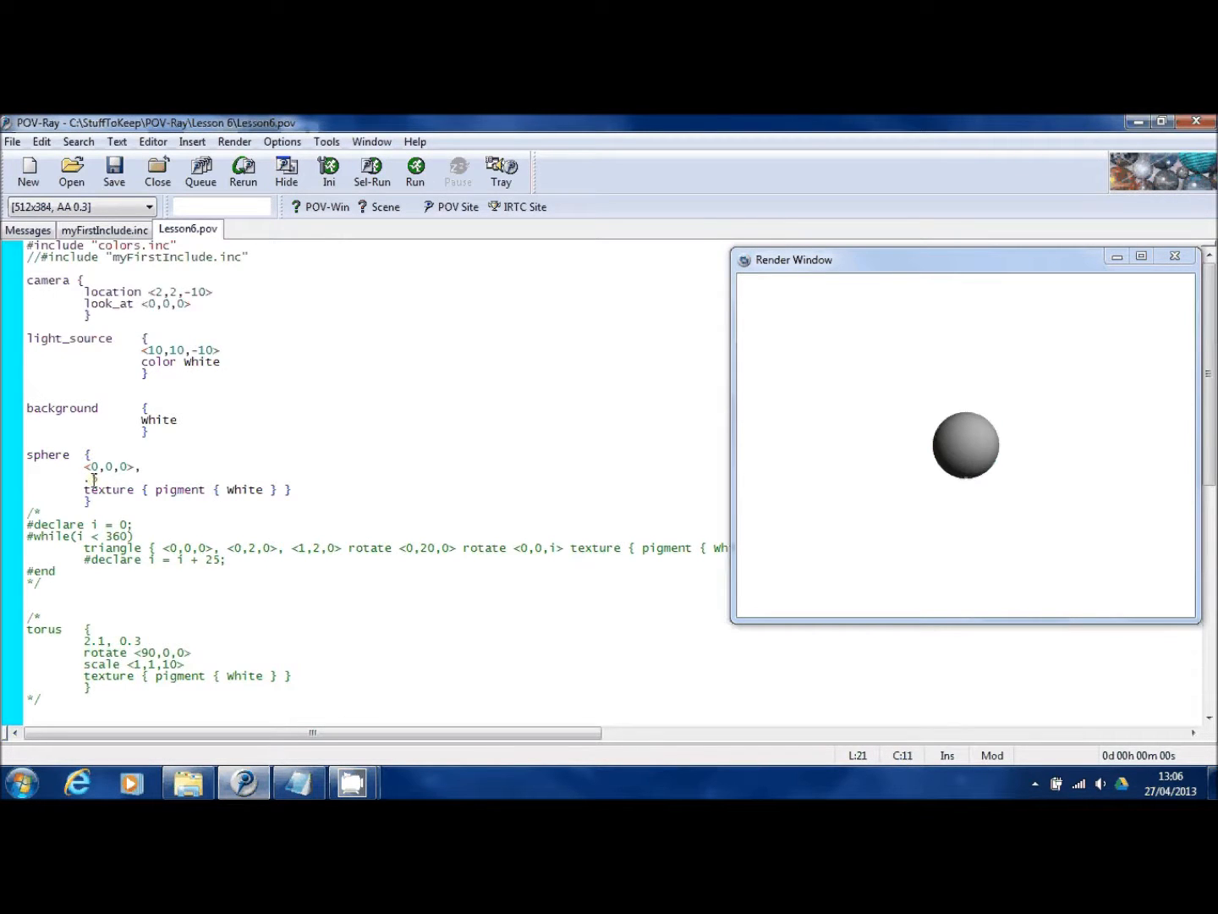
click(417, 173)
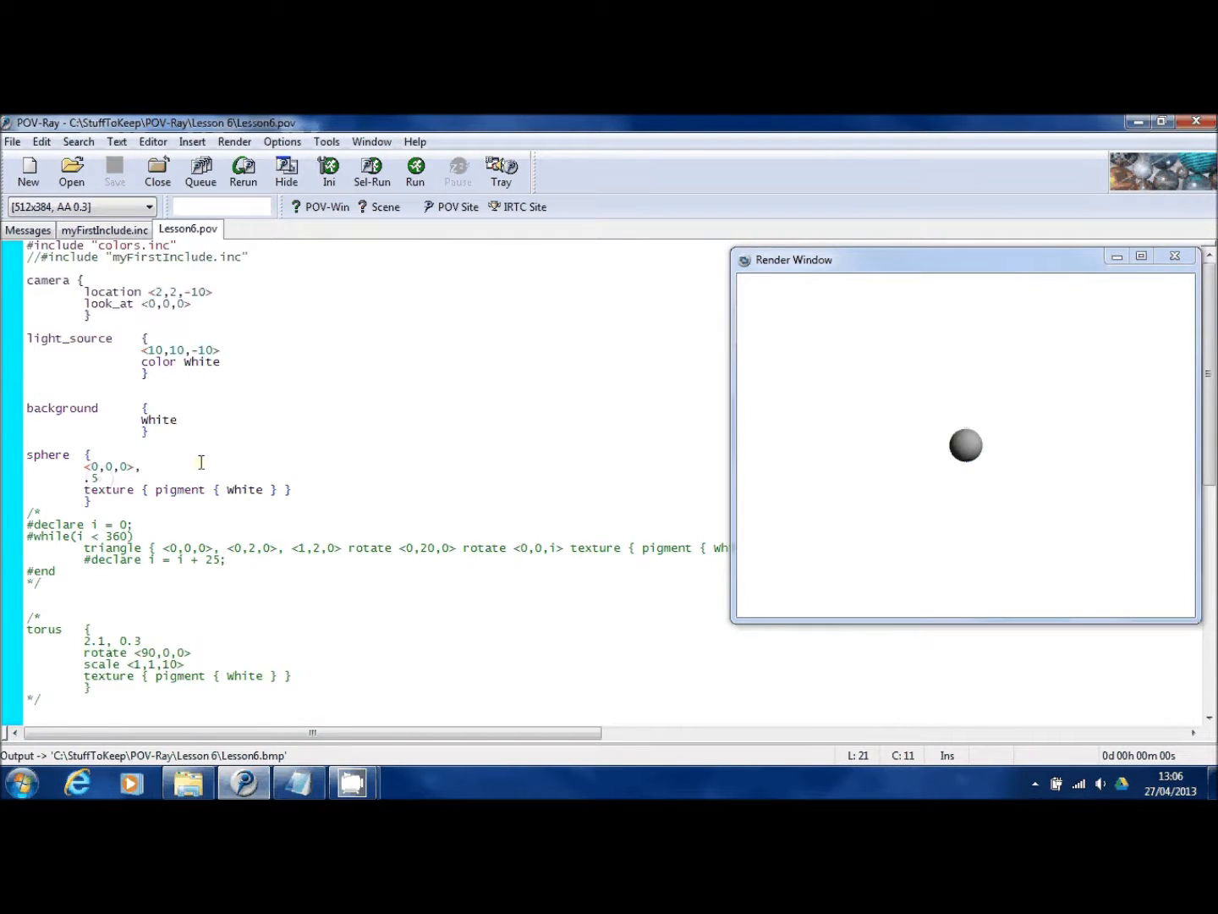
Give the sphere scale <1,1,2> and render the stretched hub
text(scale)
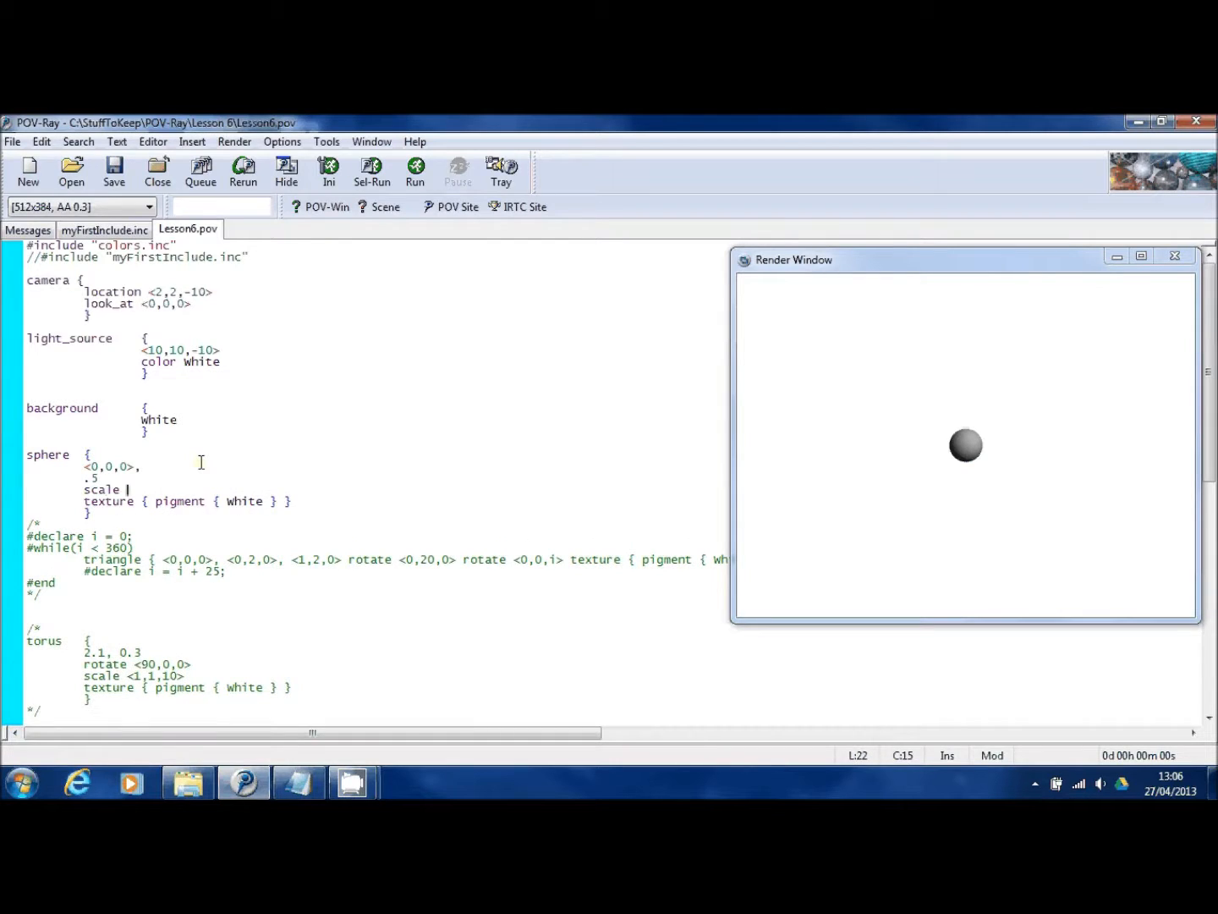
text(<0)
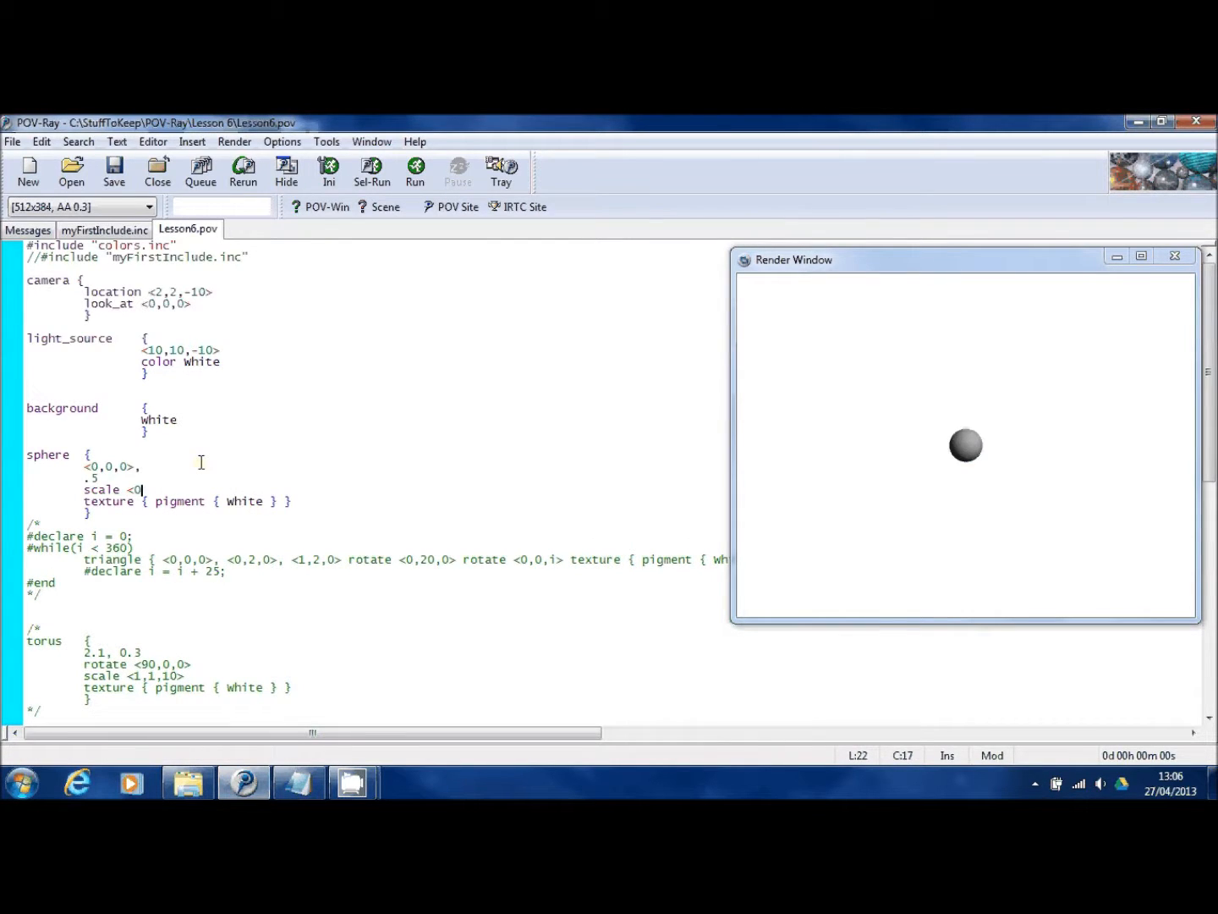
text(1,1,1>)
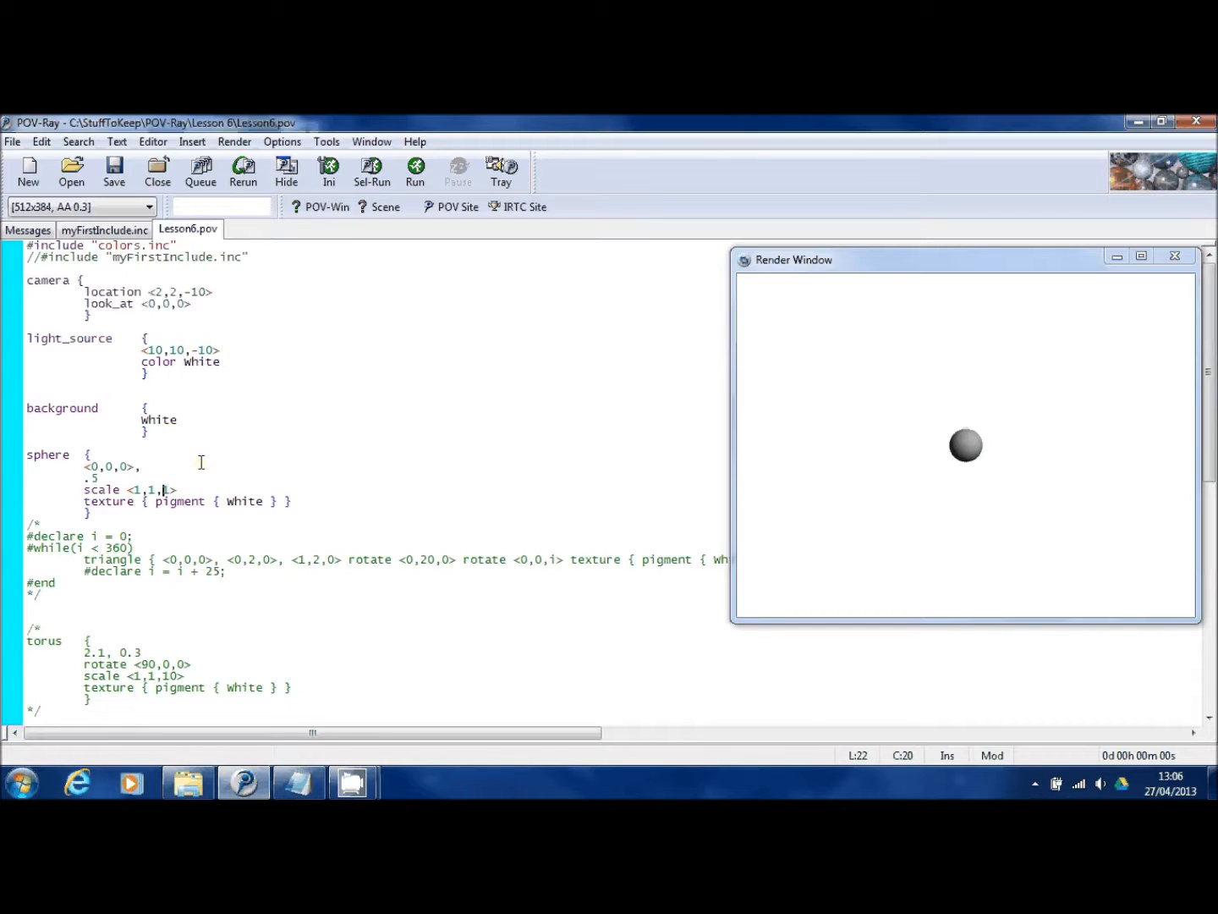
text(2)
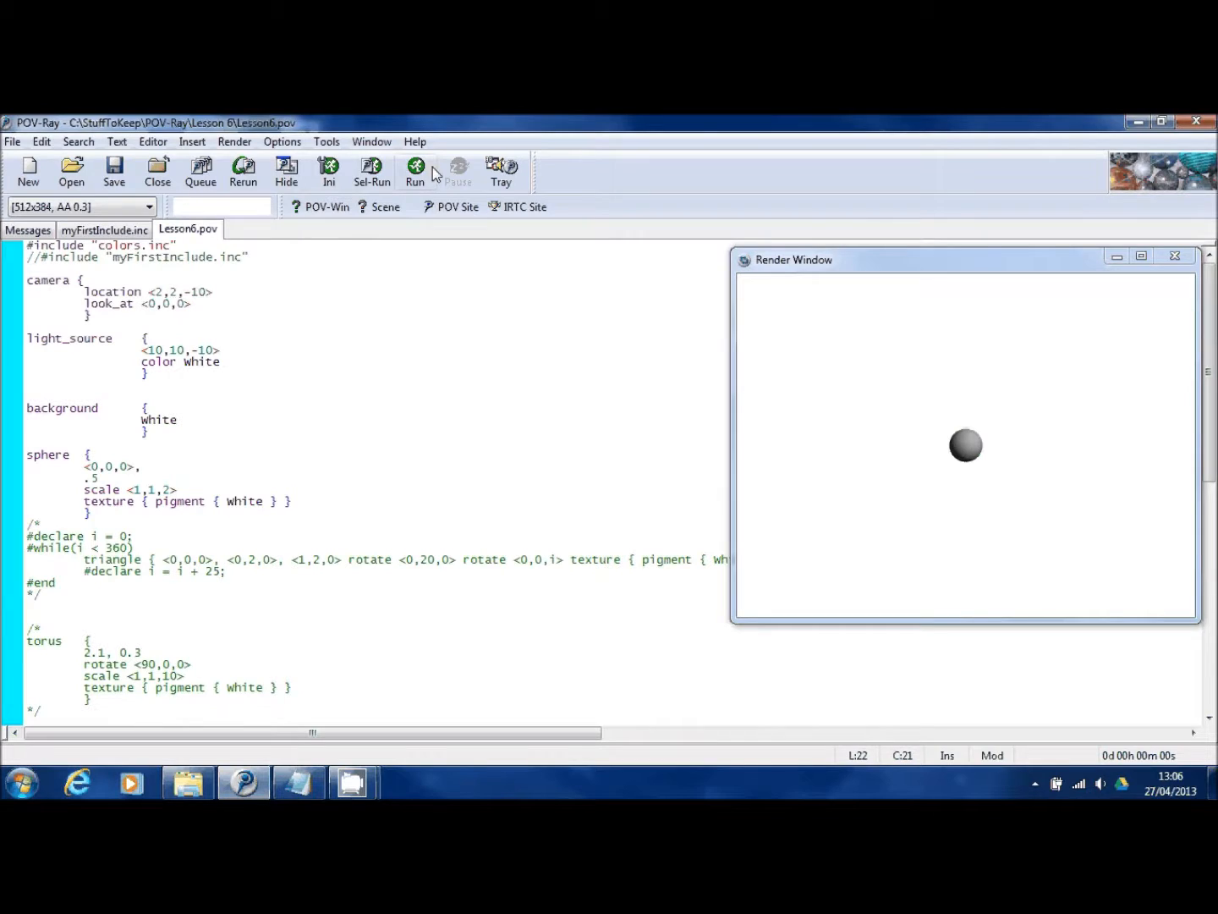
click(416, 171)
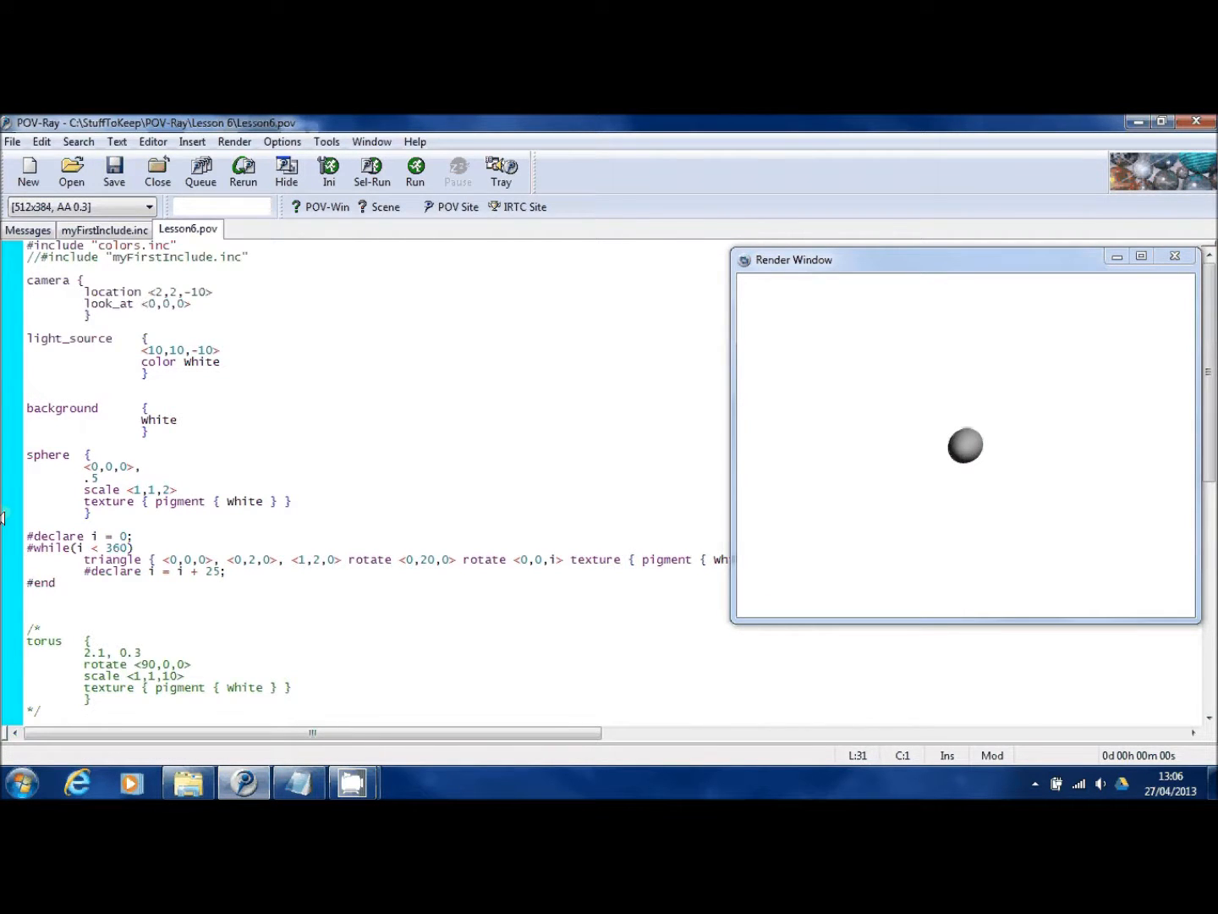
Render the scene to check the fan blades arranged around the hub
click(416, 173)
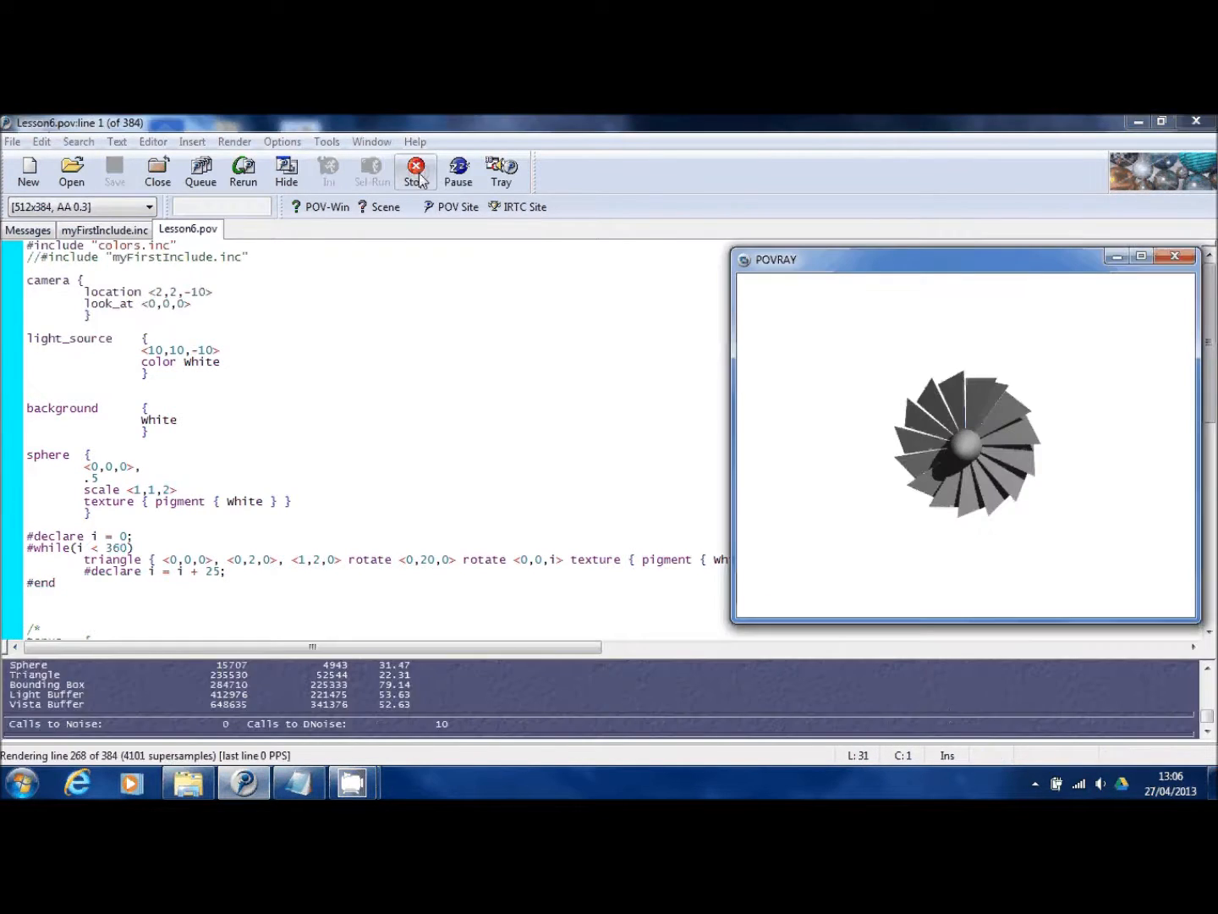
click(416, 169)
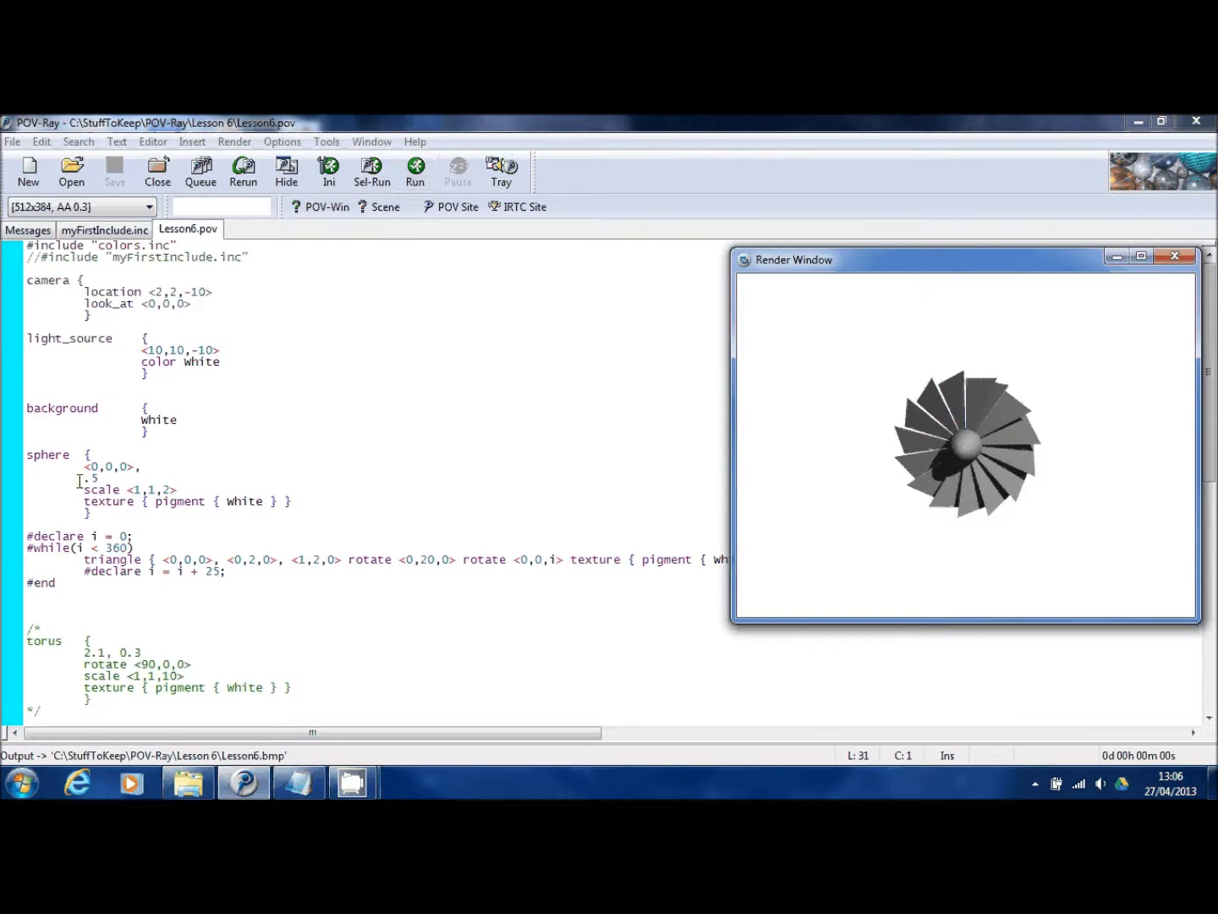
Move the hub sphere forward with translate <0,0,.5> after its scale and re-render
click(183, 489)
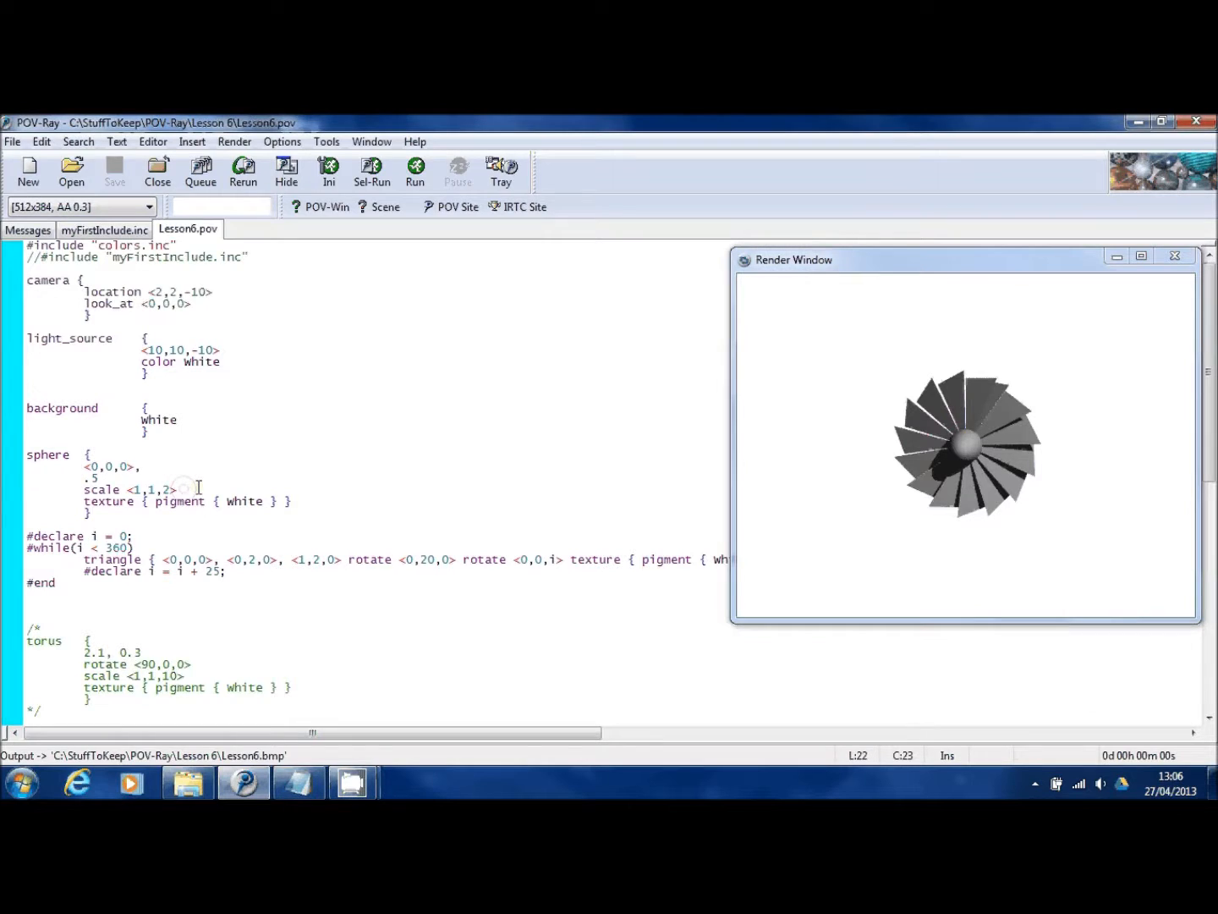
text(tran)
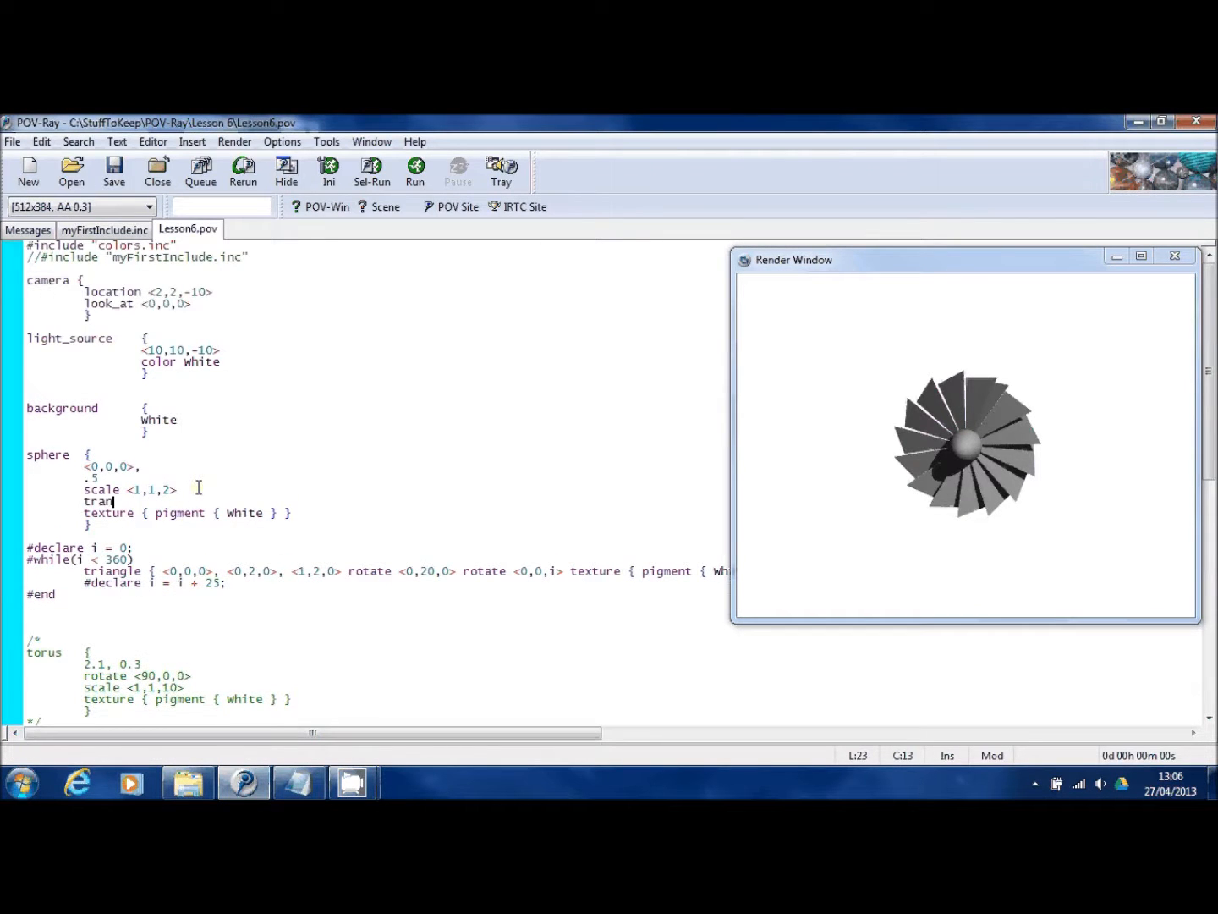
text(slate <)
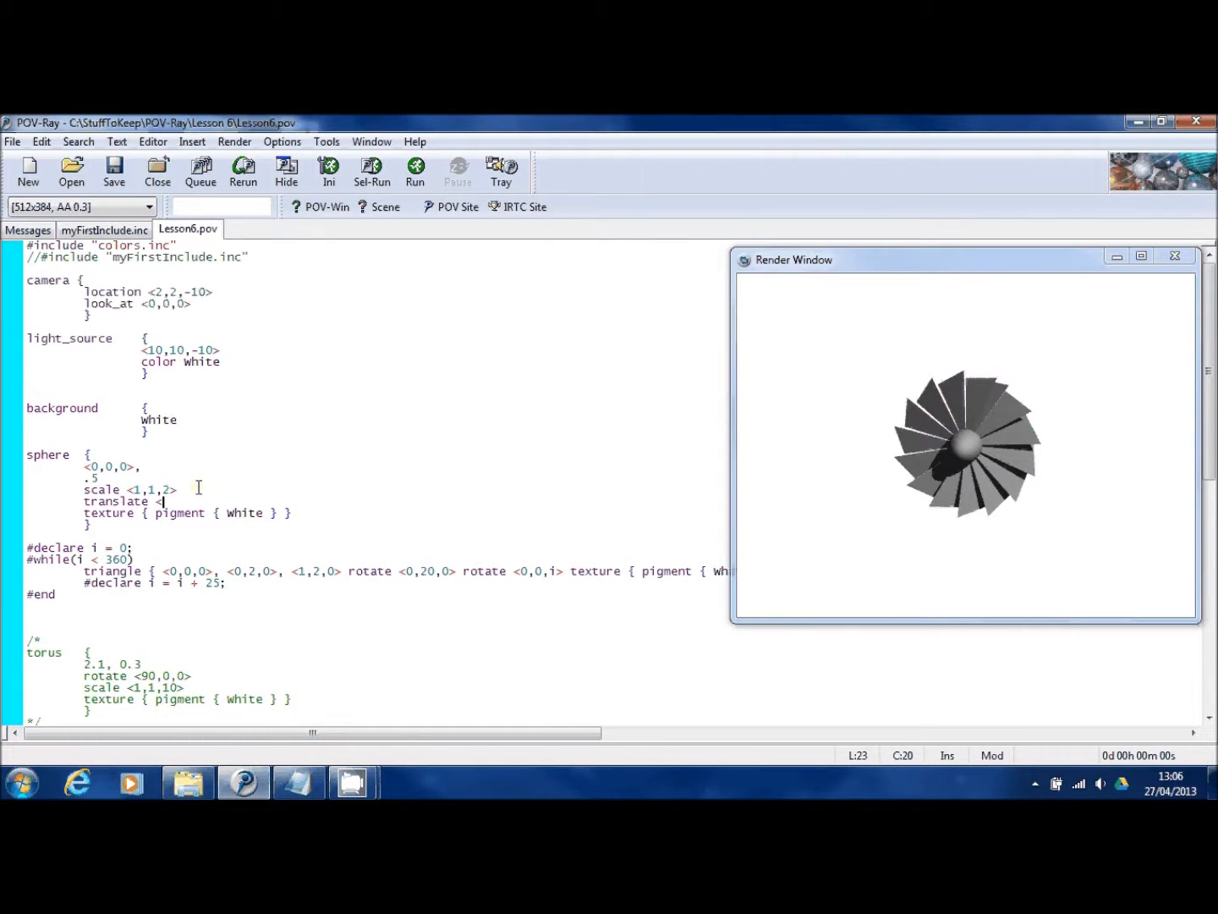
text(0,0,0>)
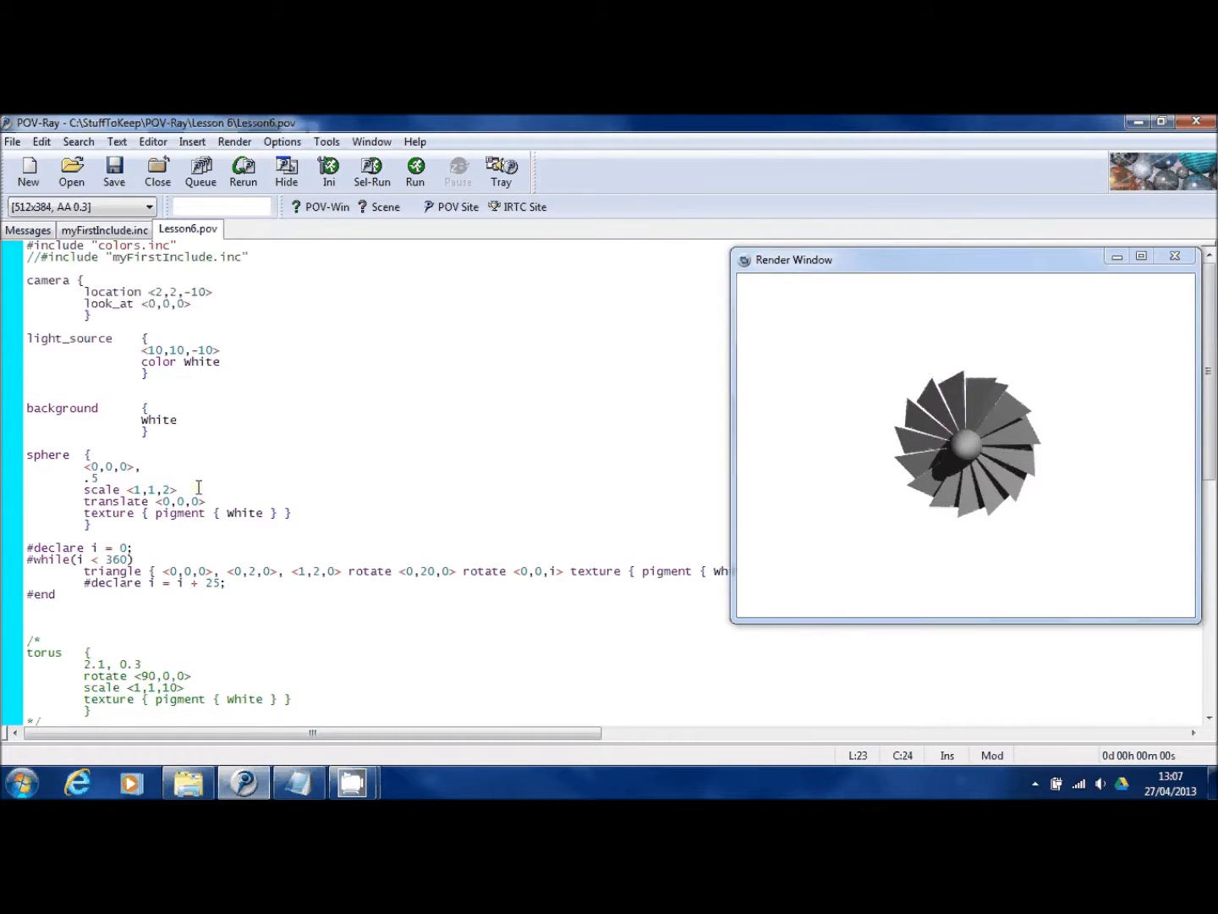
text(.5)
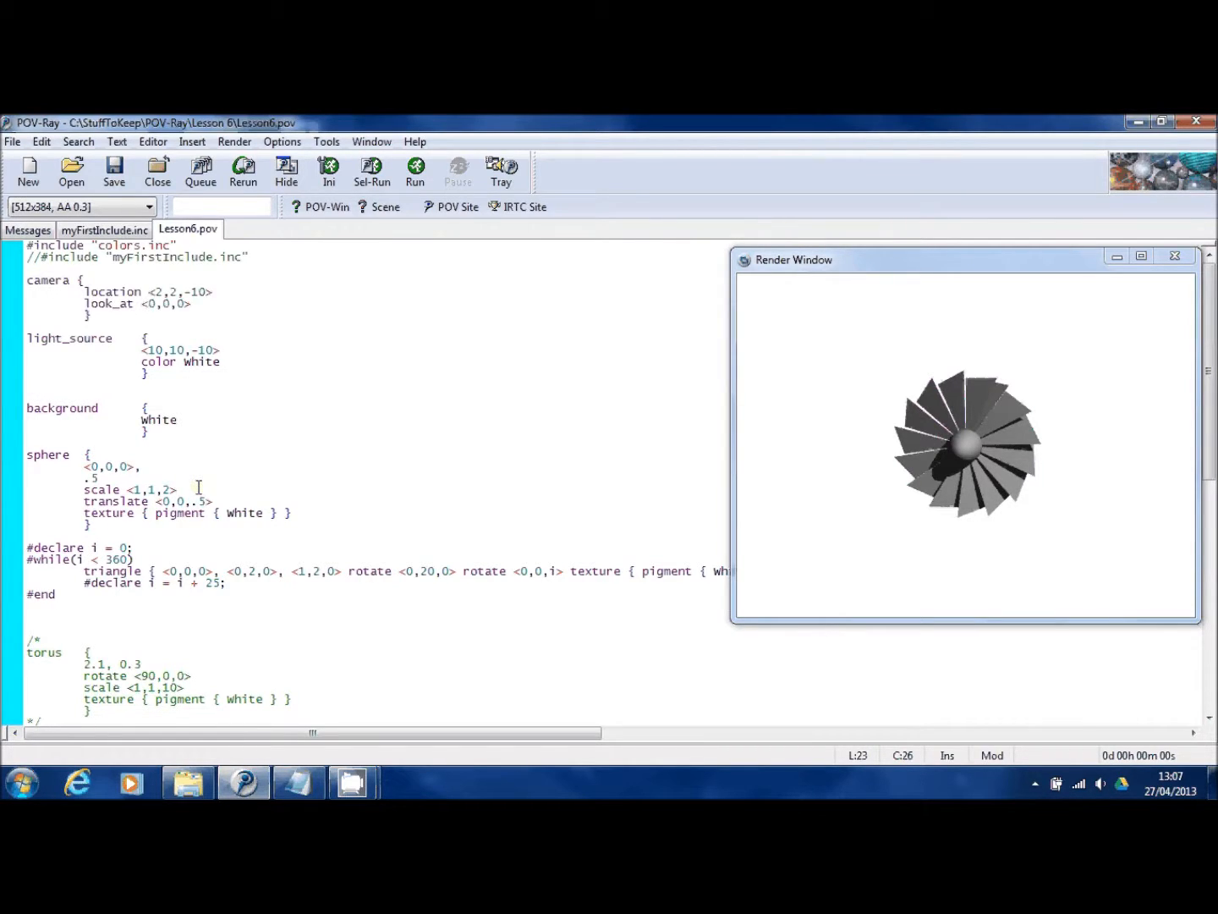
click(415, 172)
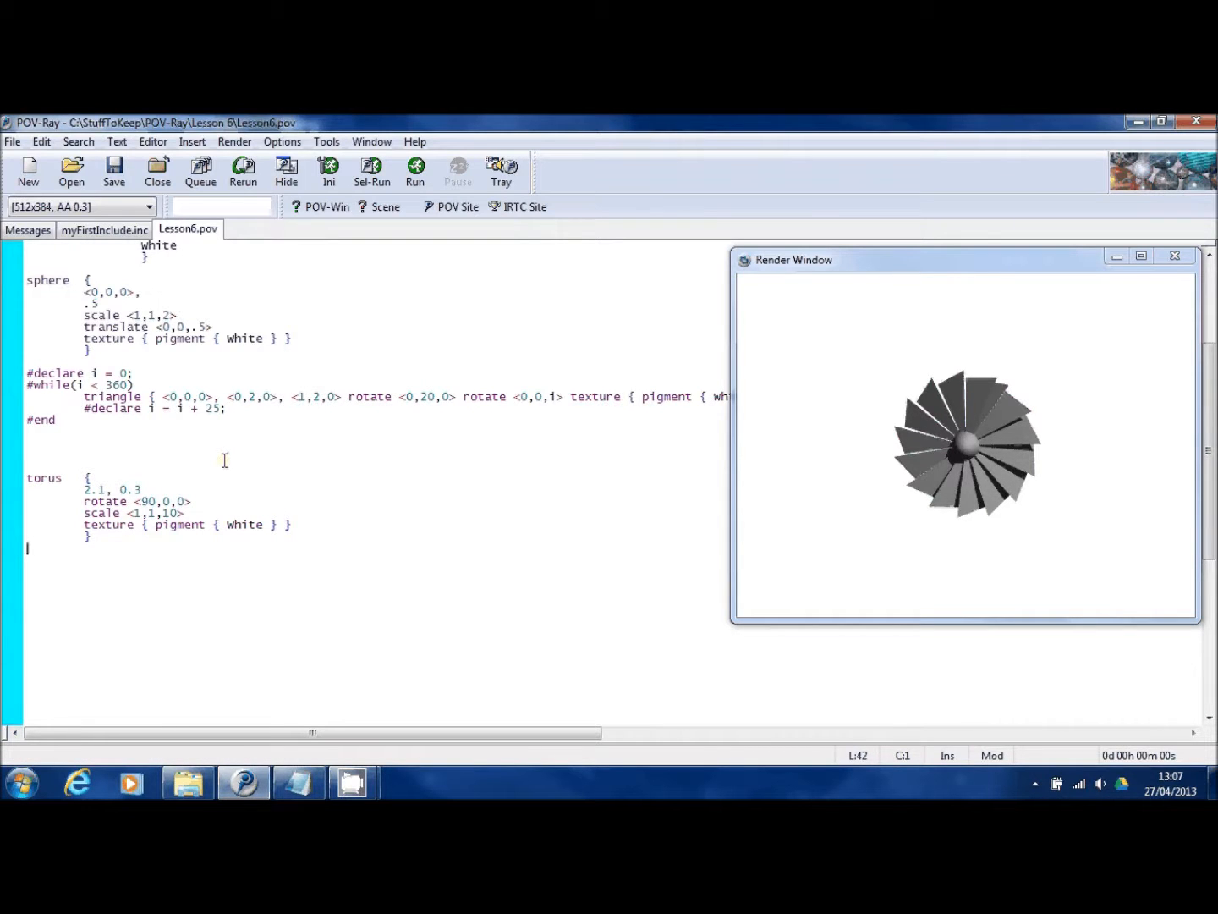
Render the scene with the uncommented torus shell enclosing the hub and blades
click(415, 172)
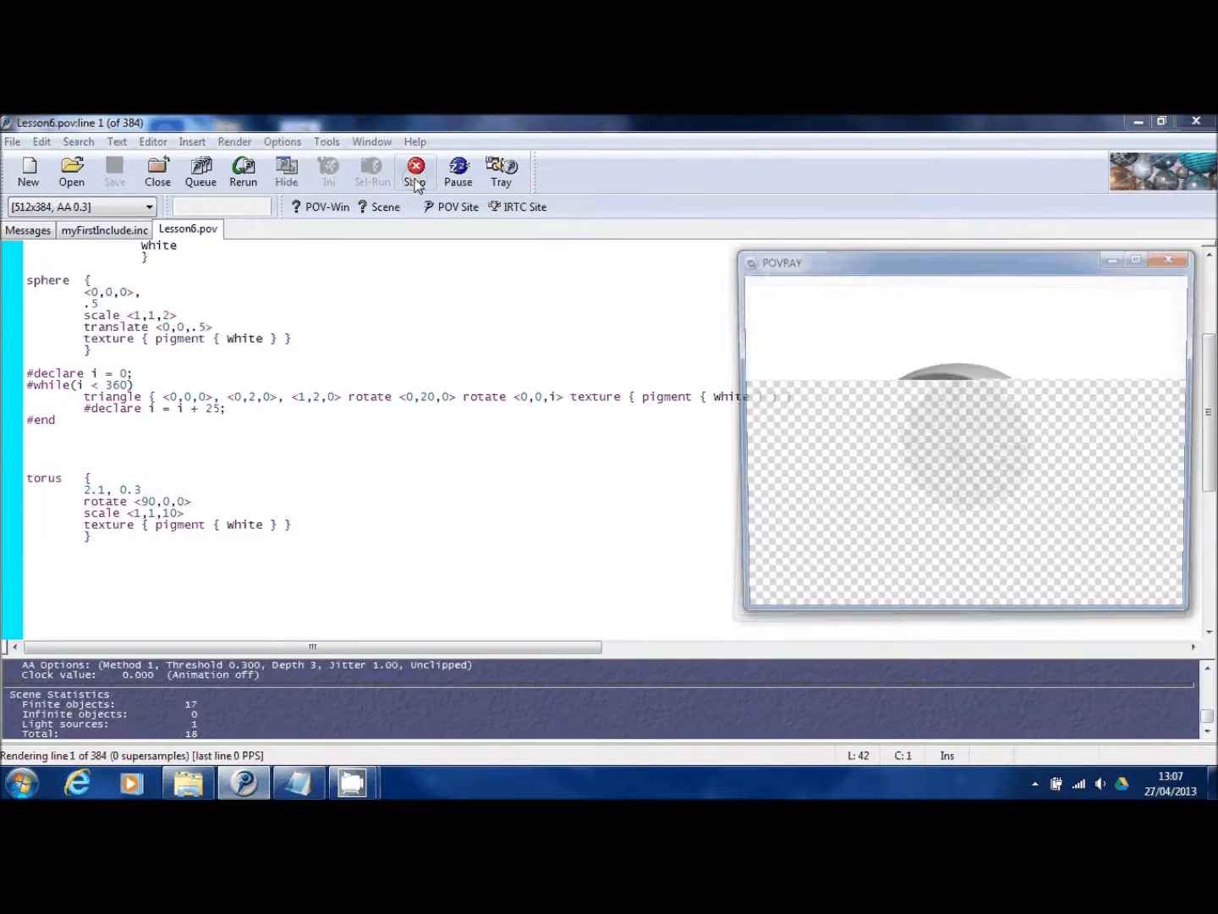
click(414, 171)
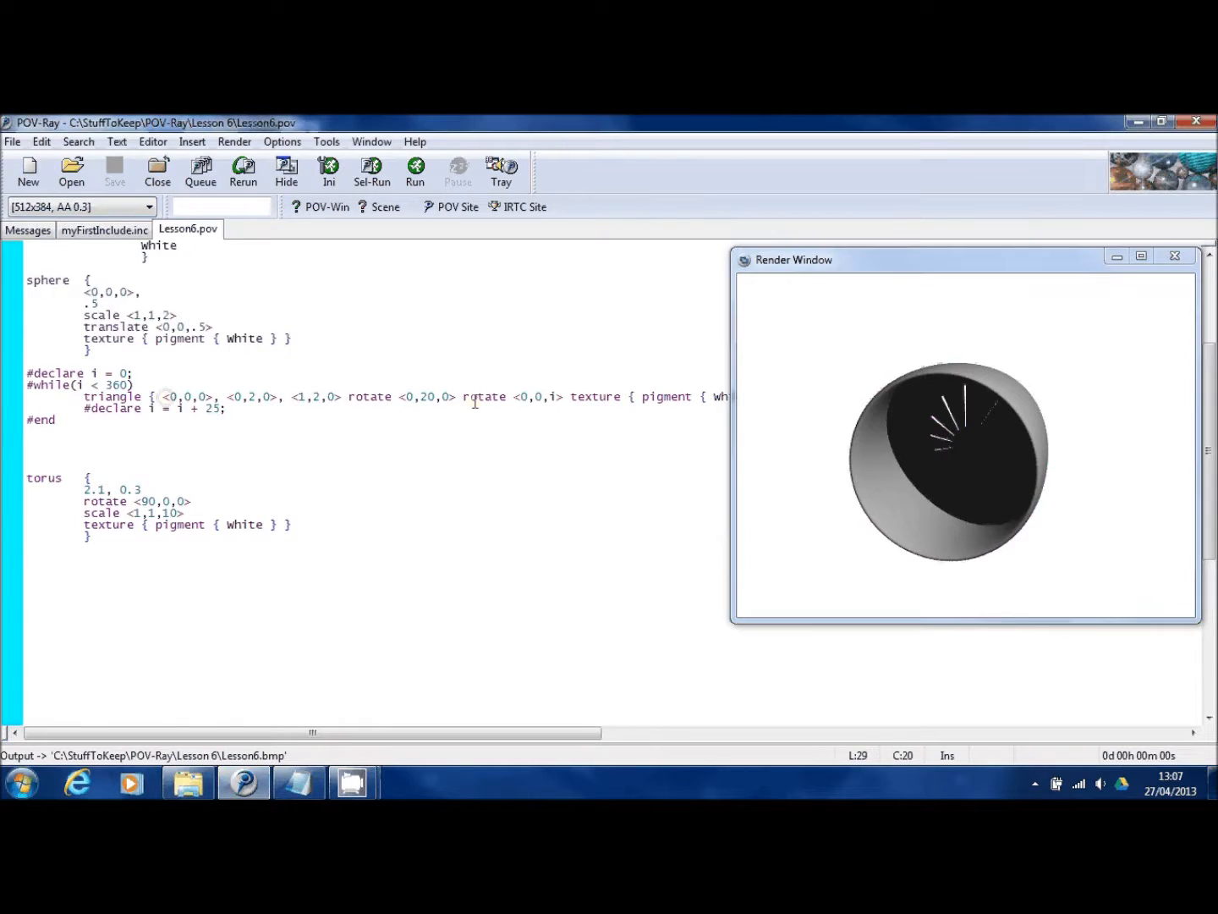
click(426, 396)
text( transla)
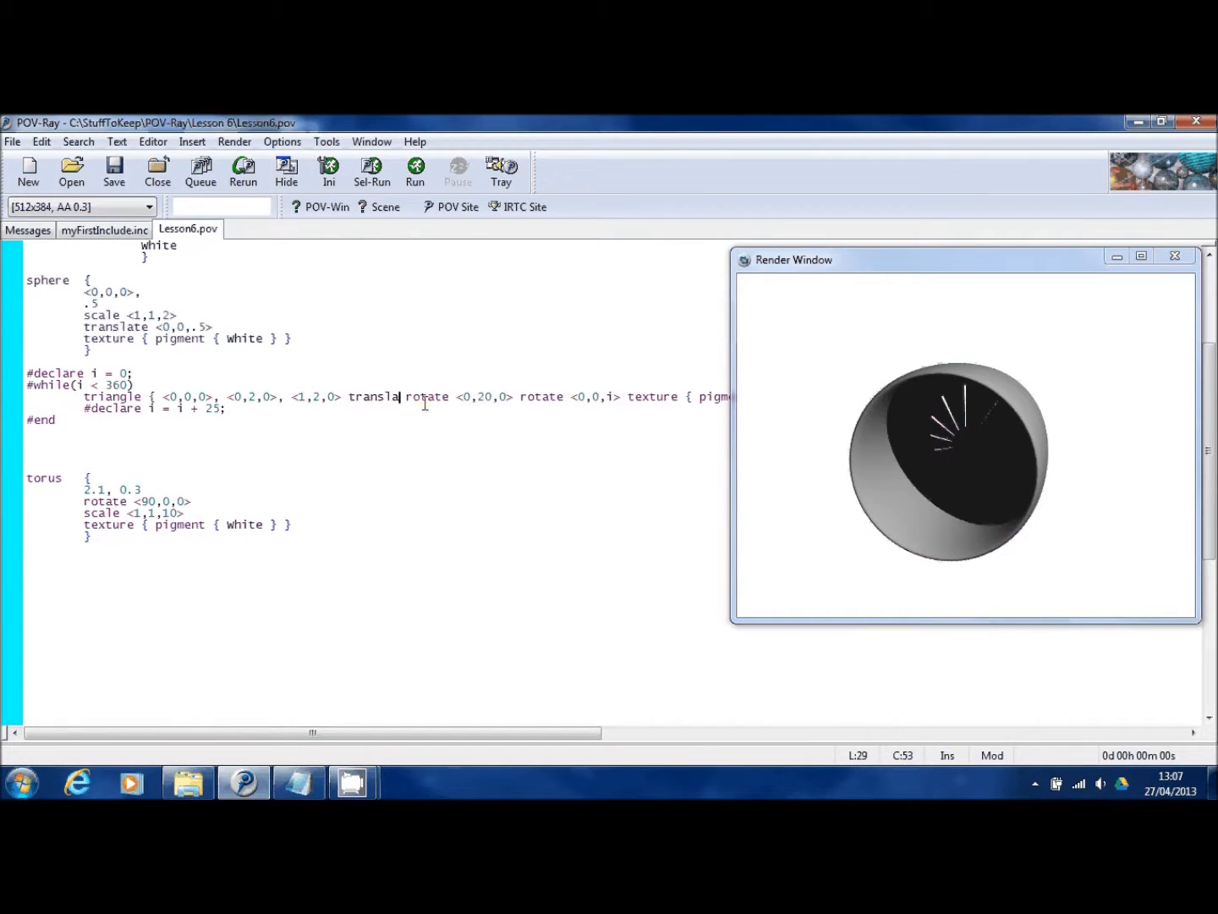
text(te <0,0,0>)
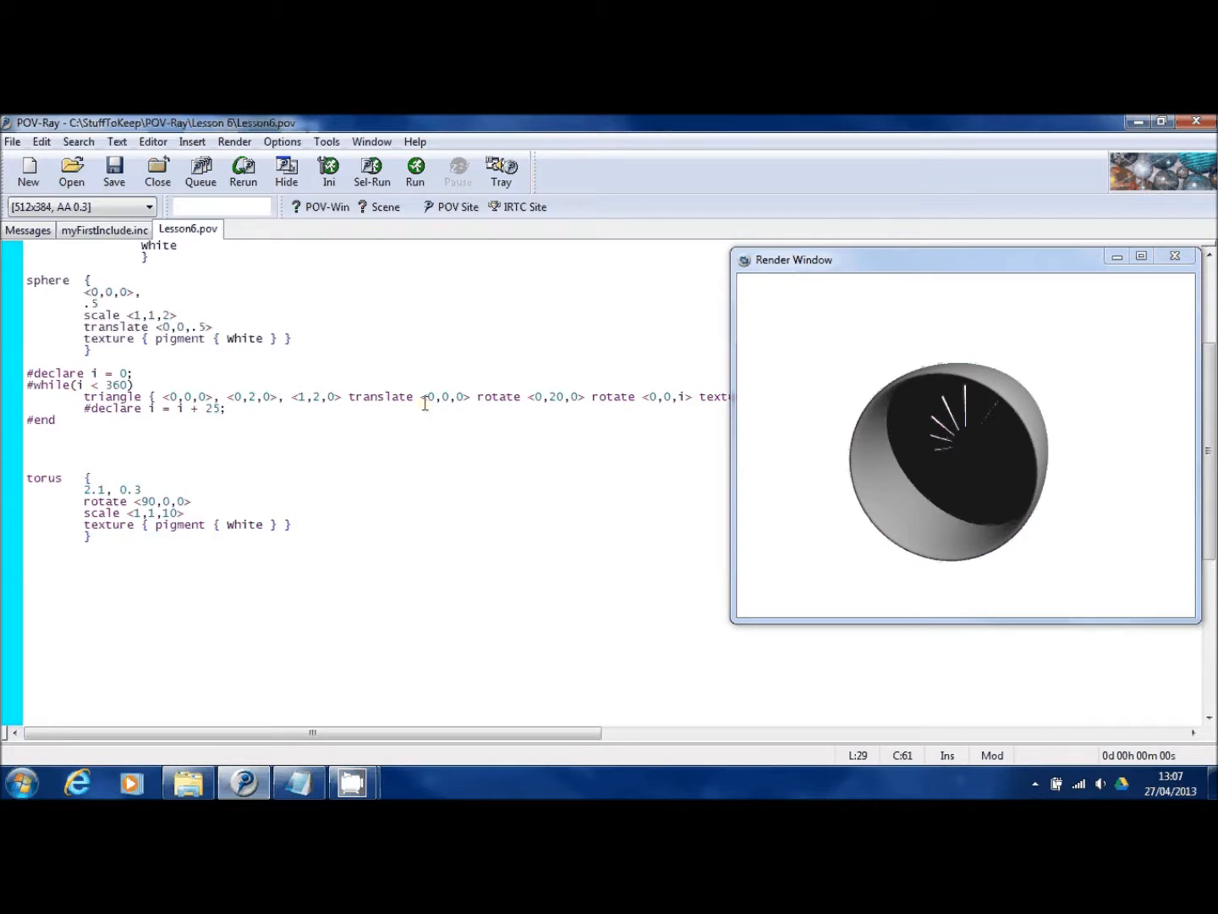
text(1)
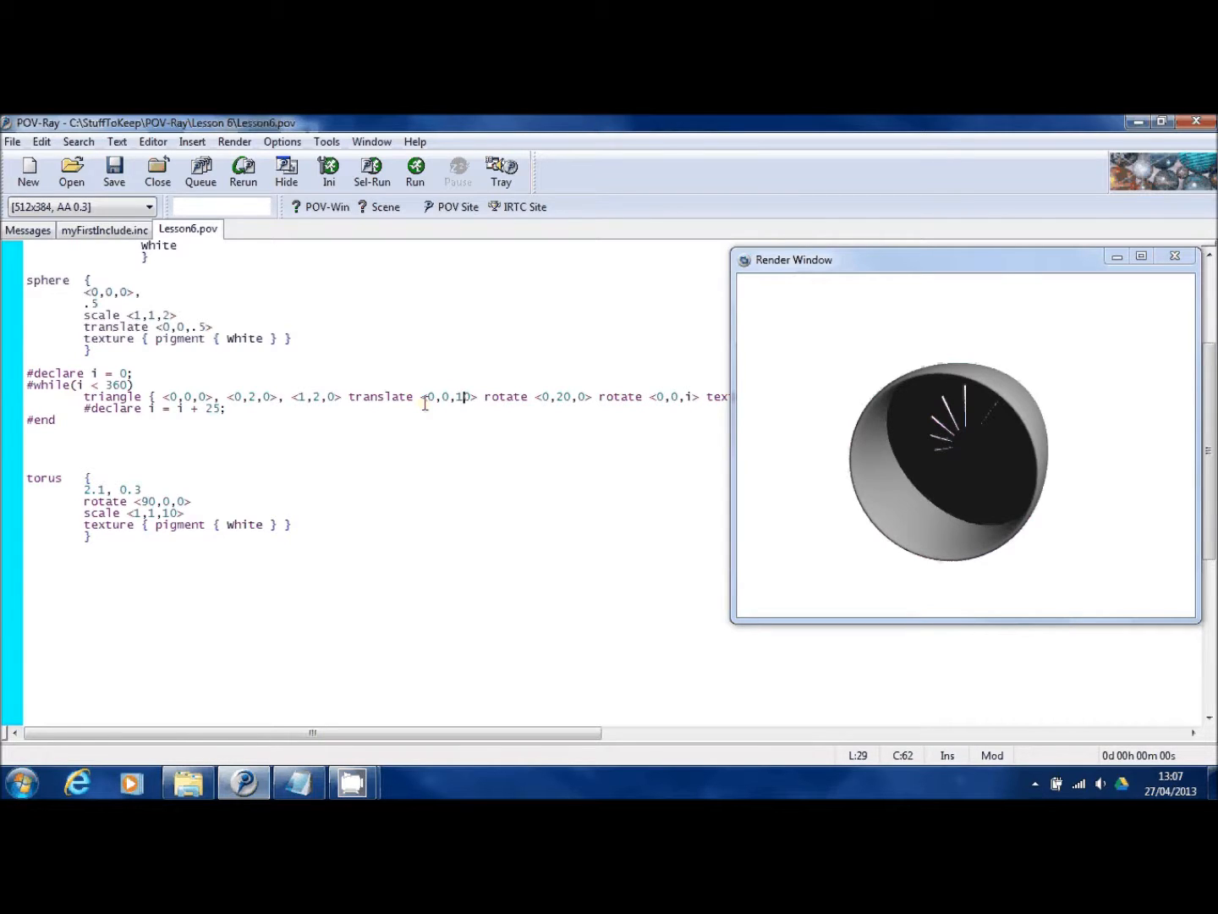
click(210, 326)
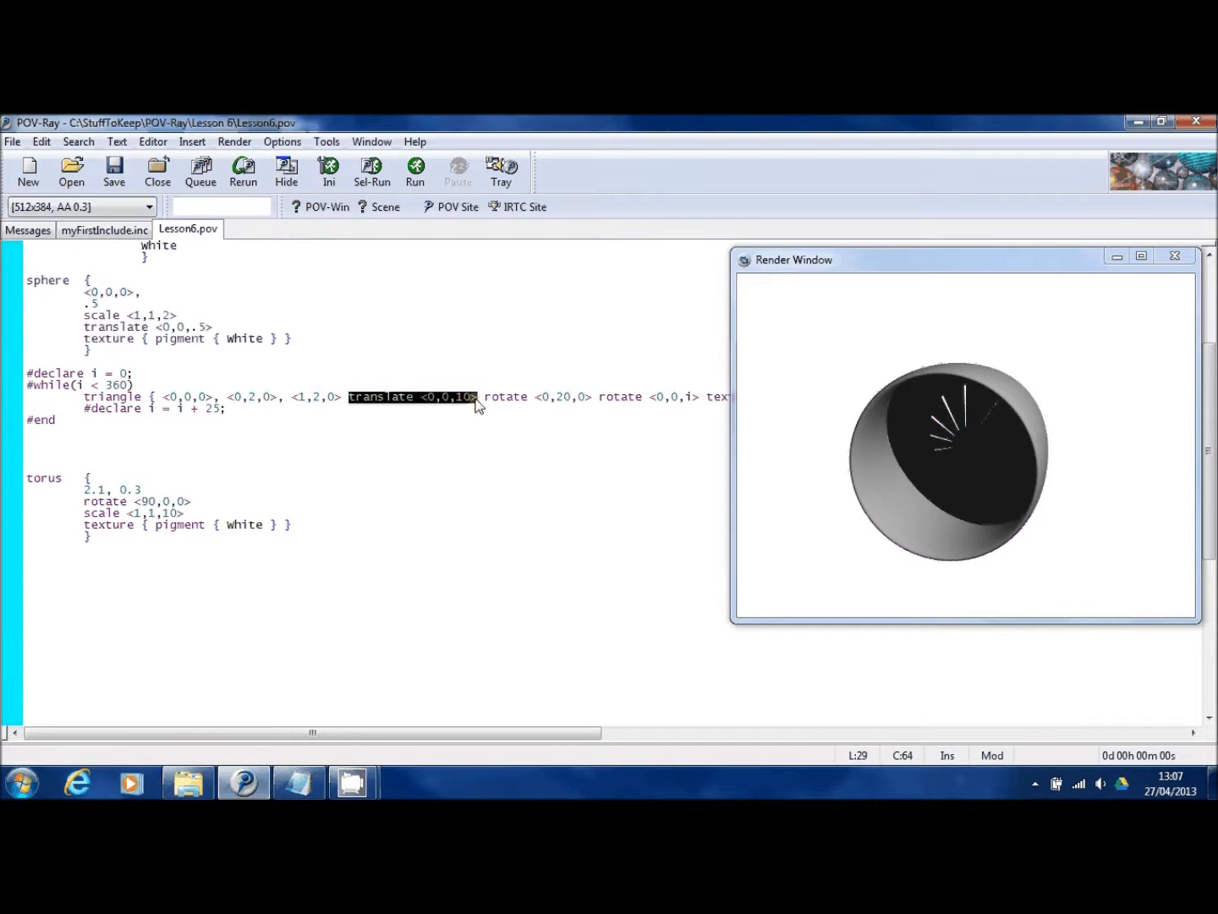
key(Delete)
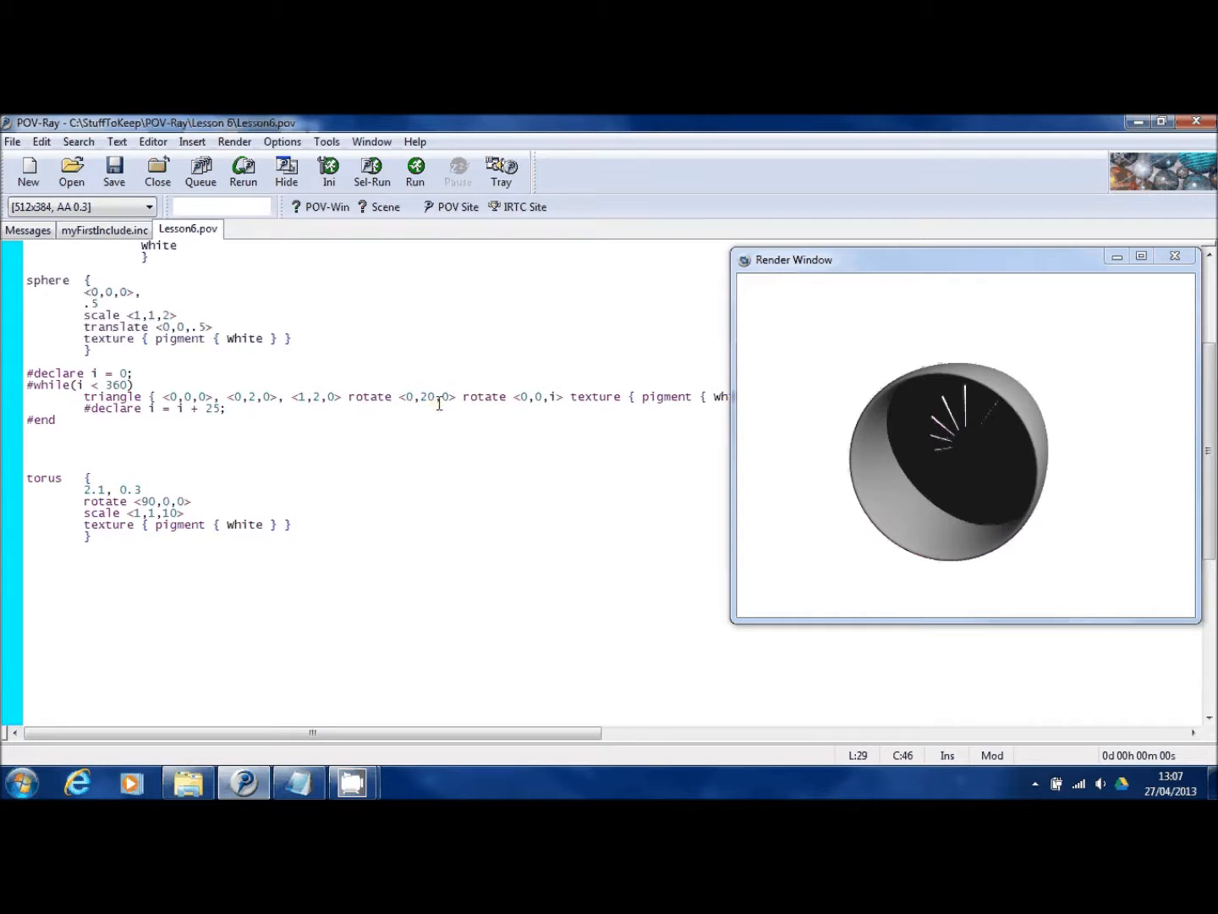
click(112, 280)
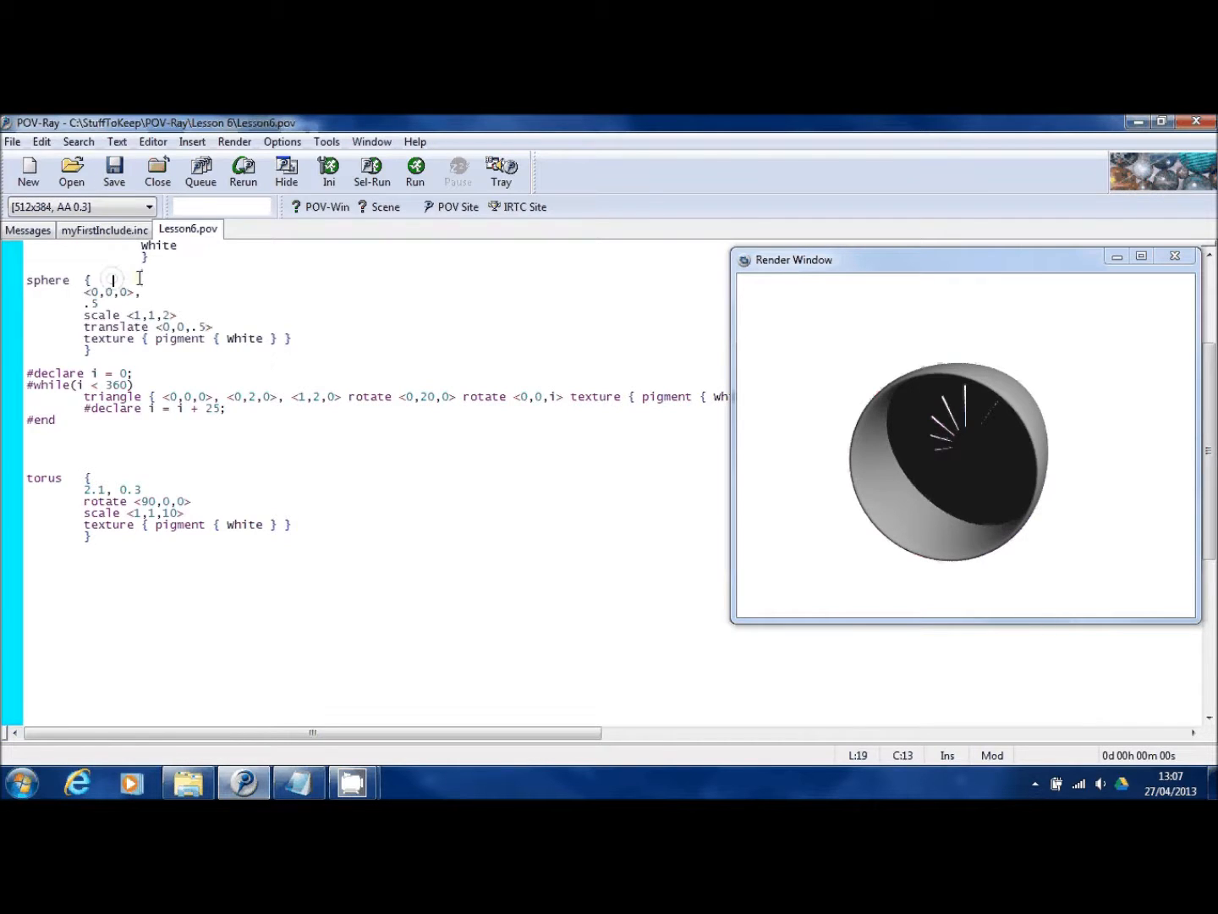
Wrap the hub sphere and blade #while loop in a union block closed after #end
key(Return)
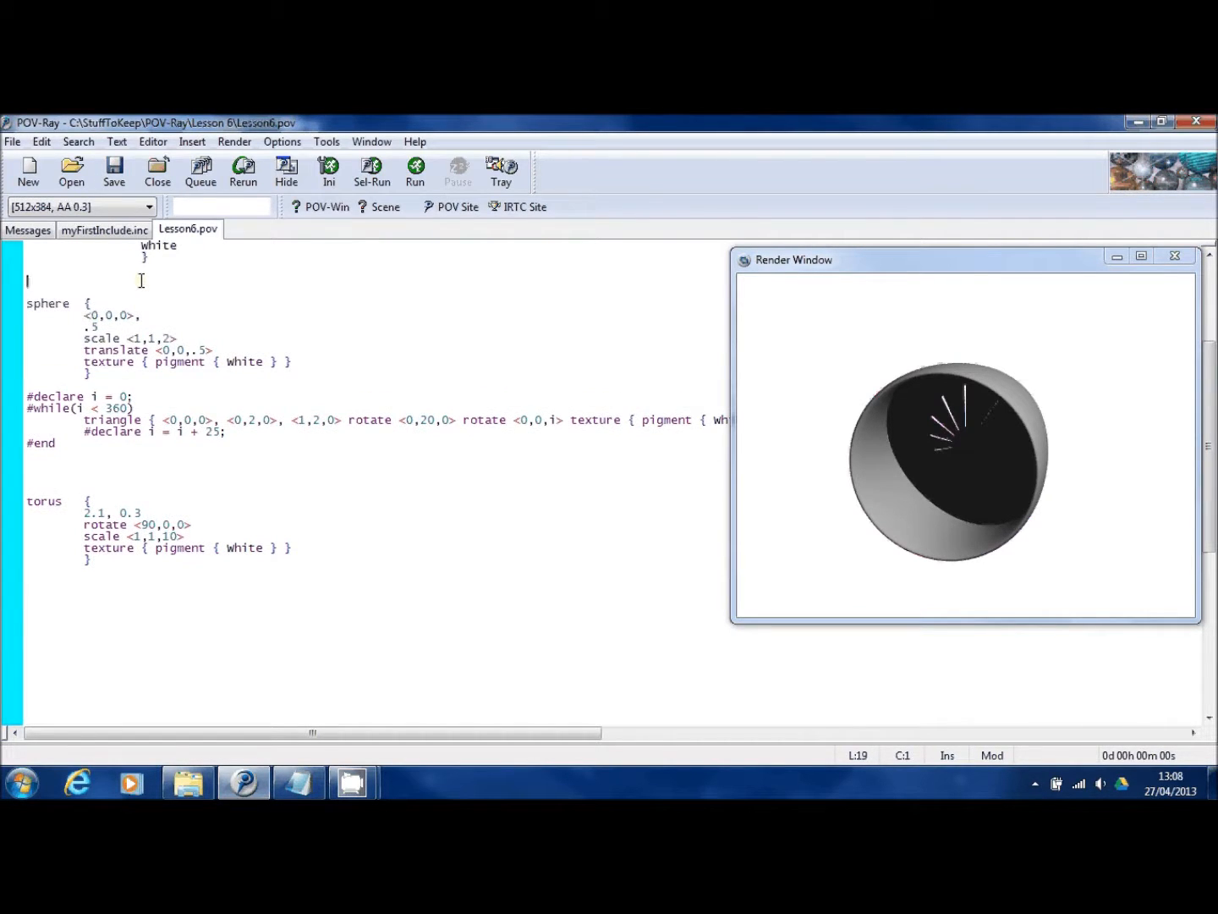
text(union)
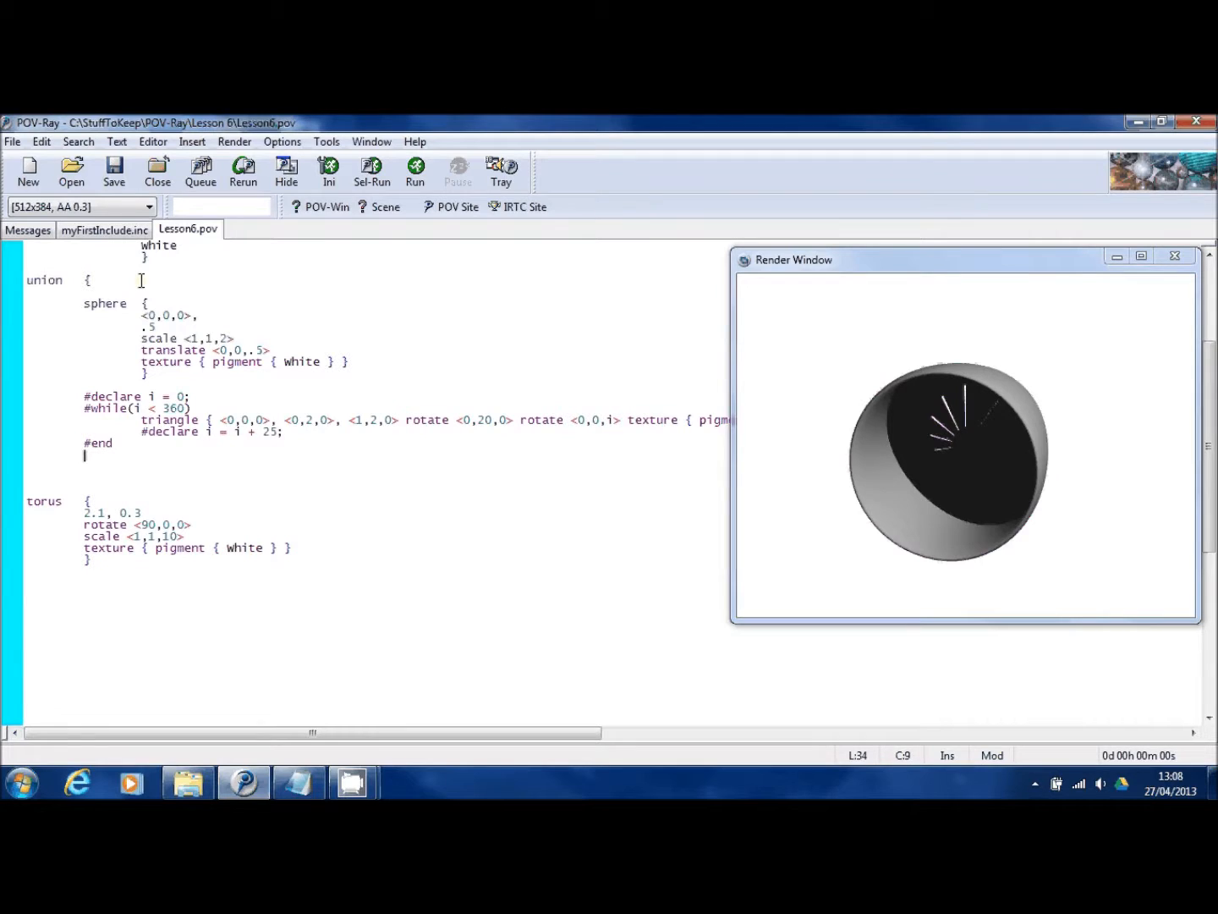
text(})
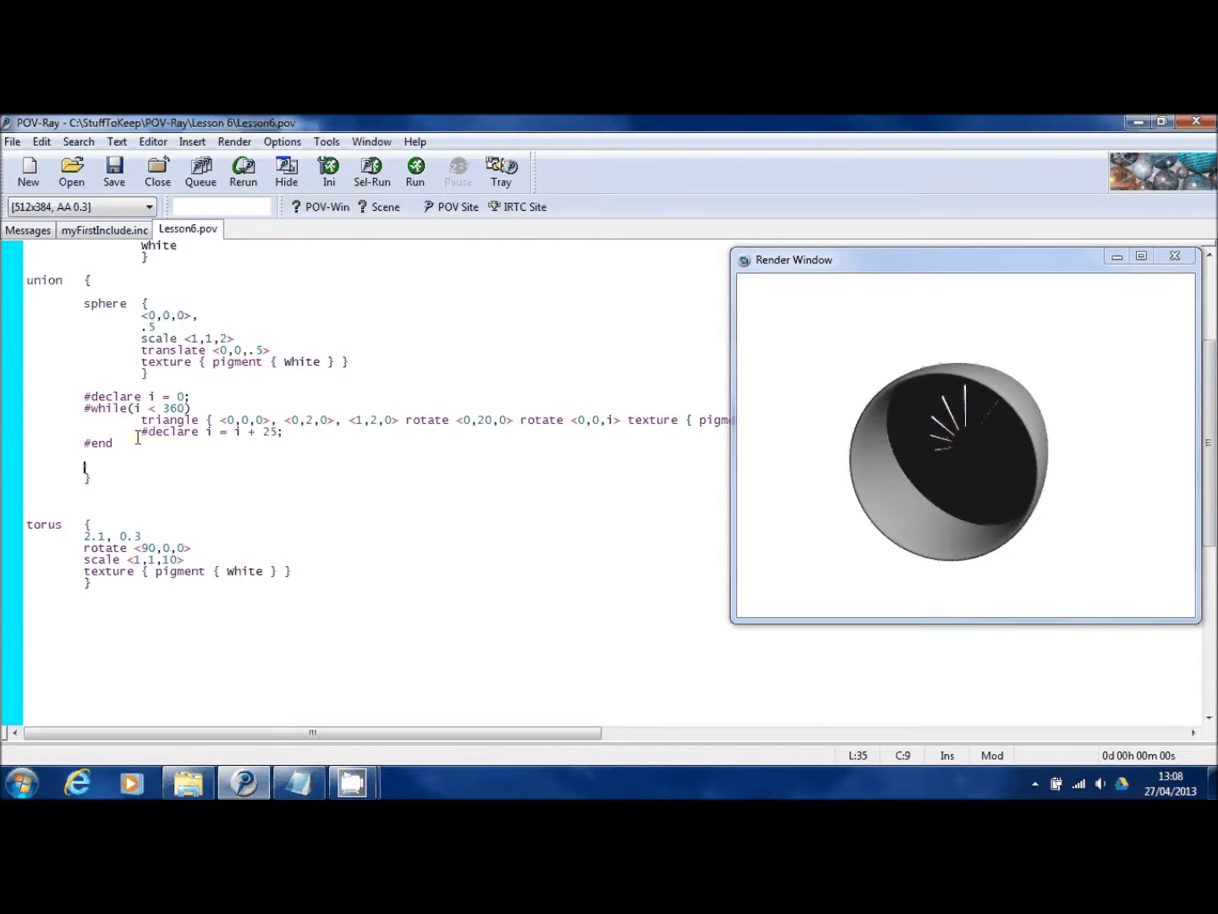
Give the union a translate along z, trying -1 then -2, and render it
text(tran)
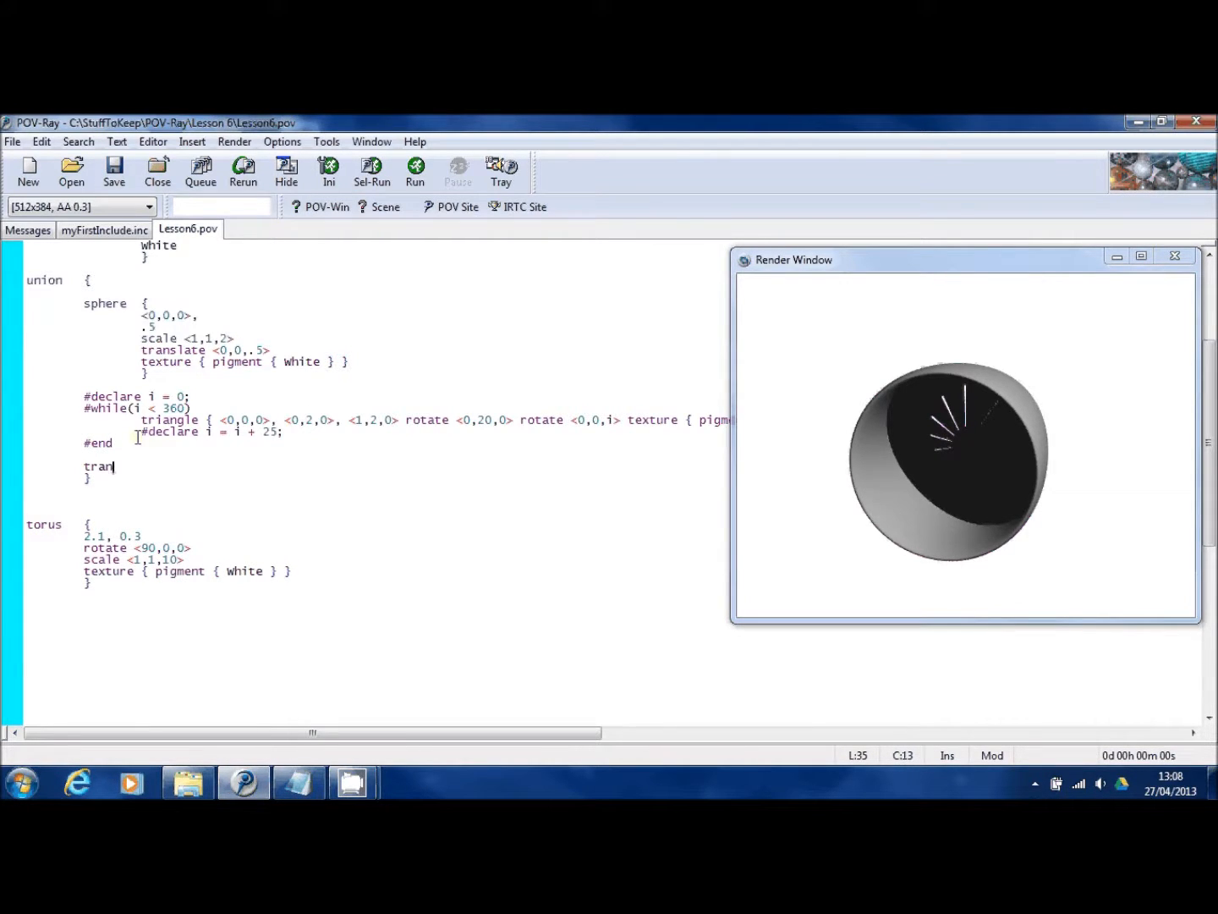
text(slate <)
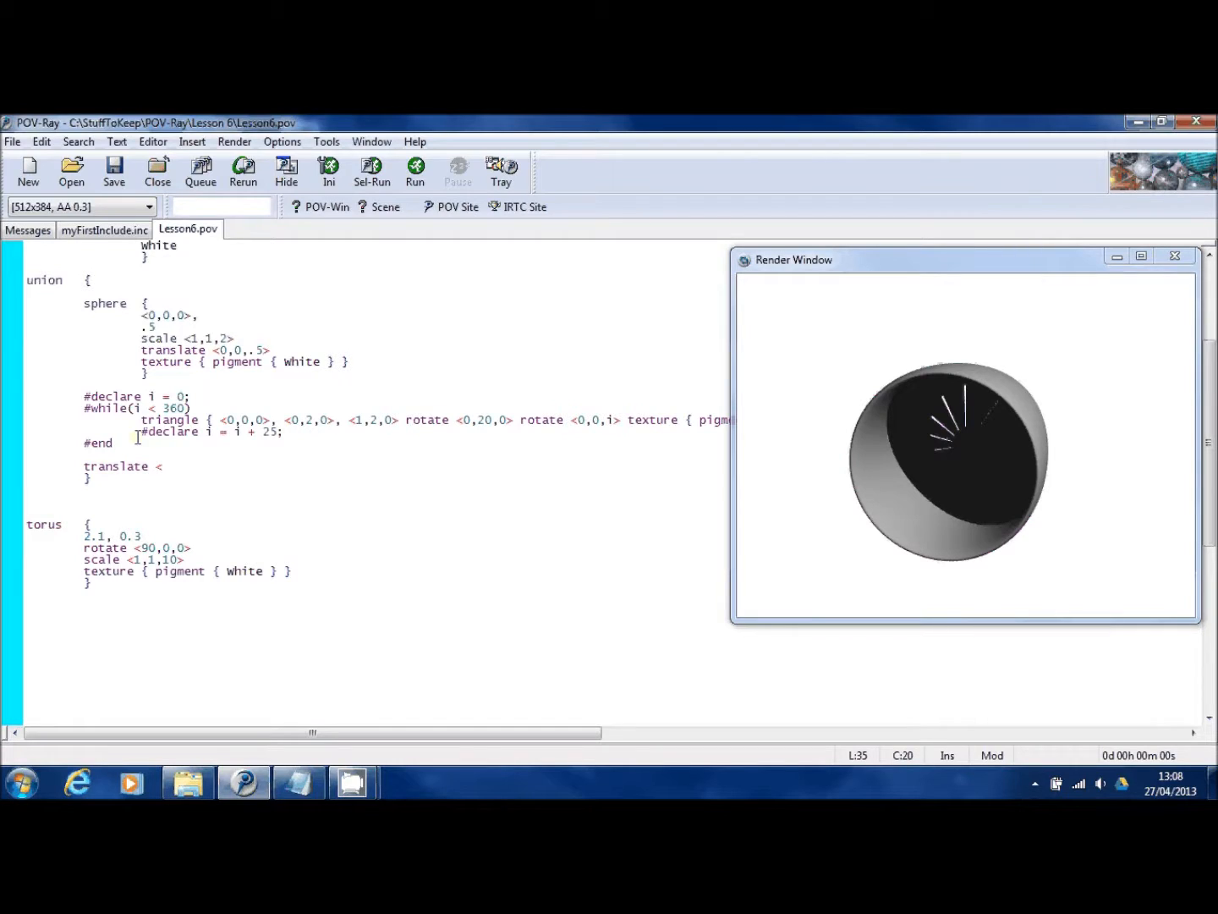
text(0,0)
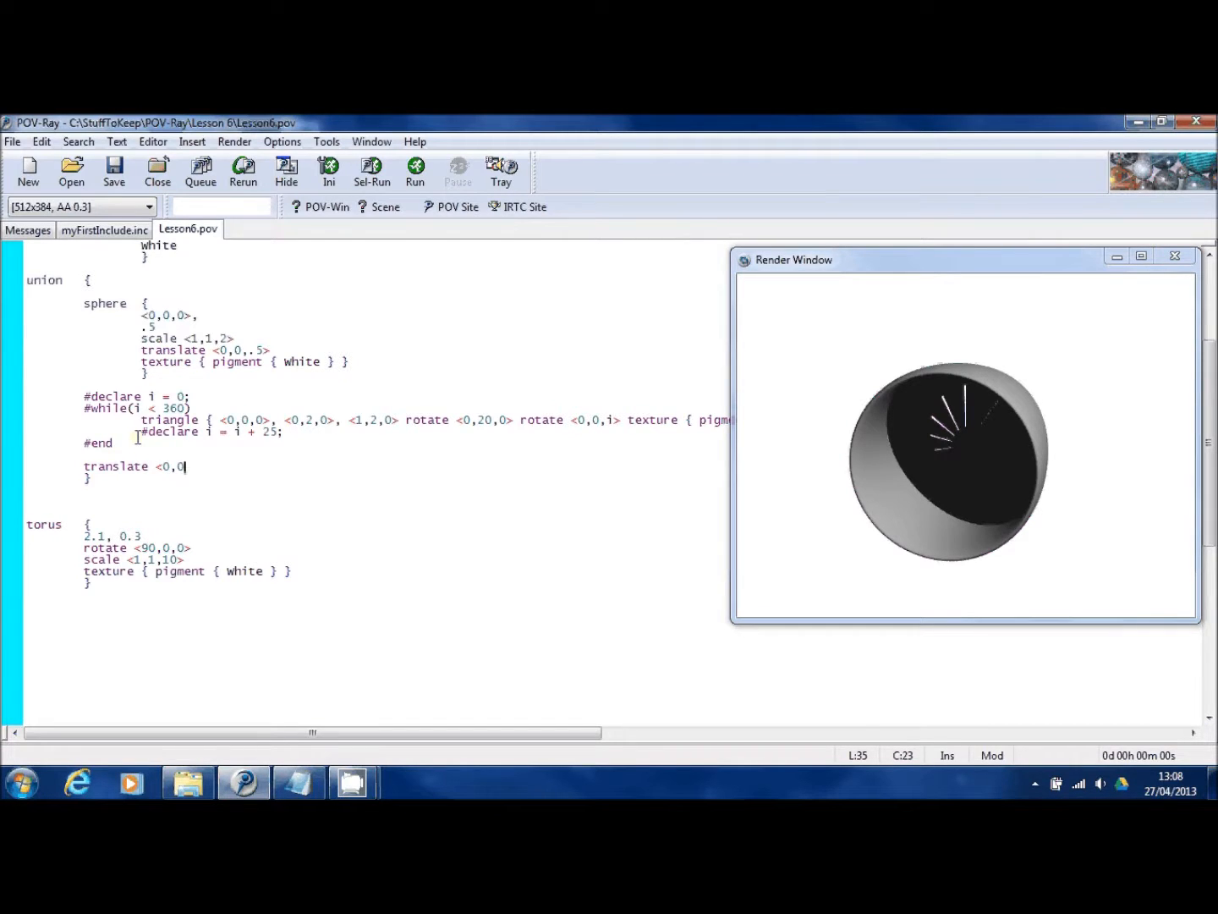
text(,0>)
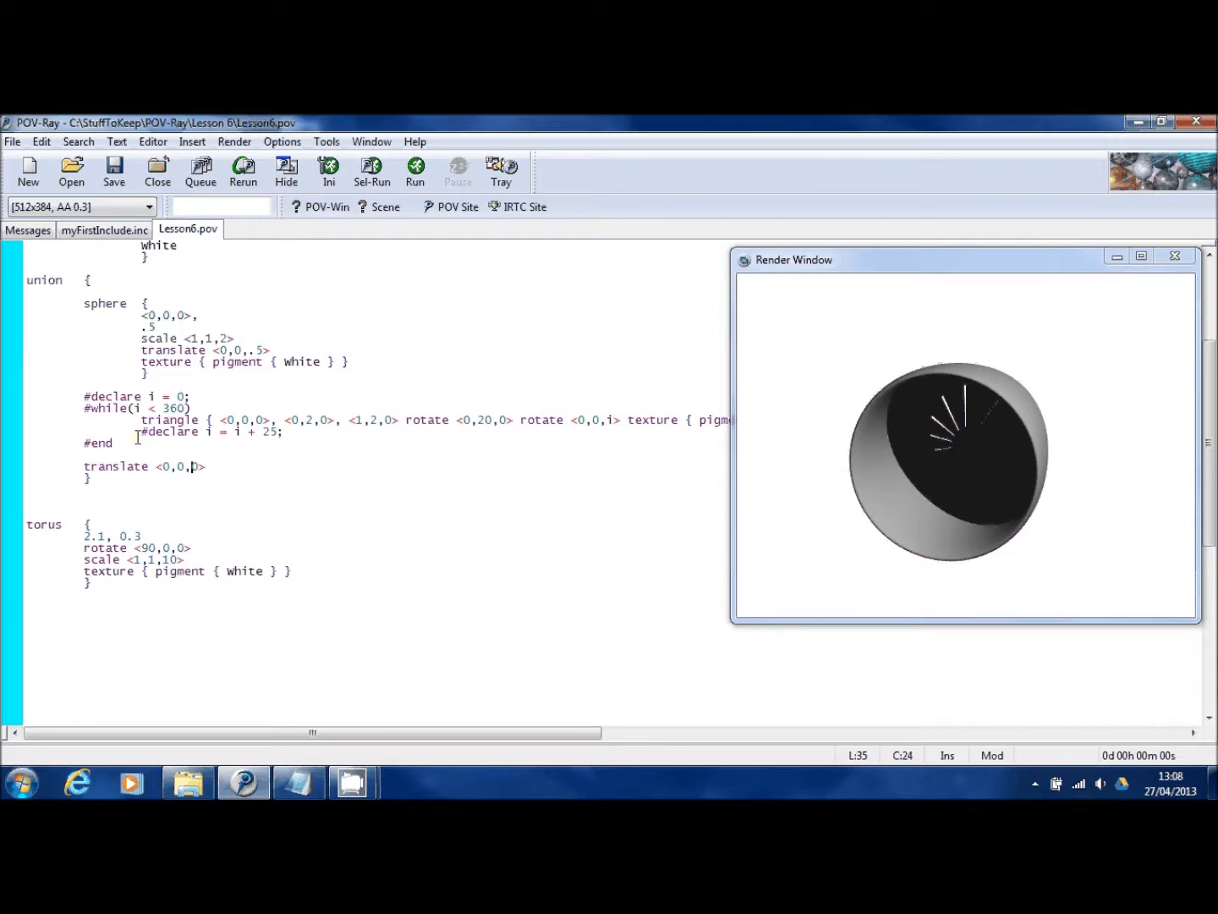
text(-1)
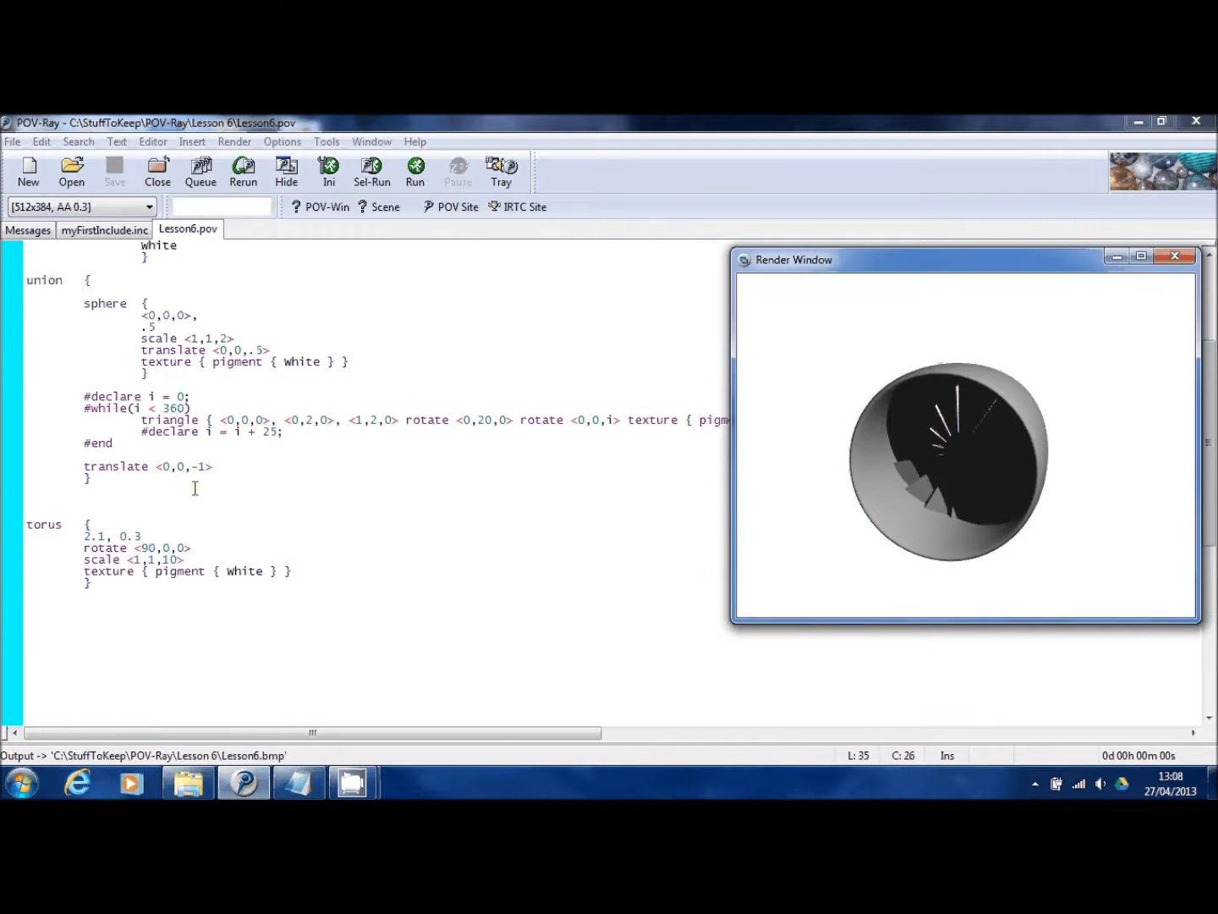
text(2)
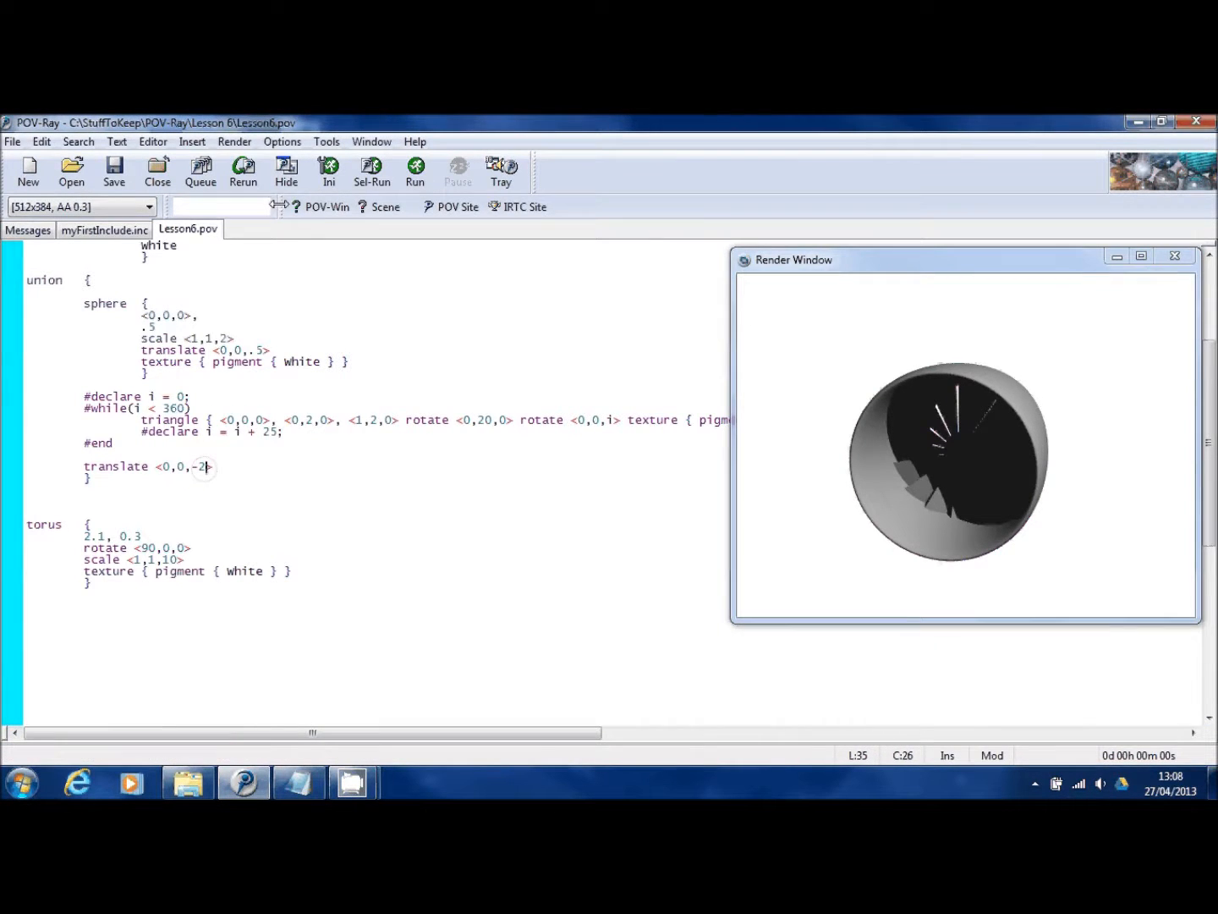
click(414, 172)
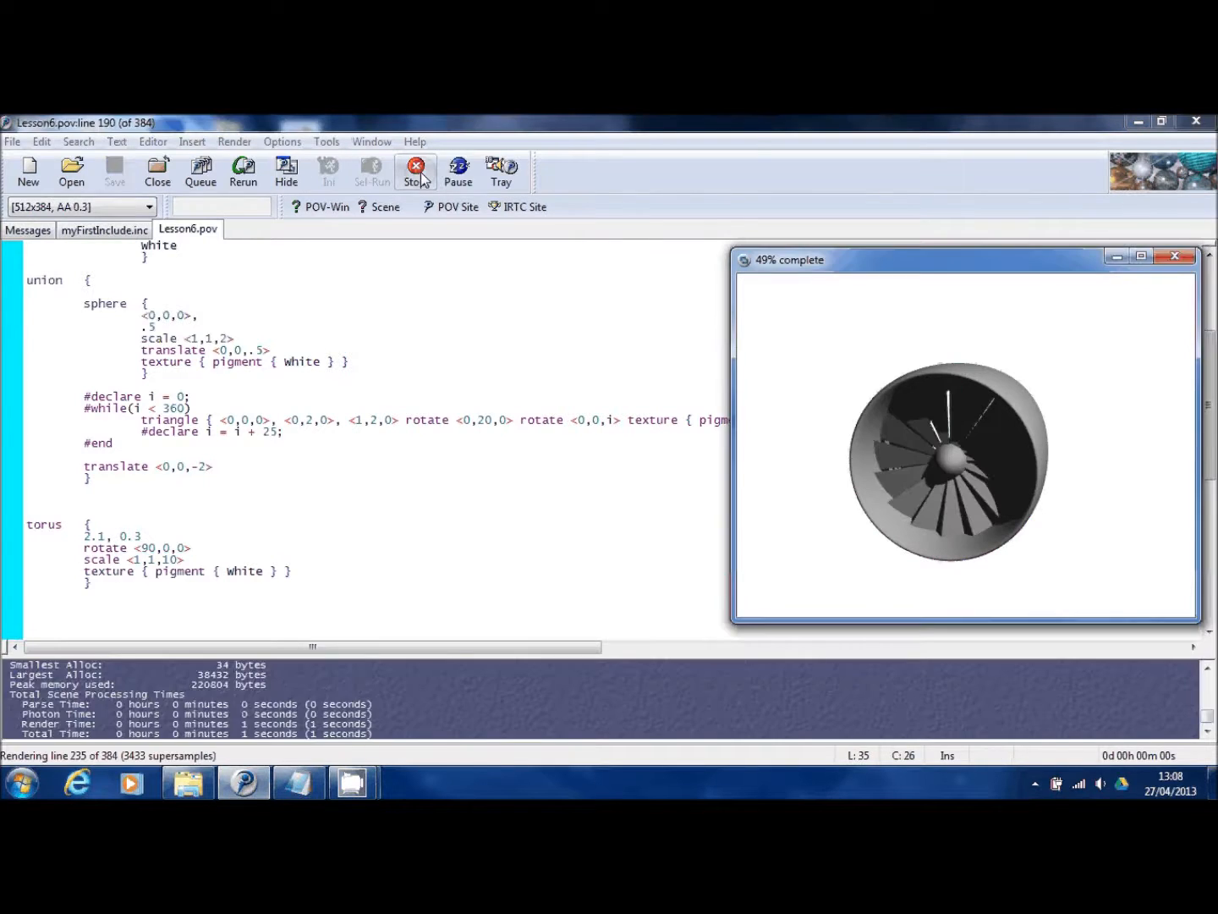
Adjust the union's z offset through -2 and -3 to settle on -2.5, rendering each try
click(415, 172)
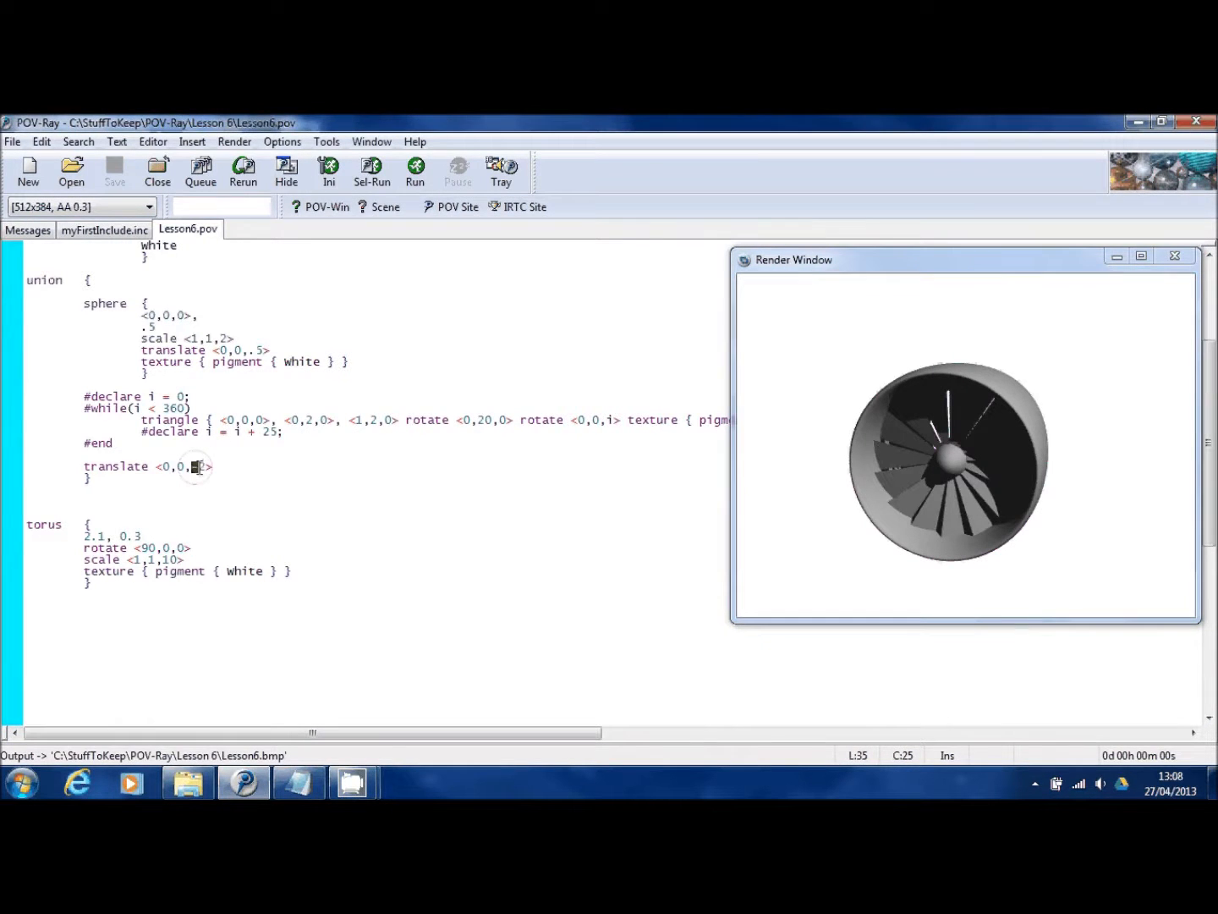
text(-2)
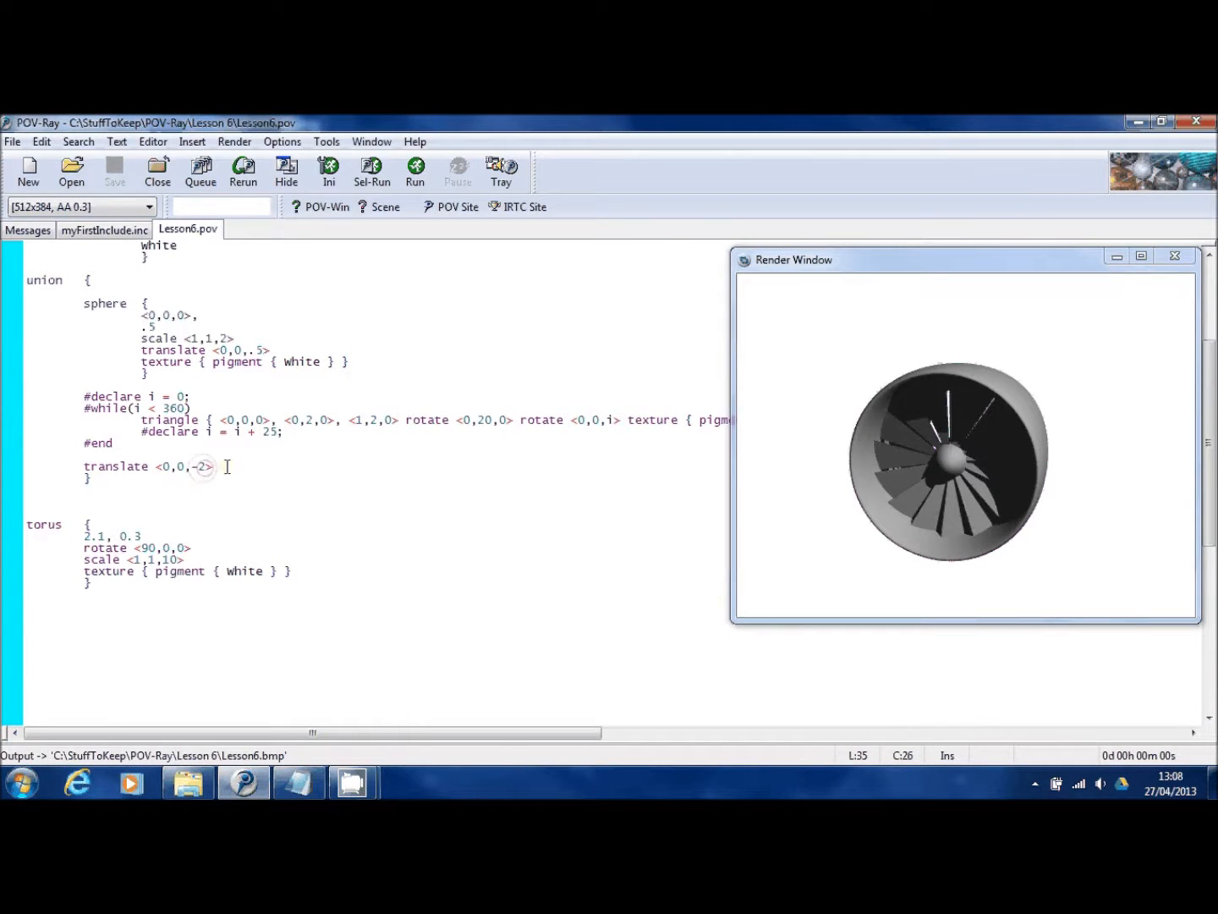
click(415, 173)
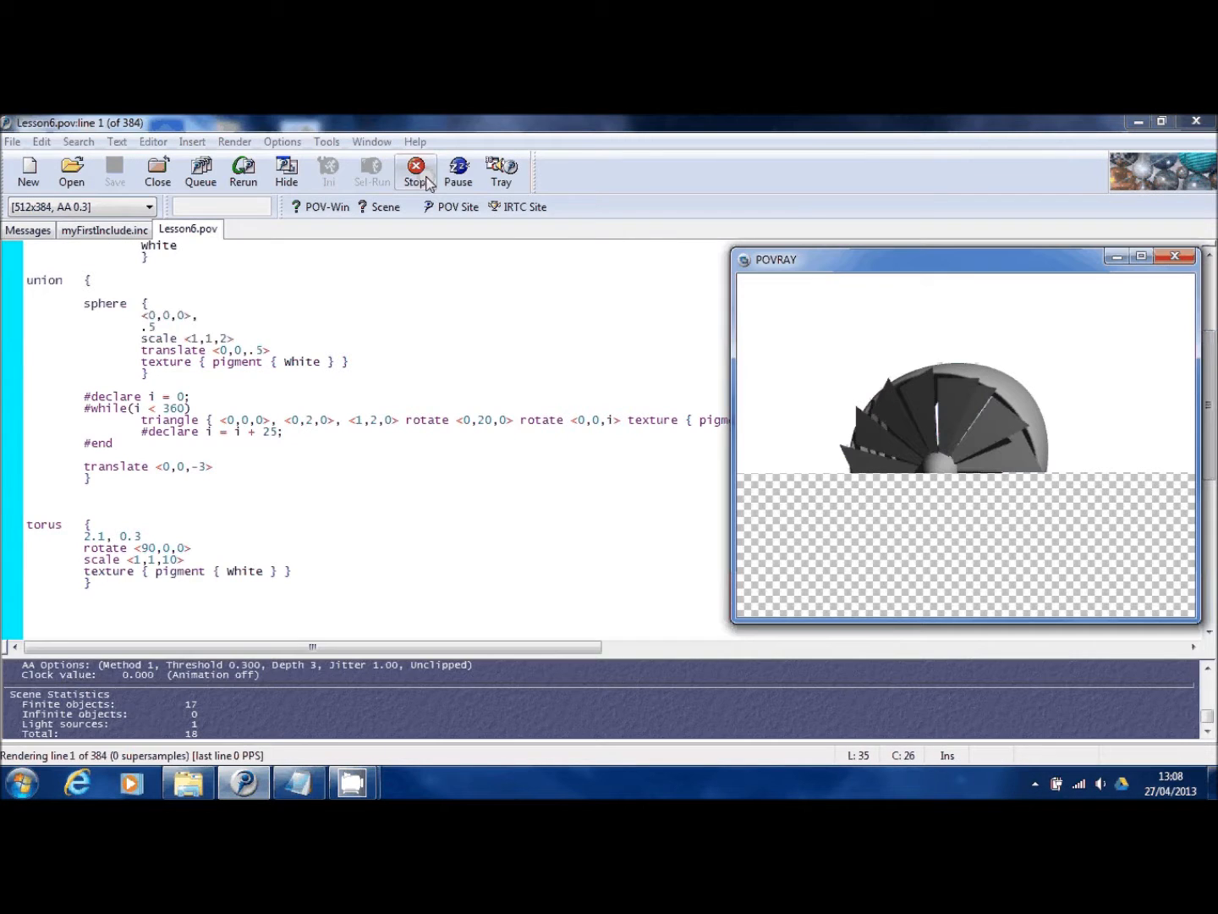
click(415, 171)
text(2.)
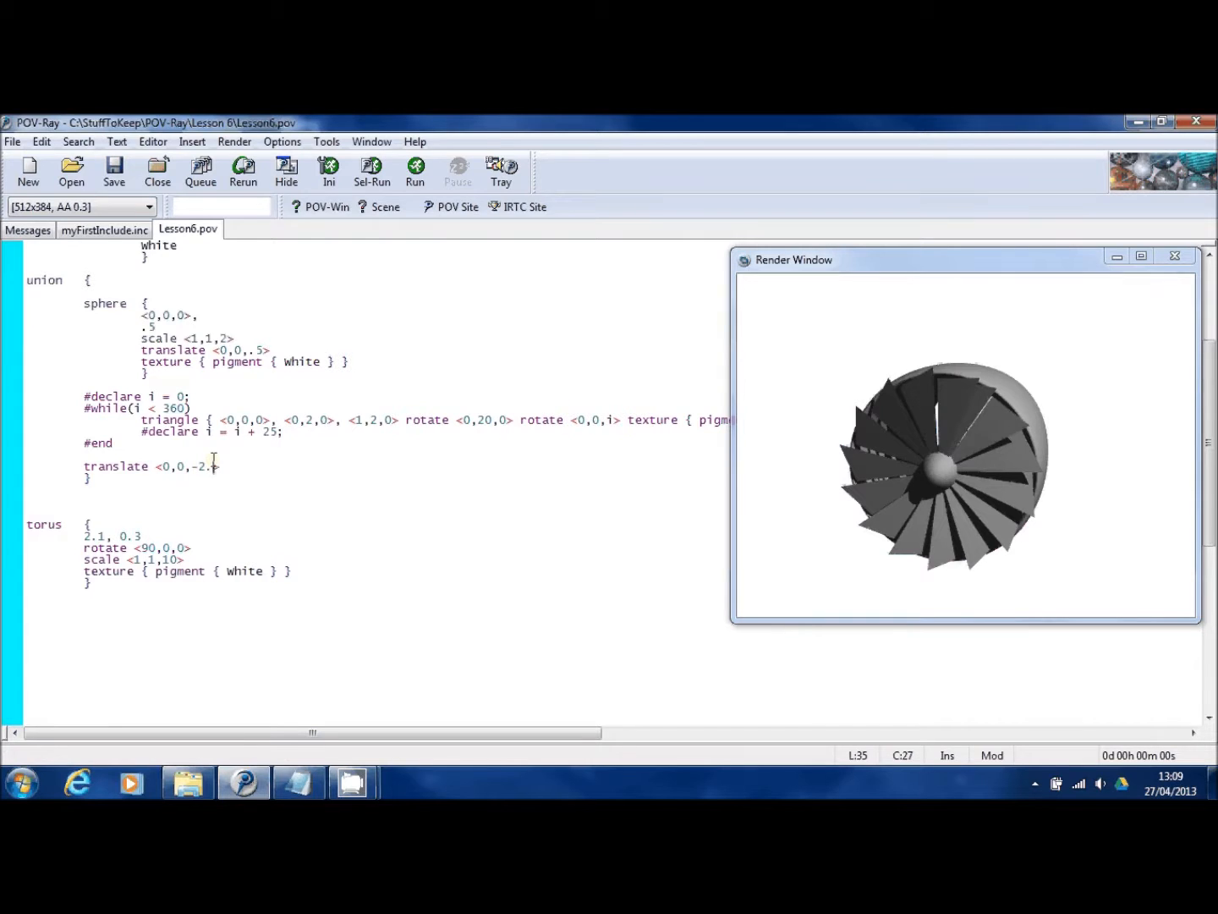
click(415, 169)
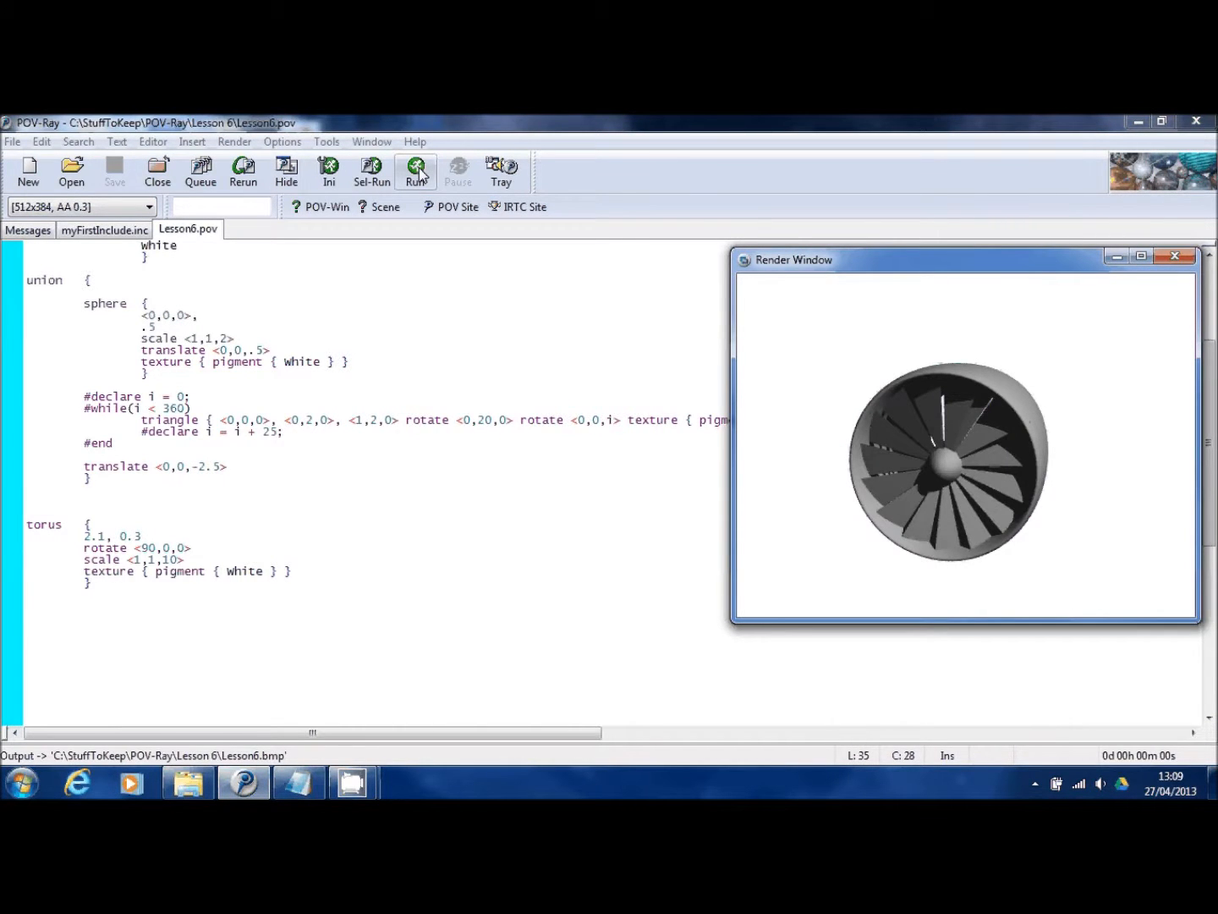
mouse_move(557, 427)
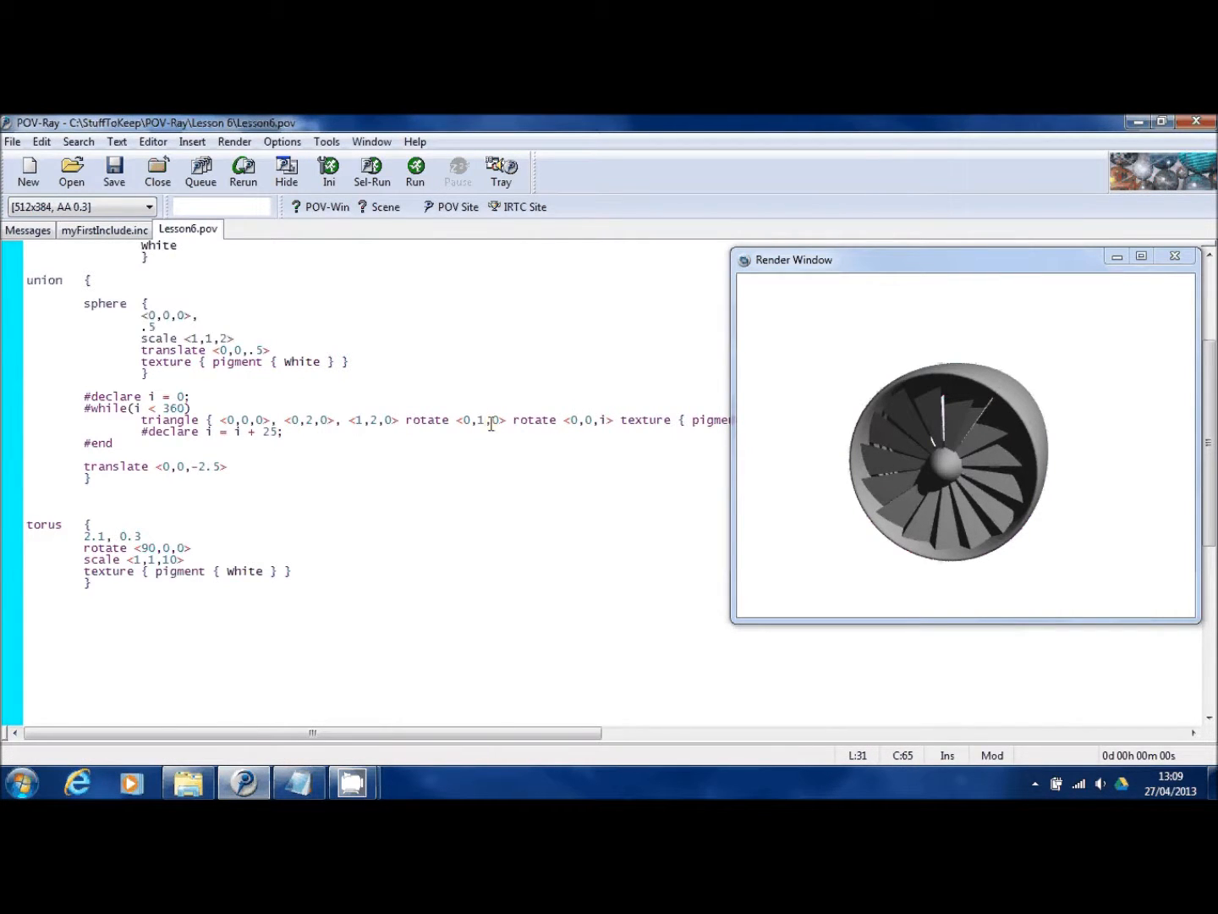
Change the blade triangle's rotate to <0,15,0> and render the flatter blades
text(5)
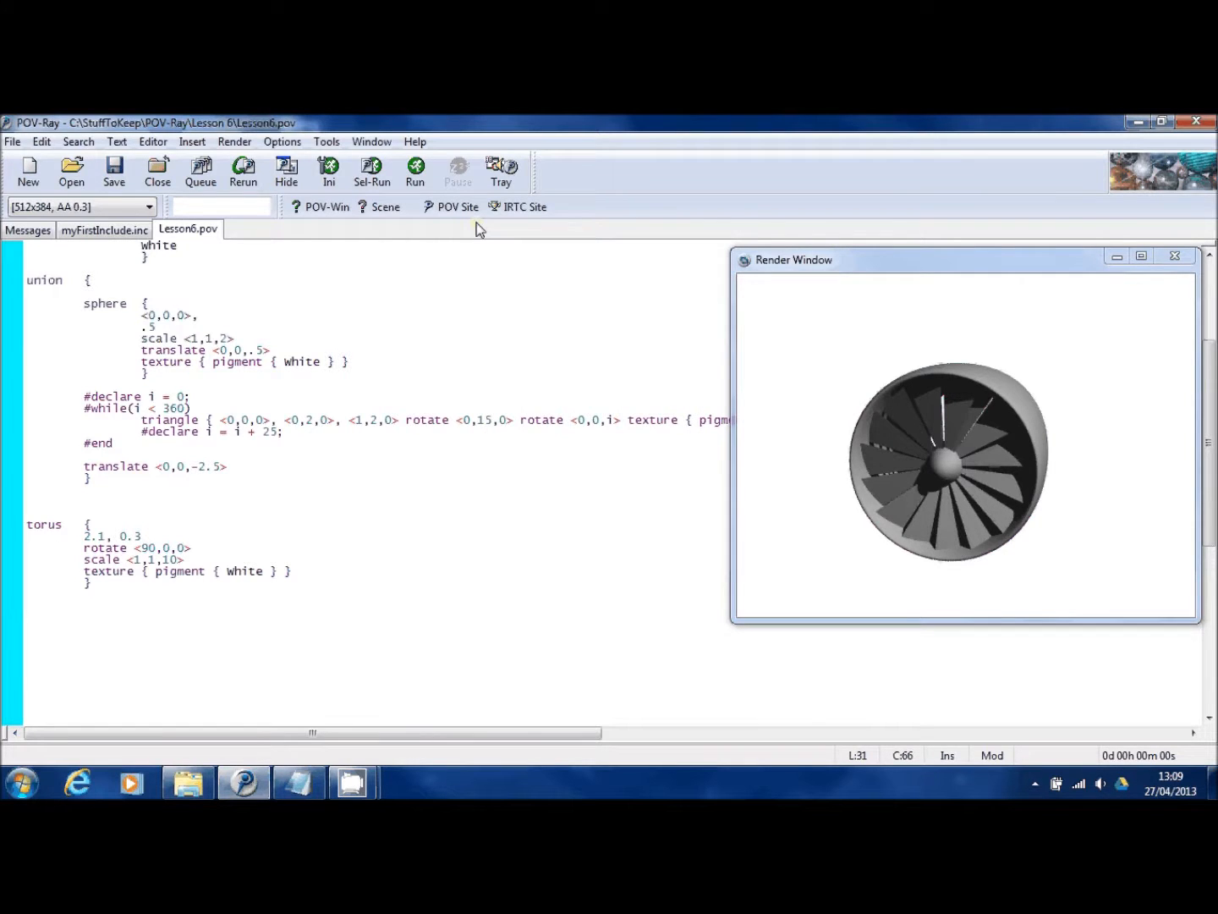
mouse_move(416, 169)
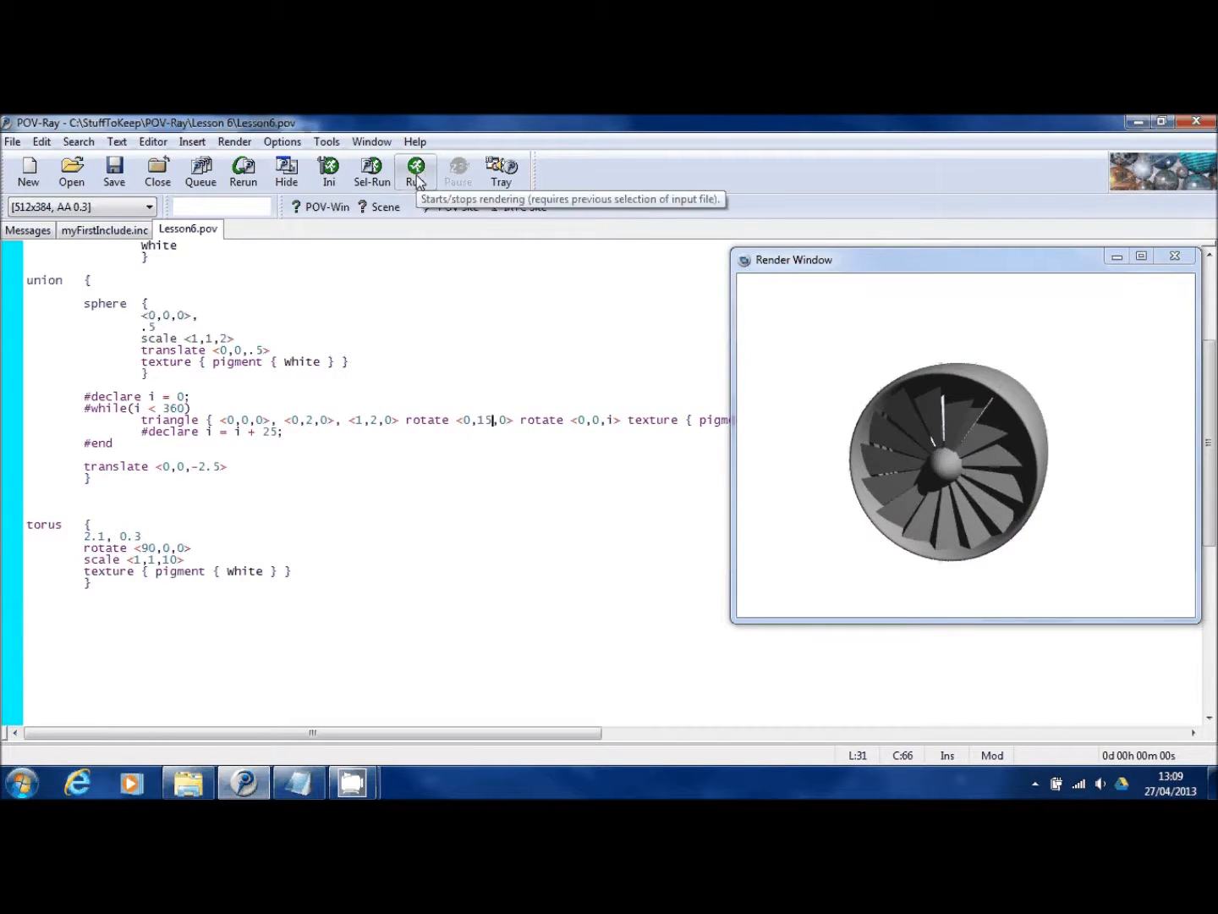
click(416, 171)
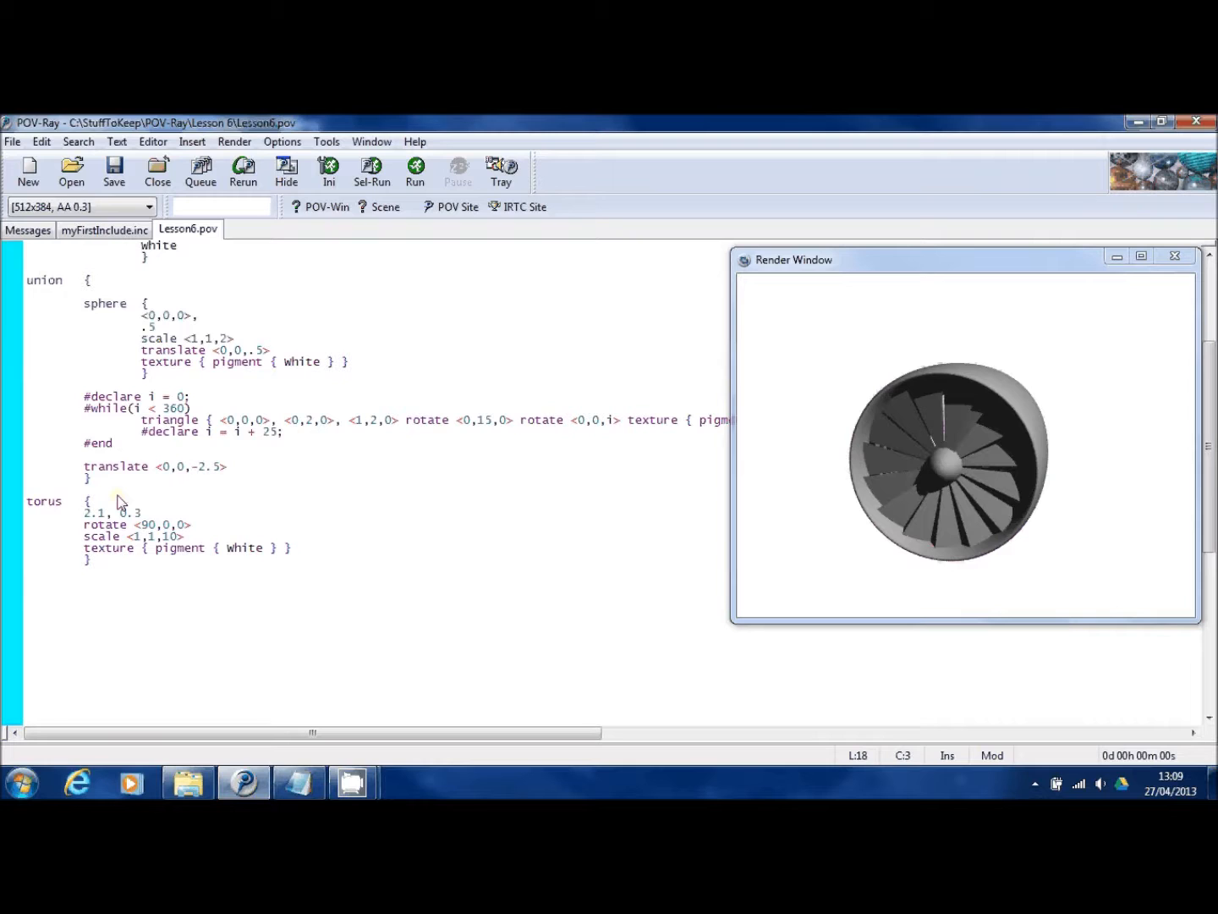
Enclose the fan union and torus in an outer union with a rotate about y, and render it
text(union {)
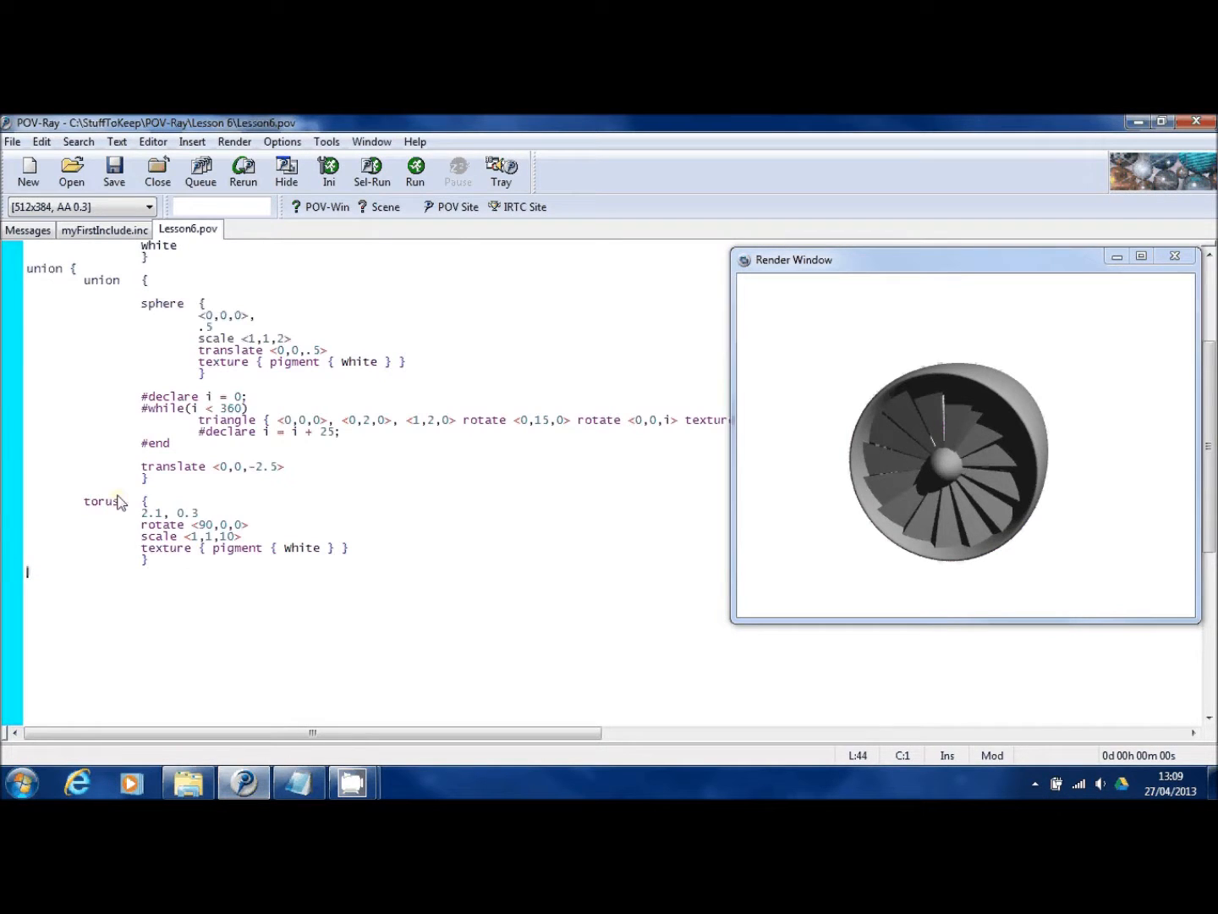
text(})
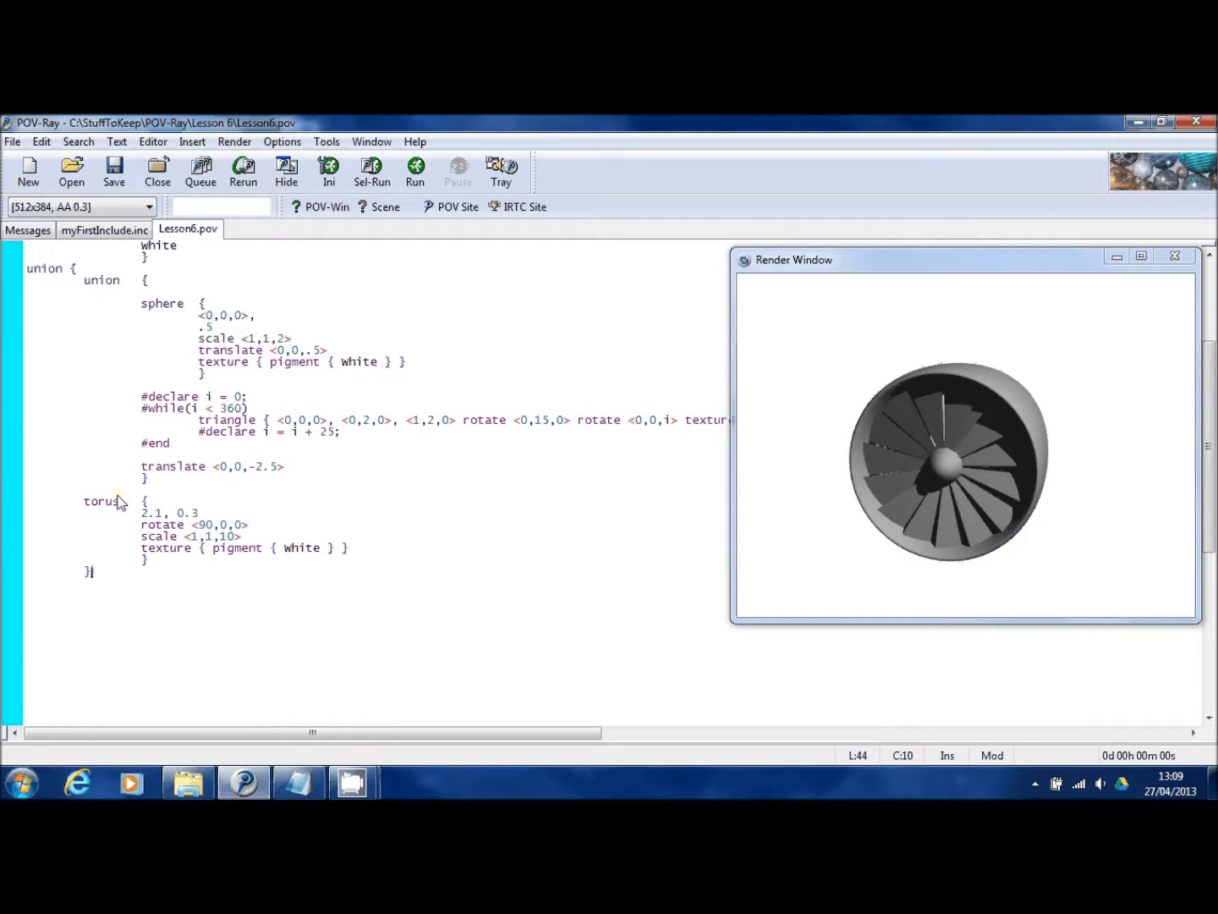
key(Return)
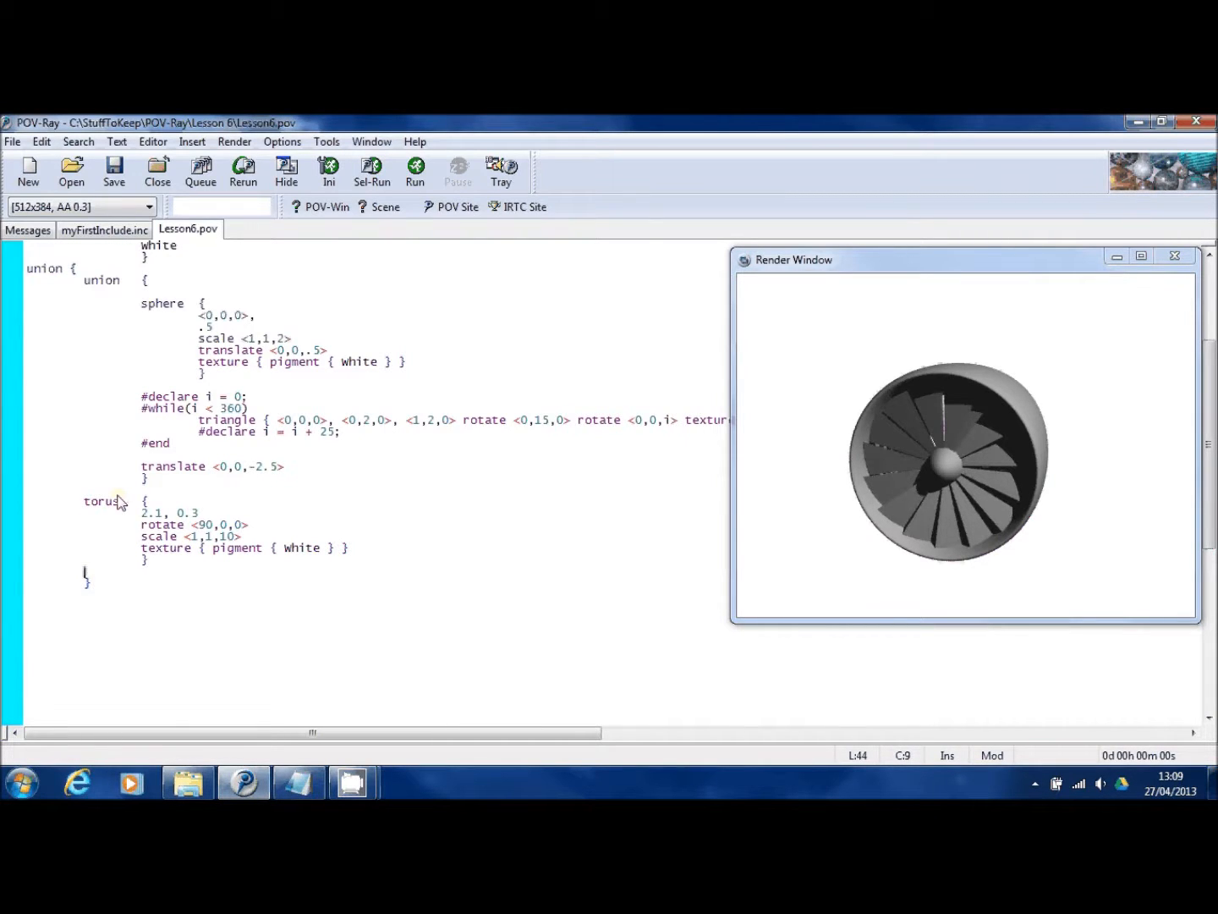
text(rotat)
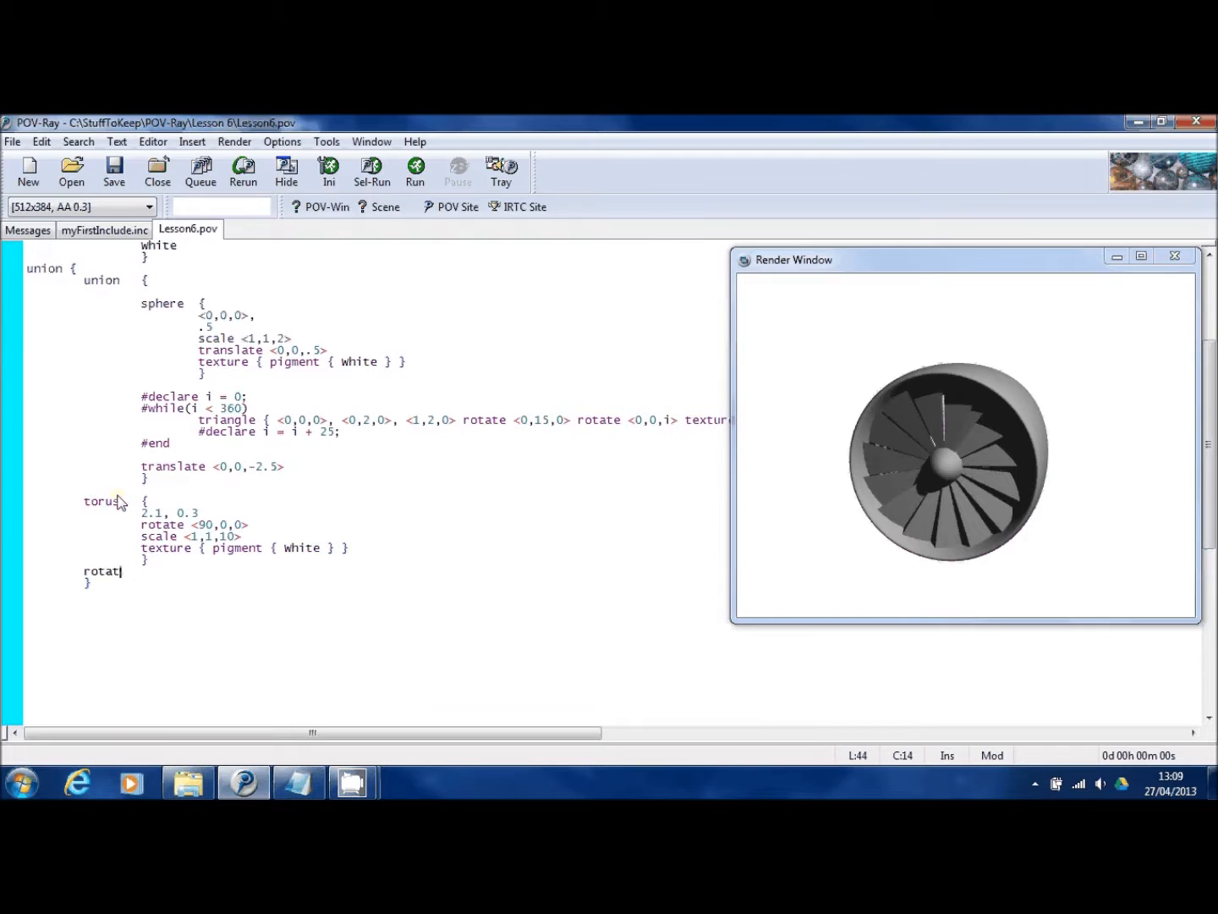
text(e)
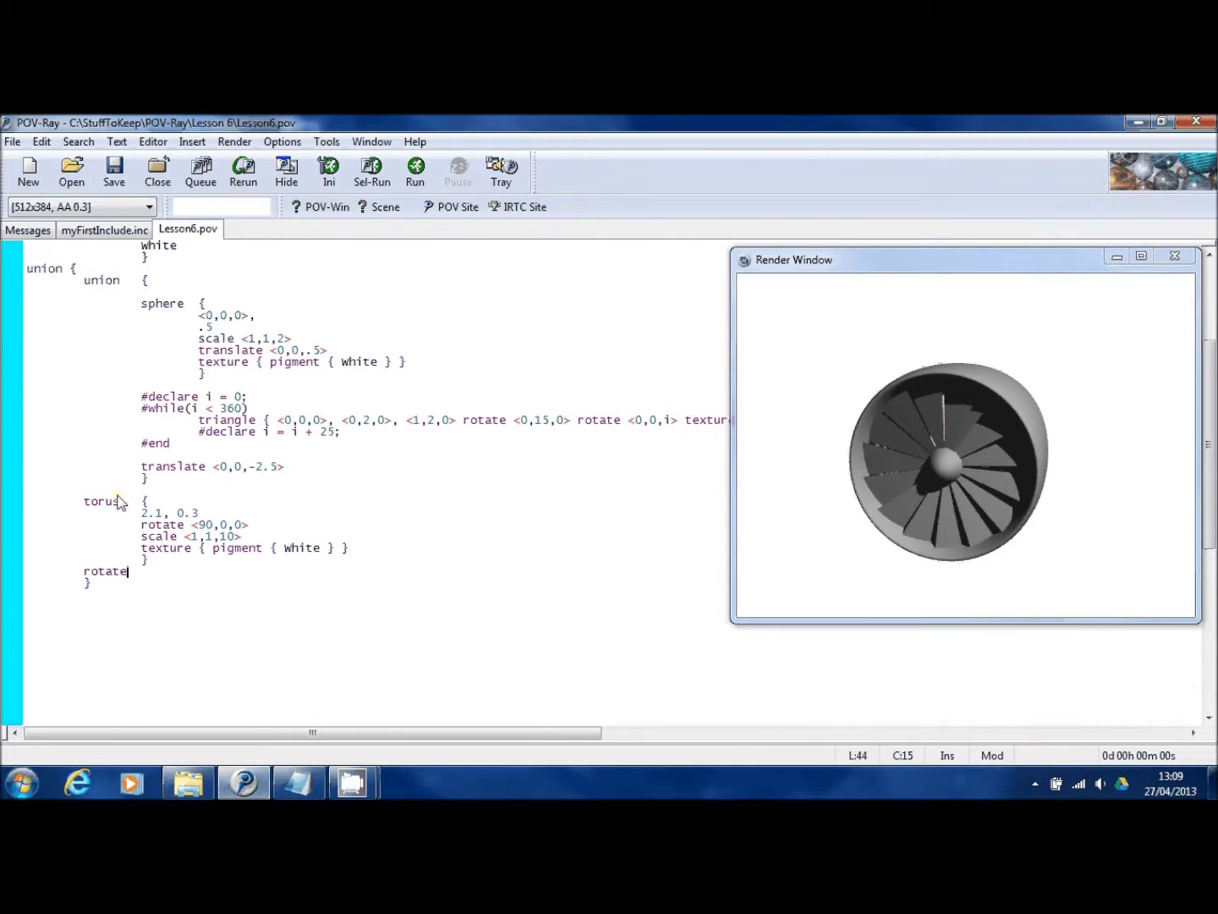
text(" ")
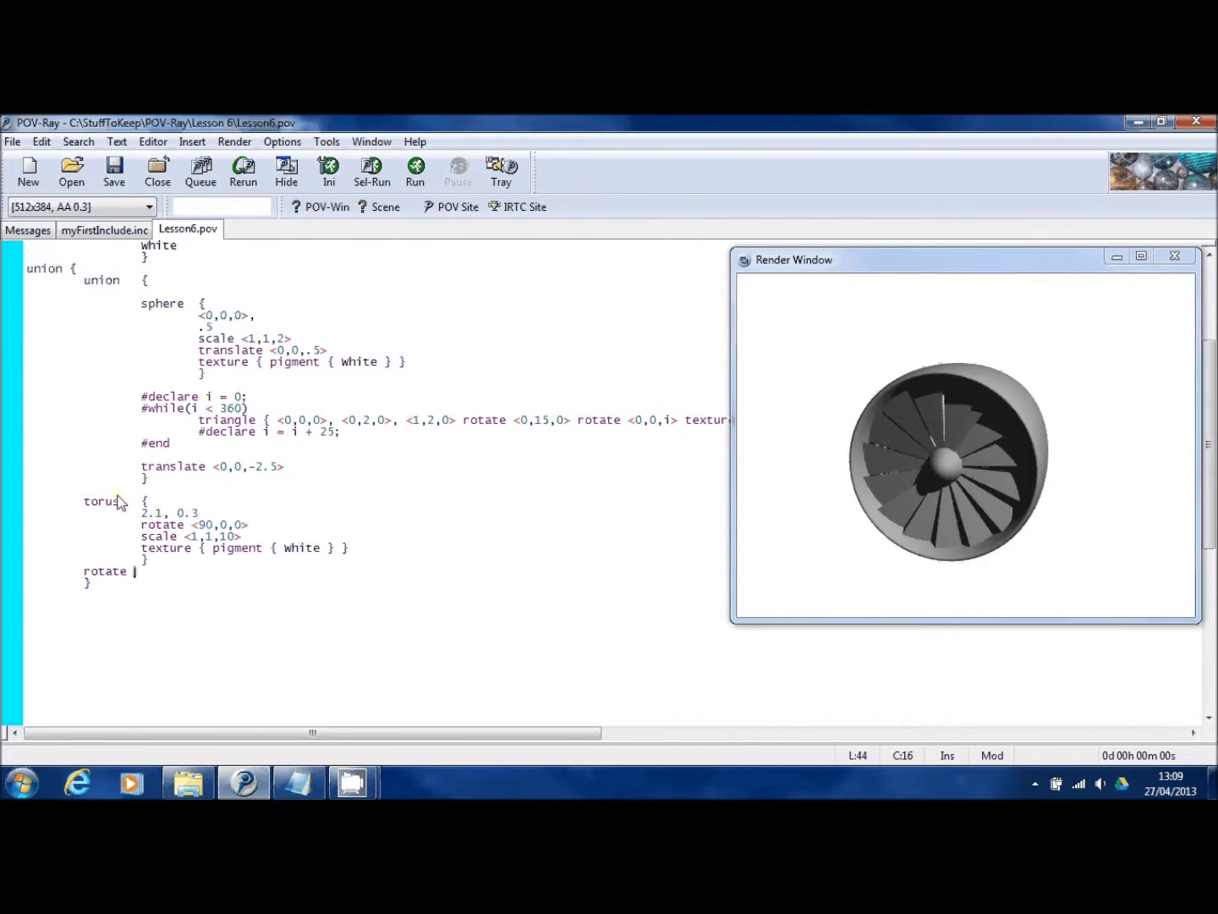
text(<)
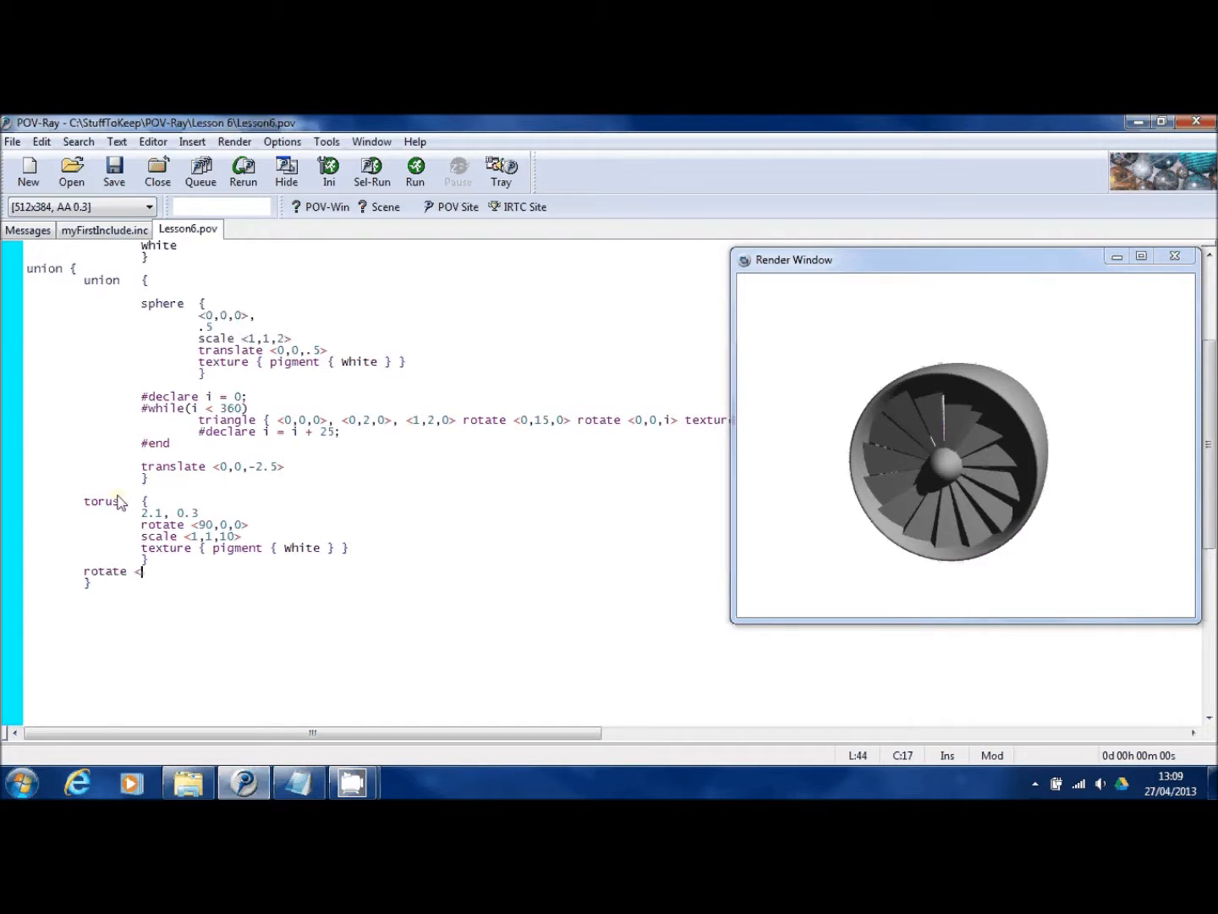
text(<0,0,0>)
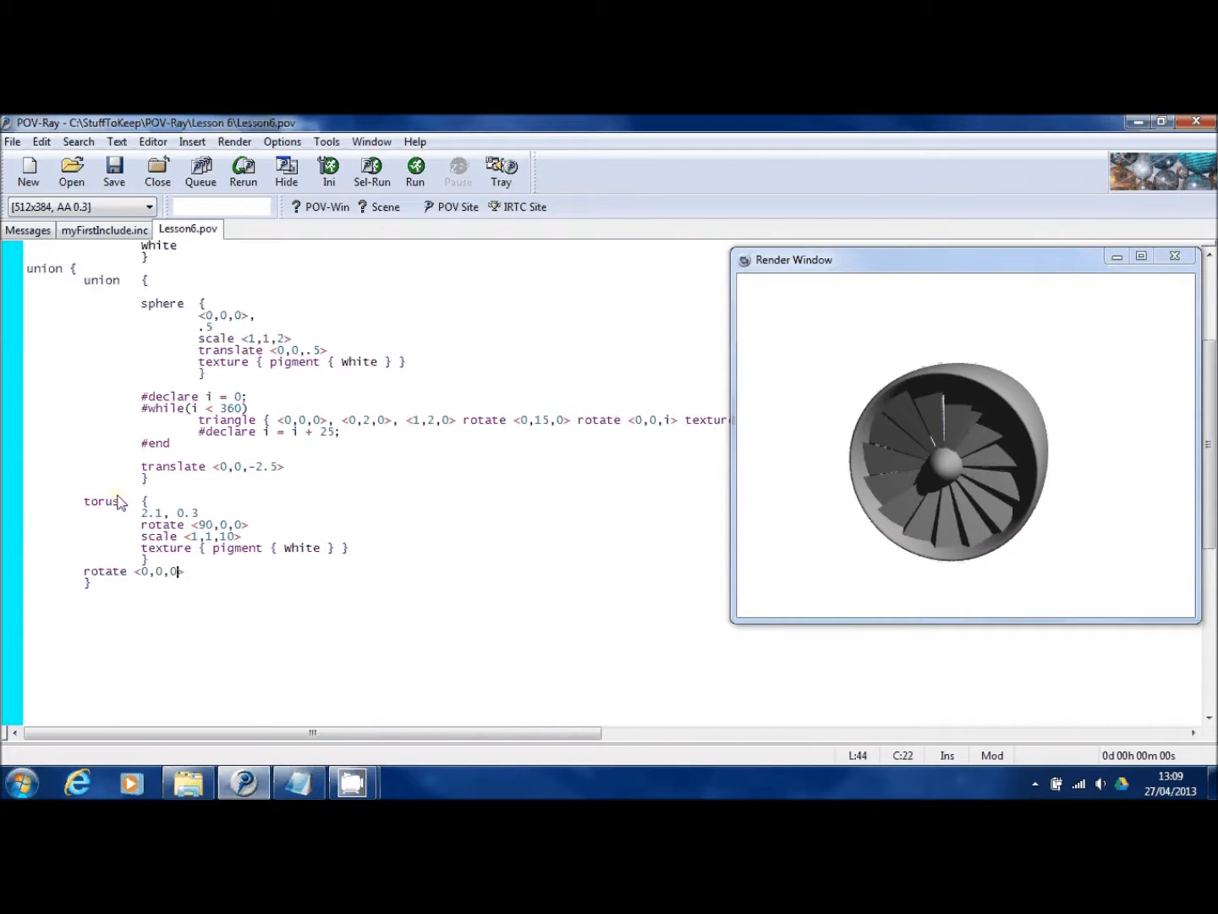
text(2)
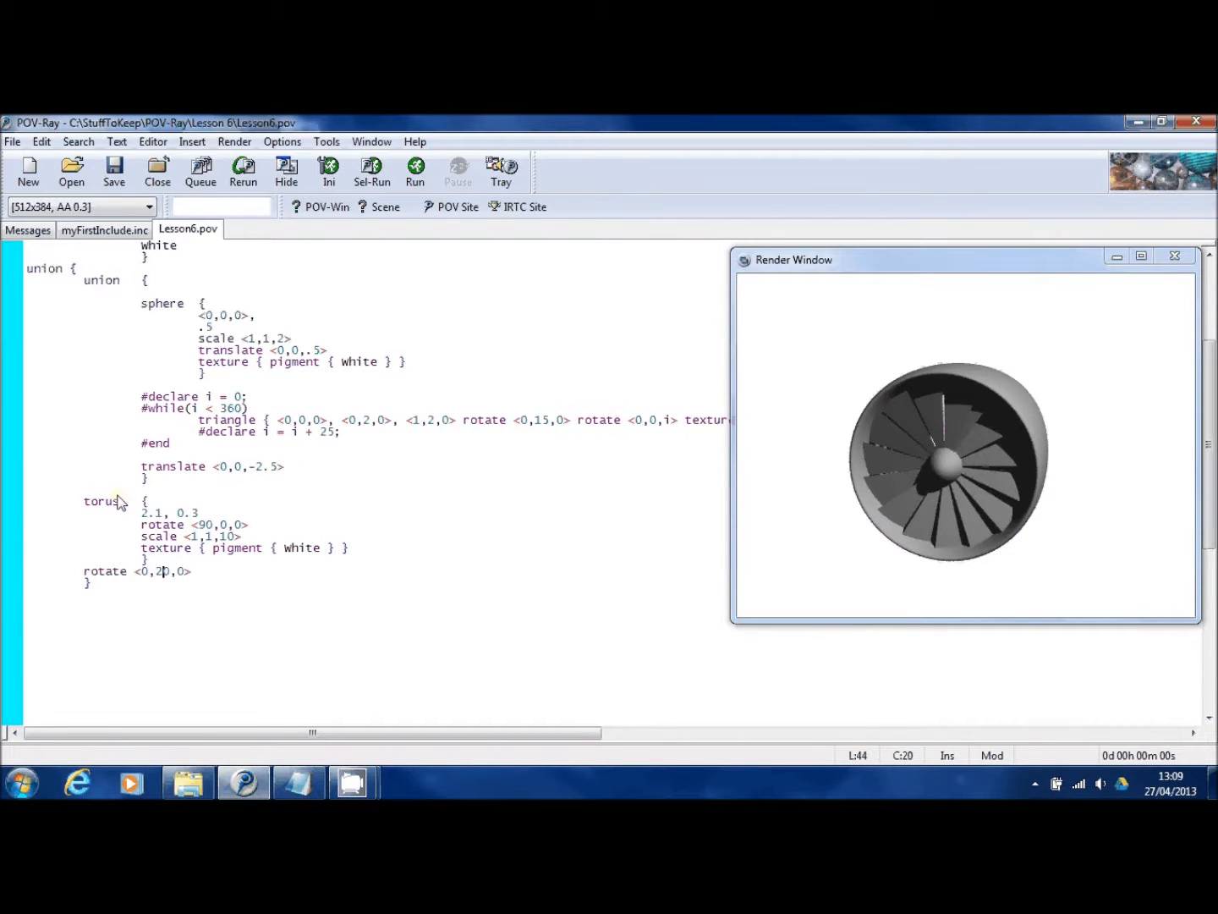
text(5)
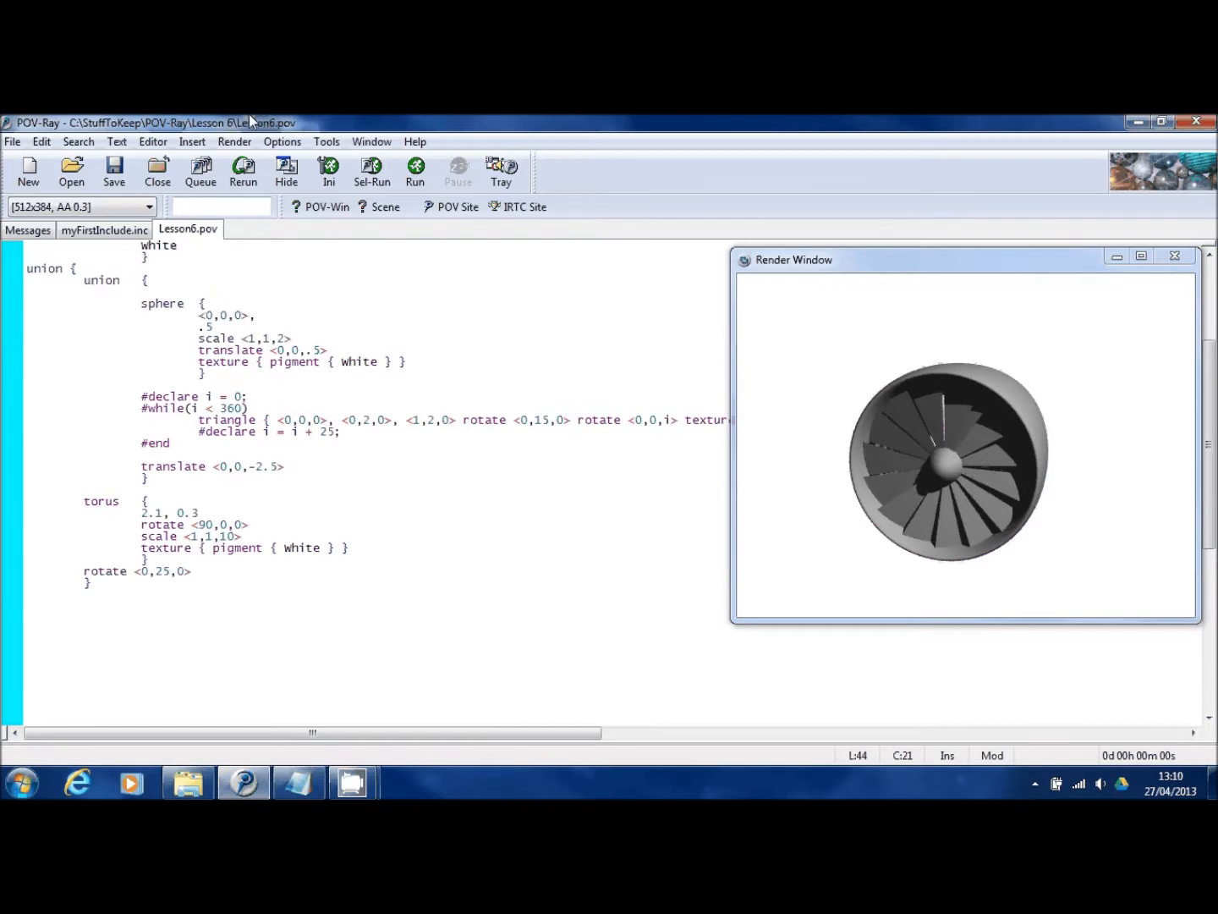
click(414, 171)
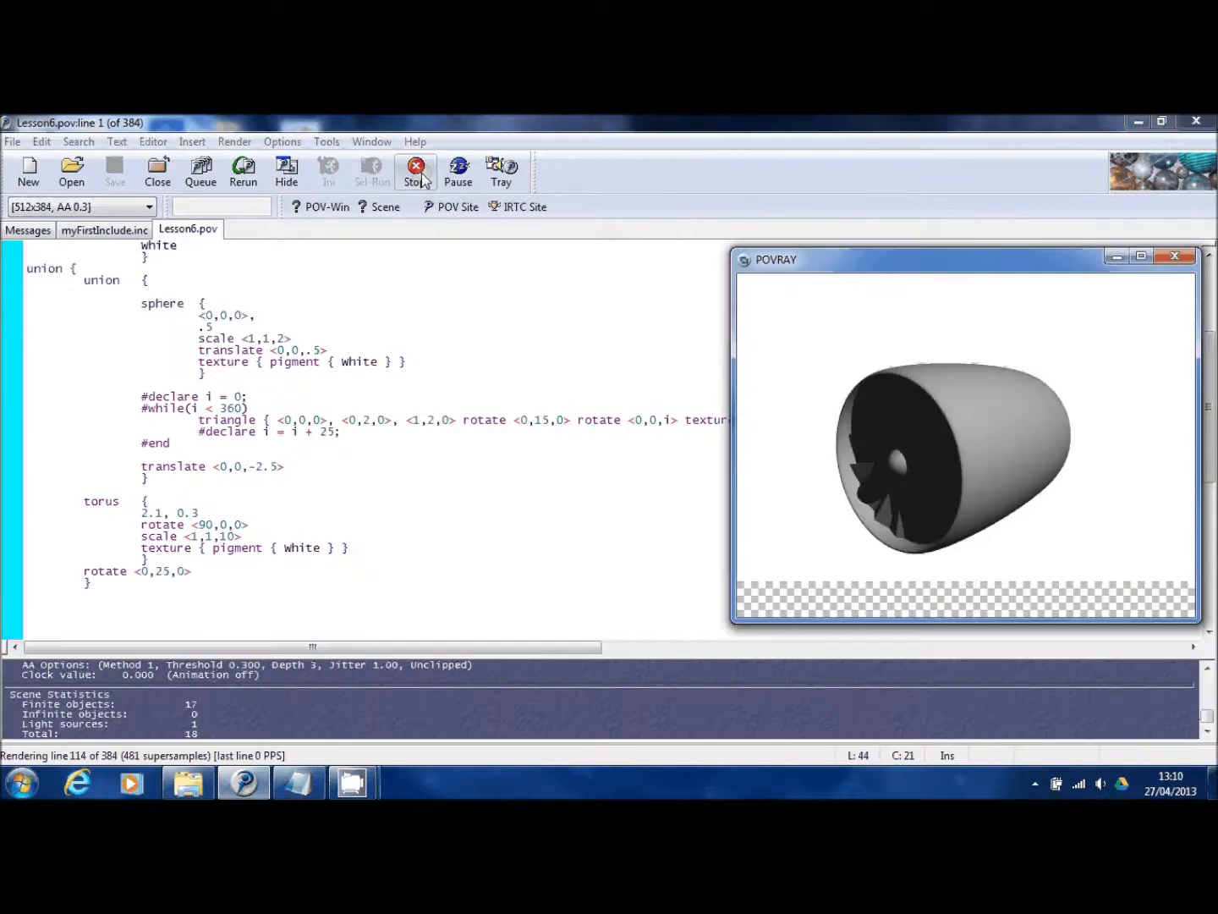
Settle the outer union's rotation on <0,20,0> and render the angled engine
click(416, 173)
text(0)
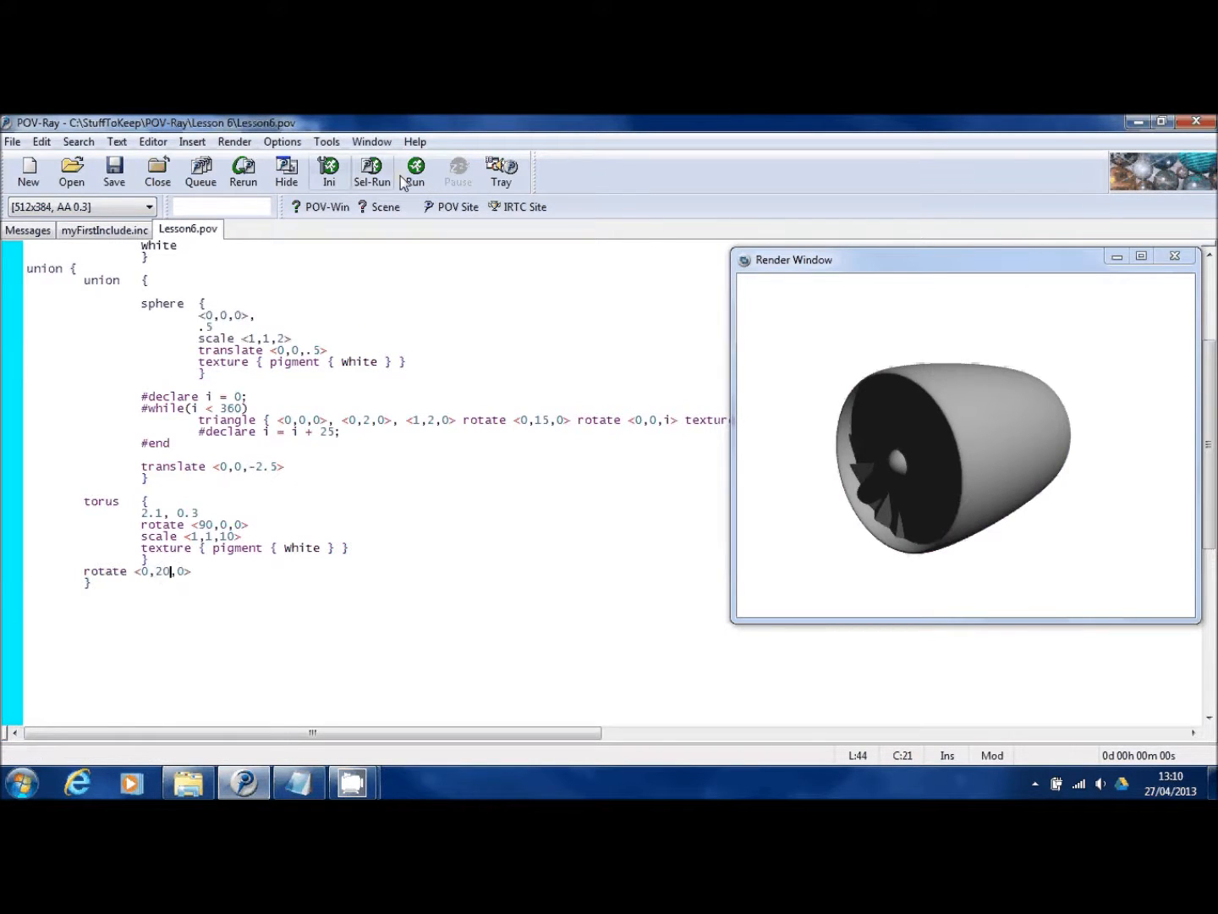
click(416, 173)
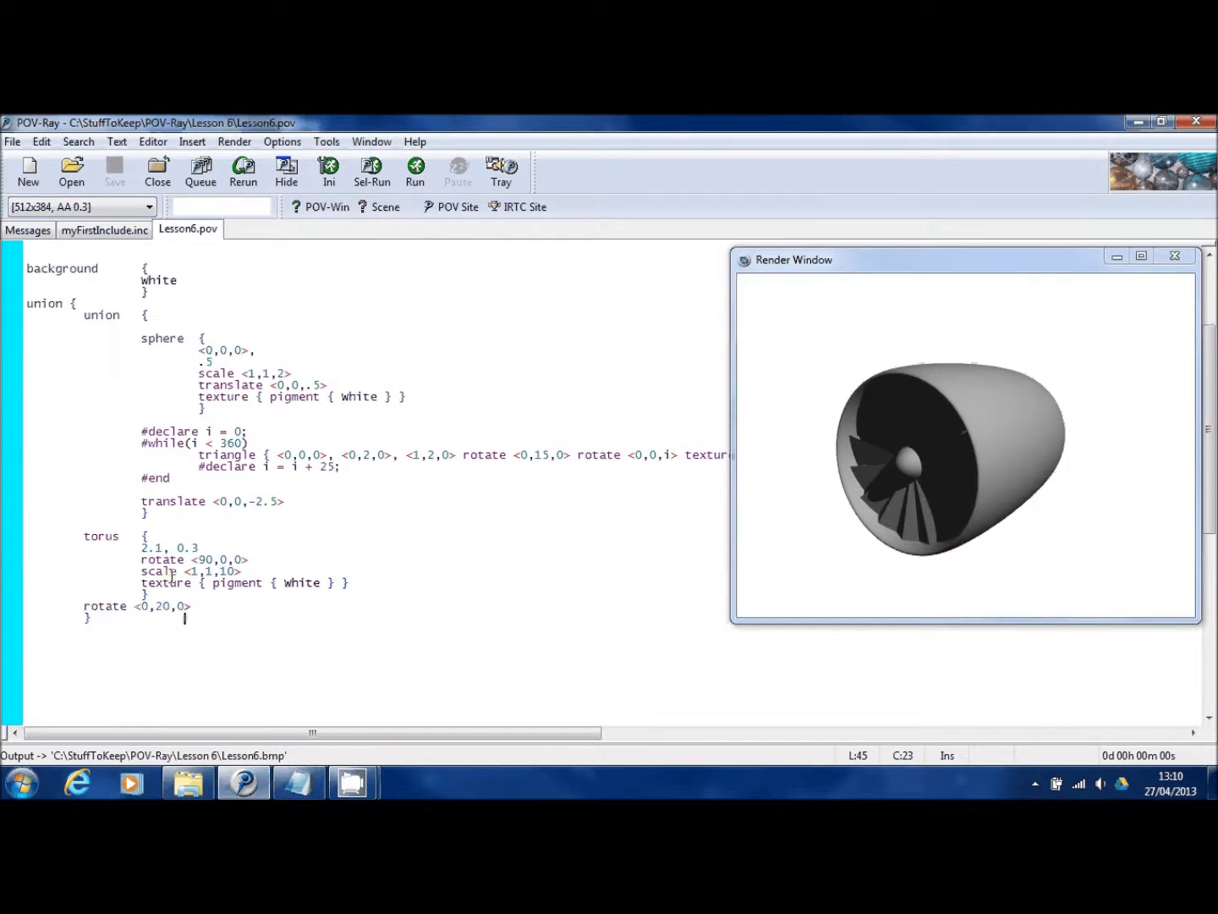
Duplicate the light_source with location <-10,10,-10> and render the evenly lit engine
scroll(up, 3)
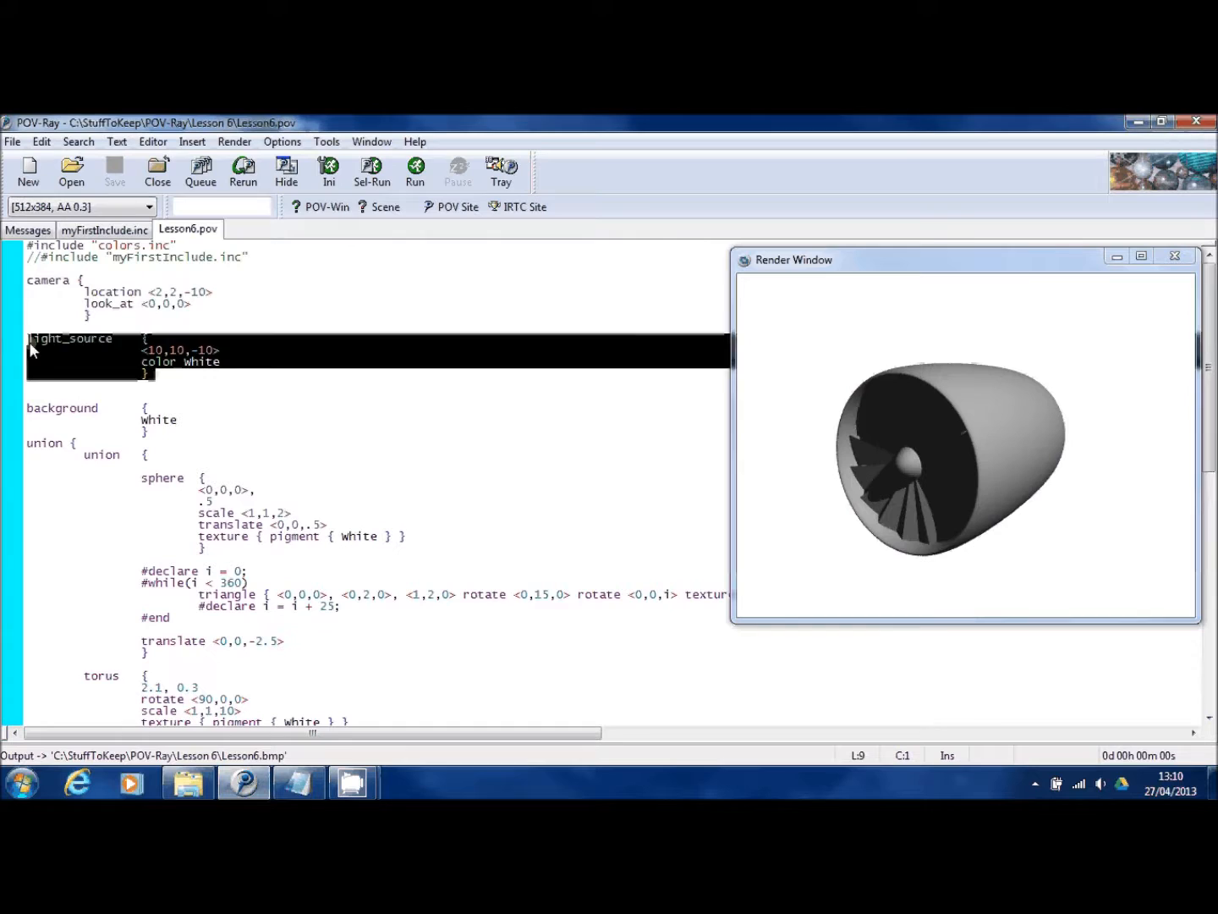
click(31, 386)
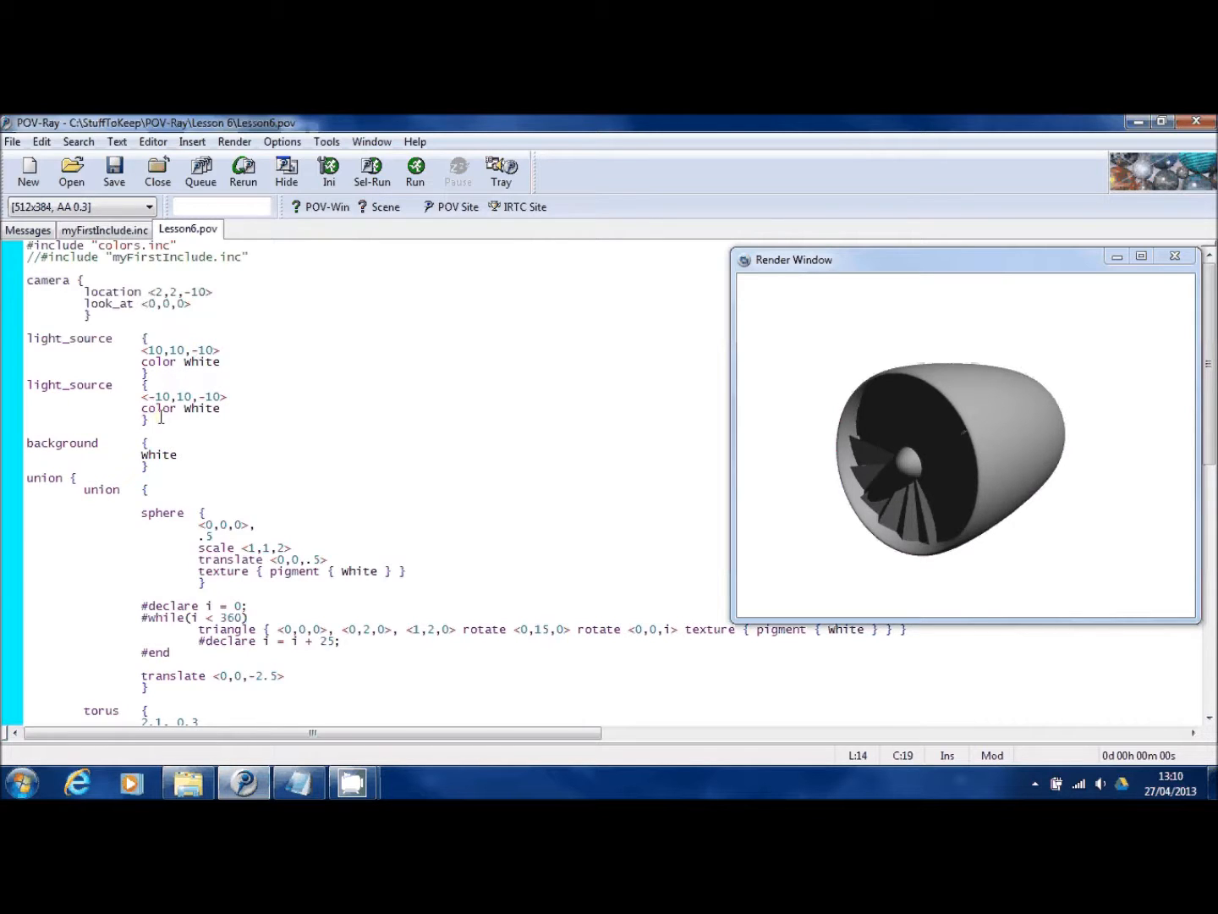
click(413, 169)
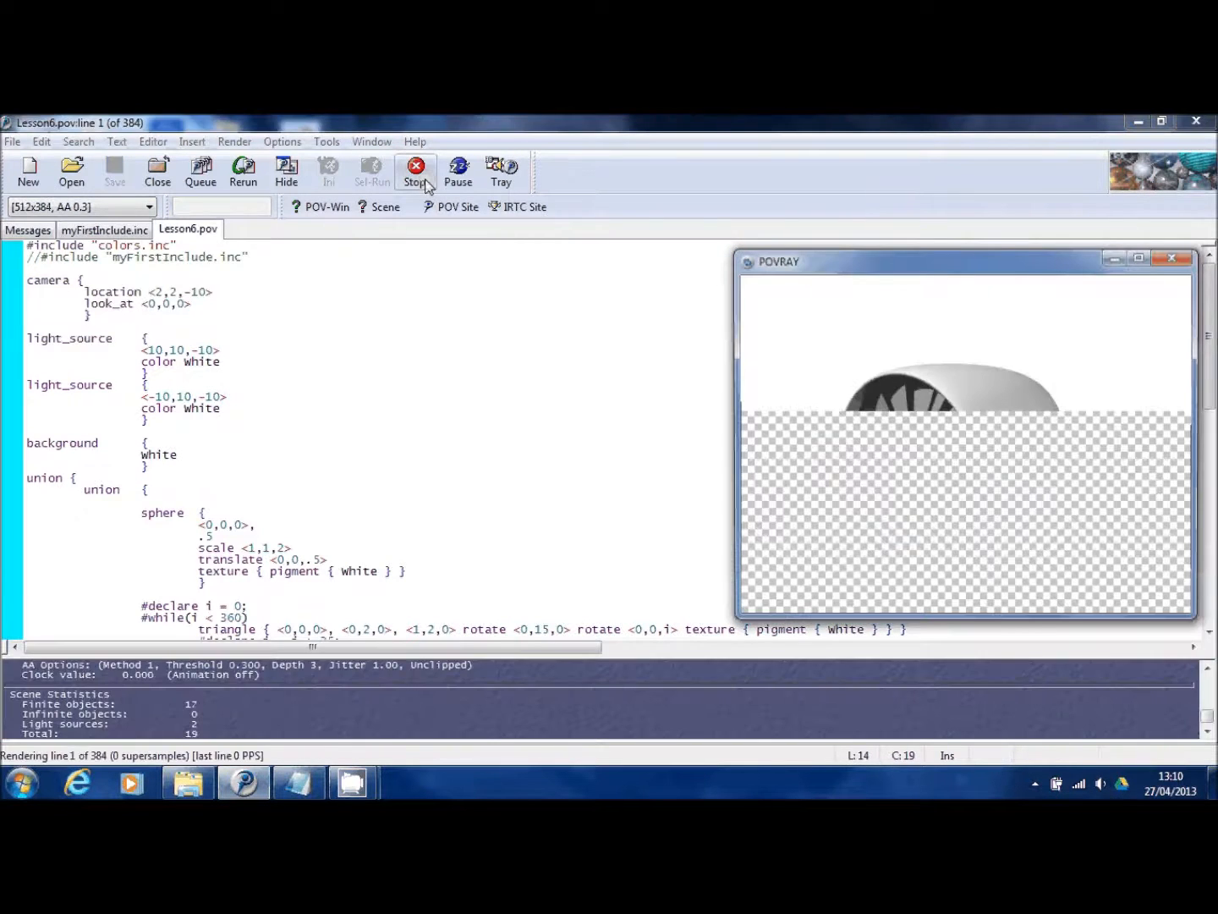
click(417, 173)
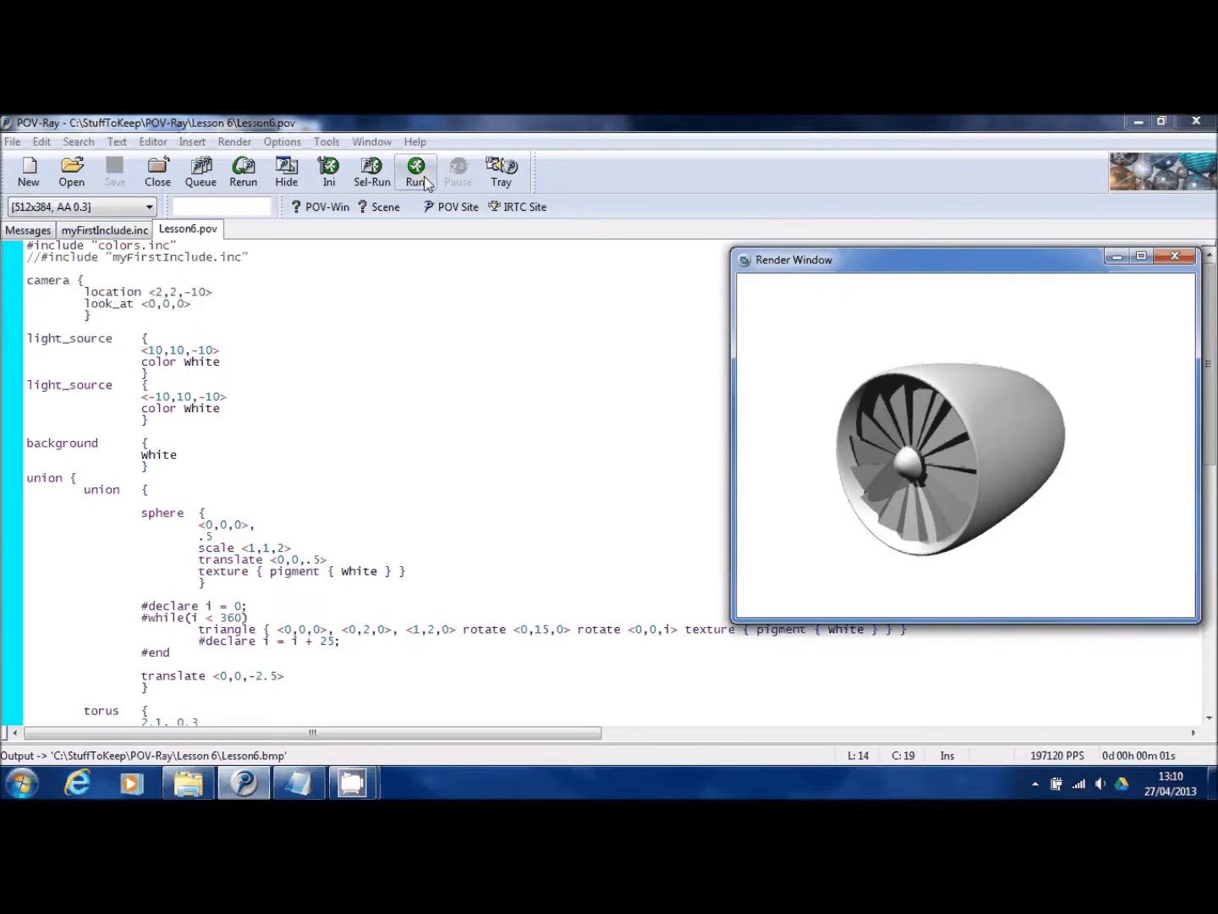